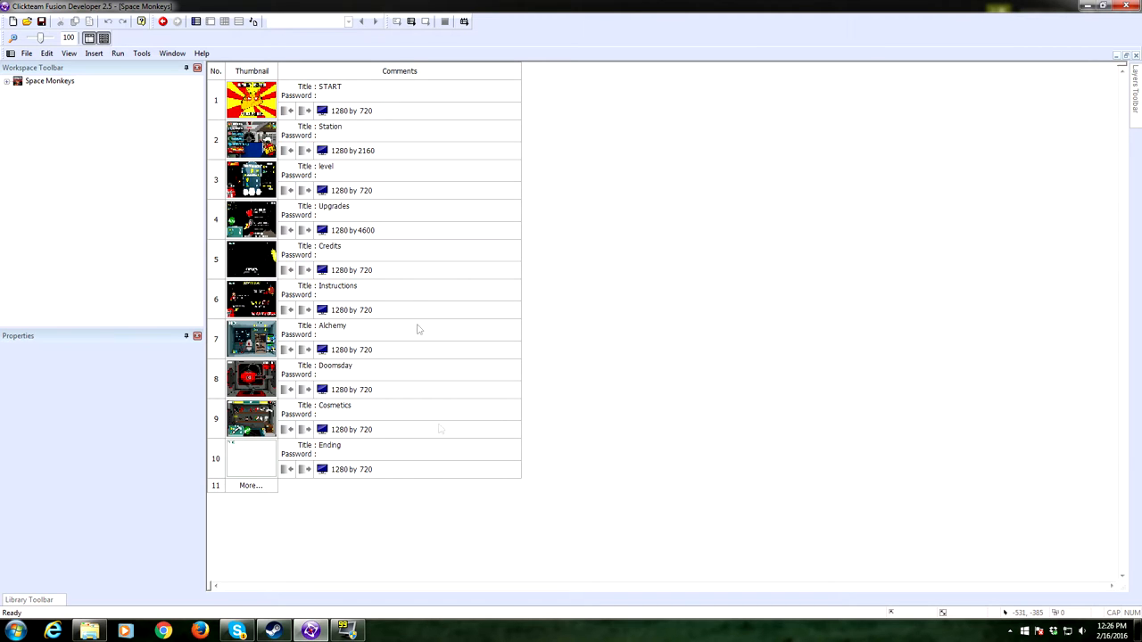
# - Open the START frame, expand the project's frame list and show START's properties
pyautogui.doubleClick(250, 100)
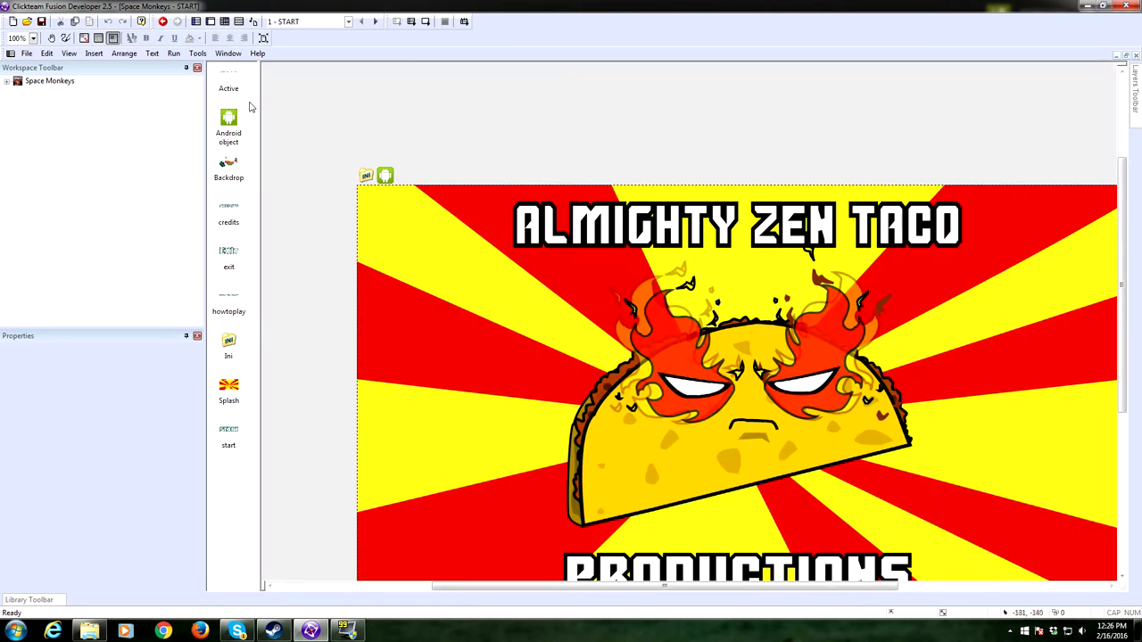
pyautogui.scroll(-3)
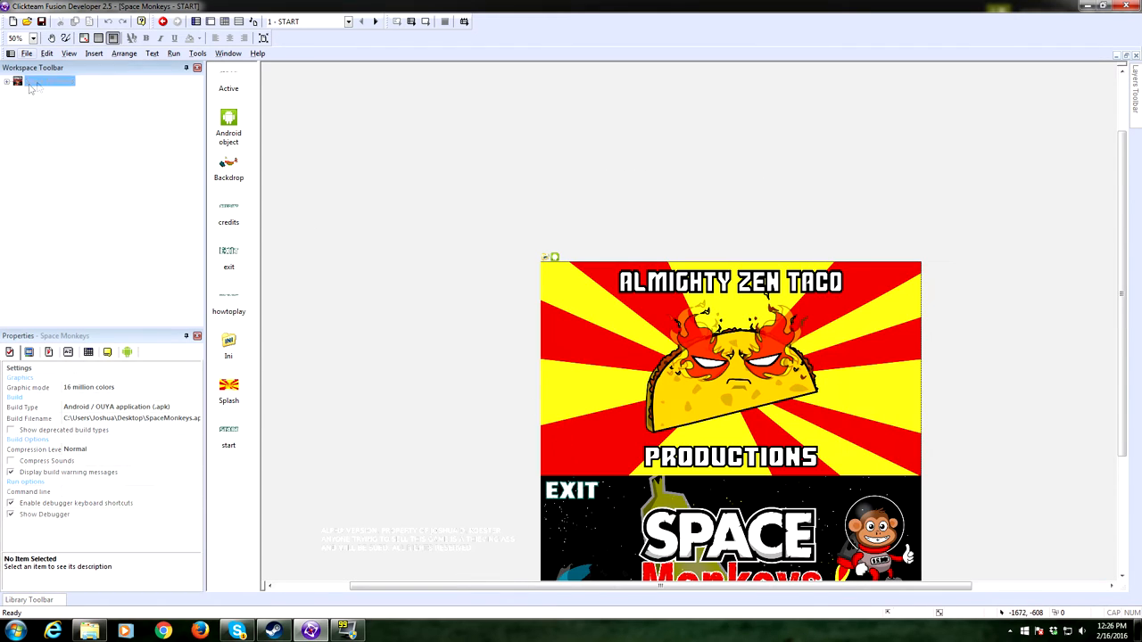
pyautogui.click(7, 80)
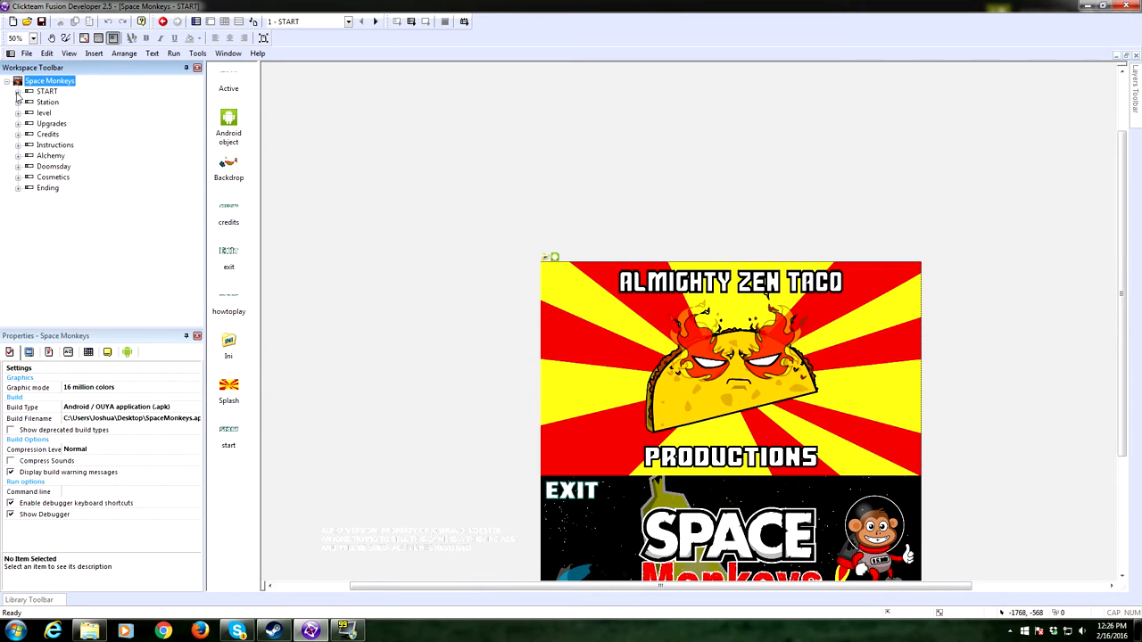
pyautogui.click(47, 91)
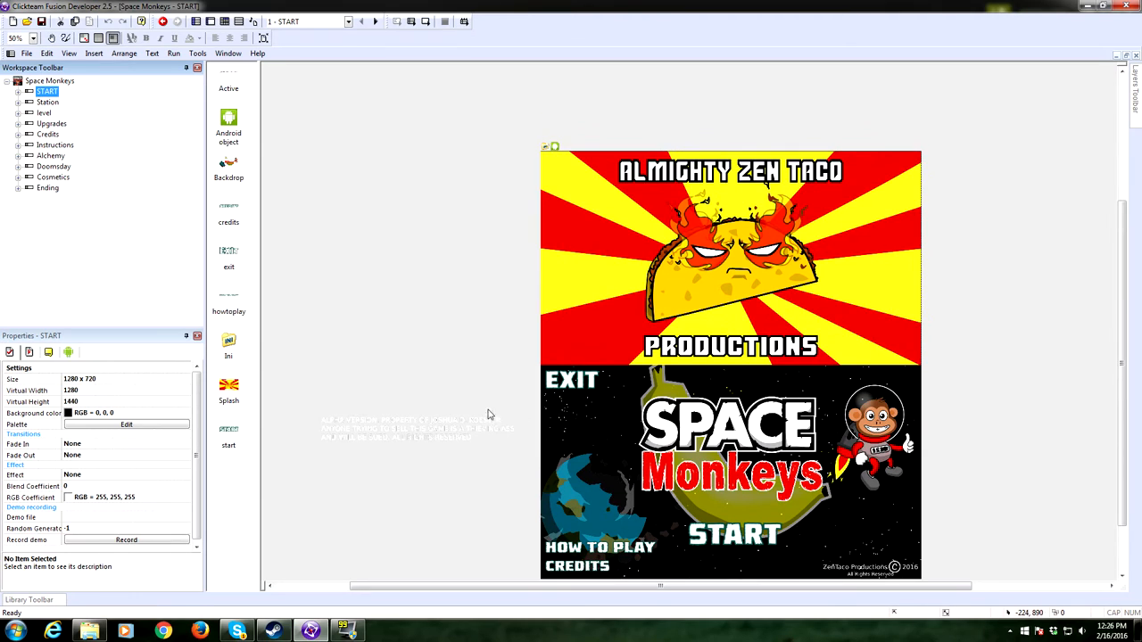
pyautogui.scroll(3)
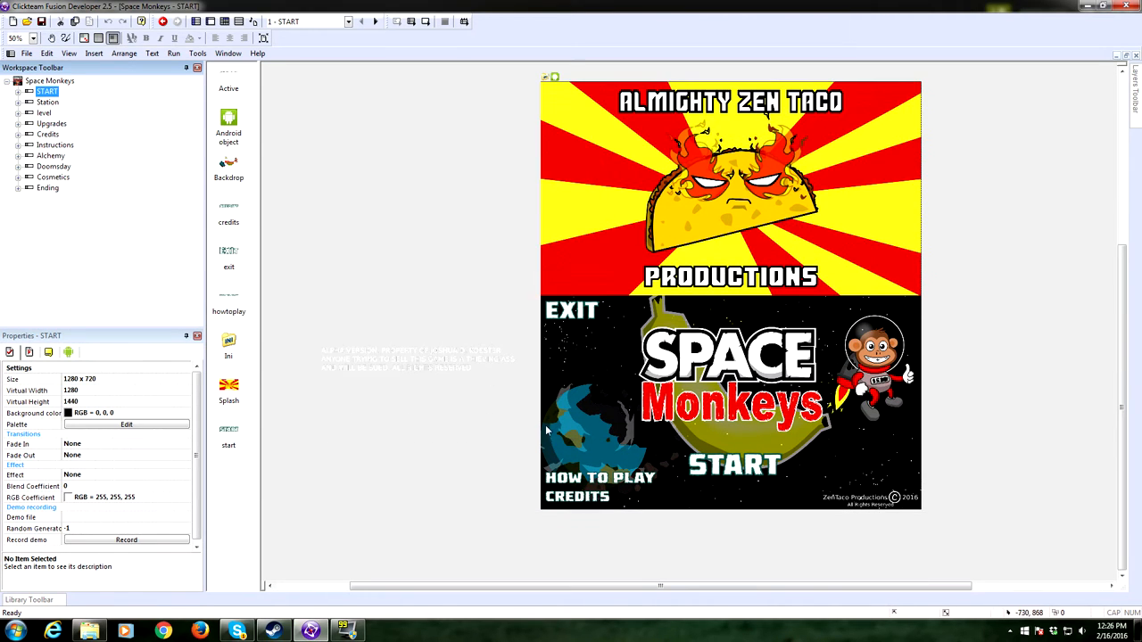
pyautogui.moveTo(754, 461)
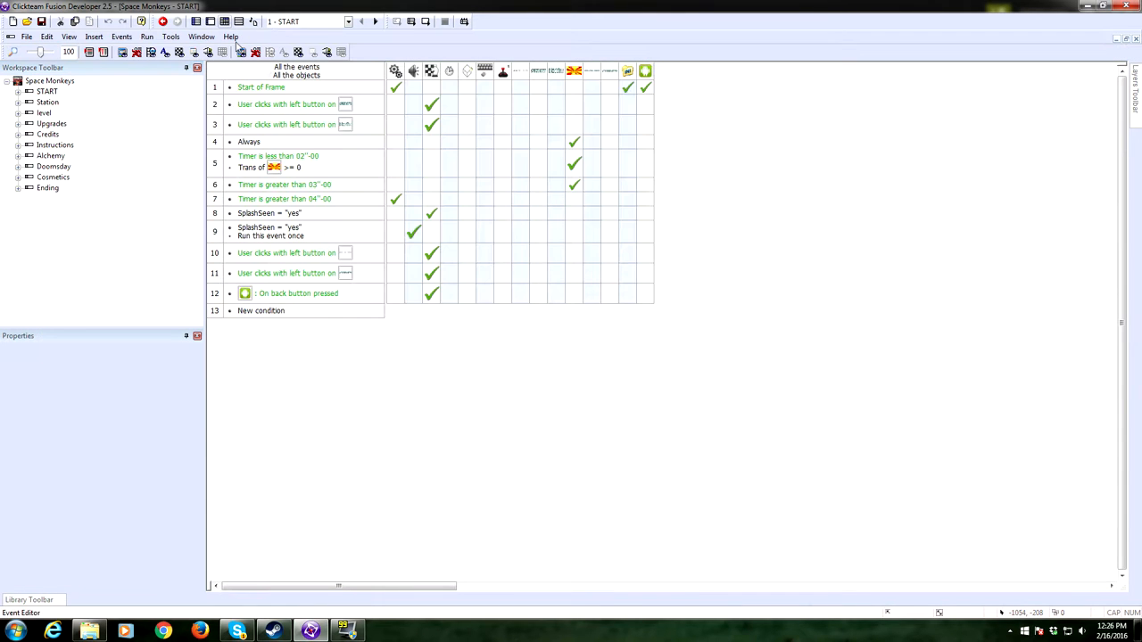
pyautogui.click(397, 86)
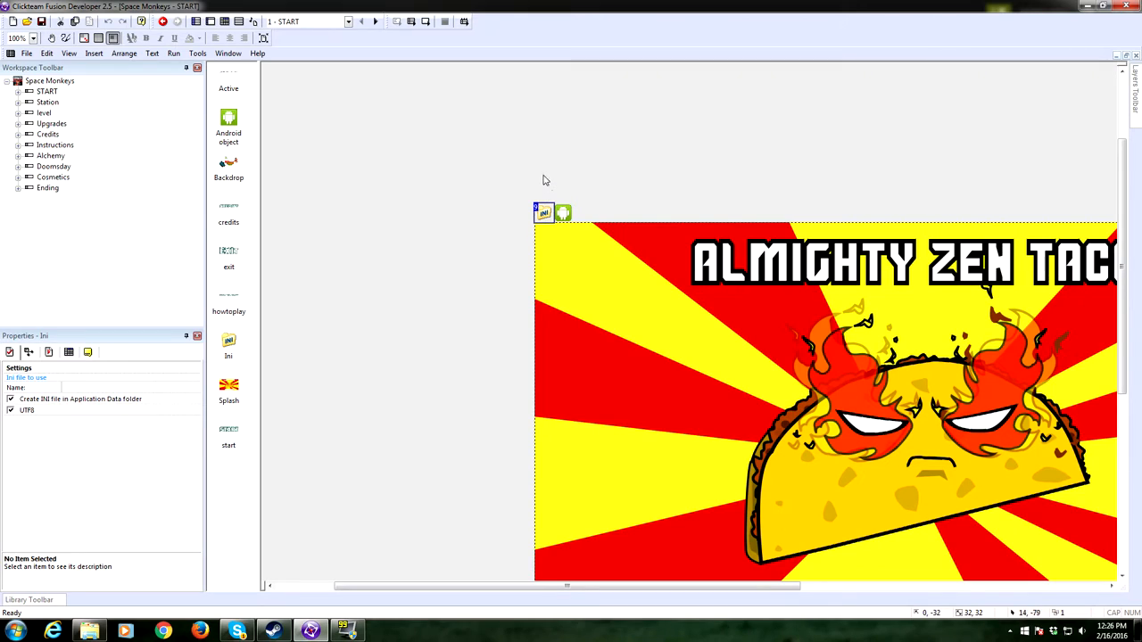
pyautogui.click(546, 175)
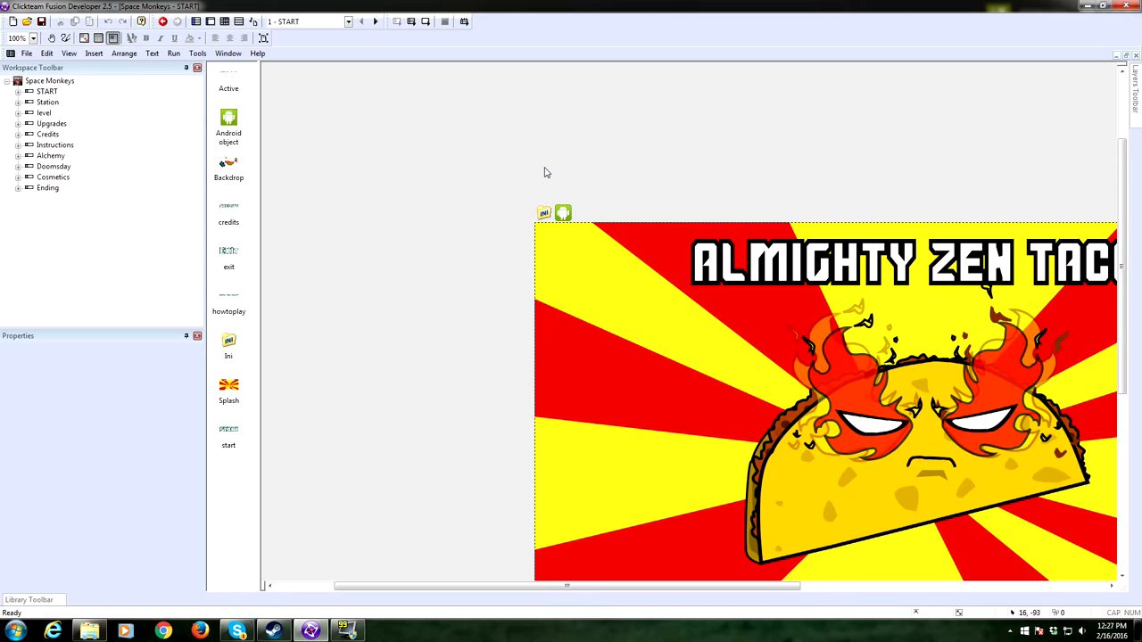
pyautogui.moveTo(550, 184)
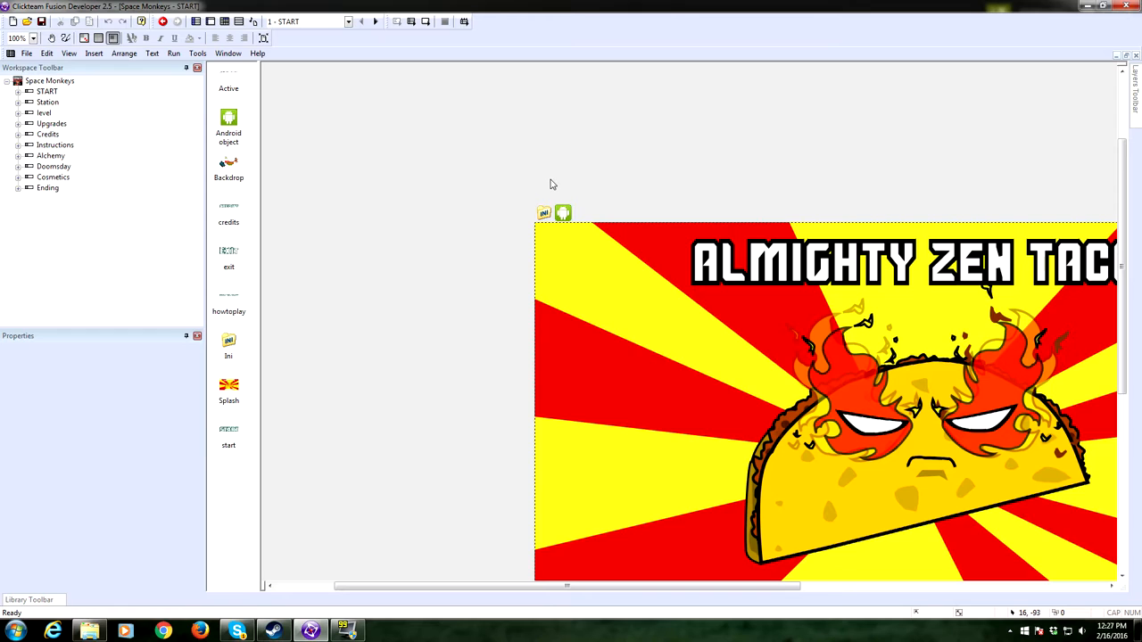
pyautogui.moveTo(553, 190)
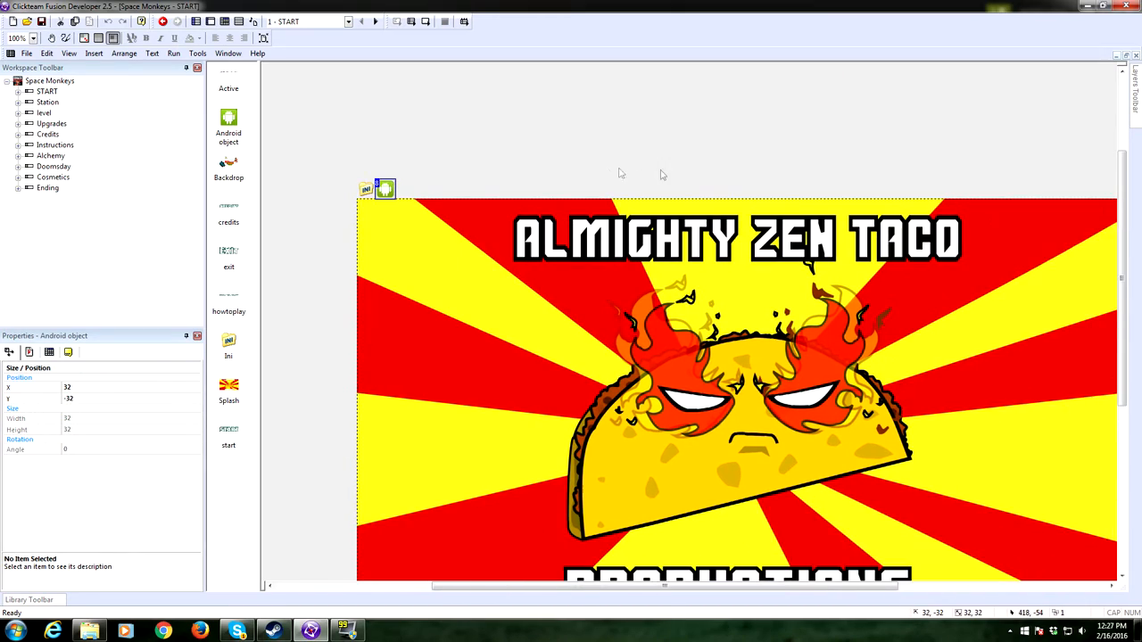
pyautogui.scroll(-3)
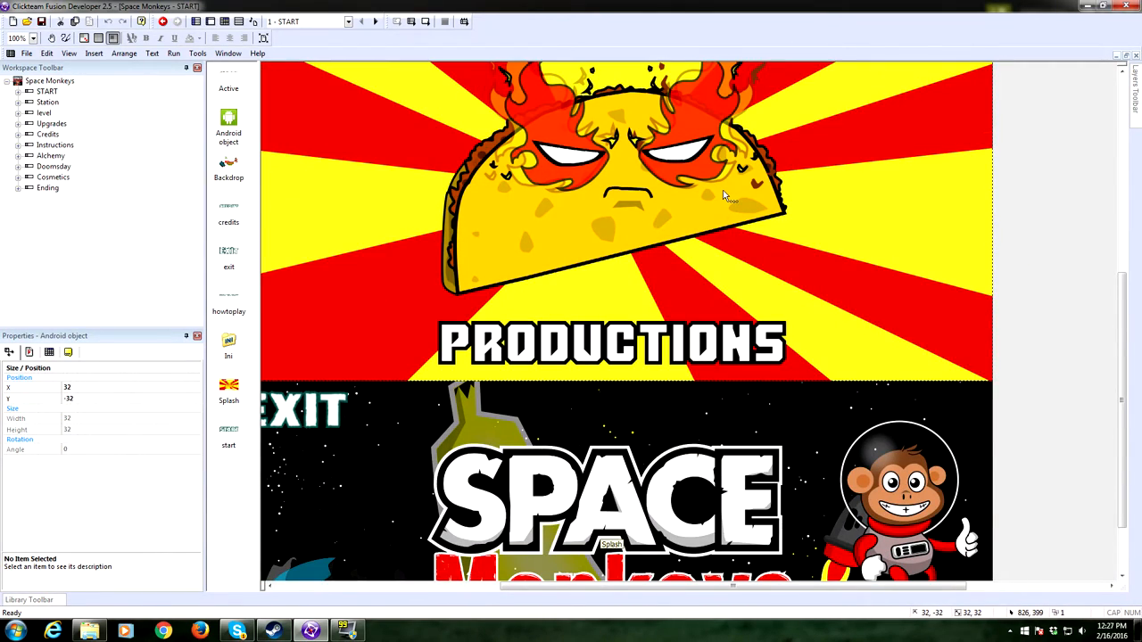
pyautogui.click(16, 38)
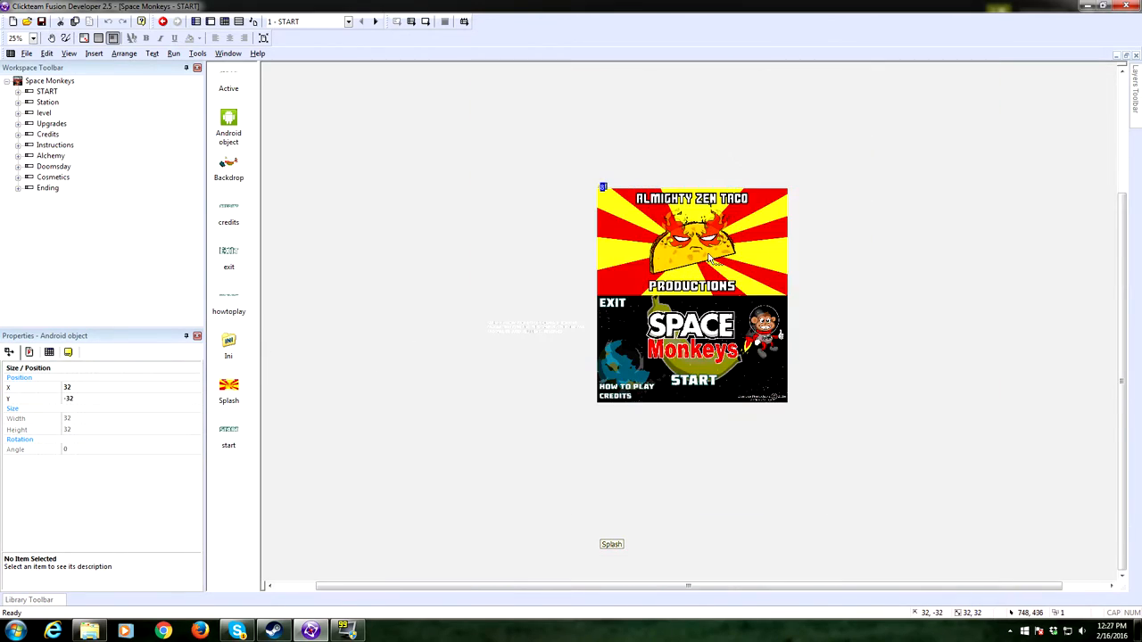
pyautogui.click(14, 37)
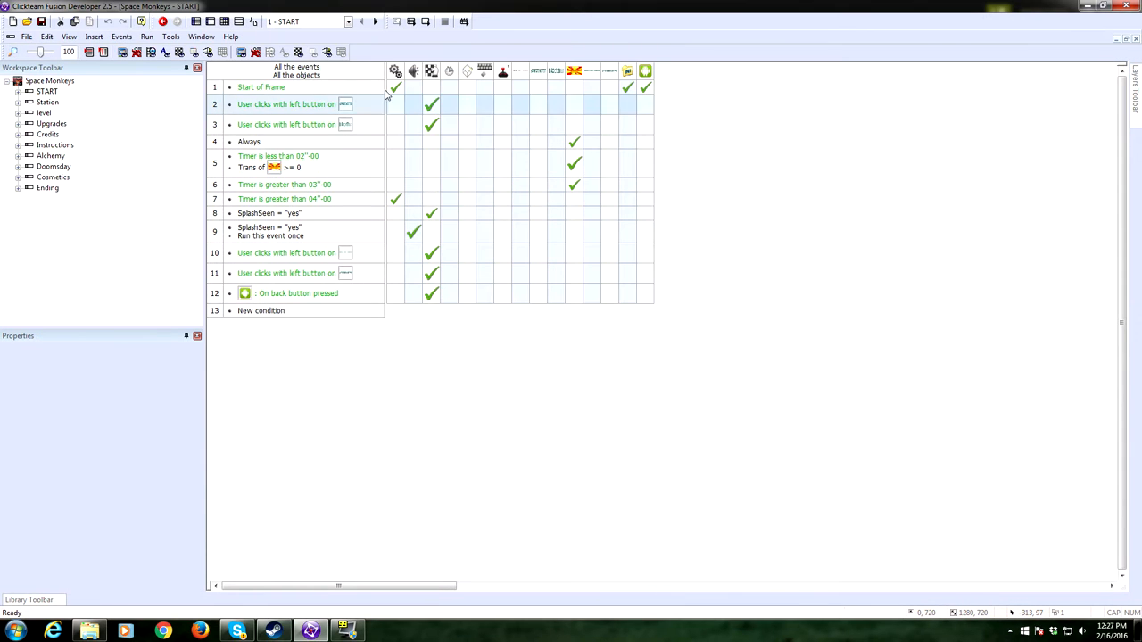
# - Show the Start of Frame actions and the application's global values like Total Gems and Total Coins
pyautogui.click(396, 86)
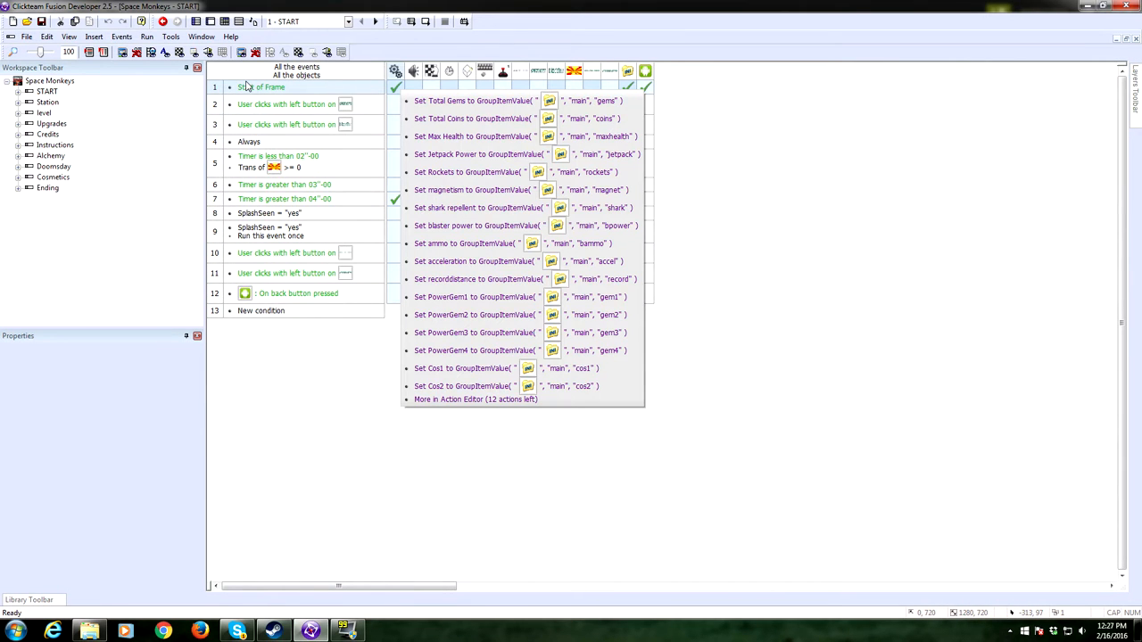
pyautogui.click(50, 80)
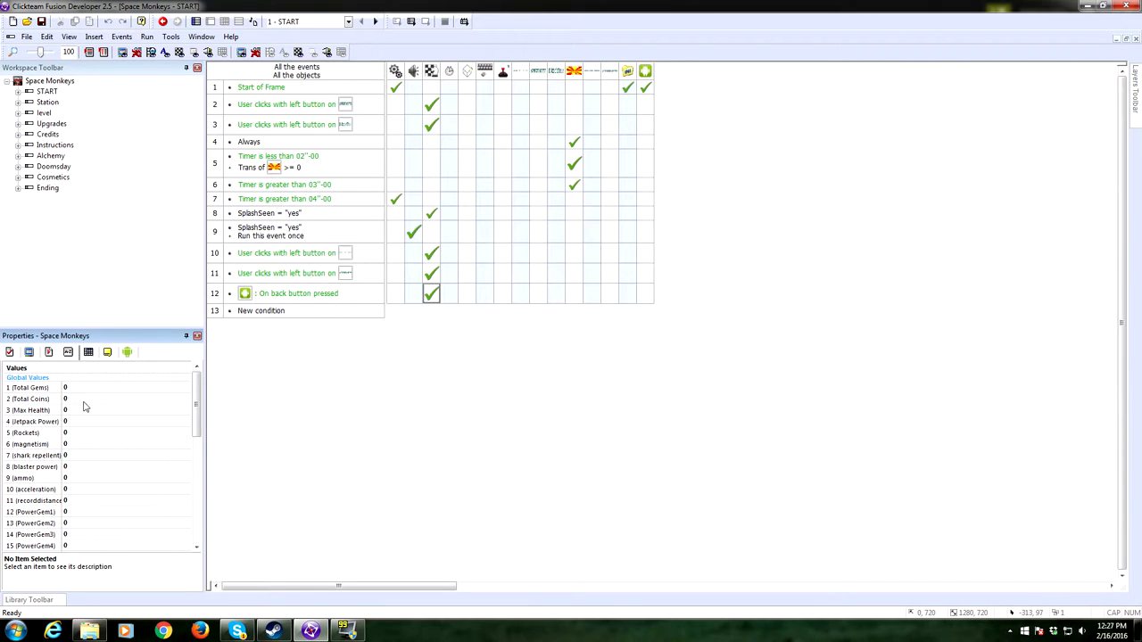
pyautogui.scroll(-3)
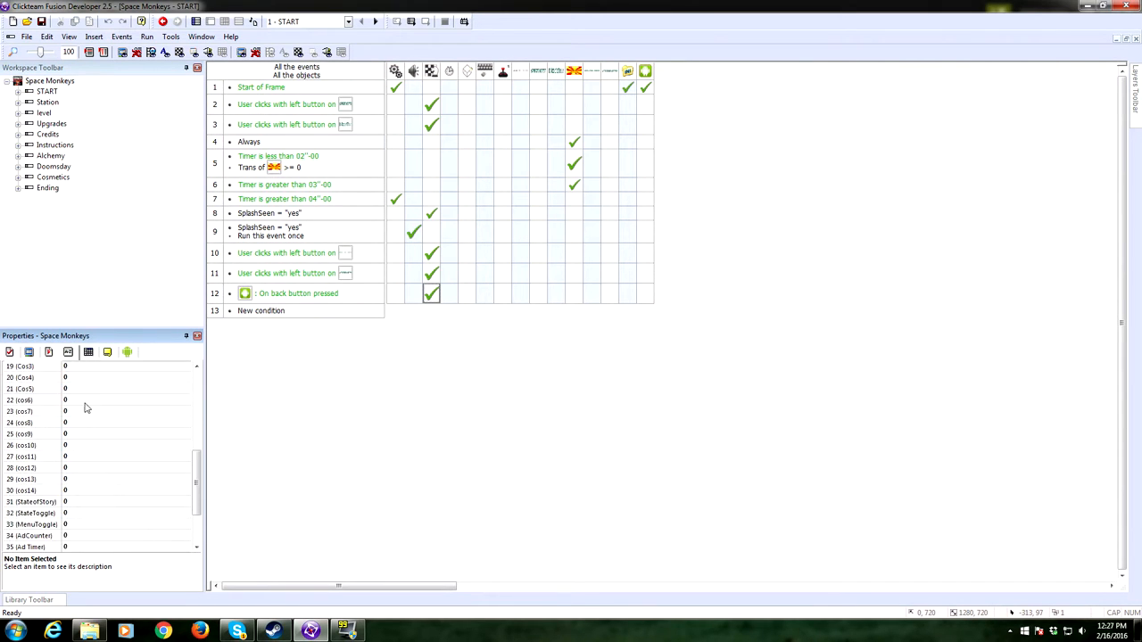
pyautogui.scroll(-3)
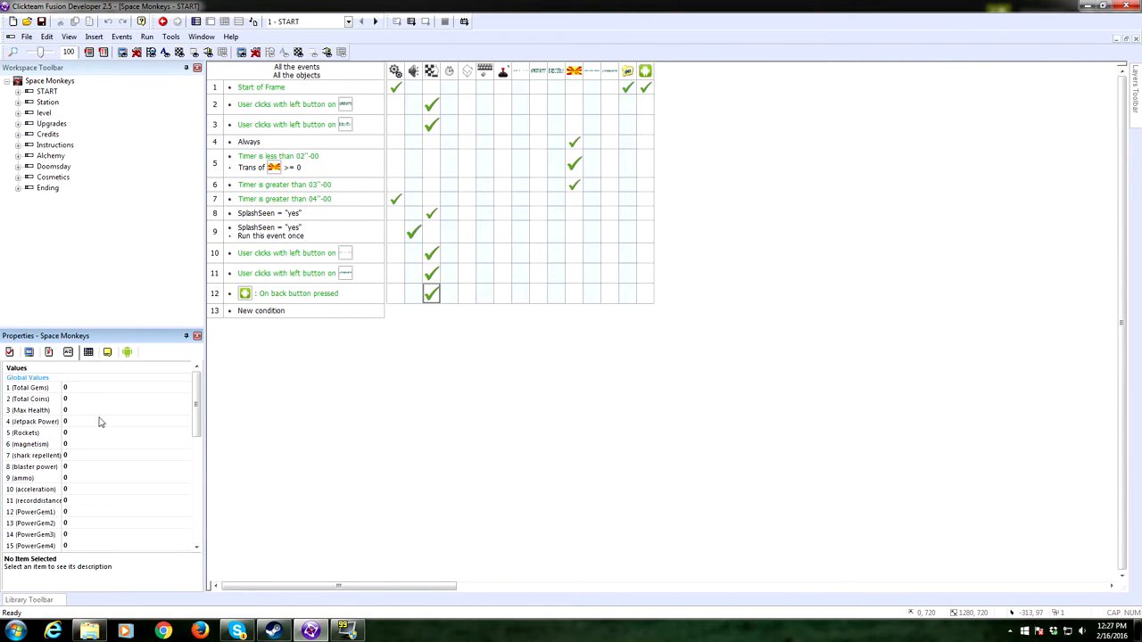
pyautogui.moveTo(97, 413)
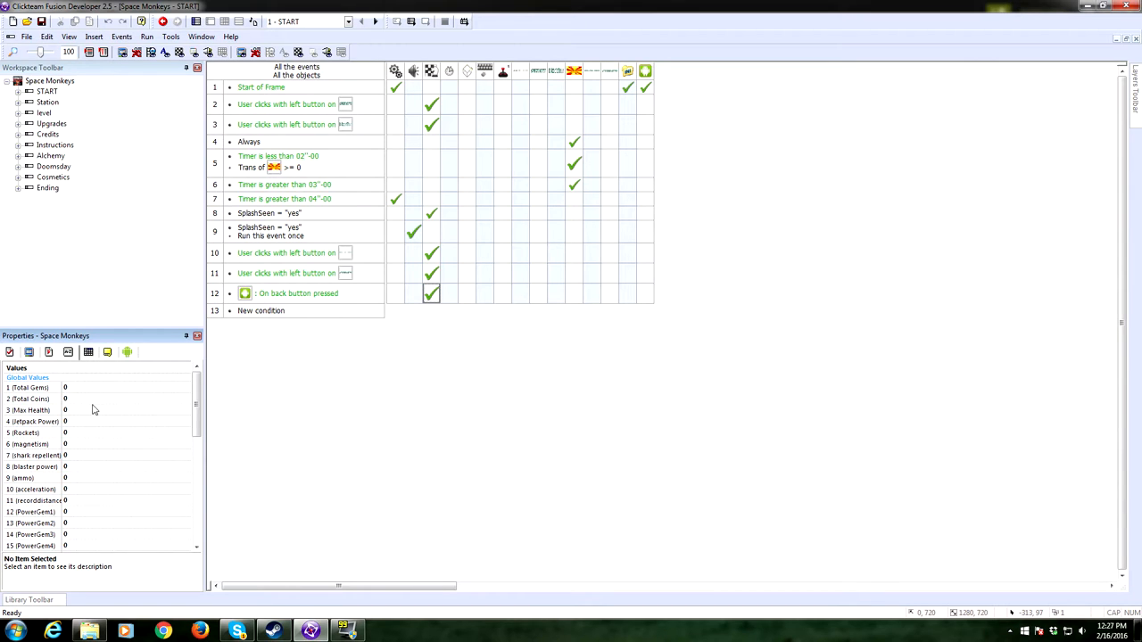
pyautogui.moveTo(85, 400)
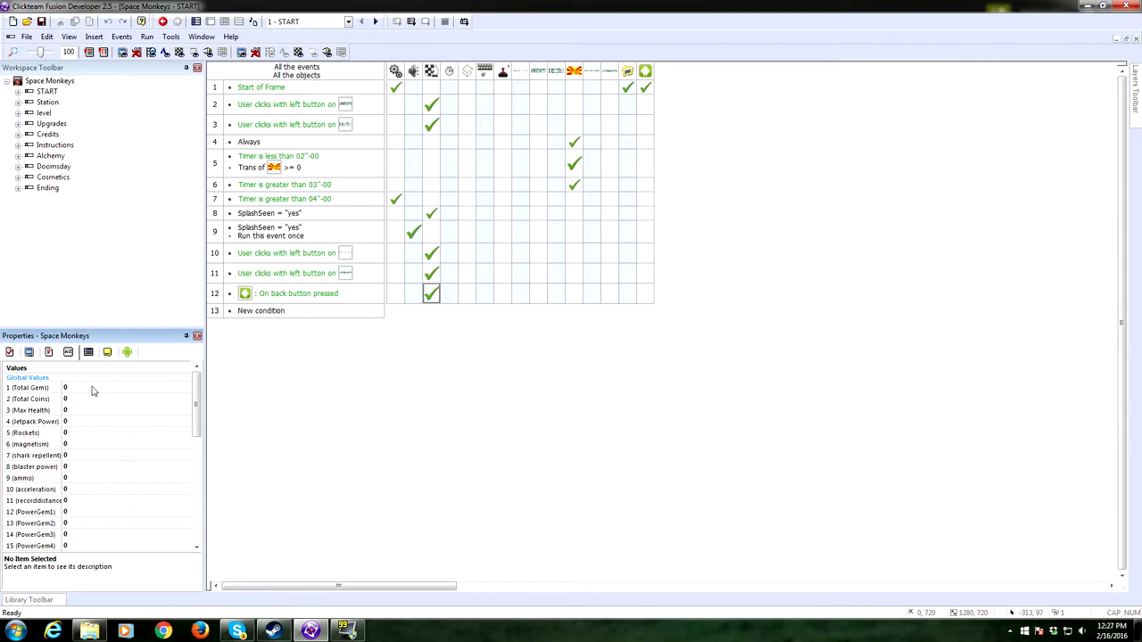
pyautogui.moveTo(198, 410)
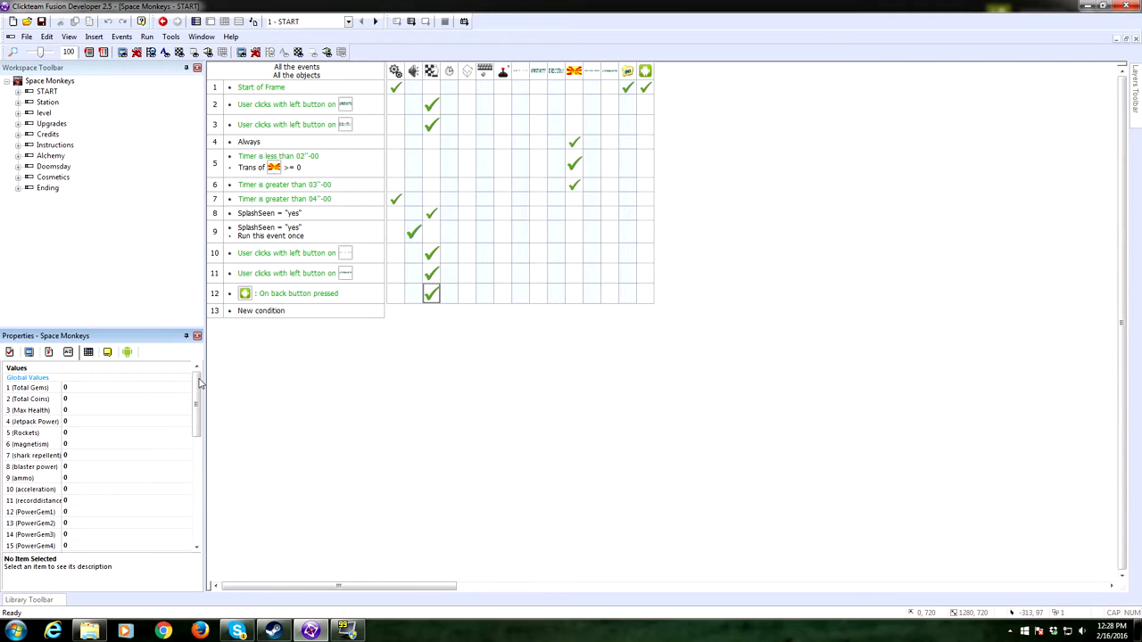
pyautogui.scroll(-3)
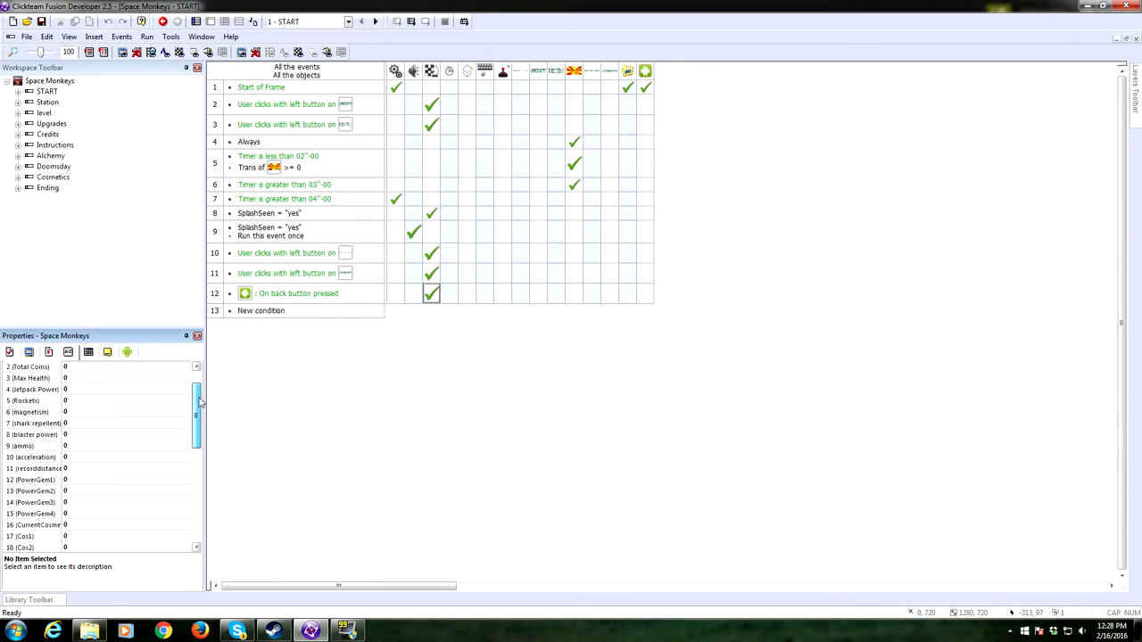
# - Scroll further through the global values to Max Health, then return to the Start of Frame actions
pyautogui.scroll(3)
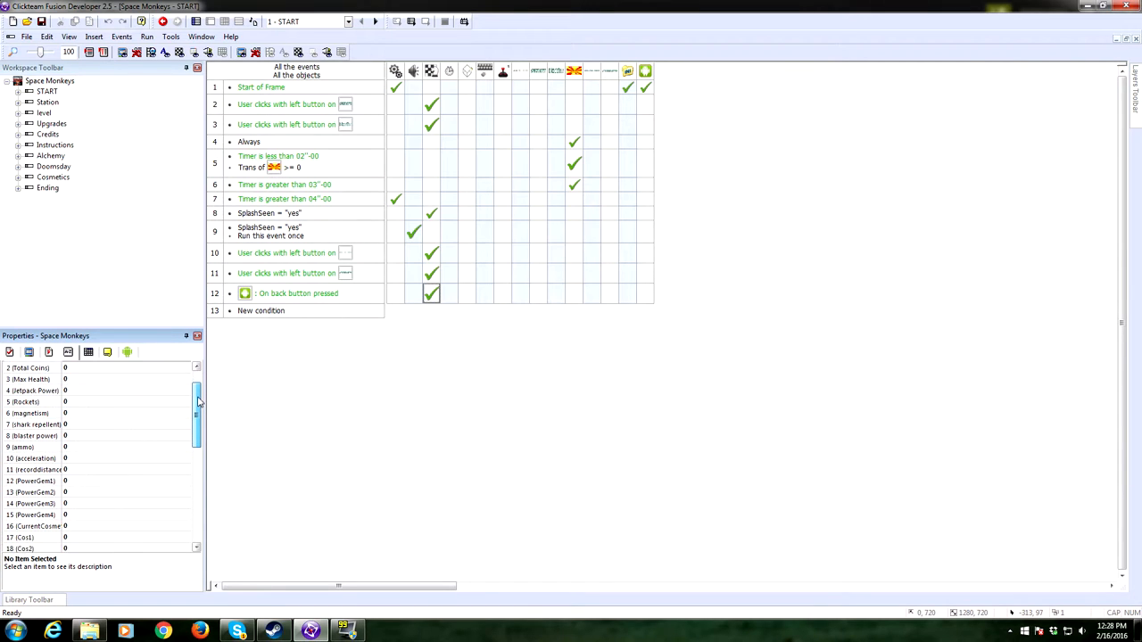
pyautogui.scroll(-3)
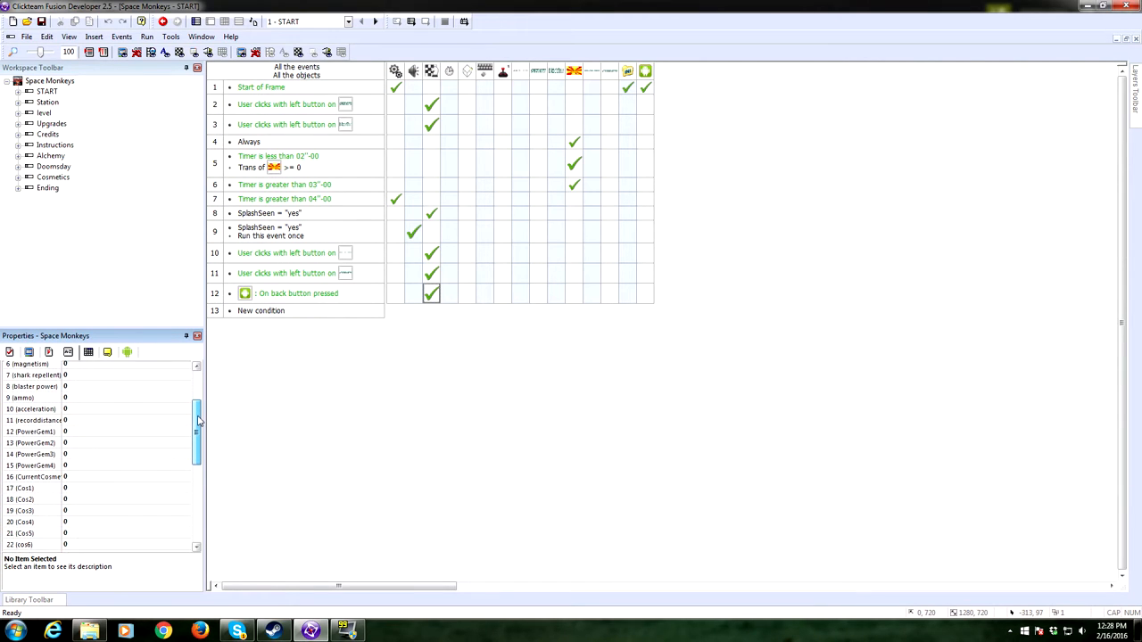
pyautogui.scroll(-3)
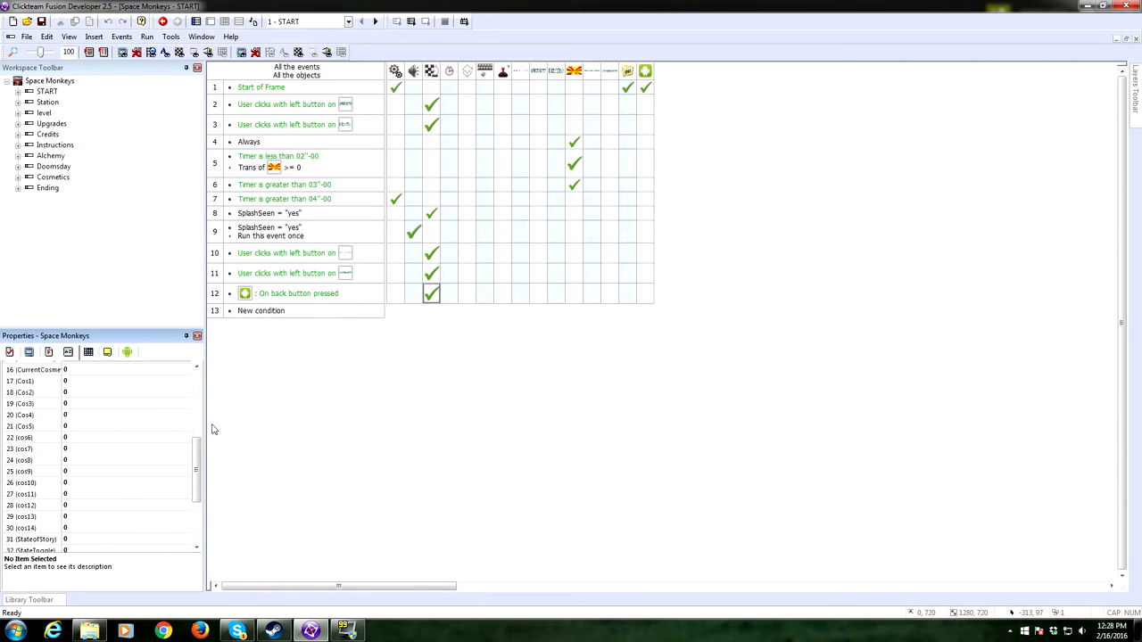
pyautogui.scroll(-3)
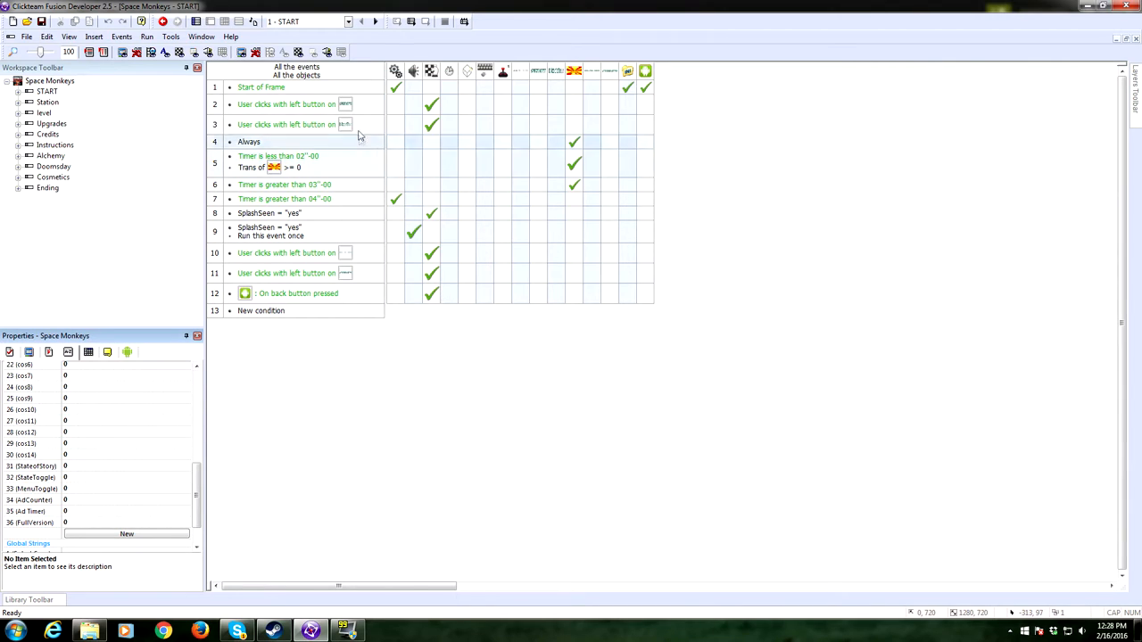
pyautogui.click(396, 86)
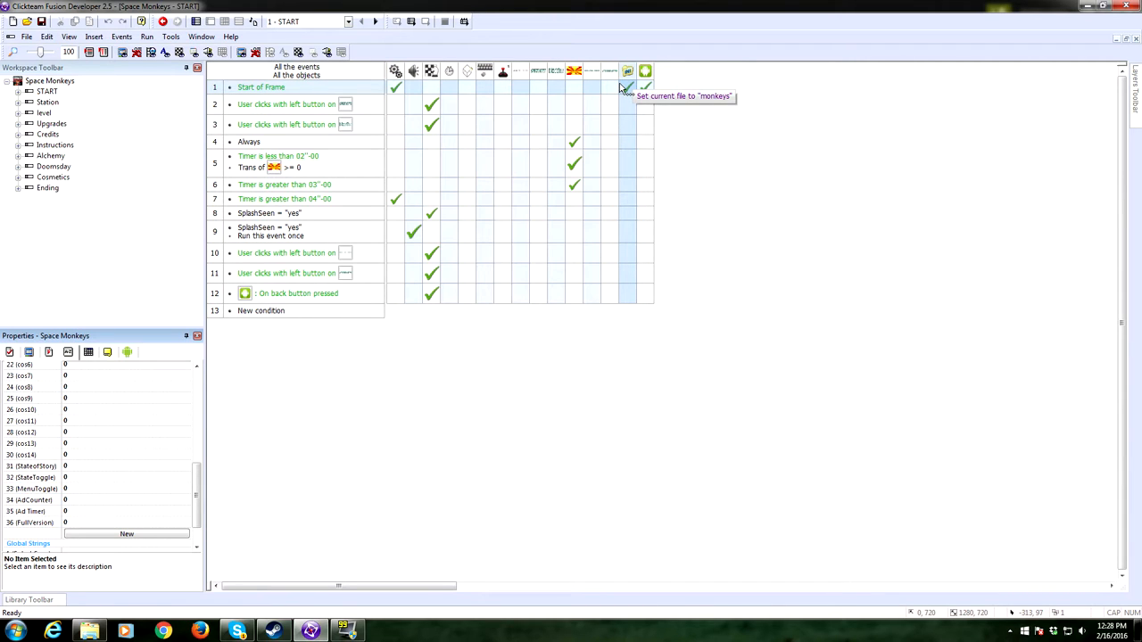
pyautogui.moveTo(639, 89)
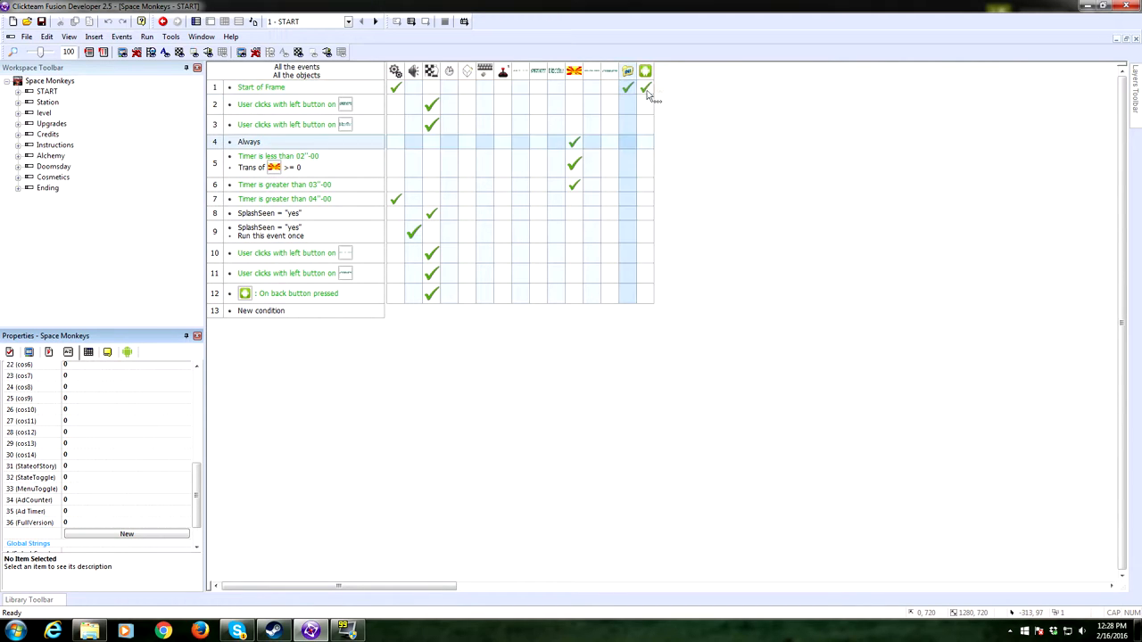
pyautogui.moveTo(646, 87)
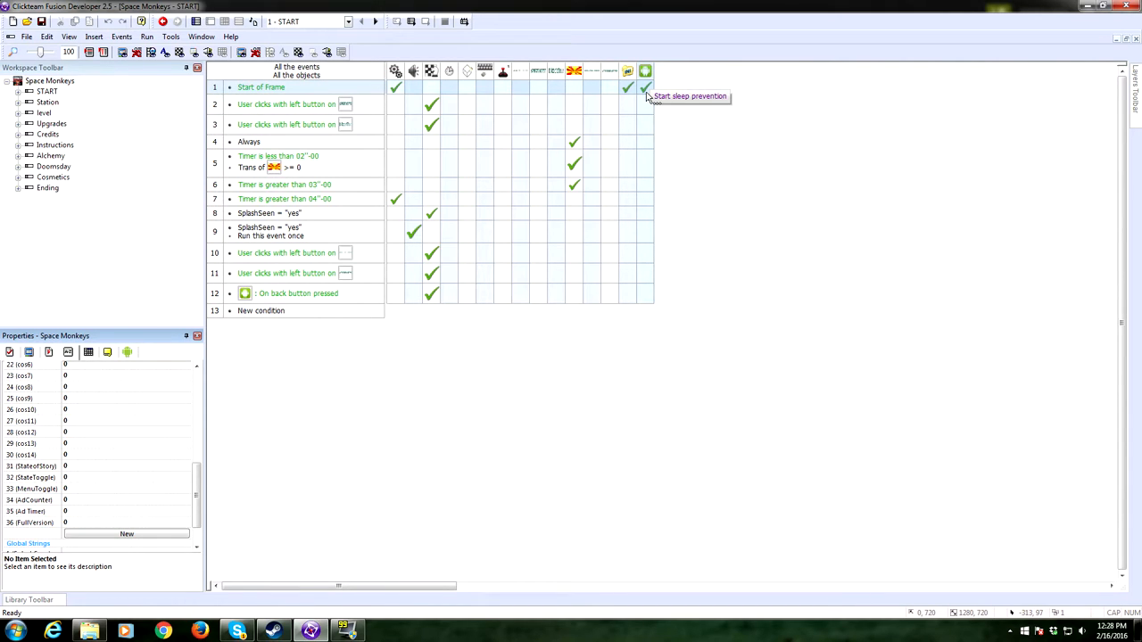
pyautogui.moveTo(394, 134)
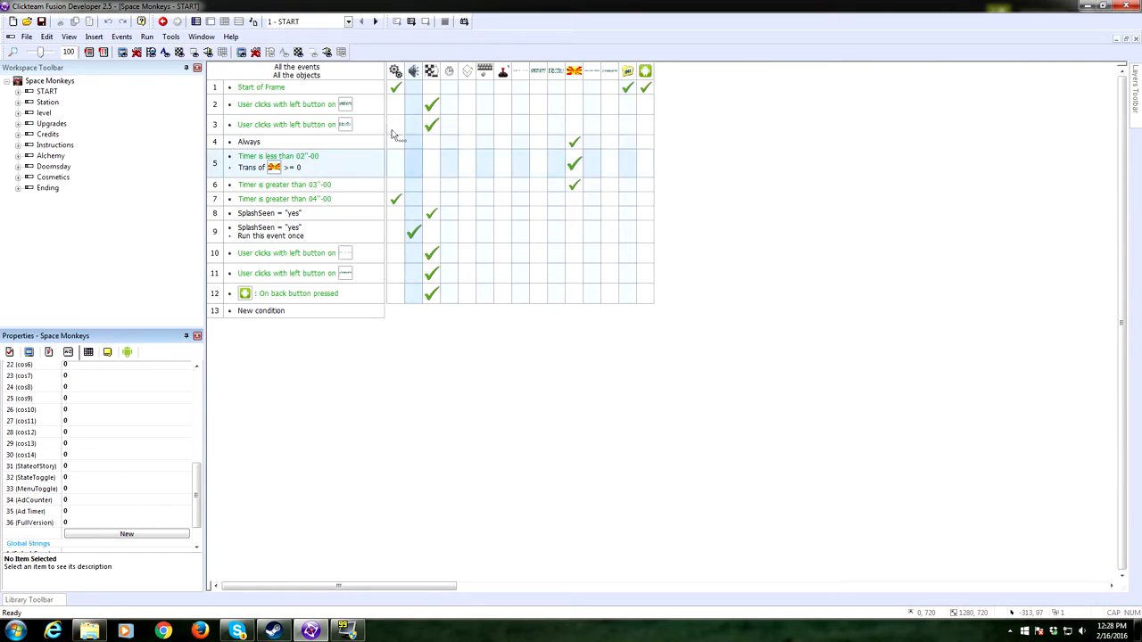
pyautogui.moveTo(407, 106)
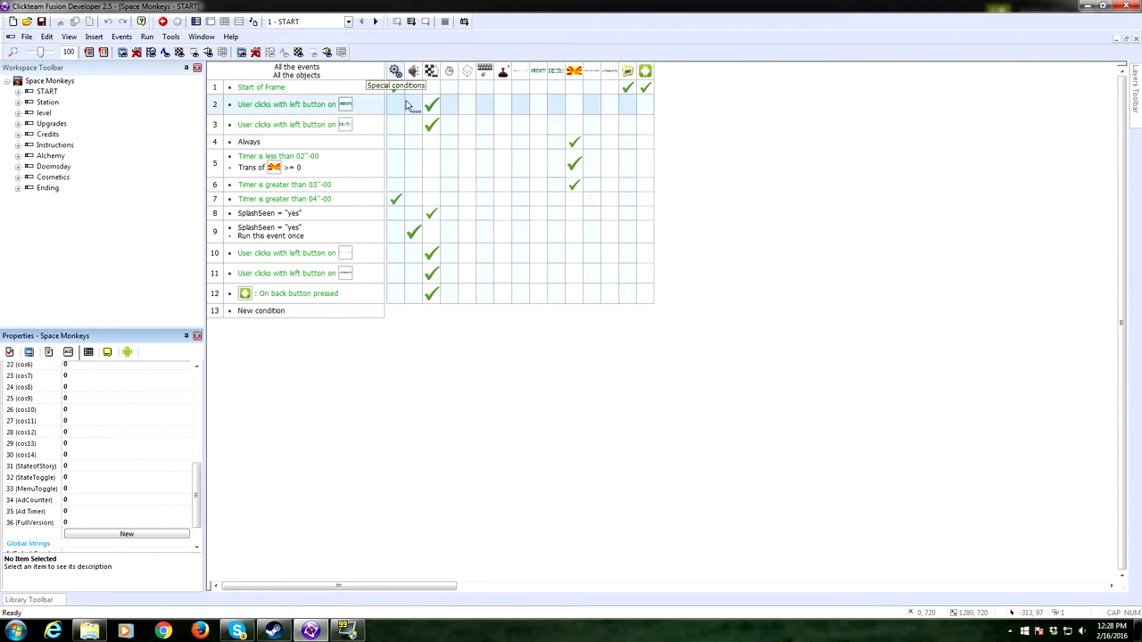
pyautogui.moveTo(438, 157)
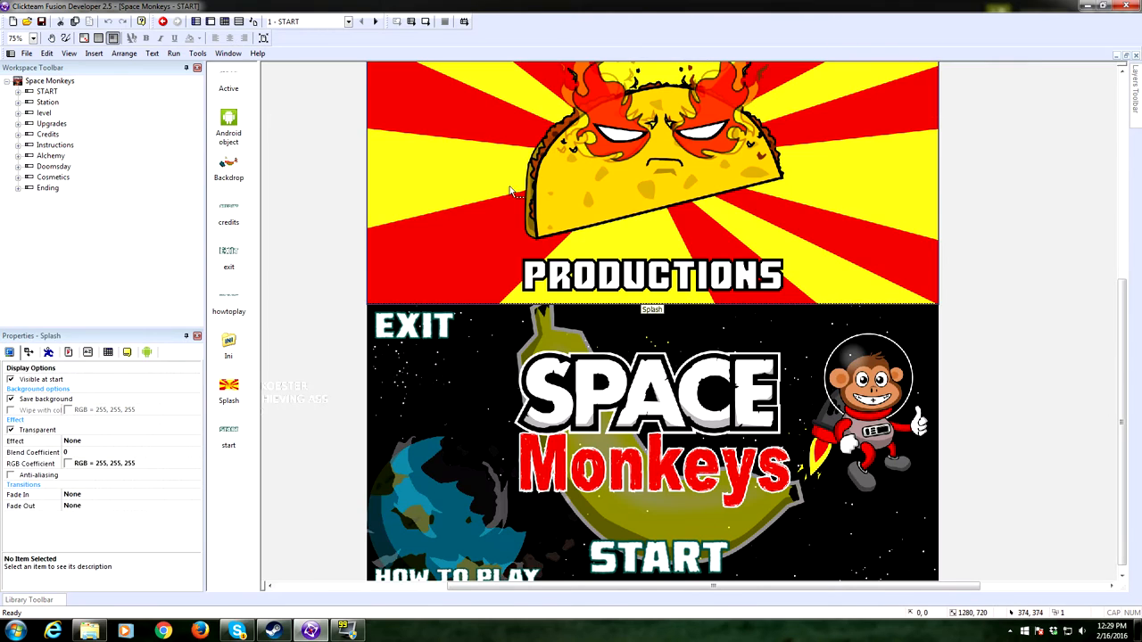
# - Select the Station frame in the Workspace Toolbar to open its layout
pyautogui.click(107, 352)
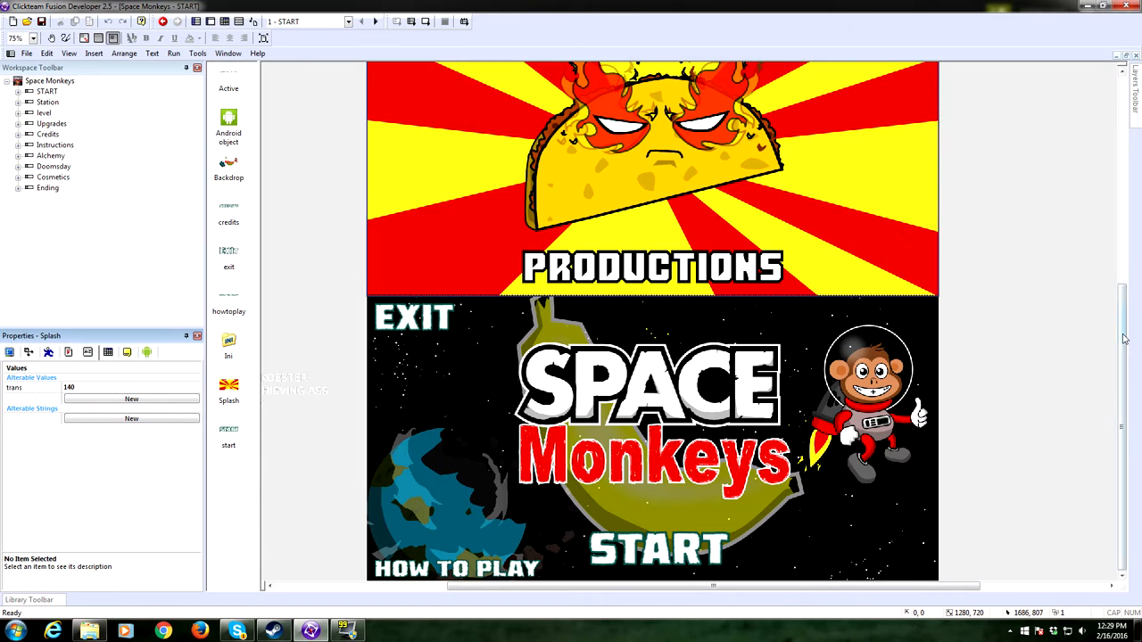
pyautogui.moveTo(919, 383)
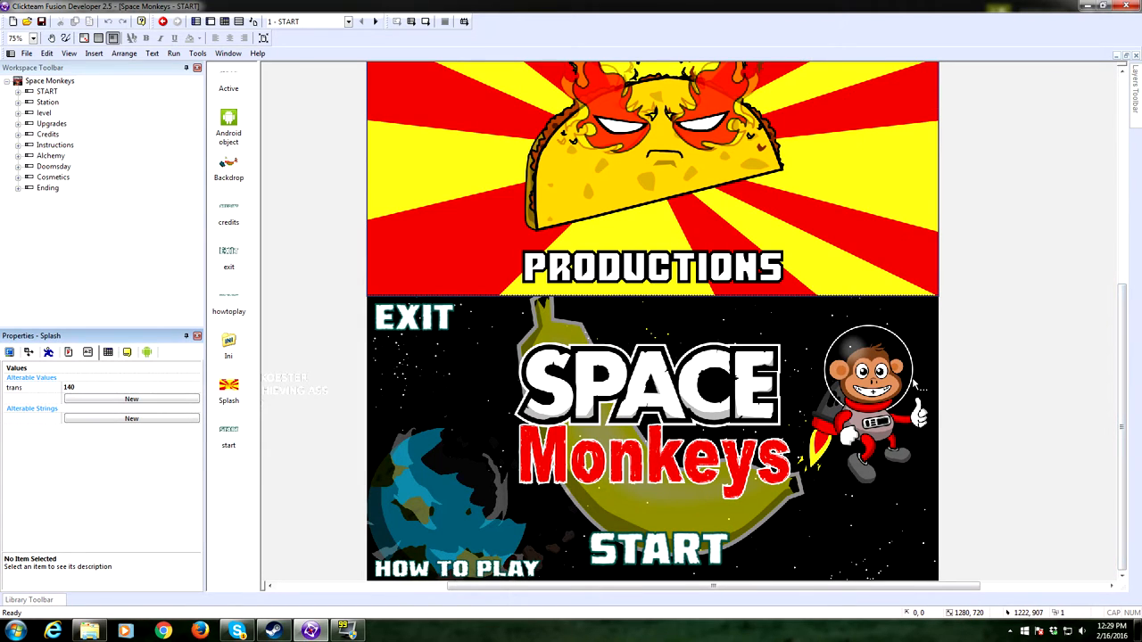
pyautogui.moveTo(132, 229)
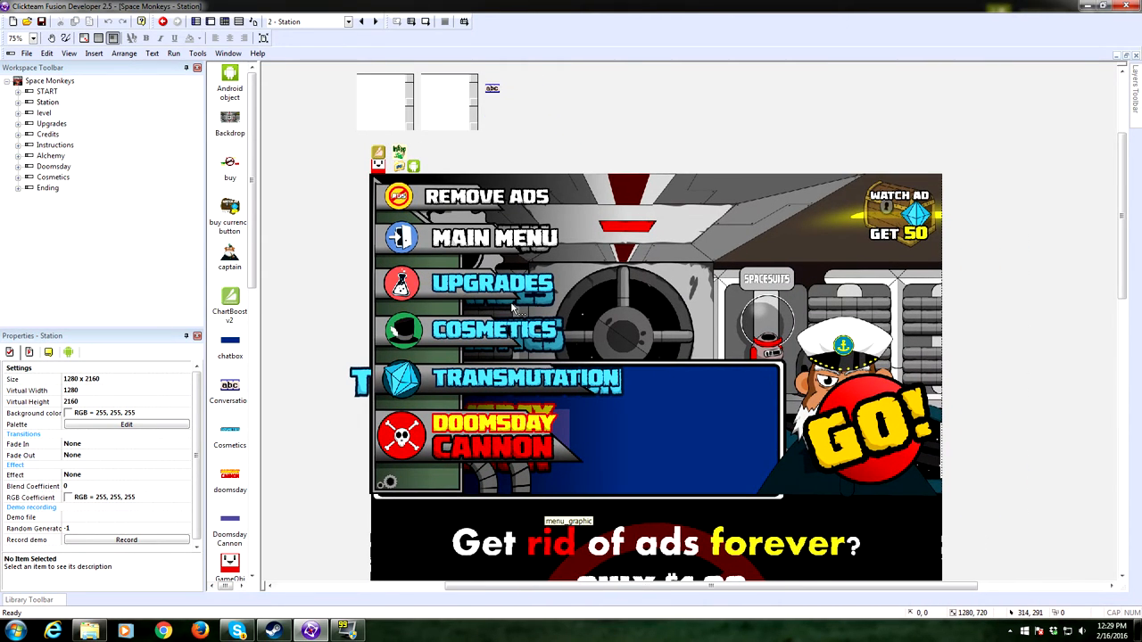
# - Zoom out to see the whole Station frame, then zoom back in
pyautogui.click(27, 37)
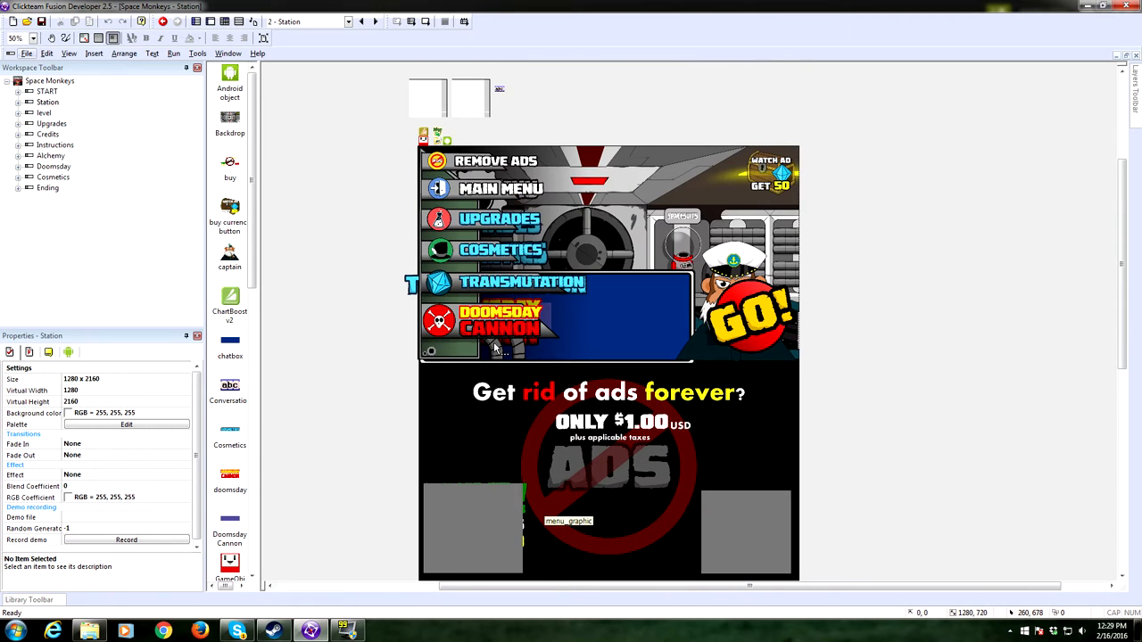
pyautogui.click(27, 37)
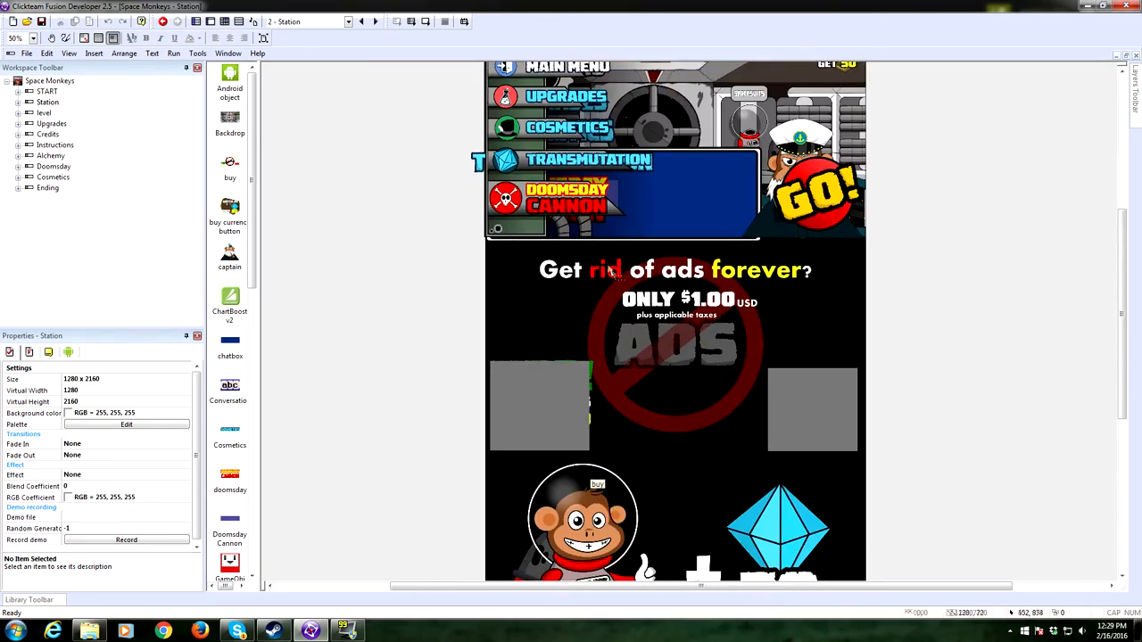
pyautogui.click(25, 37)
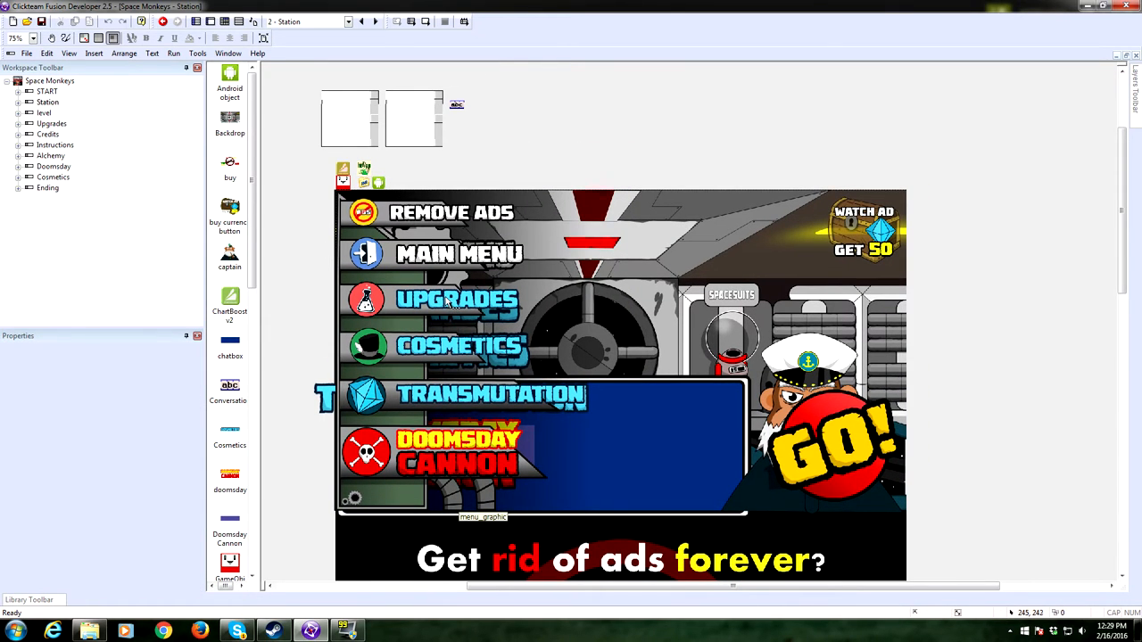
pyautogui.moveTo(544, 357)
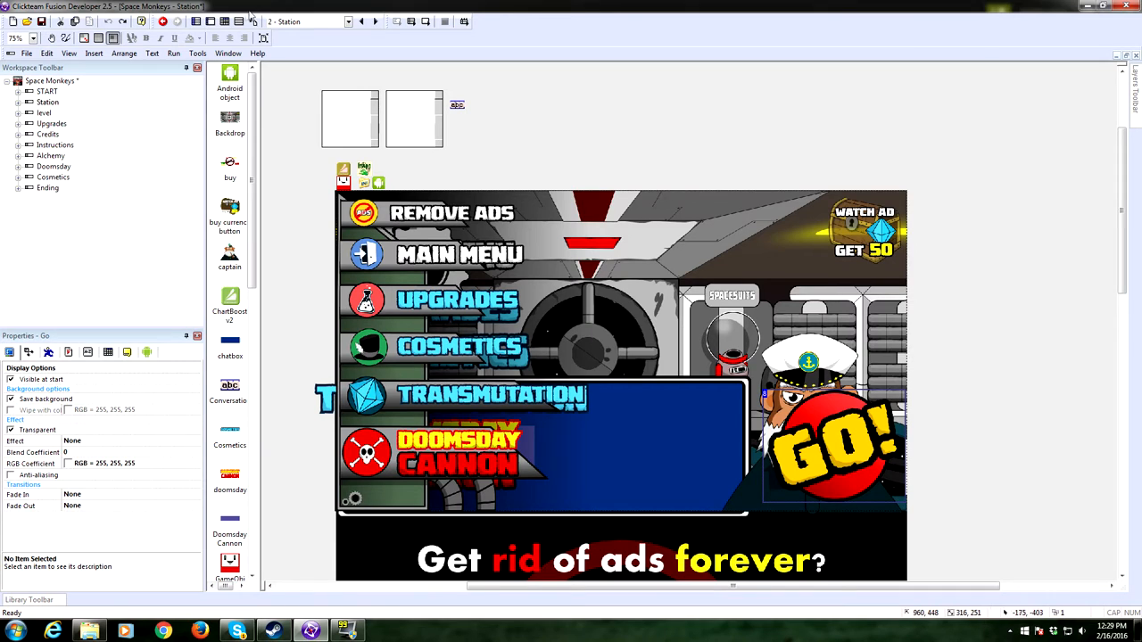
pyautogui.moveTo(225, 21)
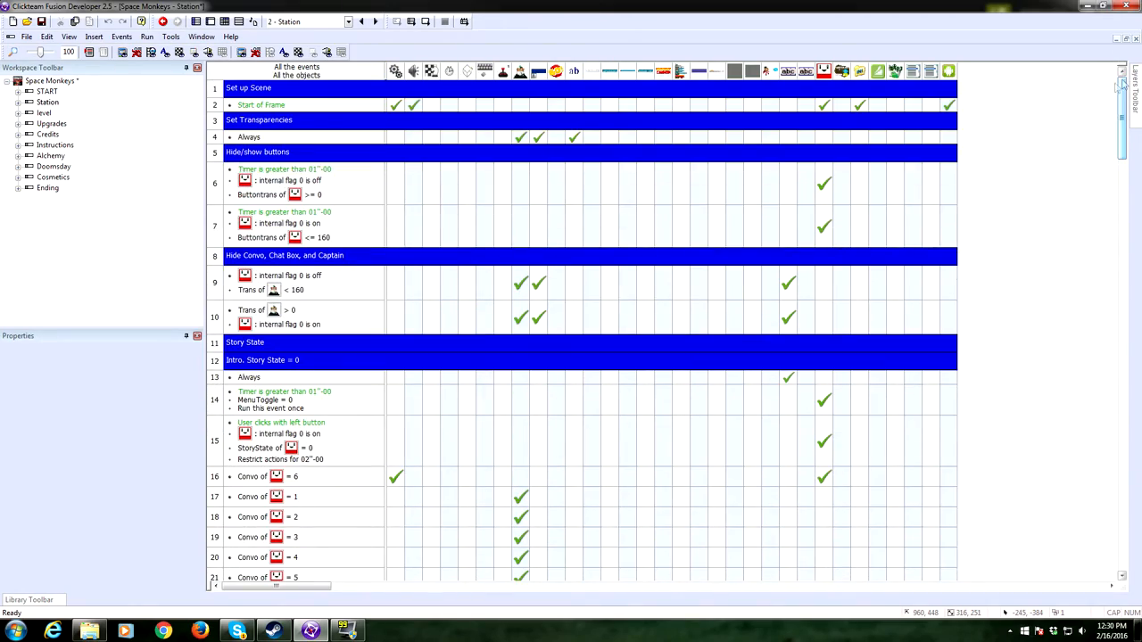
# - Scroll down the Station events into the Story State groups
pyautogui.scroll(-3)
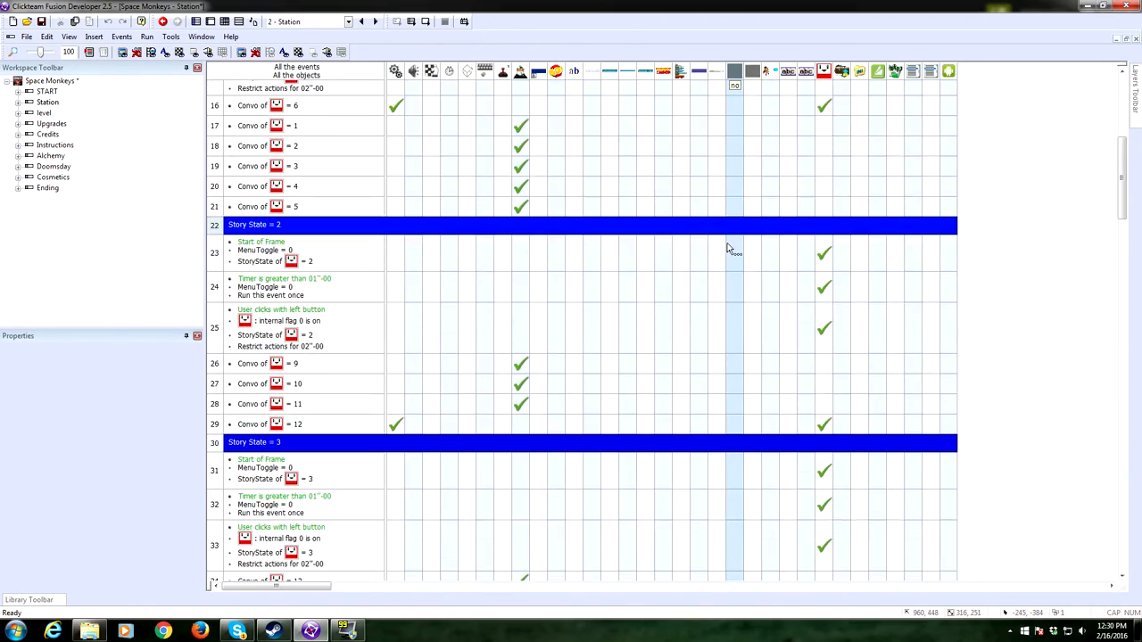
pyautogui.scroll(-3)
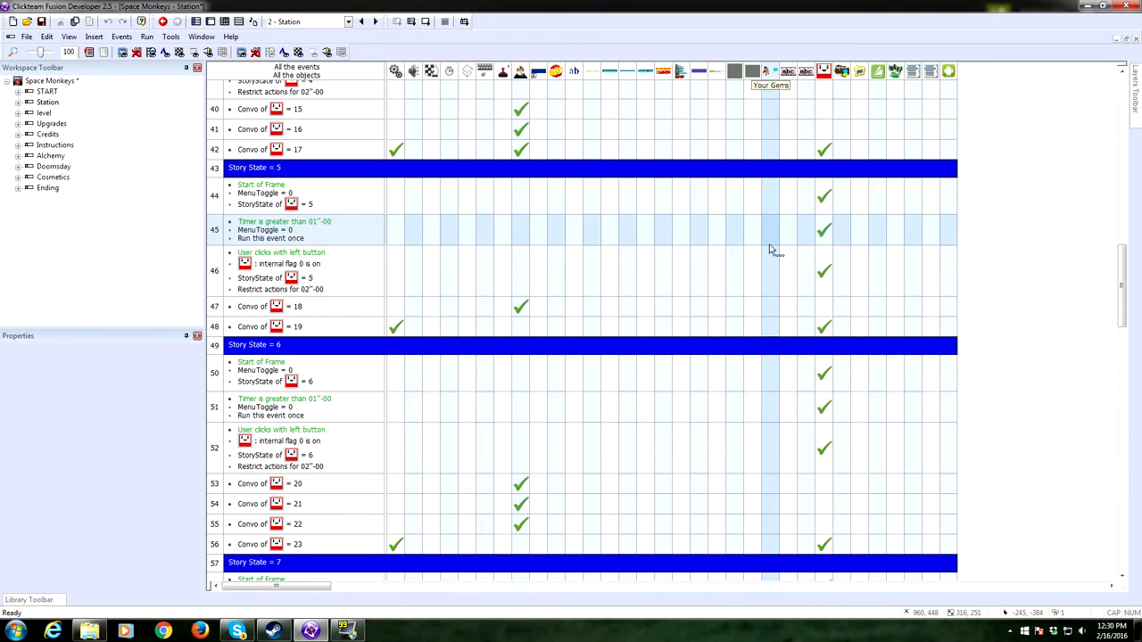
pyautogui.moveTo(752, 246)
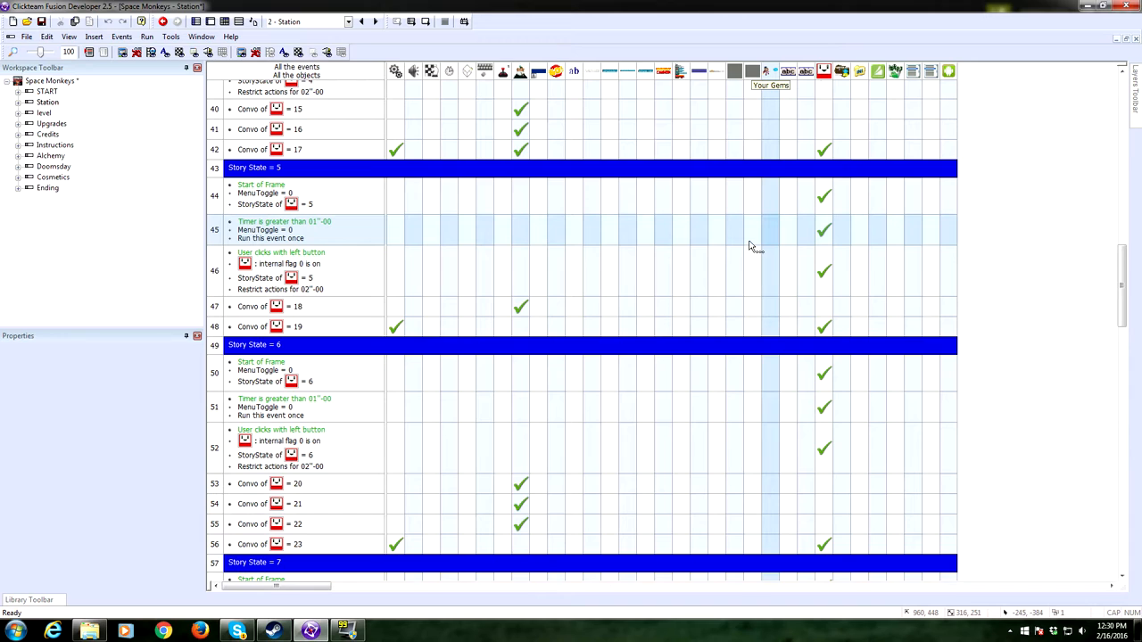
pyautogui.moveTo(675, 246)
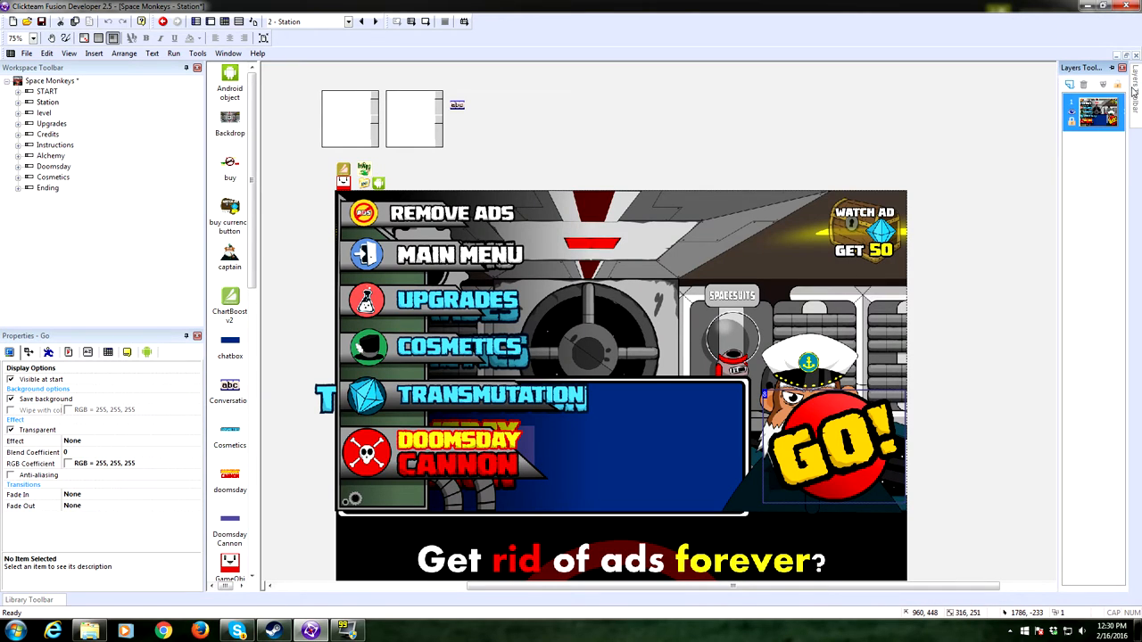
pyautogui.moveTo(1013, 111)
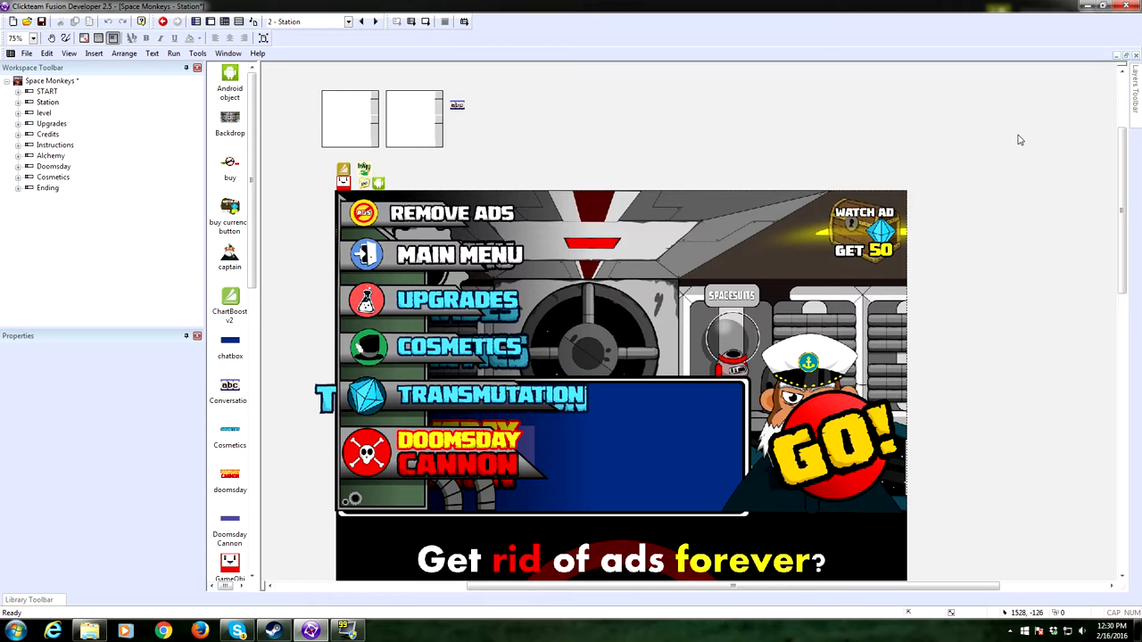
pyautogui.moveTo(1033, 123)
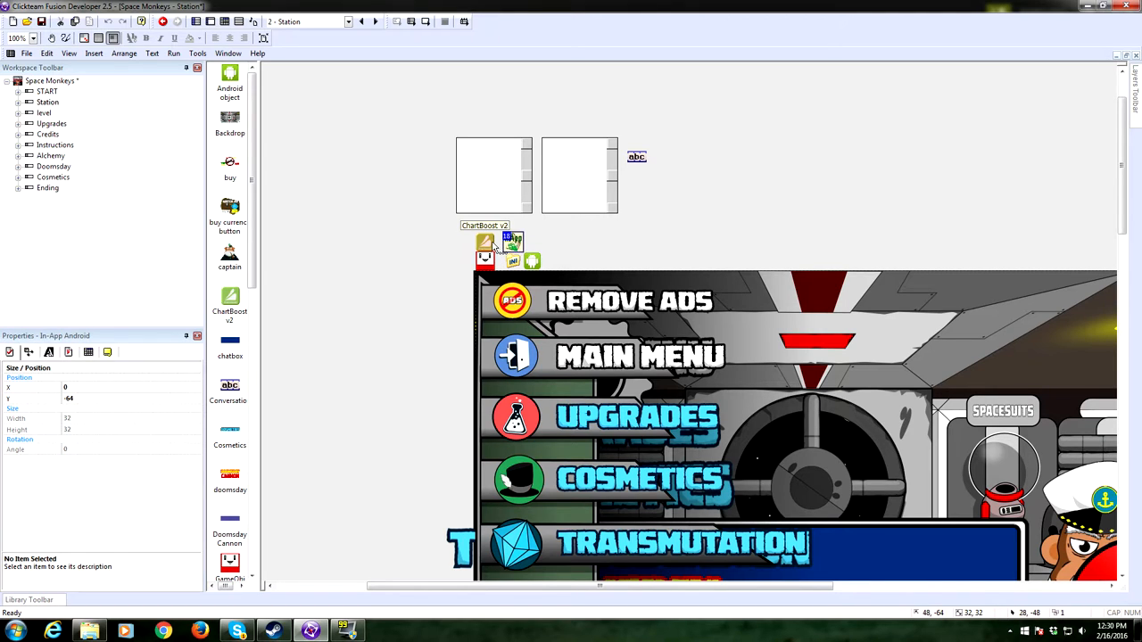
# - Select the in-app purchase object, look over the remove-ads and +50 gems artwork, then show the Station events
pyautogui.click(485, 241)
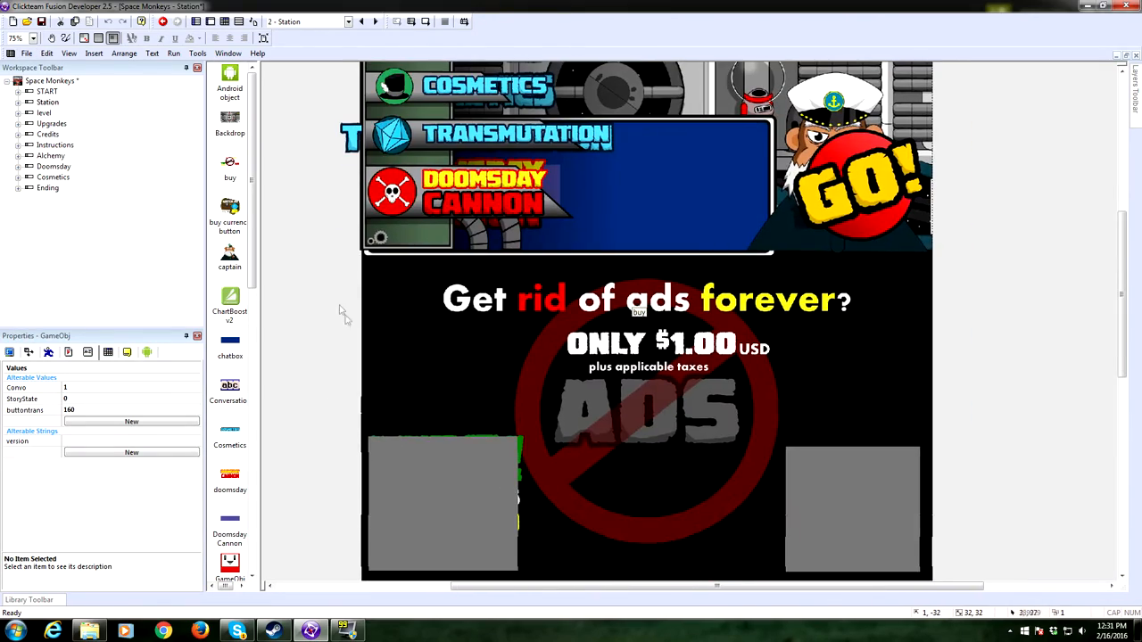
pyautogui.scroll(-3)
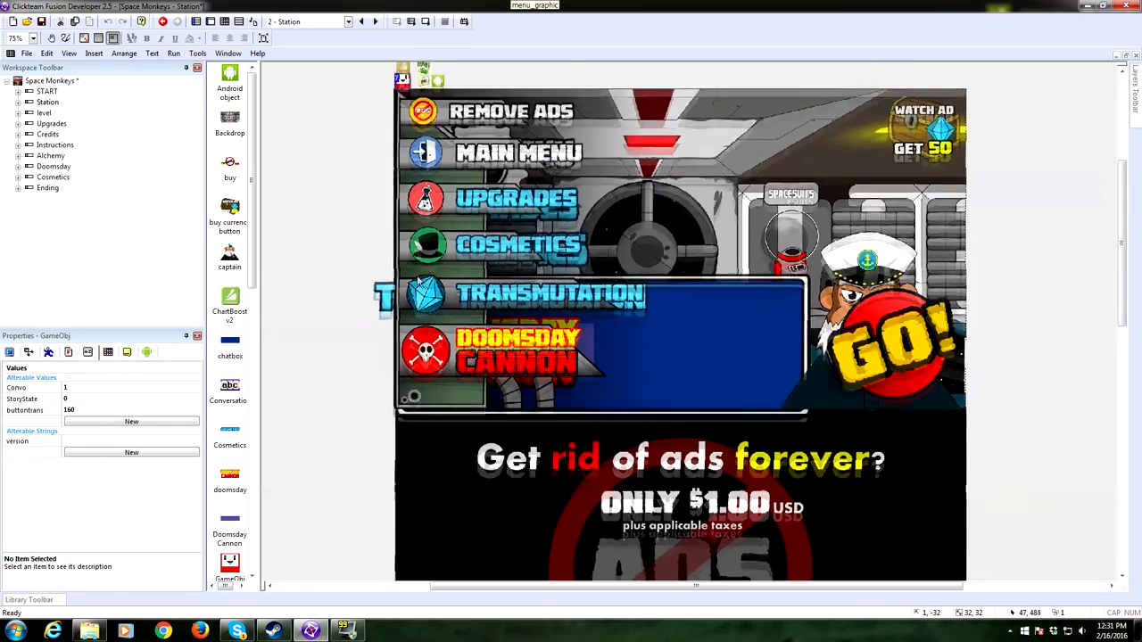
pyautogui.scroll(-3)
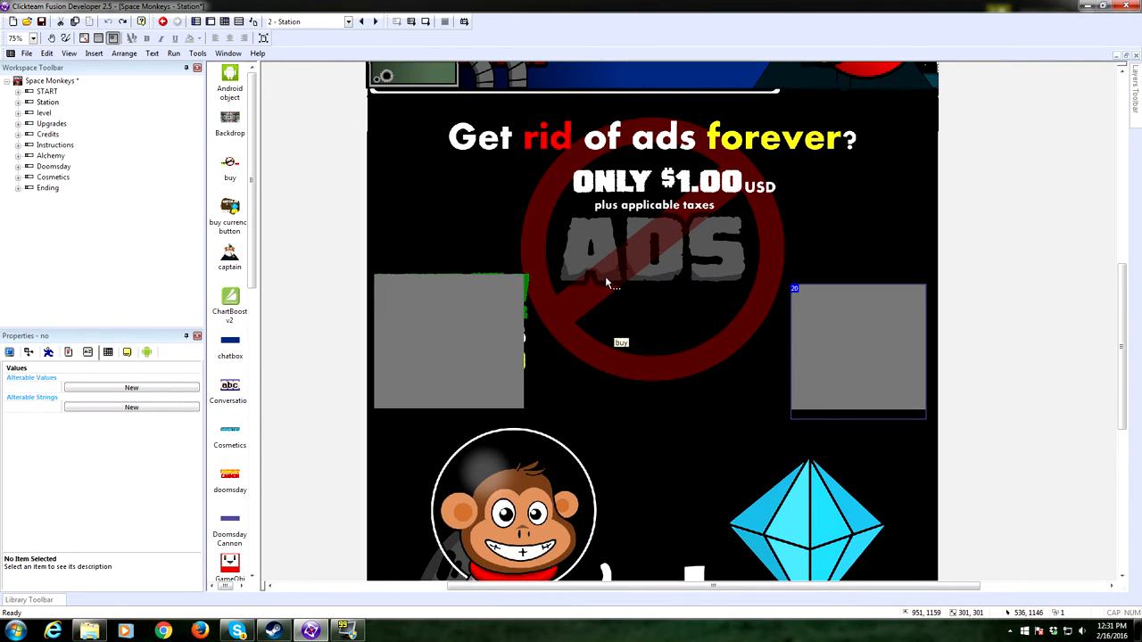
pyautogui.moveTo(435, 125)
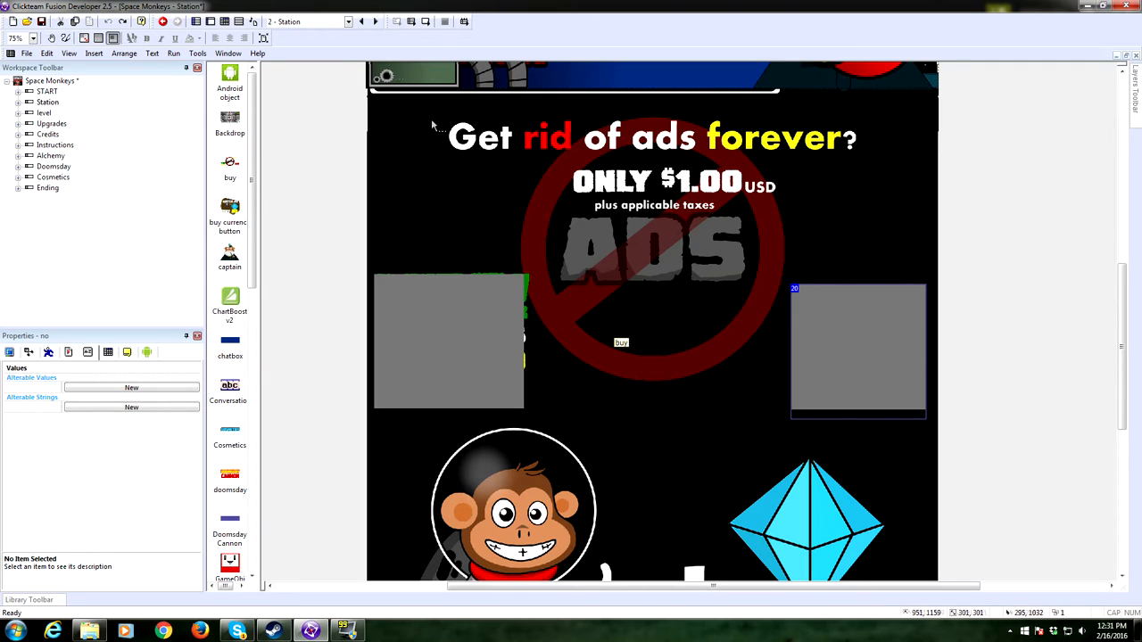
pyautogui.scroll(-3)
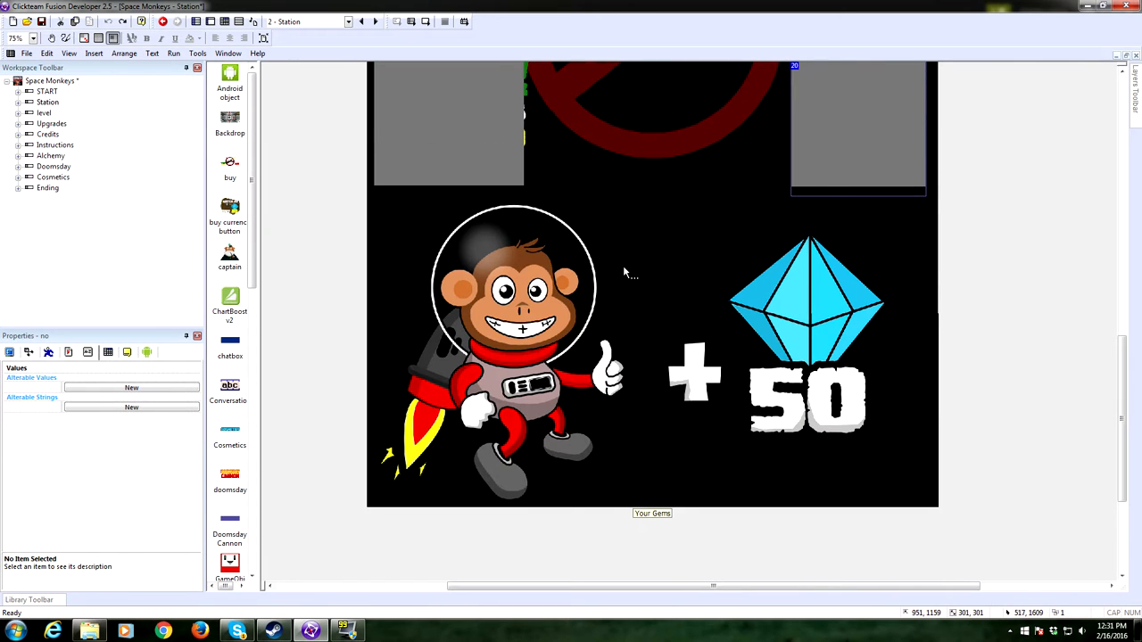
pyautogui.click(653, 514)
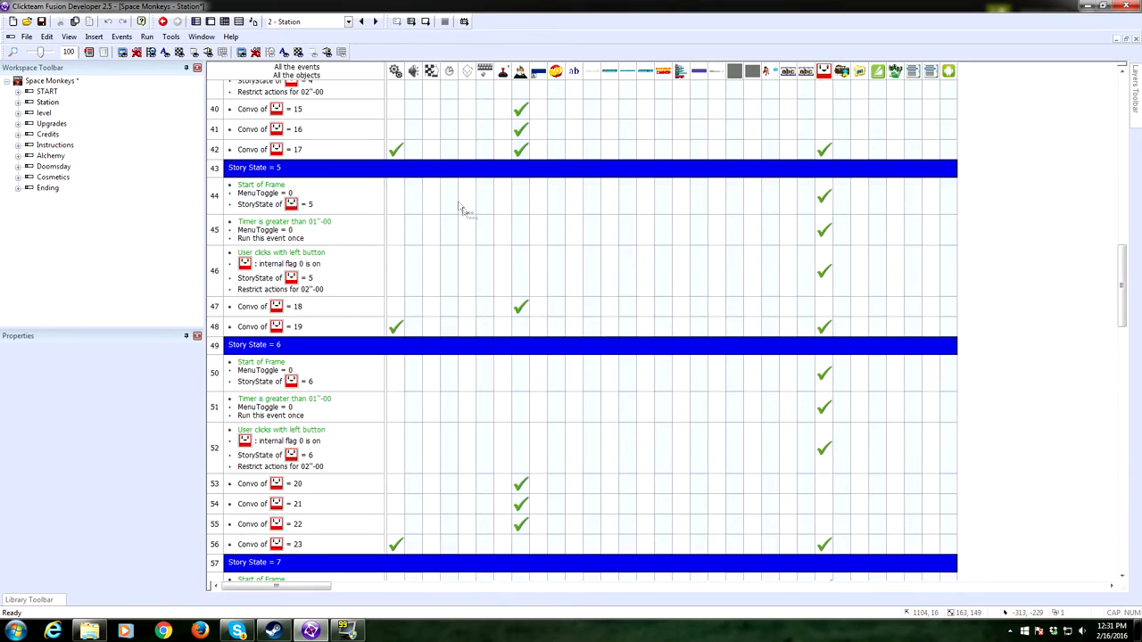
pyautogui.scroll(3)
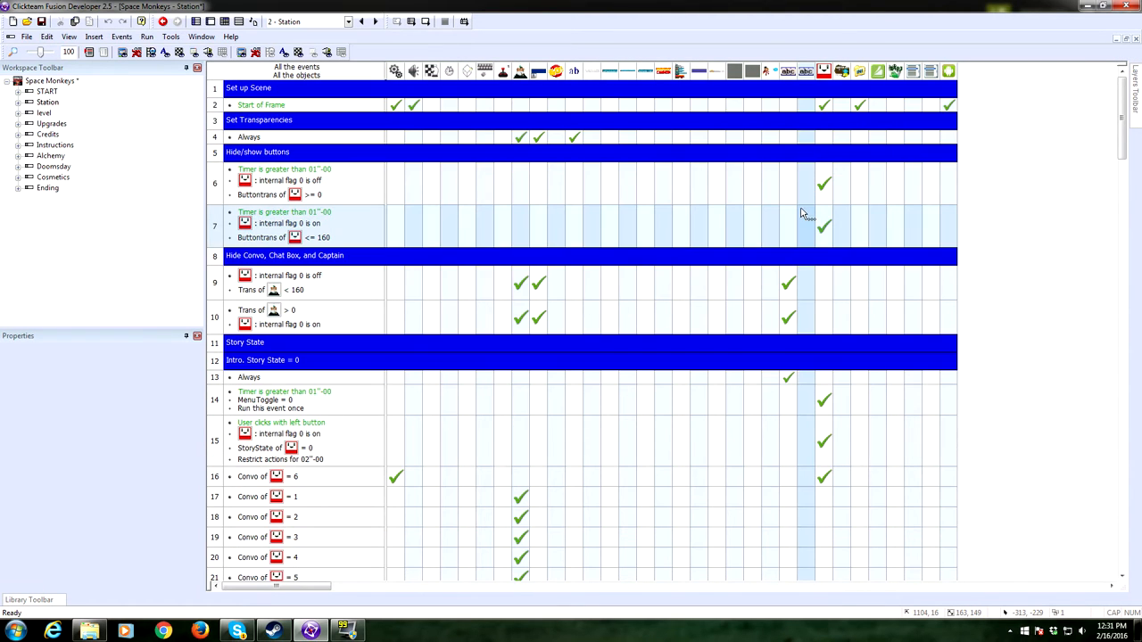
pyautogui.moveTo(657, 214)
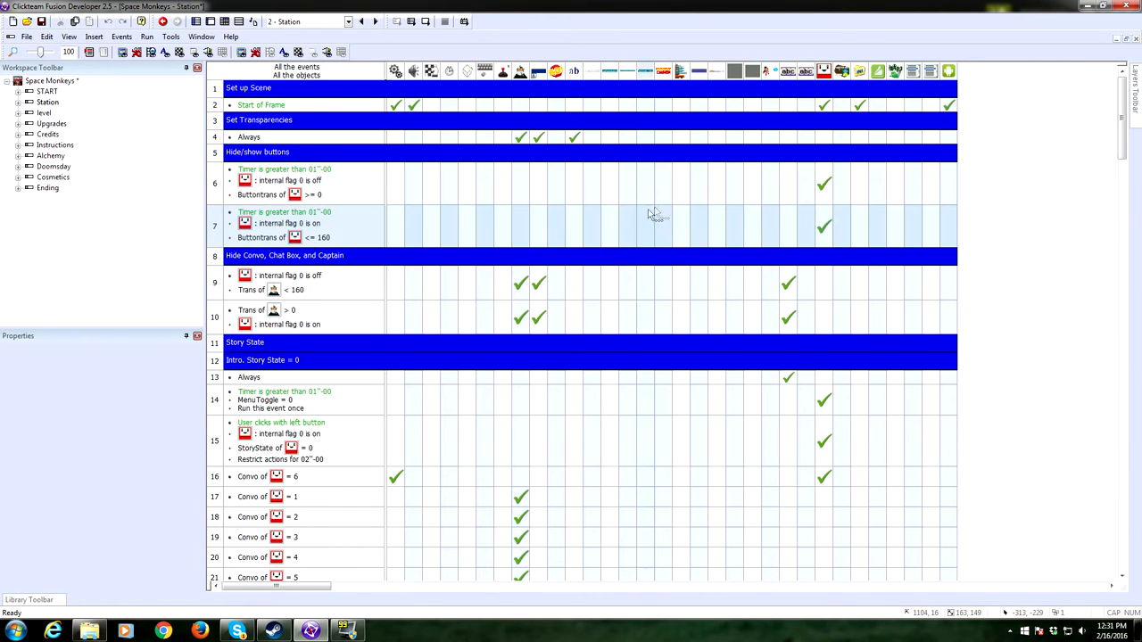
pyautogui.scroll(-3)
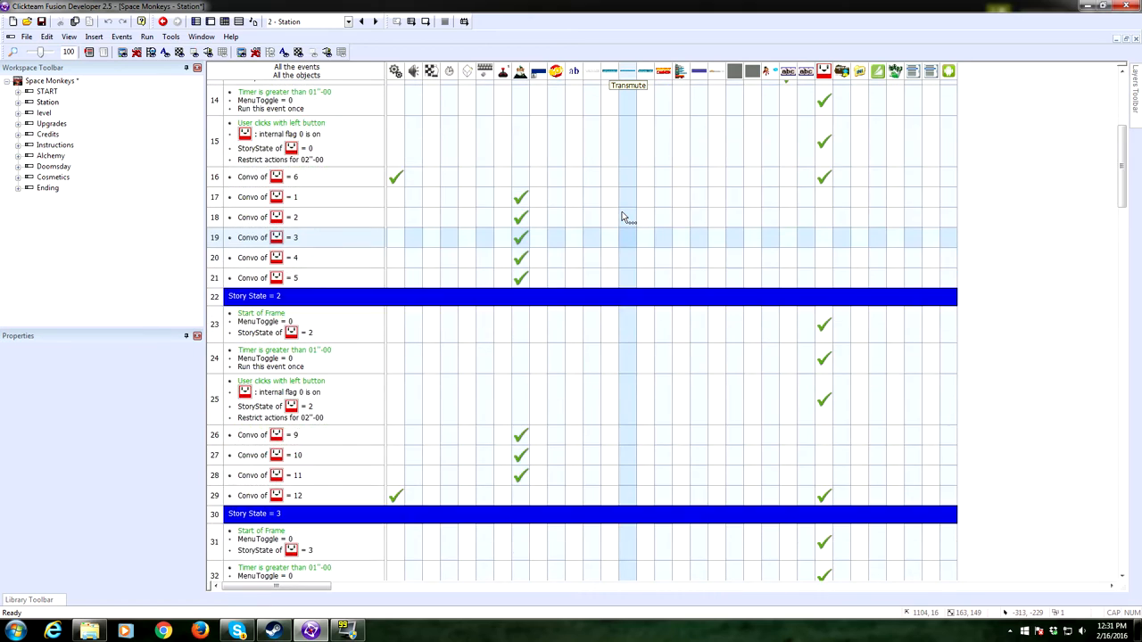
pyautogui.scroll(3)
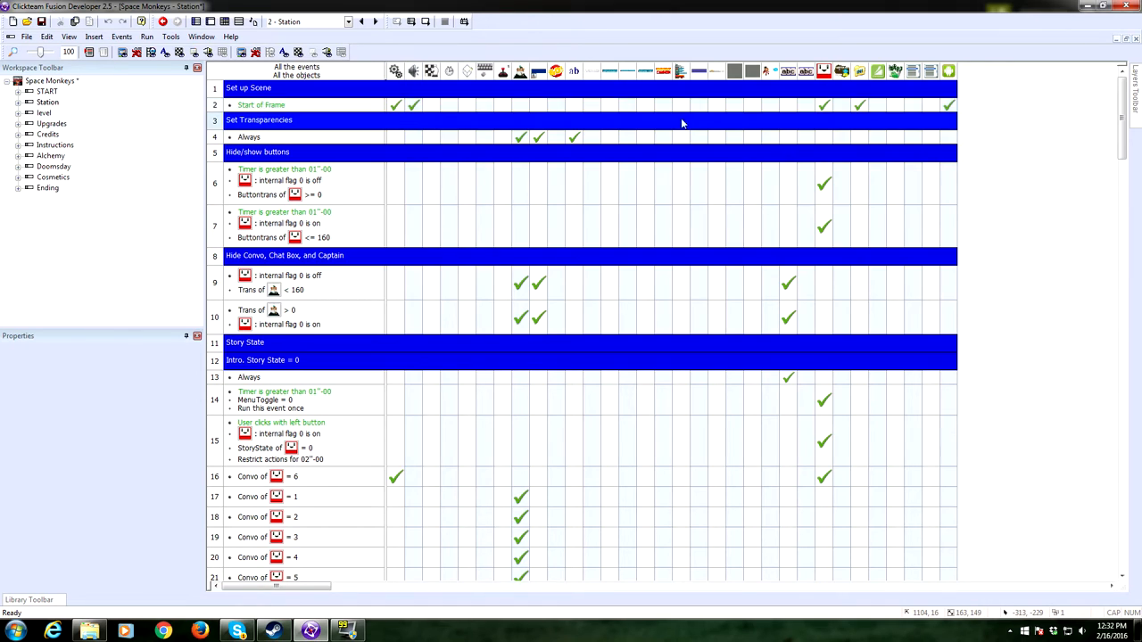
pyautogui.moveTo(823, 103)
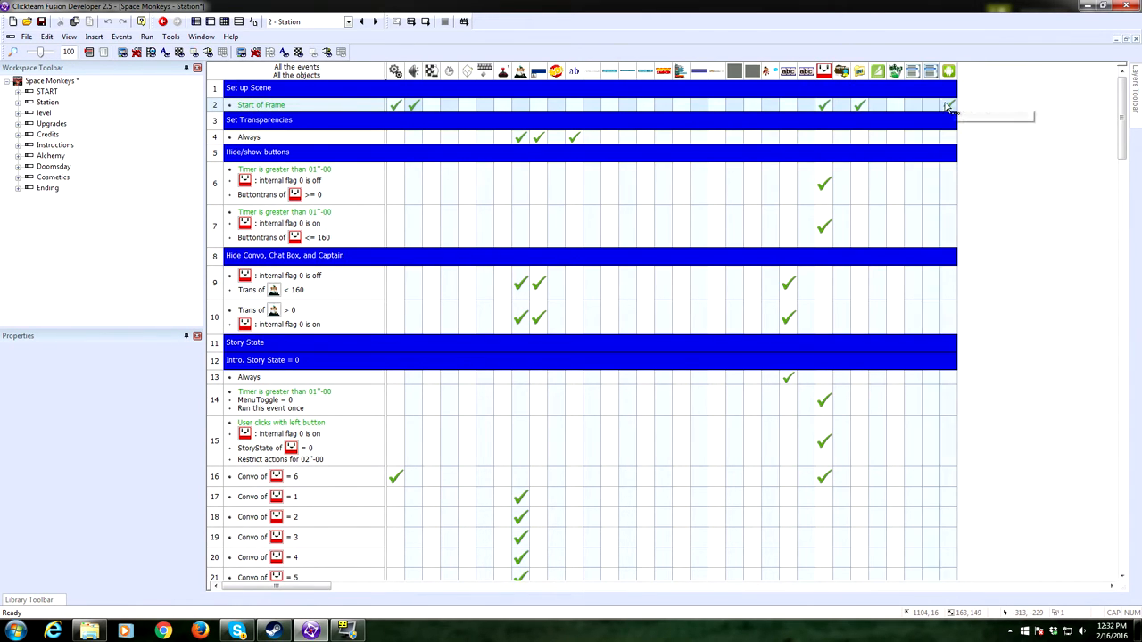
pyautogui.click(949, 106)
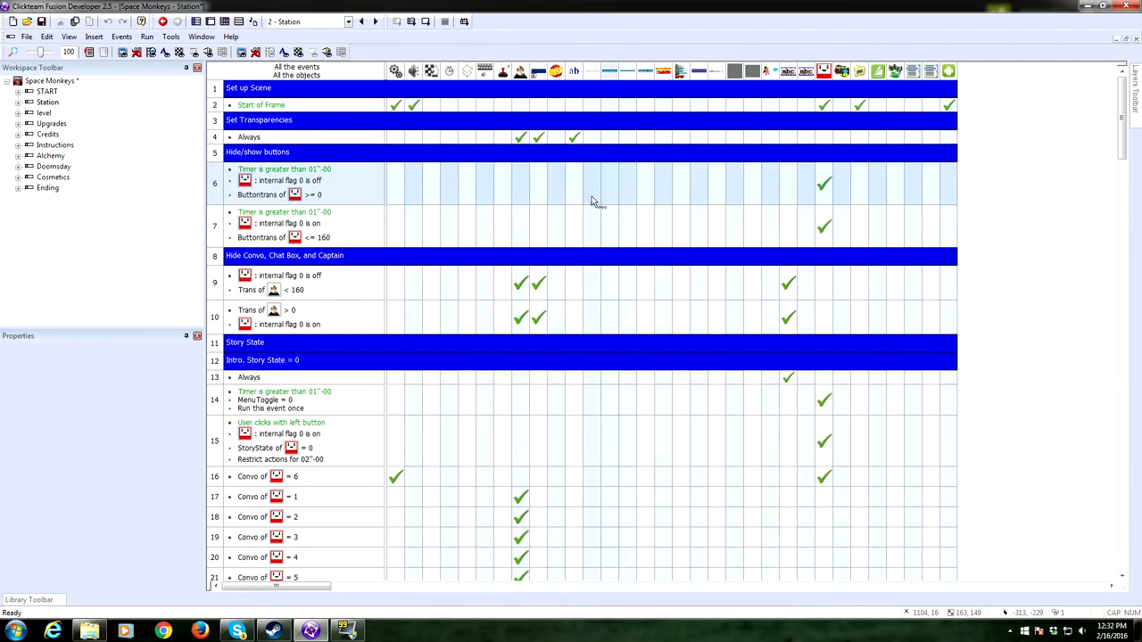
pyautogui.scroll(-3)
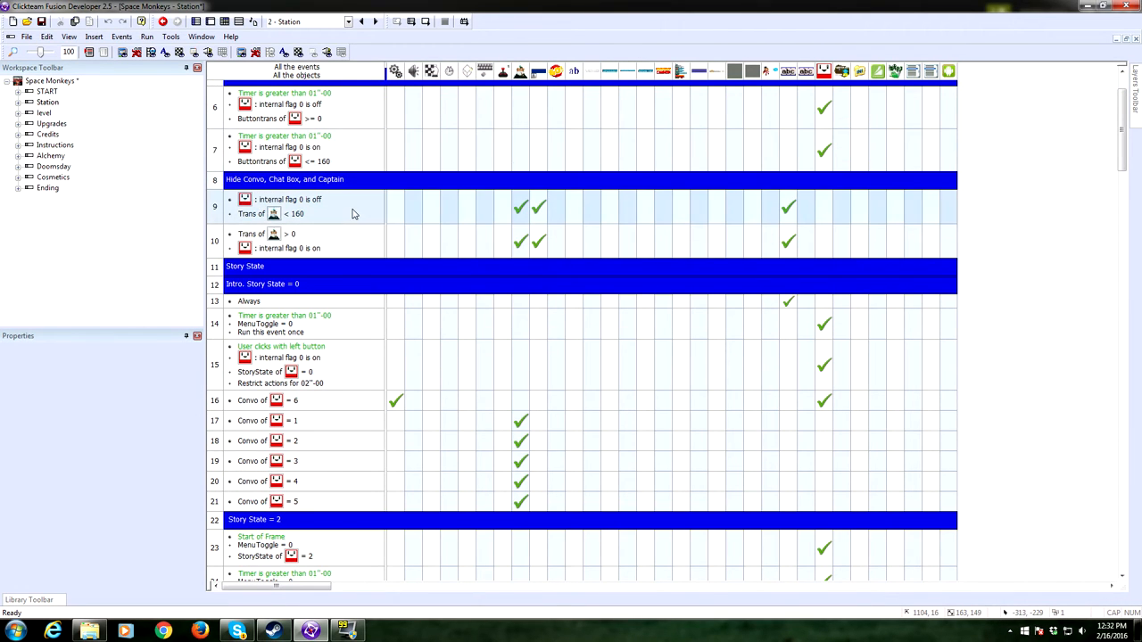
pyautogui.scroll(-3)
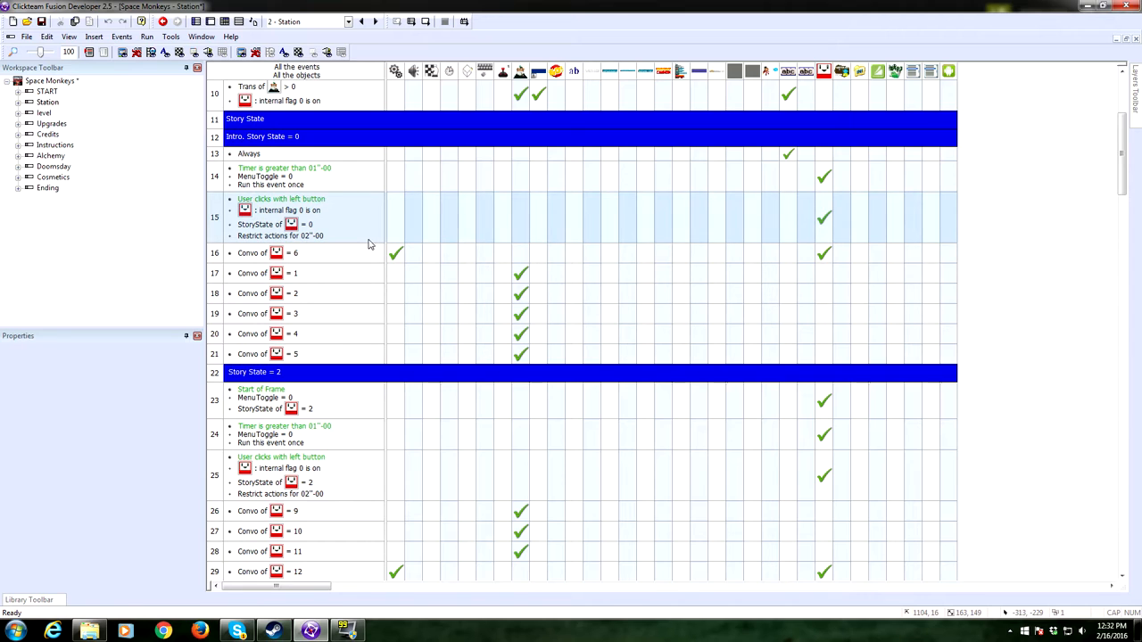
pyautogui.moveTo(357, 235)
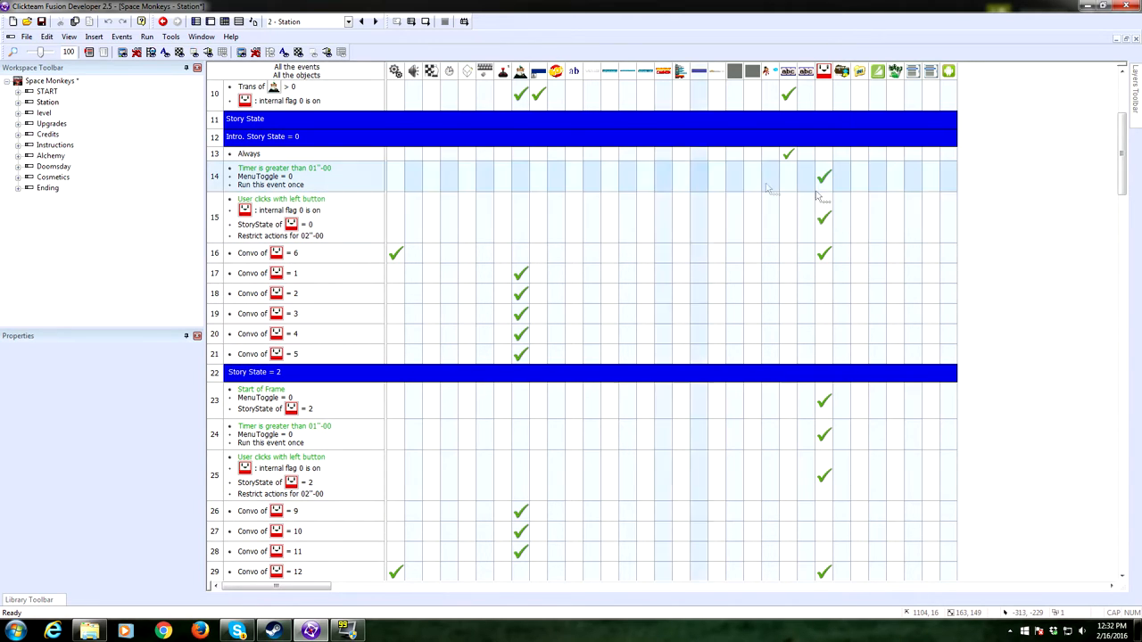
pyautogui.moveTo(705, 198)
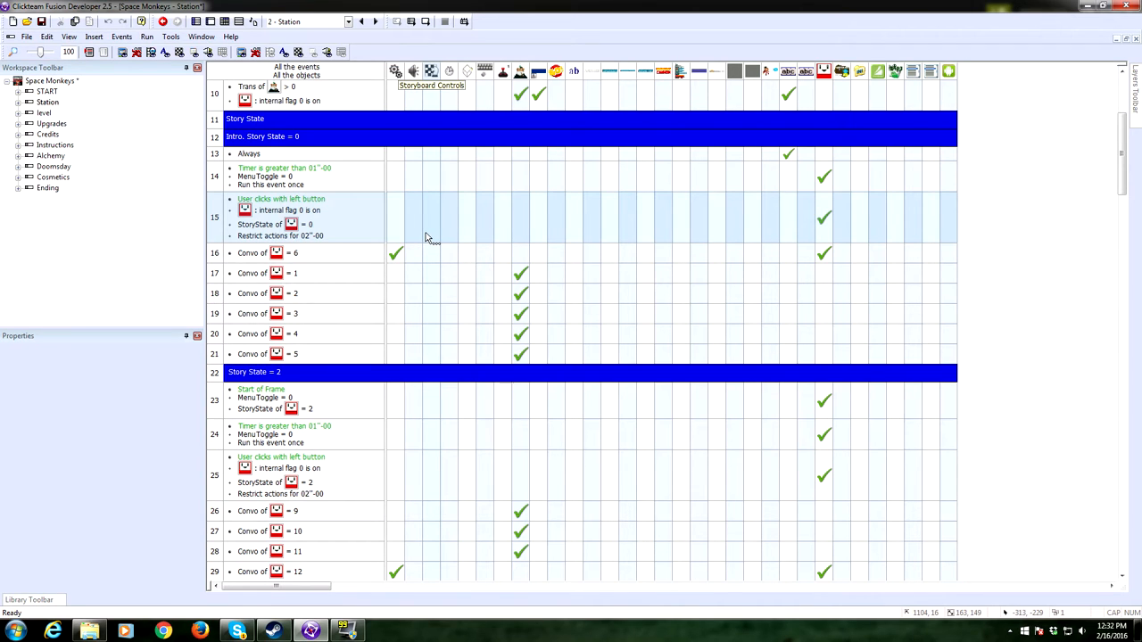
pyautogui.moveTo(432, 239)
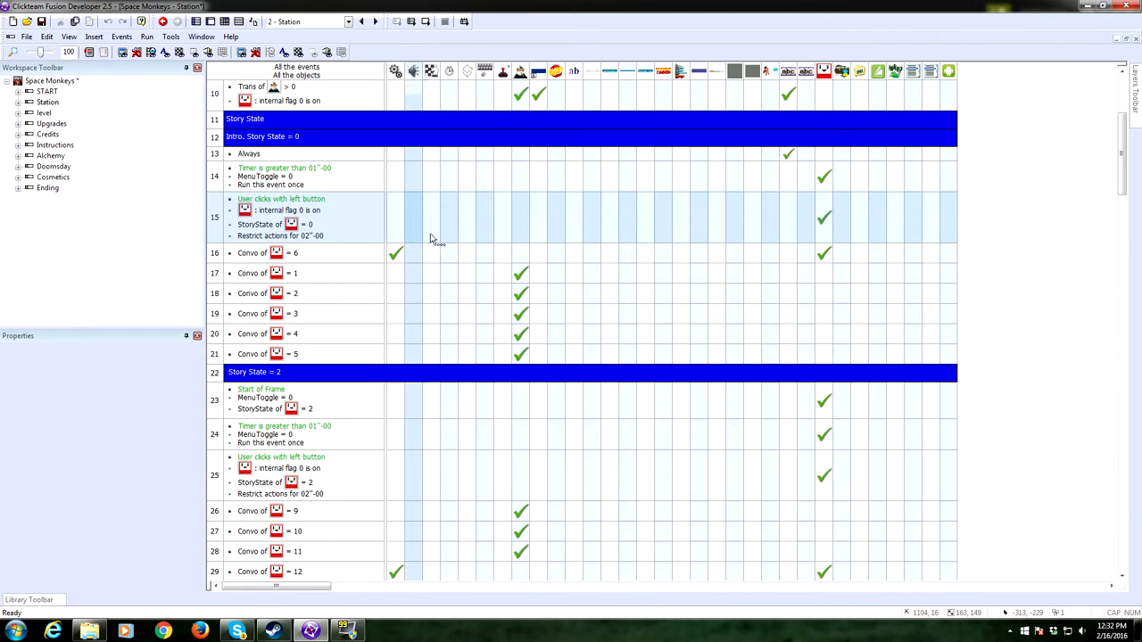
pyautogui.scroll(-3)
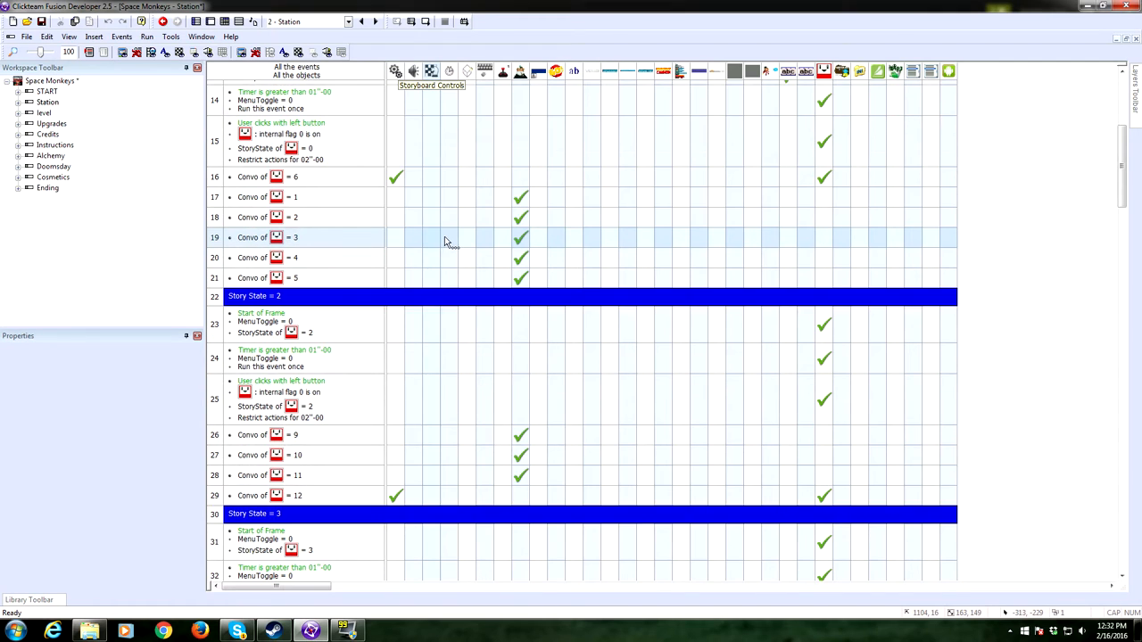
pyautogui.scroll(-3)
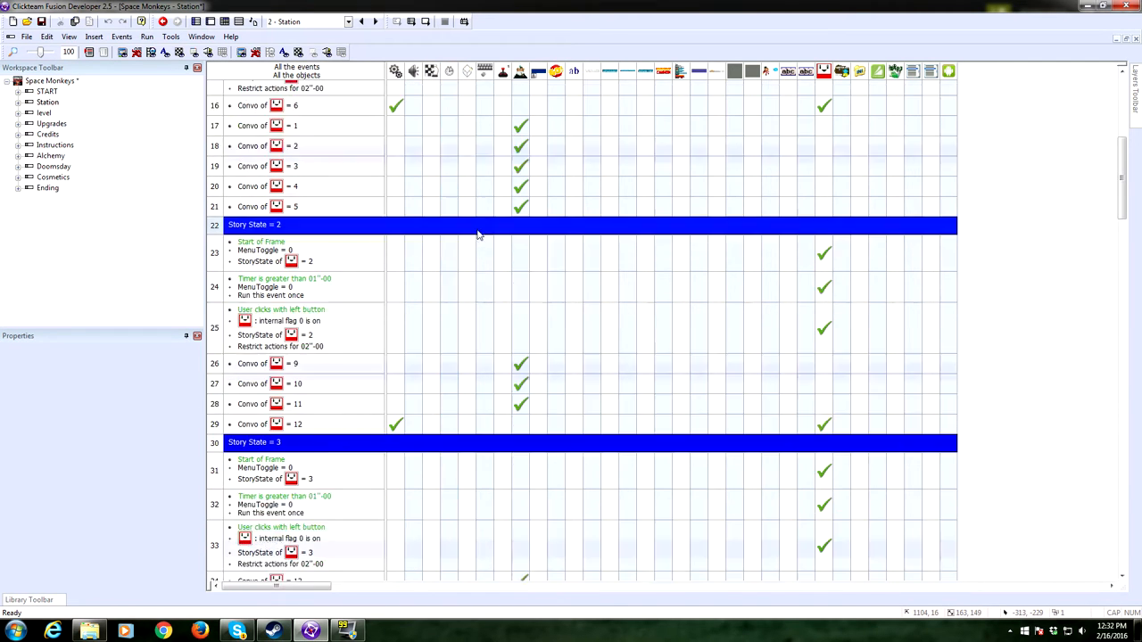
pyautogui.scroll(-3)
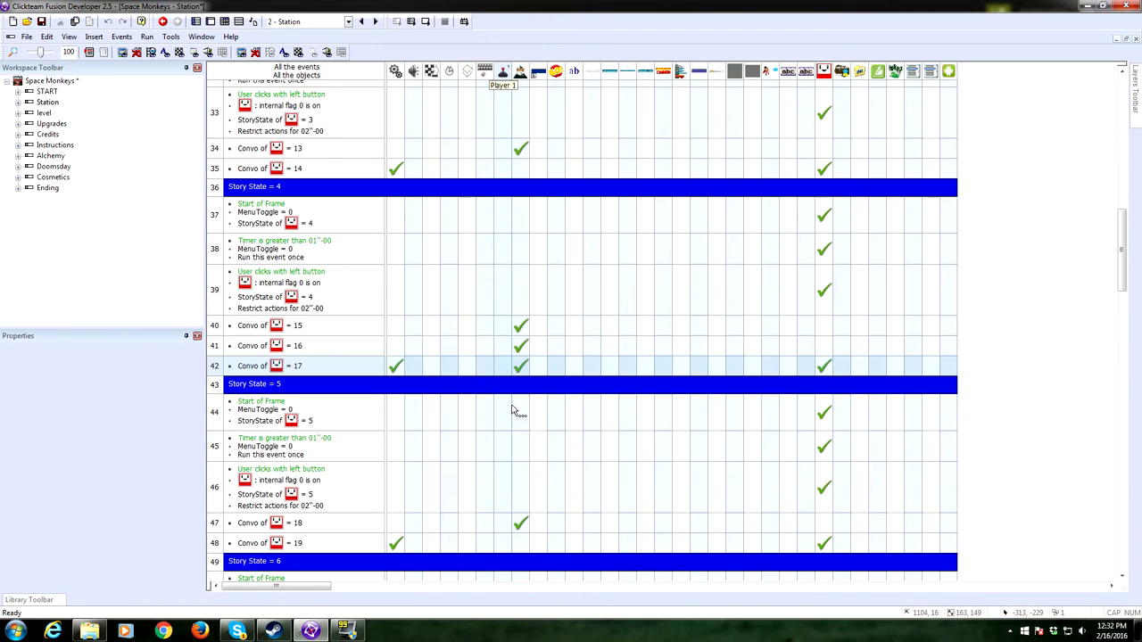
pyautogui.scroll(-3)
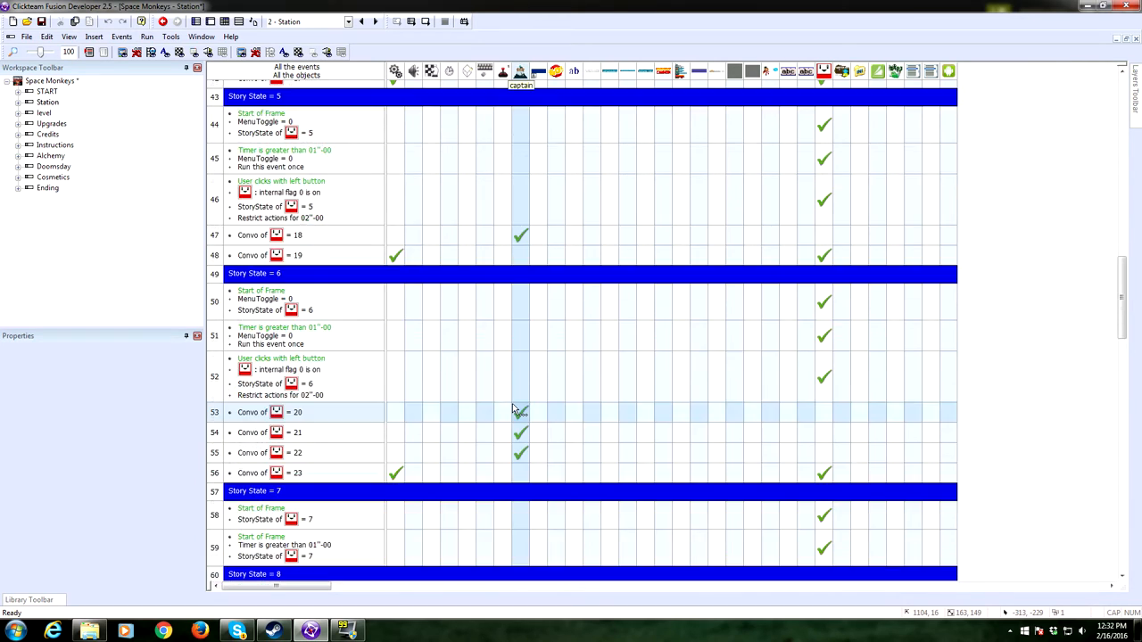
pyautogui.scroll(-3)
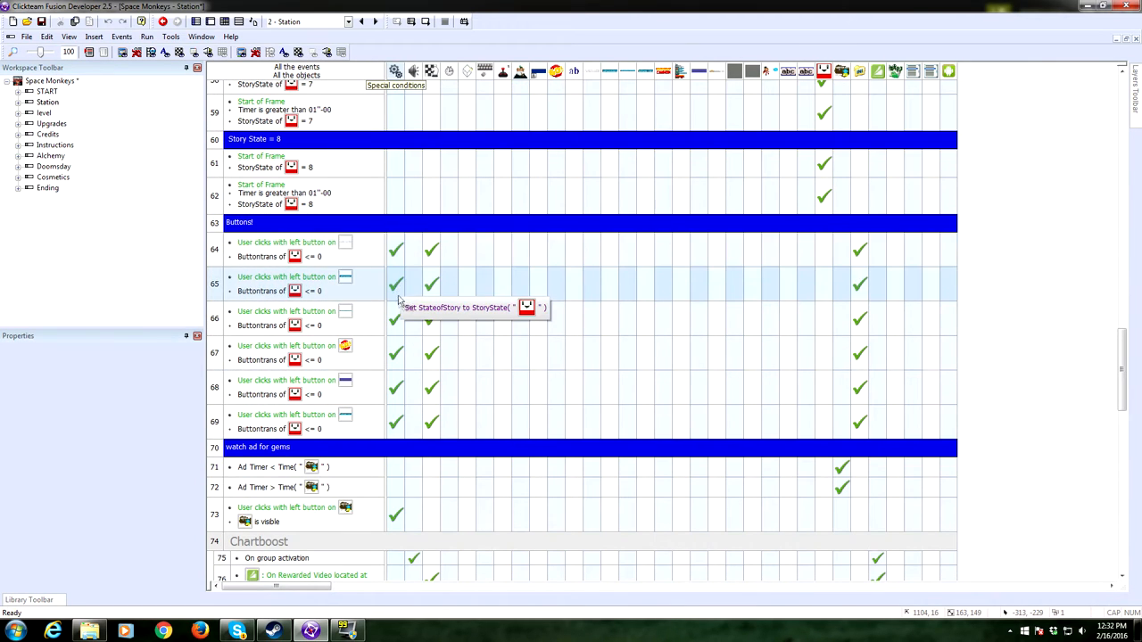
pyautogui.moveTo(432, 414)
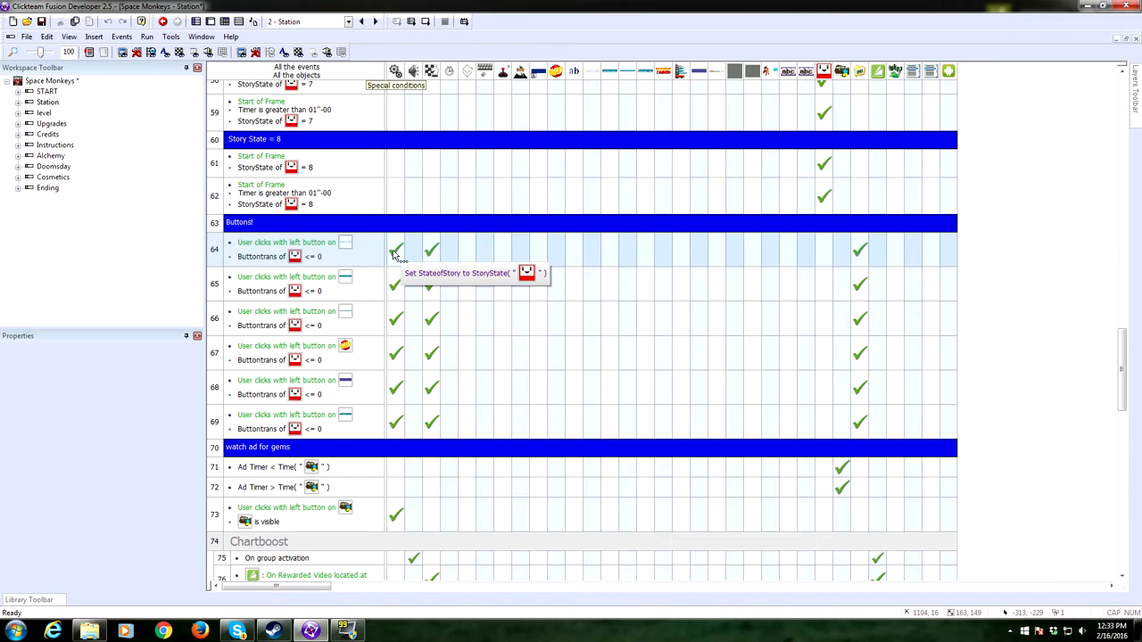
pyautogui.moveTo(402, 266)
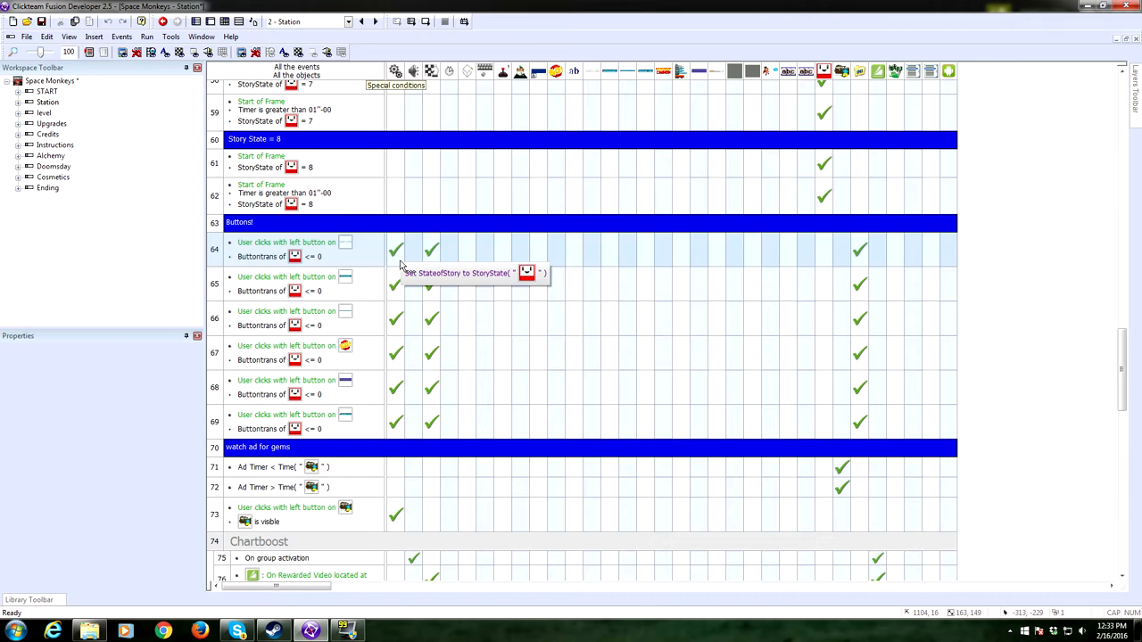
pyautogui.moveTo(860, 250)
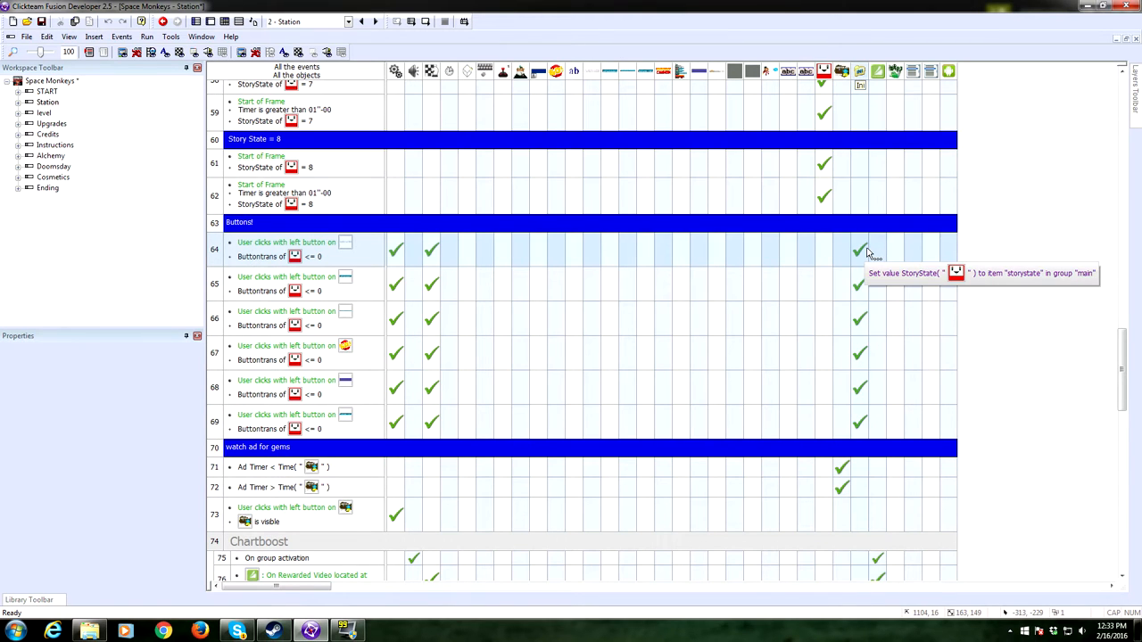
pyautogui.scroll(-3)
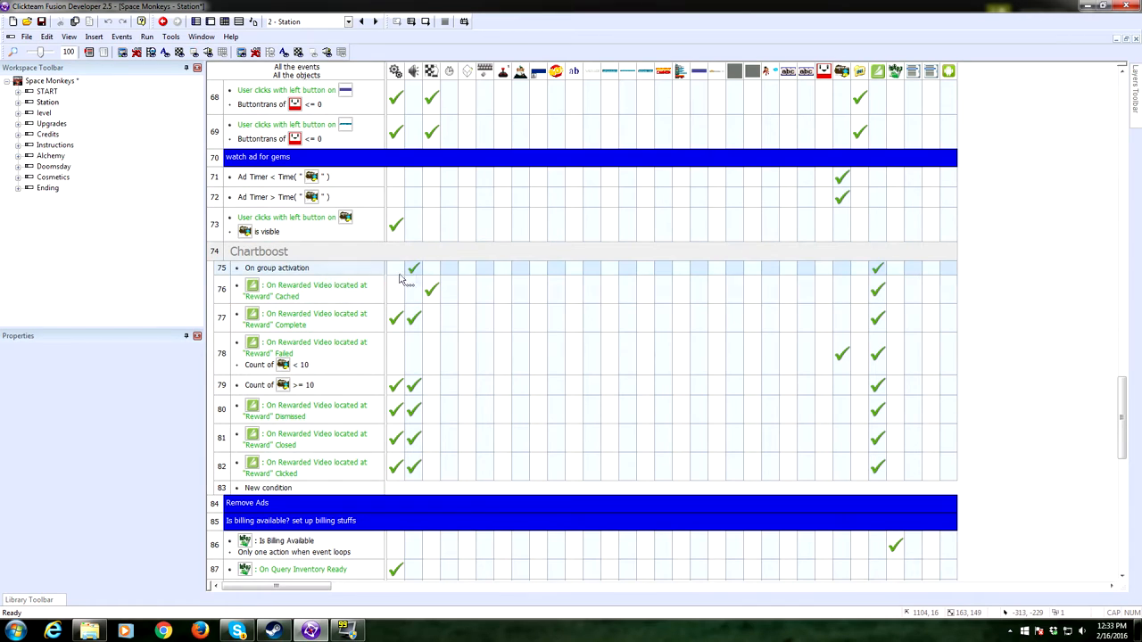
pyautogui.moveTo(414, 318)
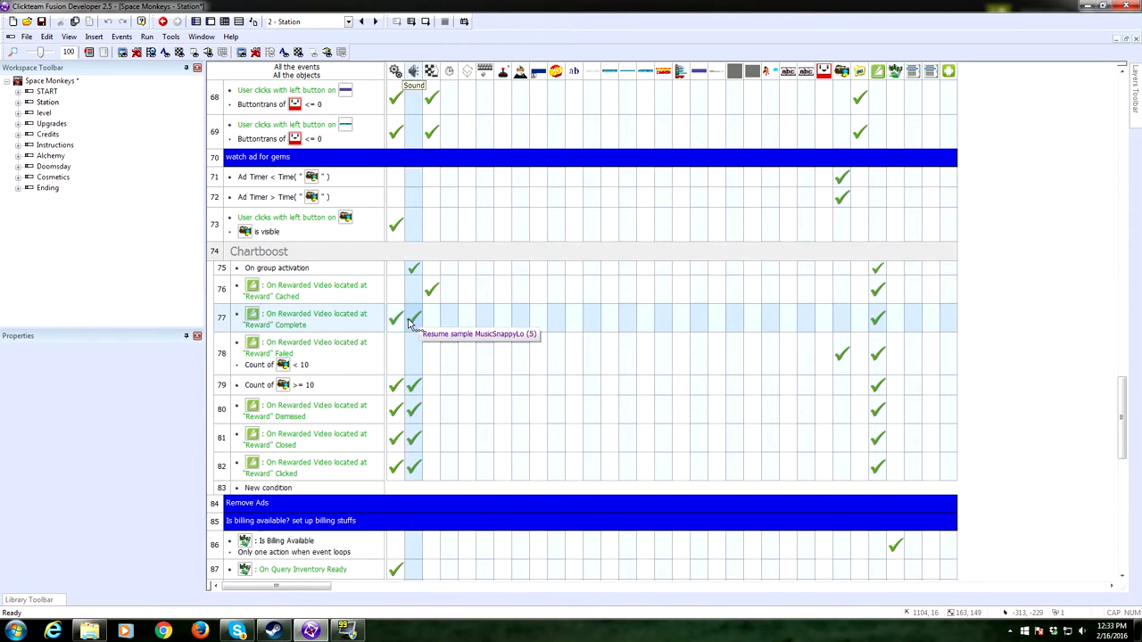
pyautogui.scroll(-3)
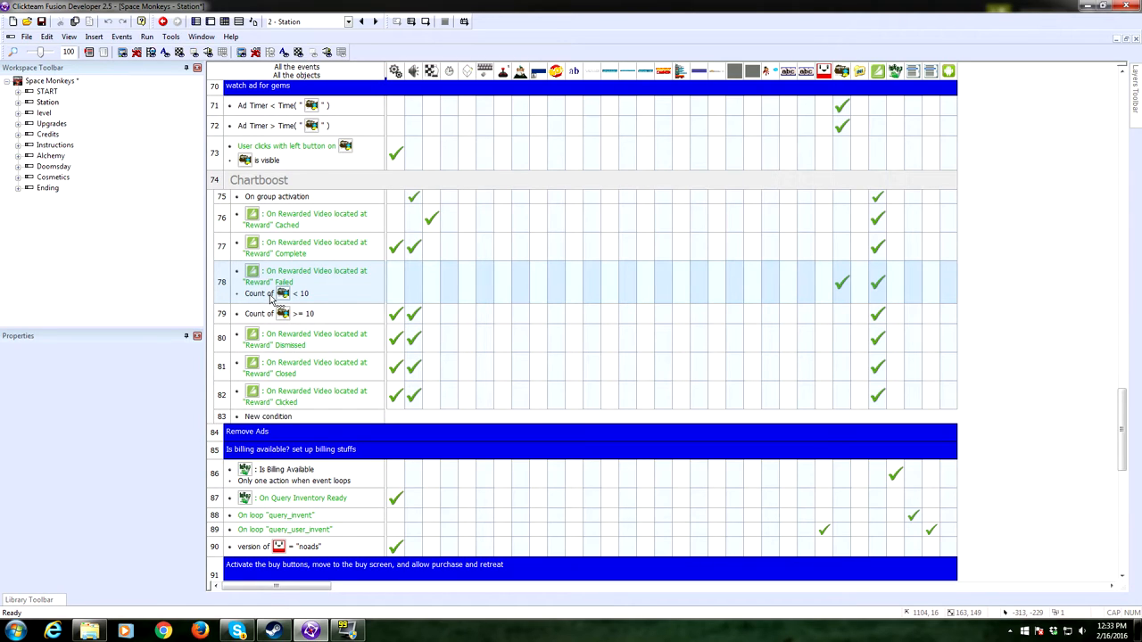
pyautogui.moveTo(379, 312)
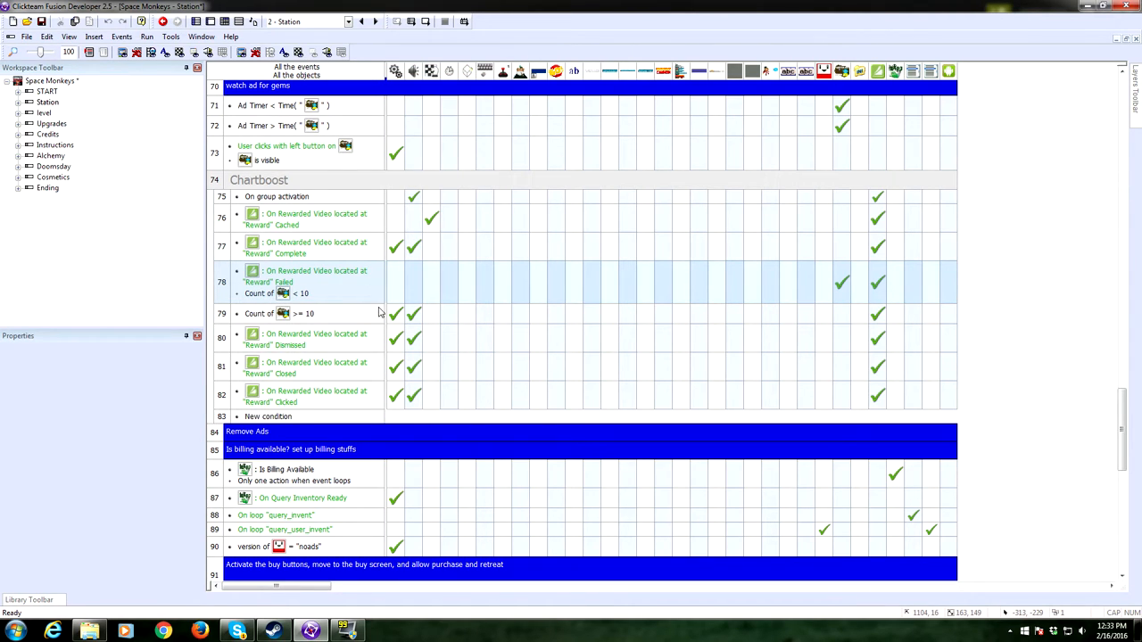
pyautogui.moveTo(335, 314)
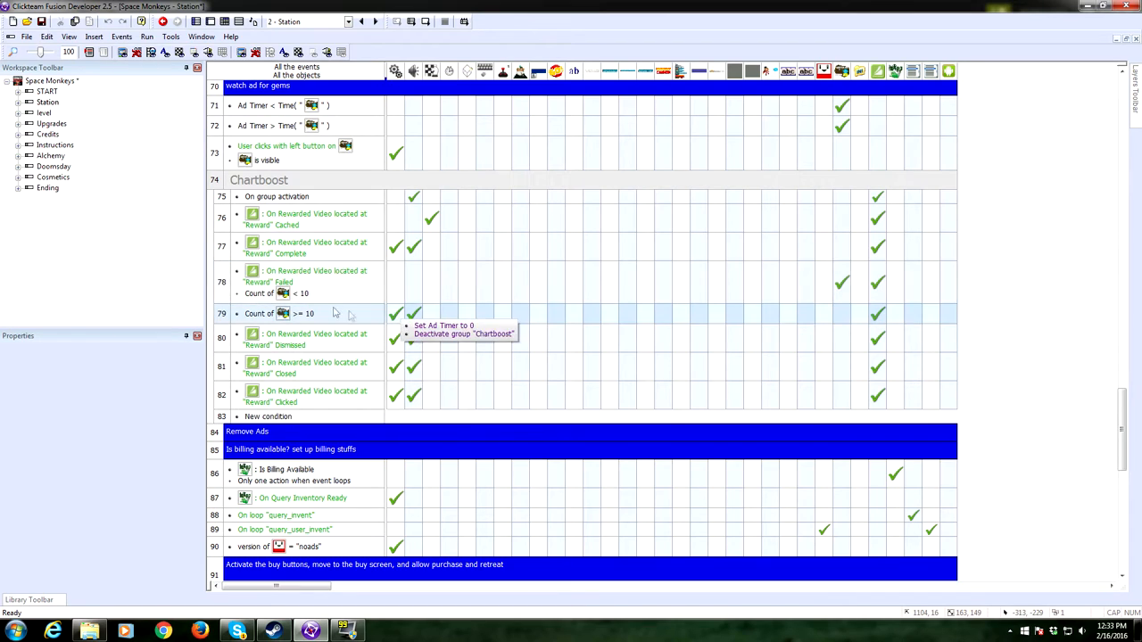
pyautogui.moveTo(343, 289)
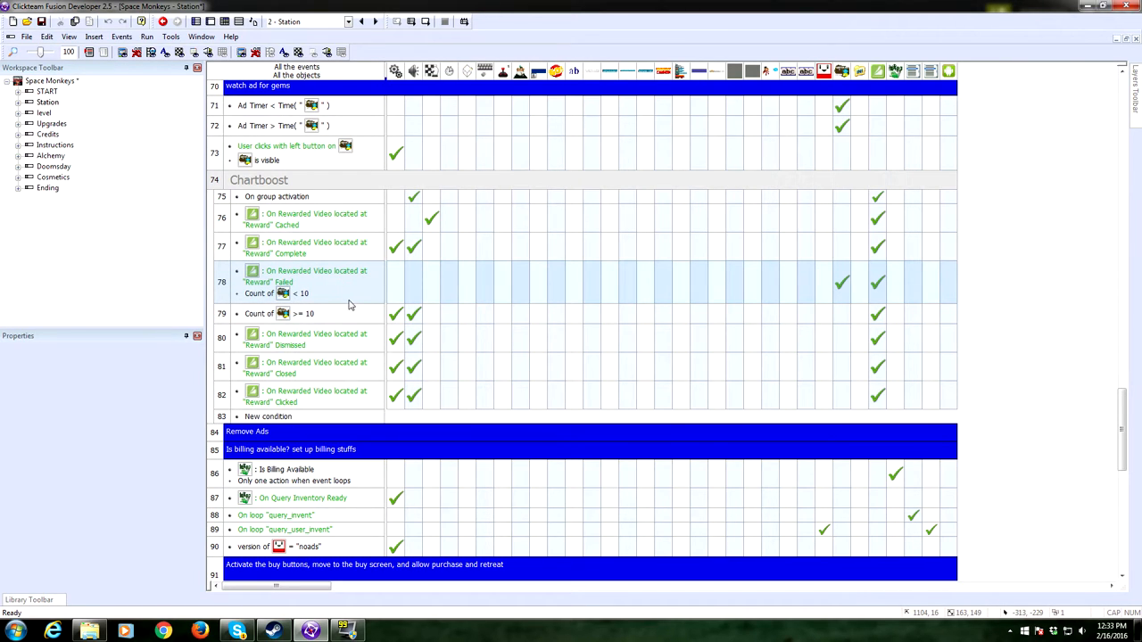
pyautogui.moveTo(335, 284)
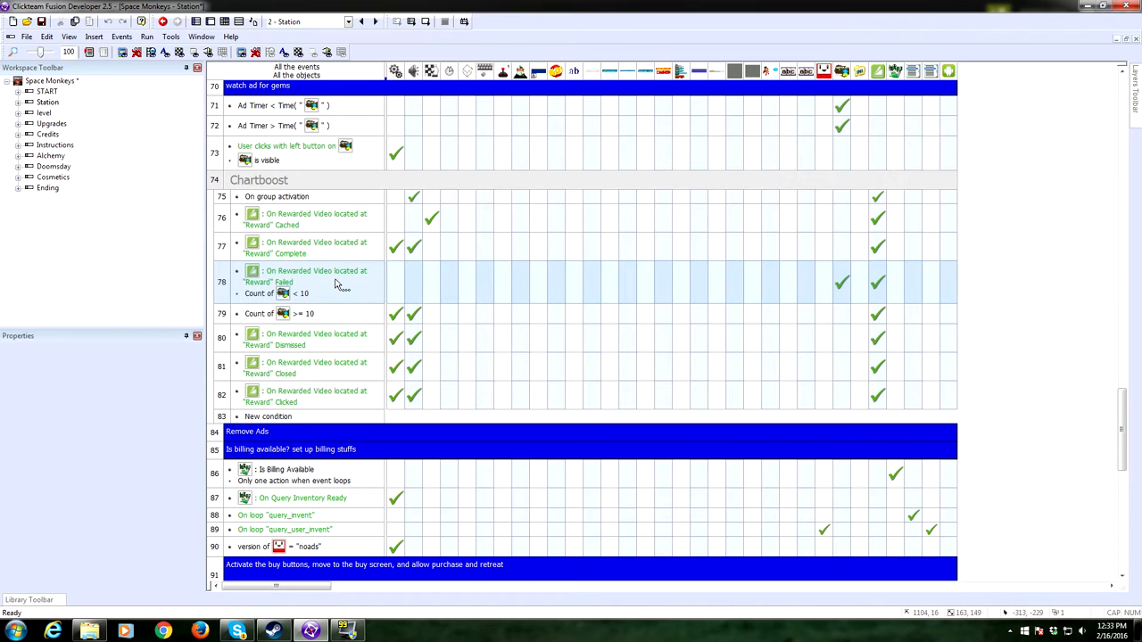
pyautogui.moveTo(350, 293)
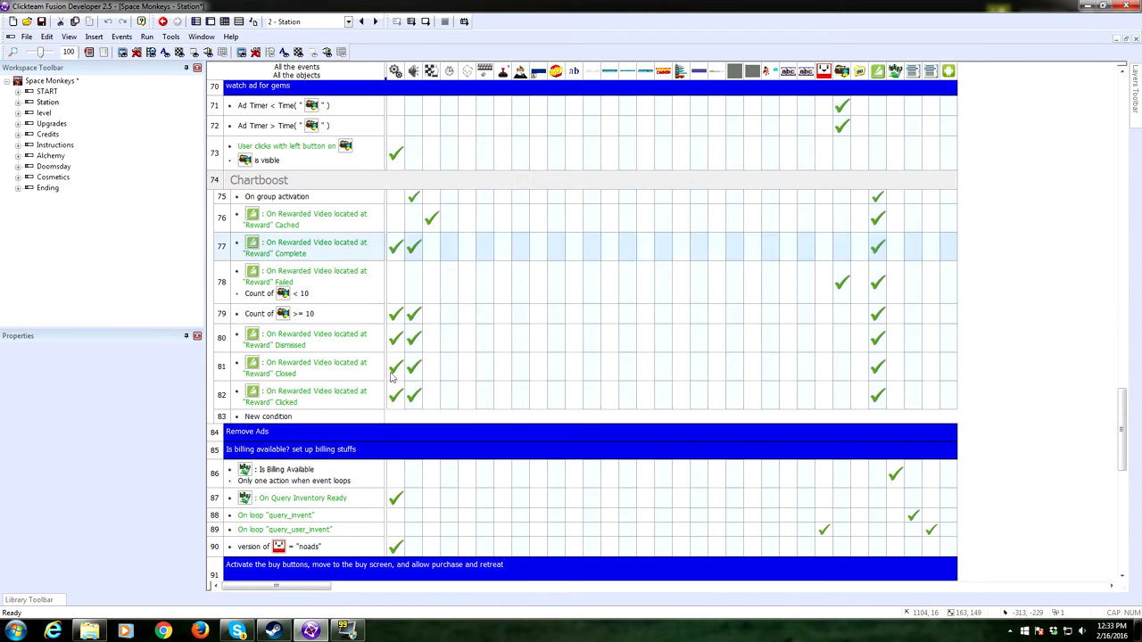
pyautogui.scroll(-3)
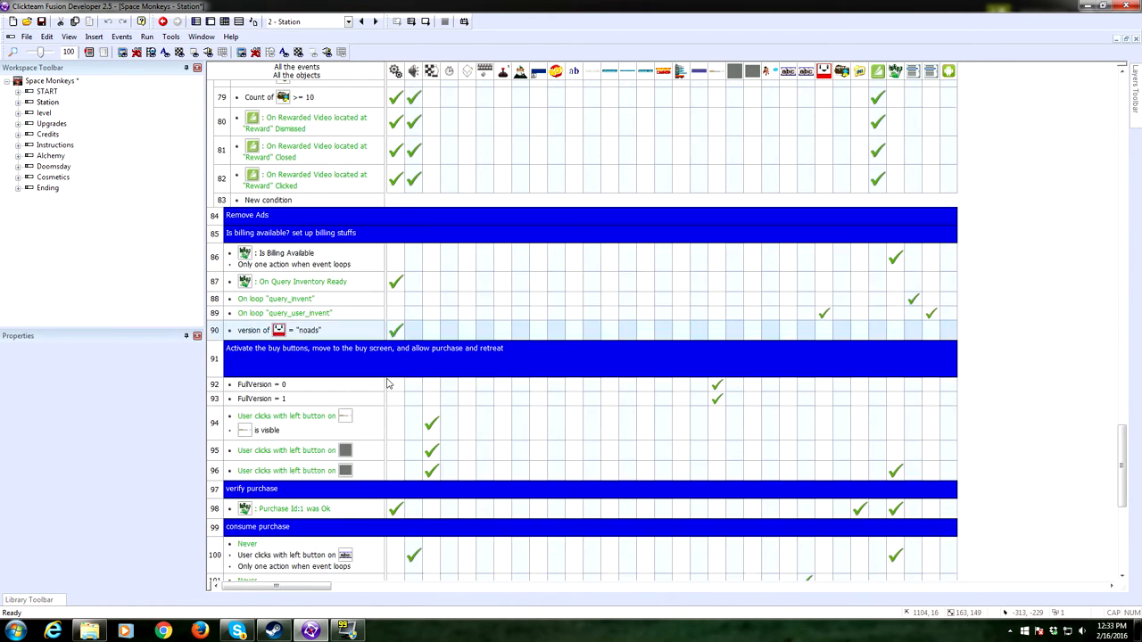
pyautogui.scroll(-3)
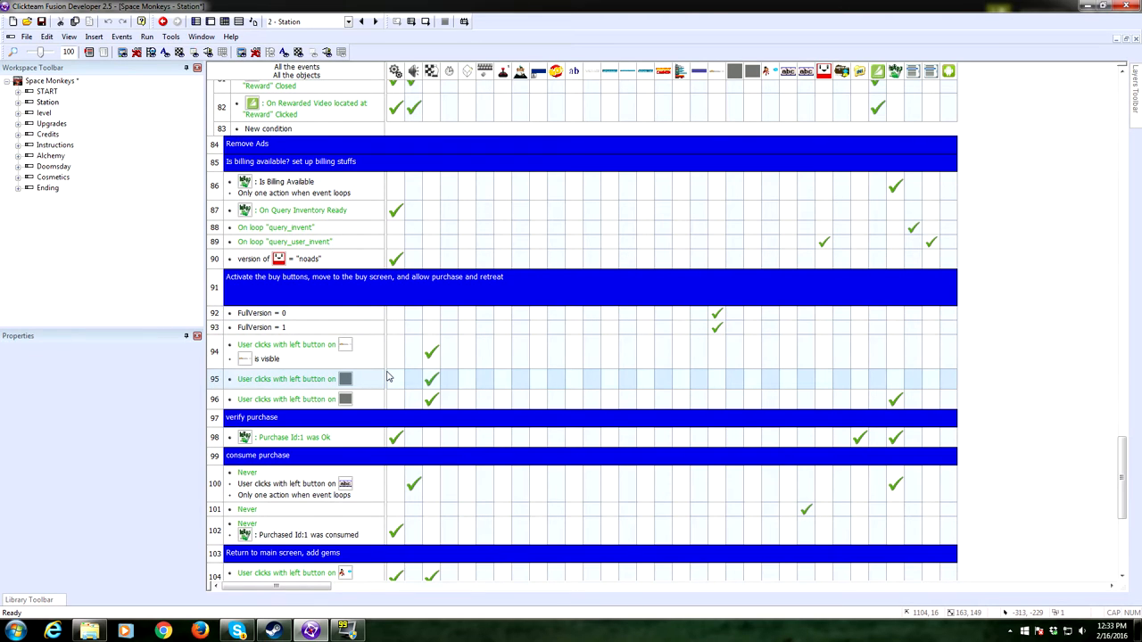
pyautogui.moveTo(274, 211)
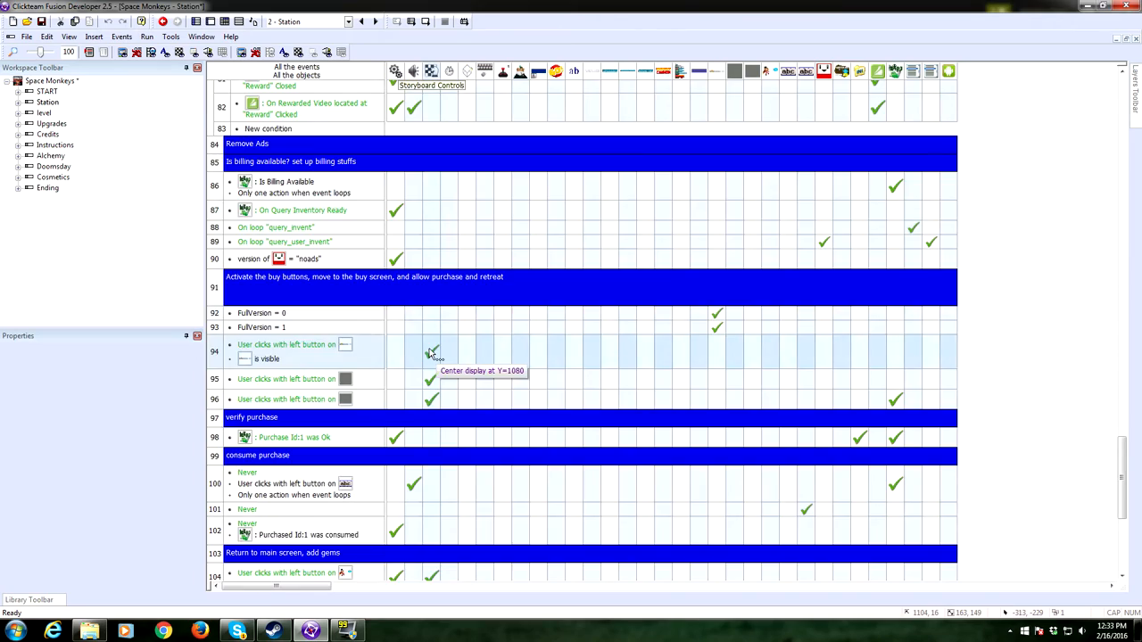
pyautogui.scroll(-3)
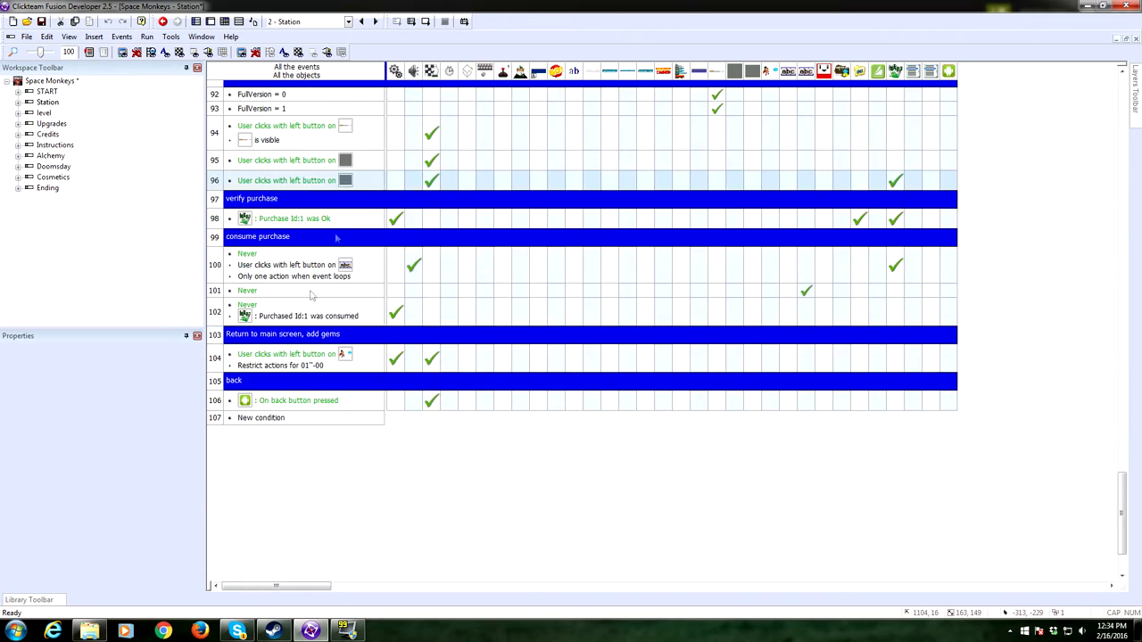
pyautogui.scroll(3)
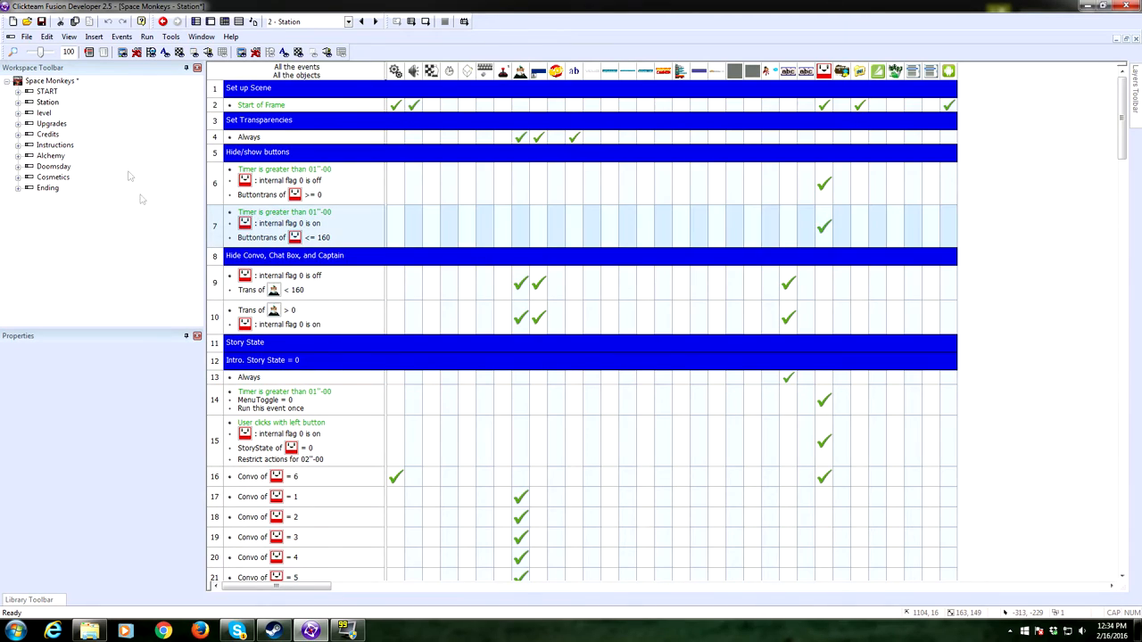
pyautogui.moveTo(46, 113)
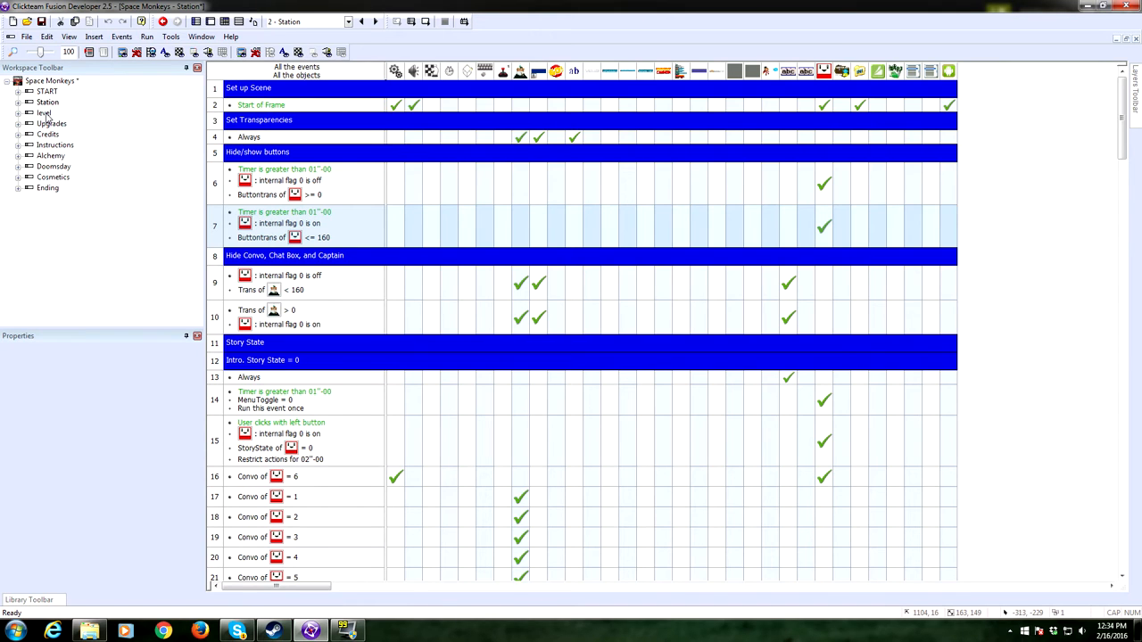
pyautogui.doubleClick(43, 113)
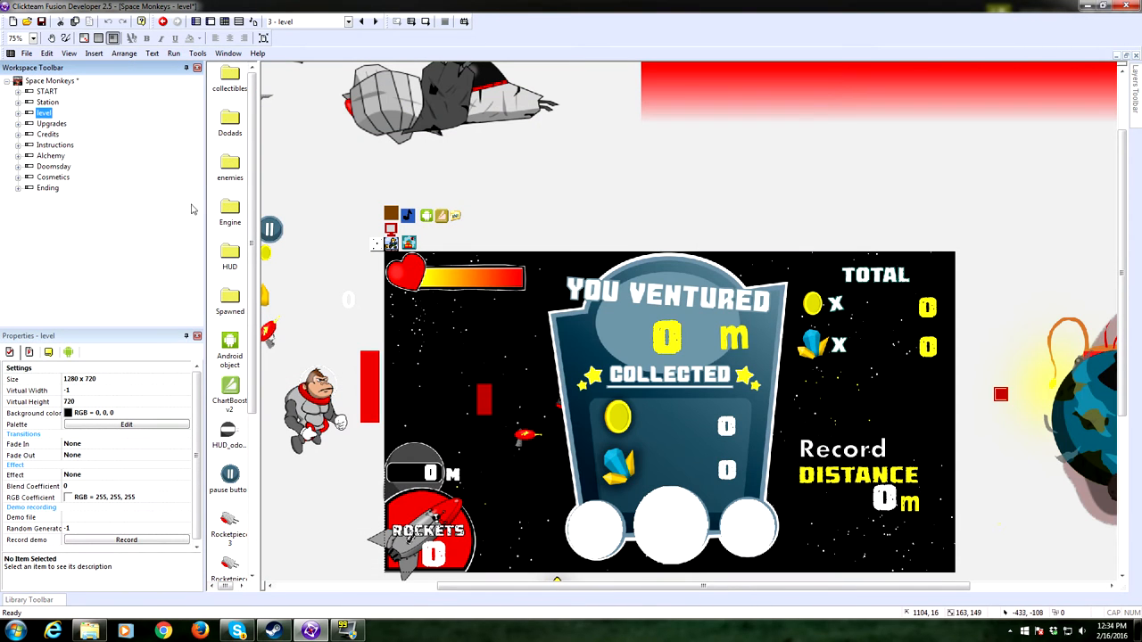
pyautogui.moveTo(239, 264)
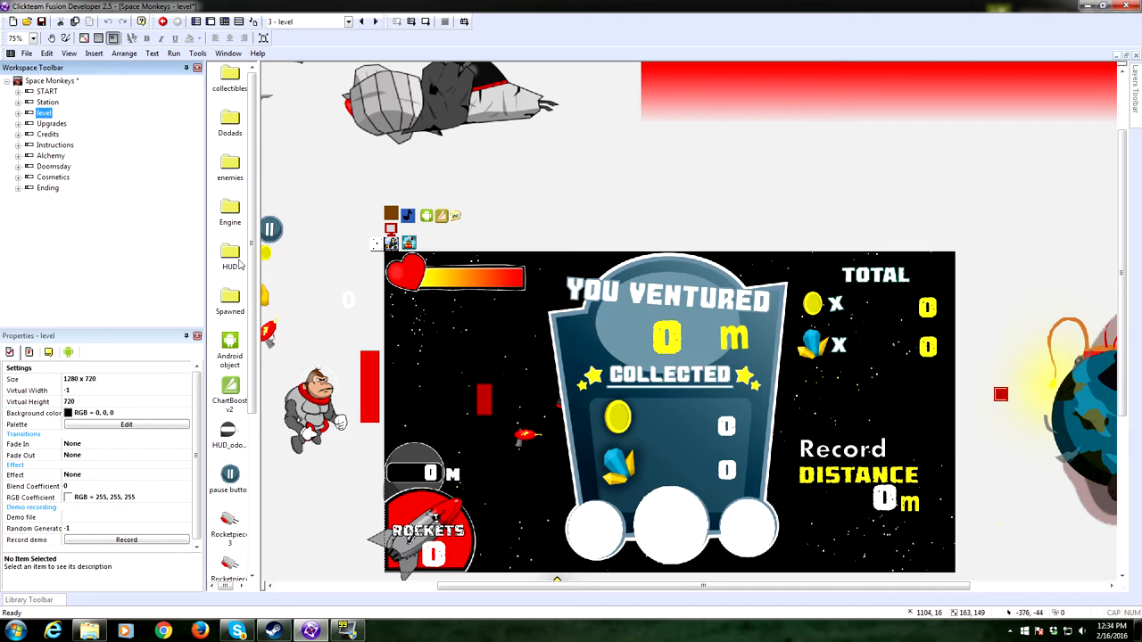
pyautogui.click(14, 38)
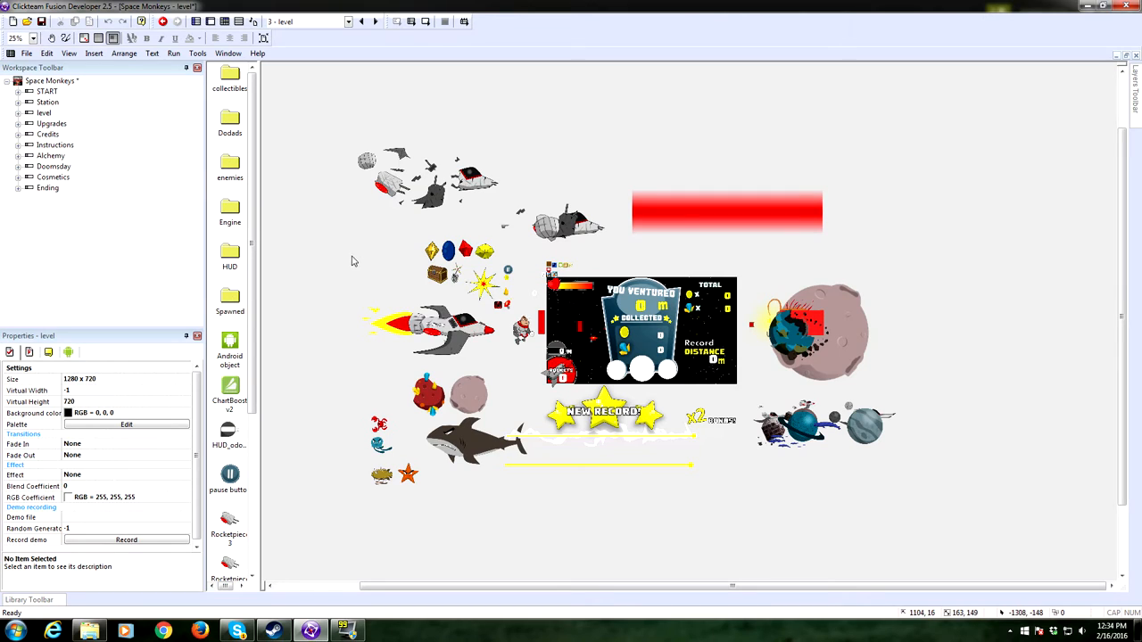
pyautogui.click(450, 175)
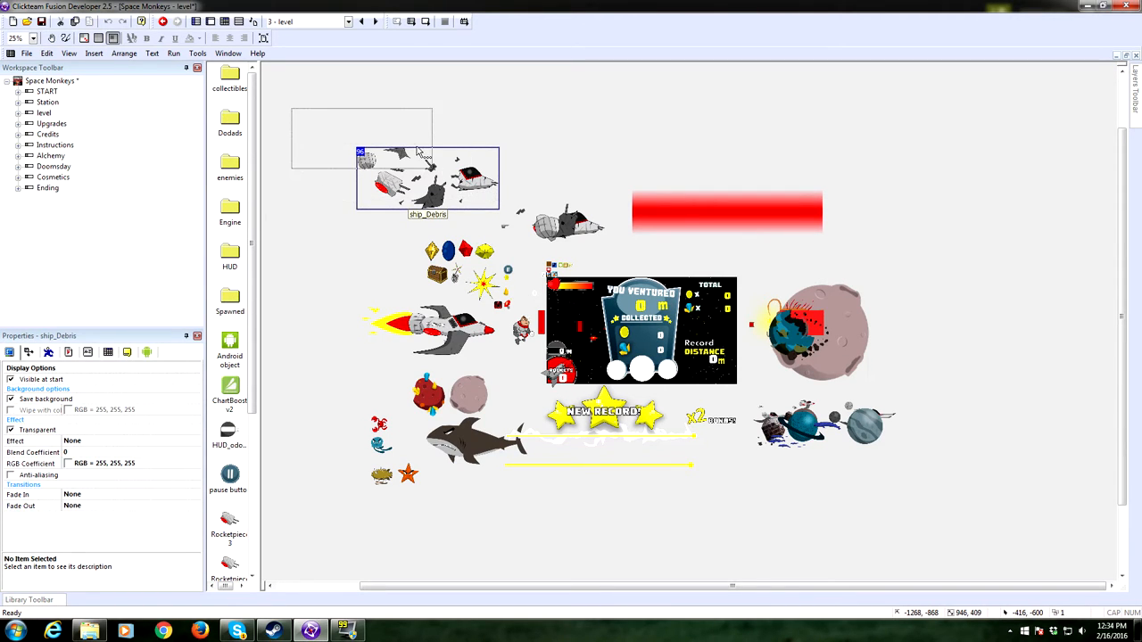
pyautogui.moveTo(428, 179); pyautogui.dragTo(361, 114)
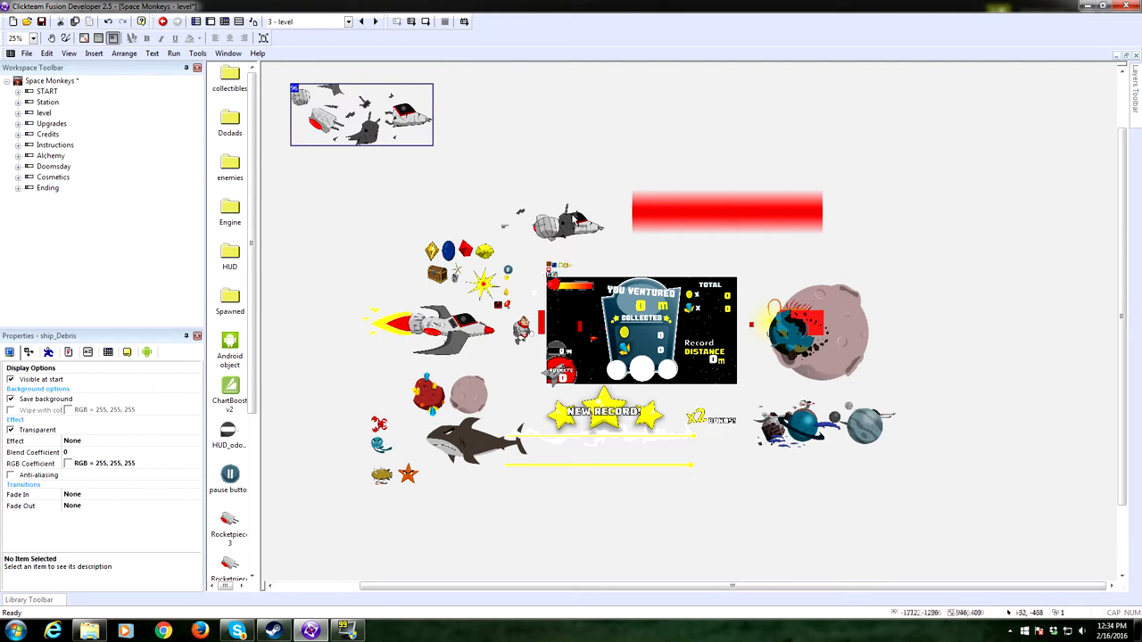
pyautogui.moveTo(360, 114); pyautogui.dragTo(402, 169)
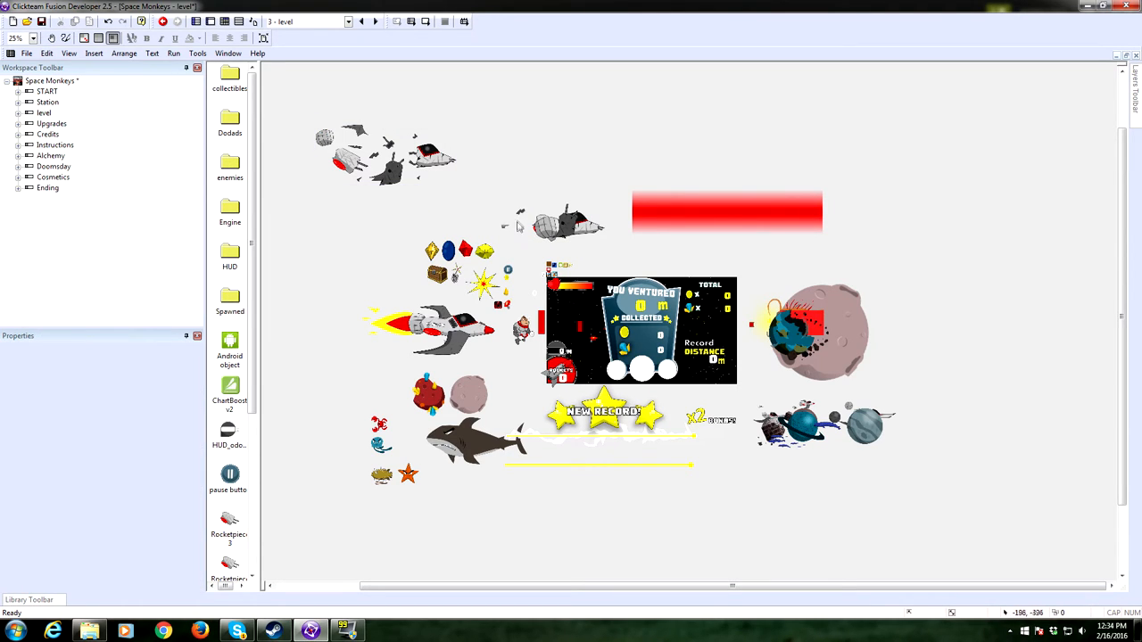
pyautogui.click(520, 224)
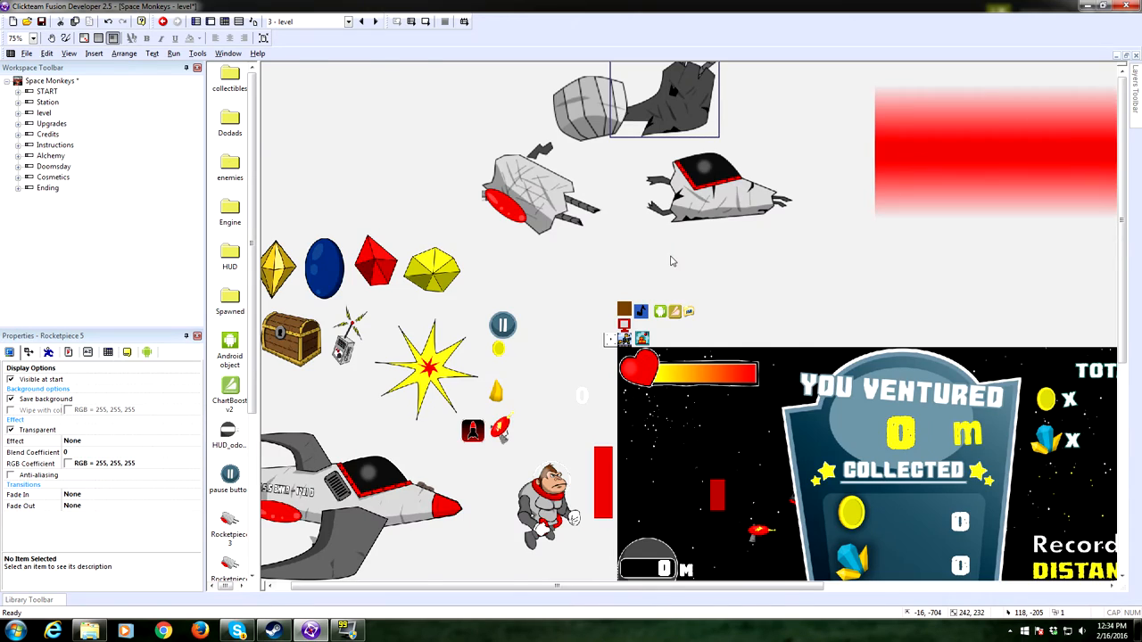
pyautogui.click(14, 37)
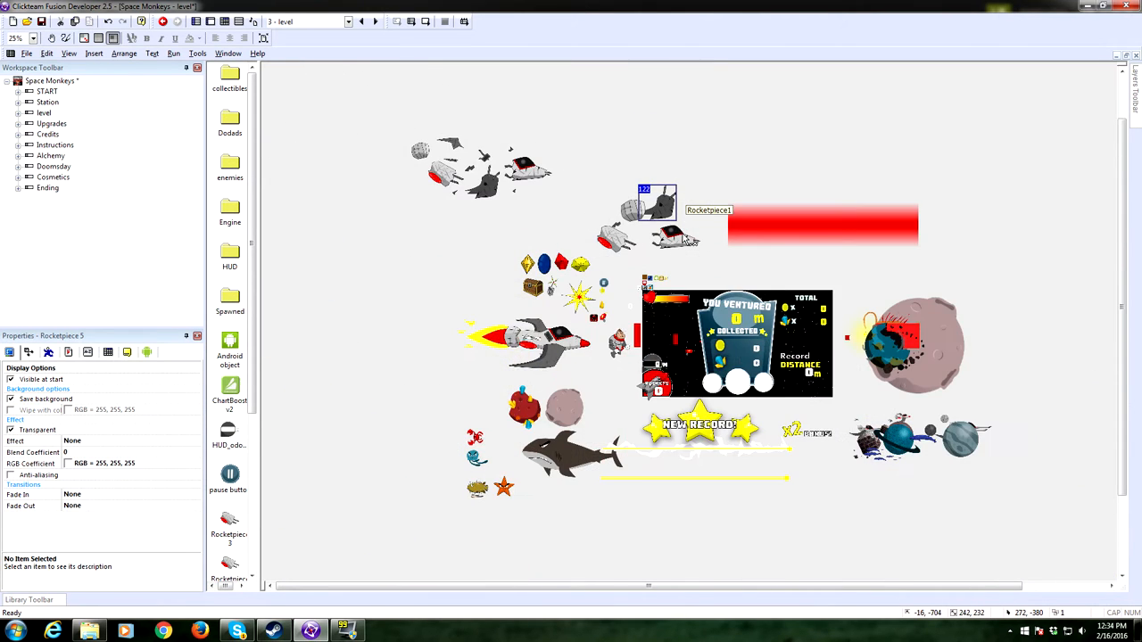
pyautogui.click(32, 37)
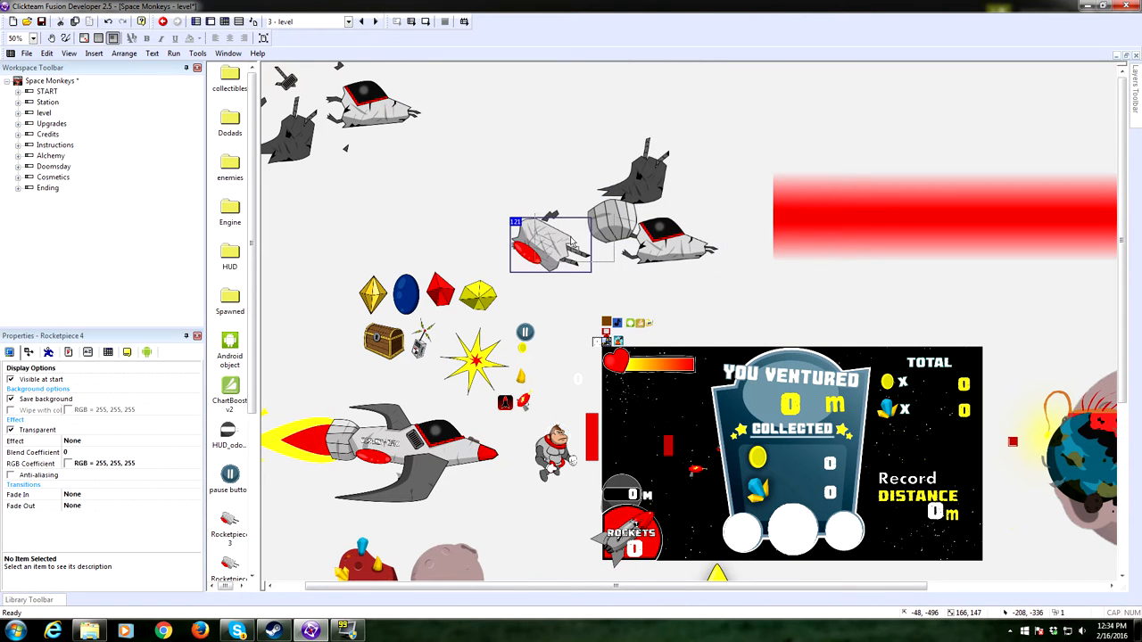
pyautogui.moveTo(550, 243); pyautogui.dragTo(598, 229)
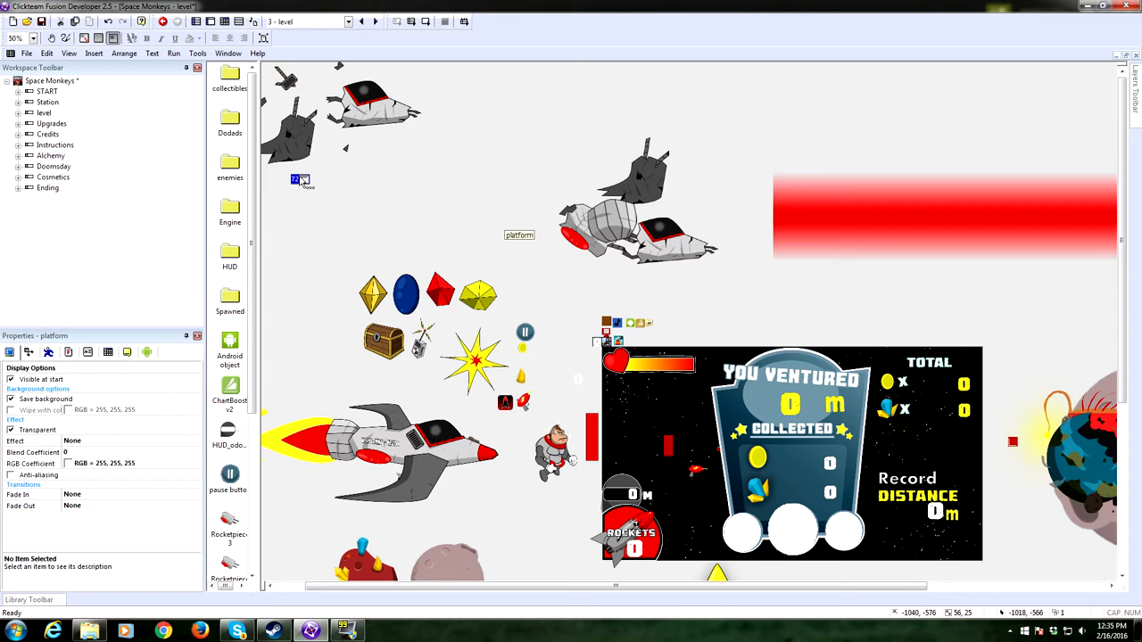
pyautogui.moveTo(450, 214)
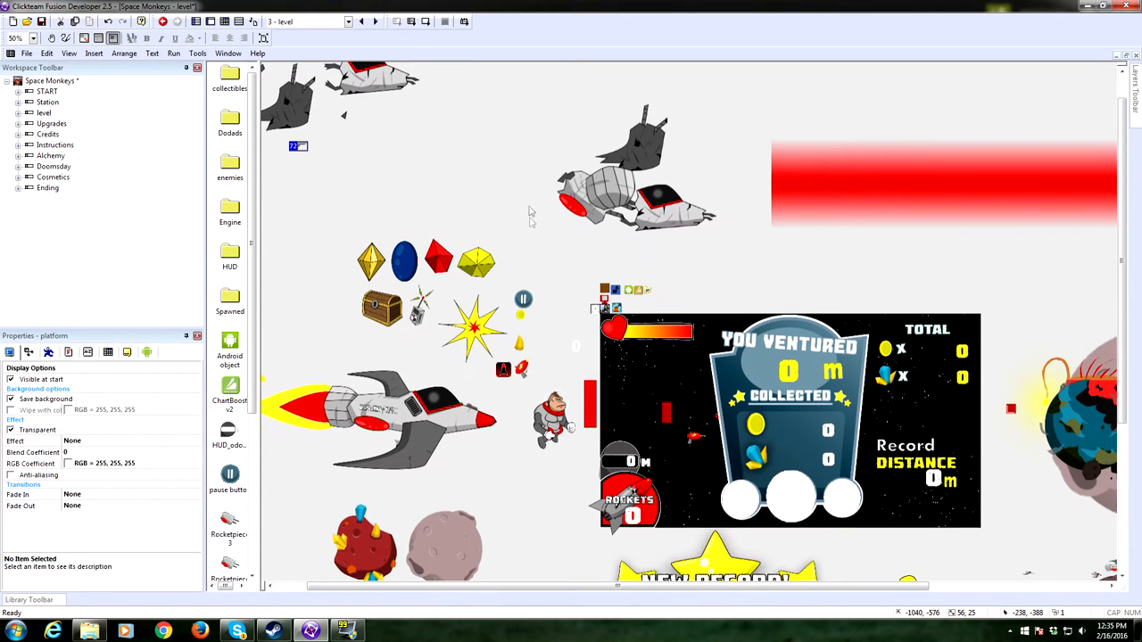
pyautogui.scroll(-3)
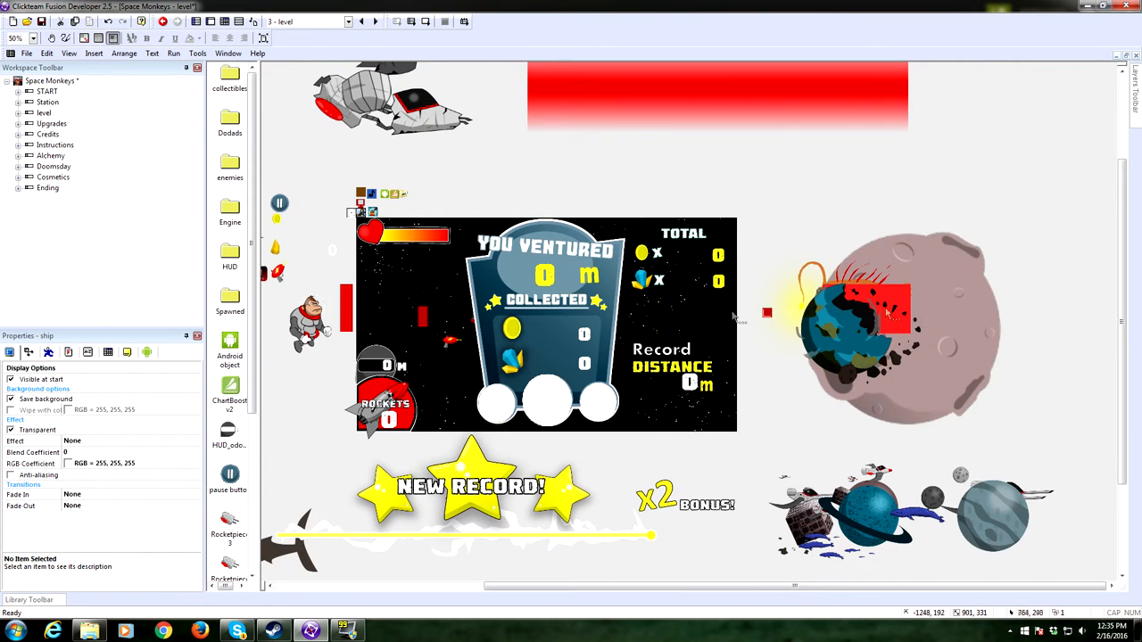
pyautogui.click(893, 321)
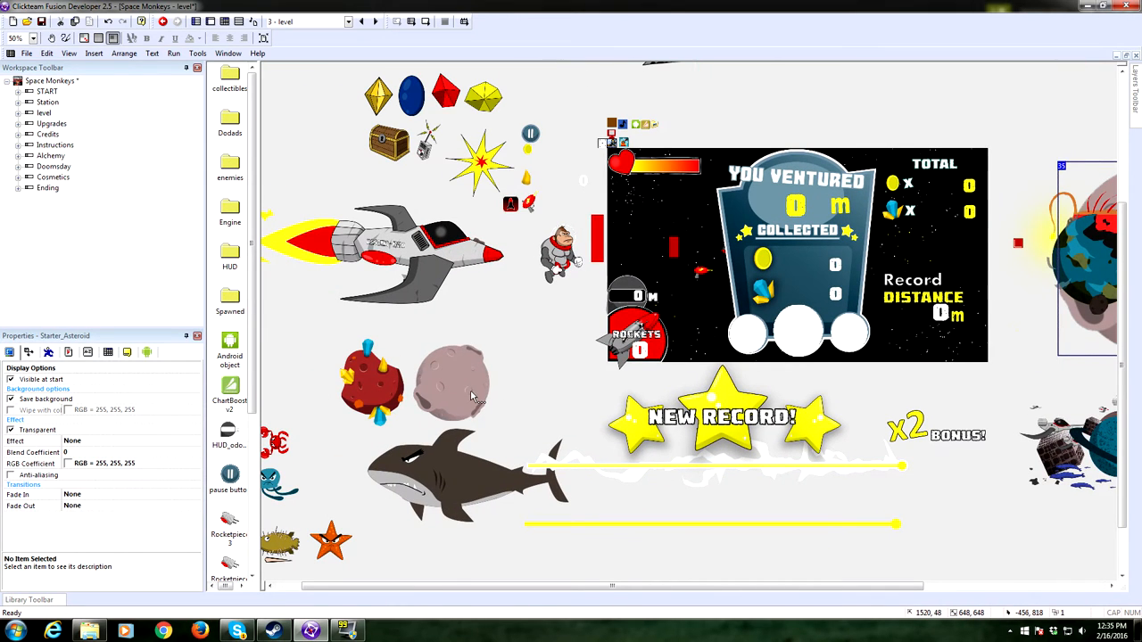
pyautogui.click(450, 384)
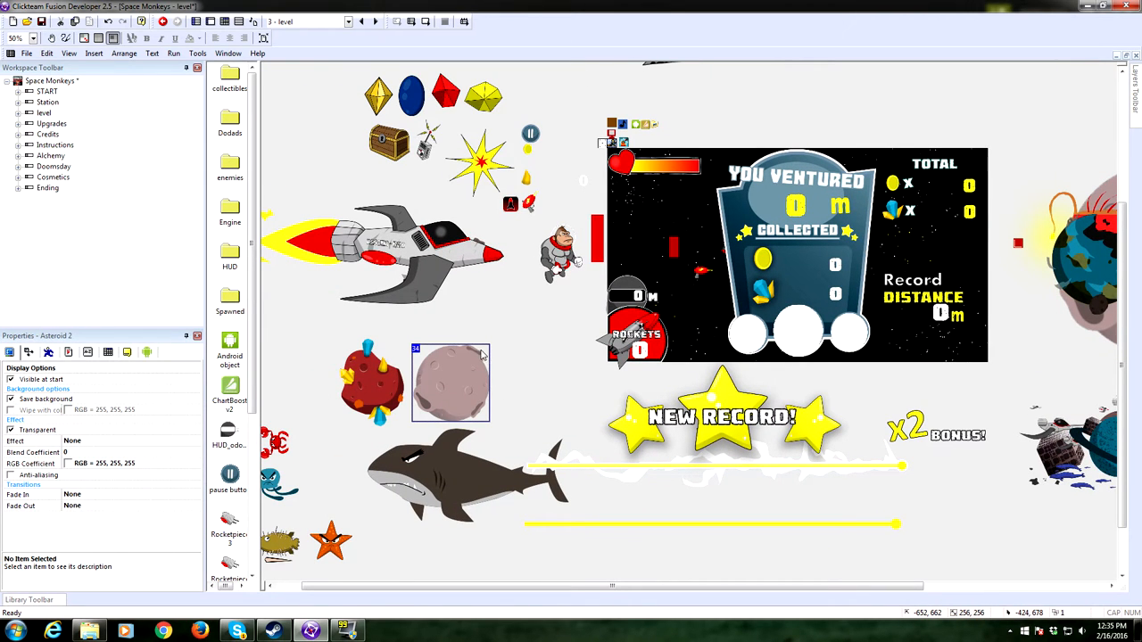
pyautogui.moveTo(472, 373)
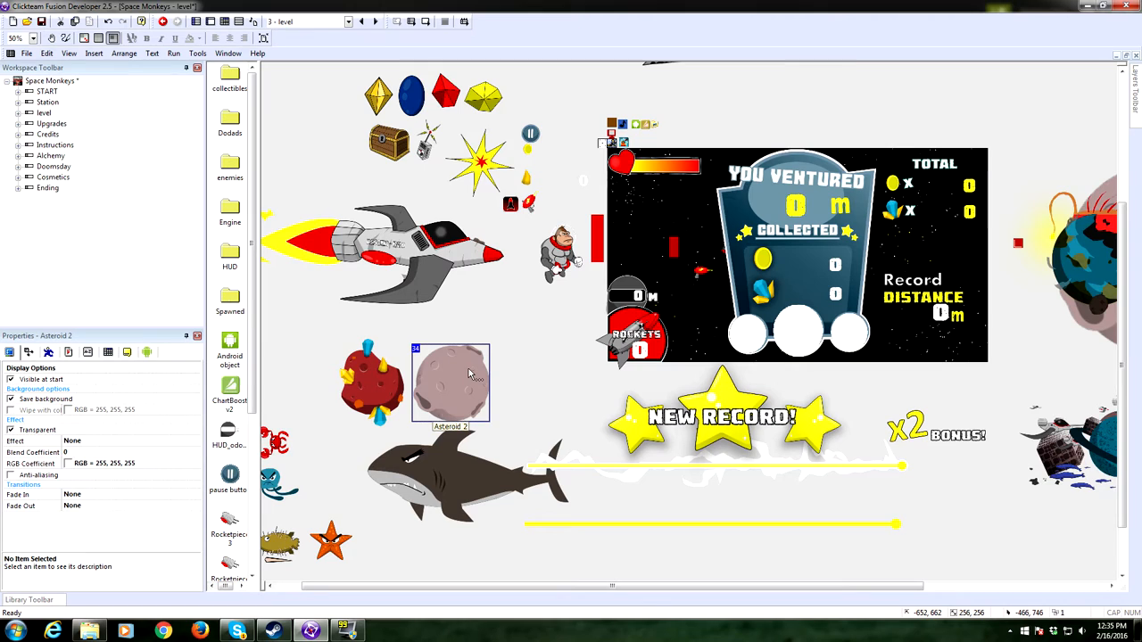
pyautogui.moveTo(446, 360)
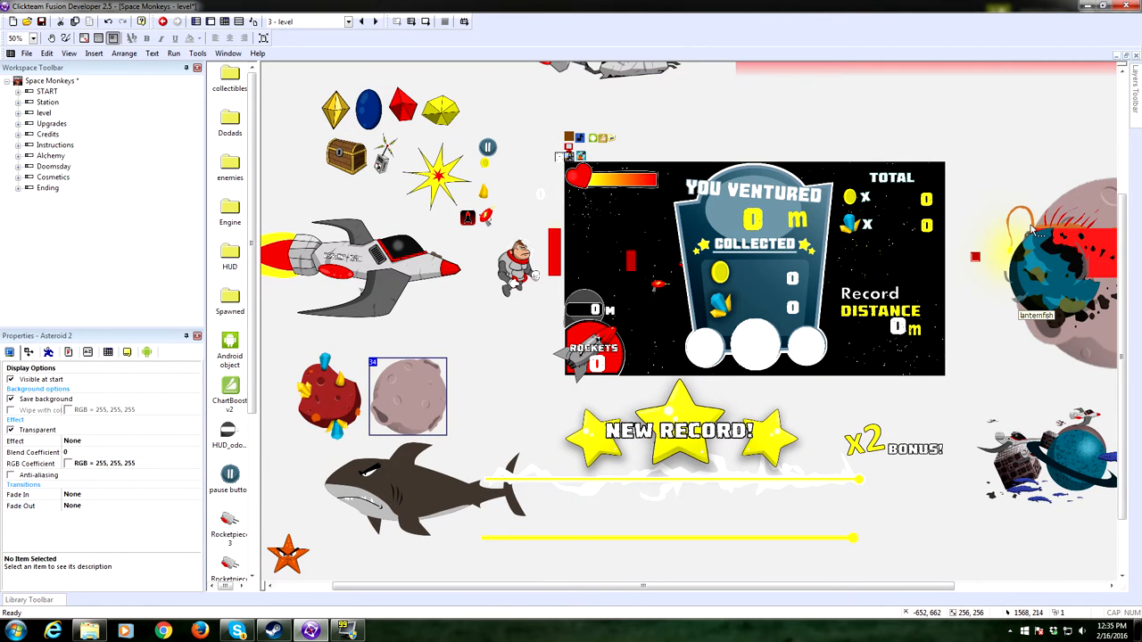
pyautogui.moveTo(1026, 225)
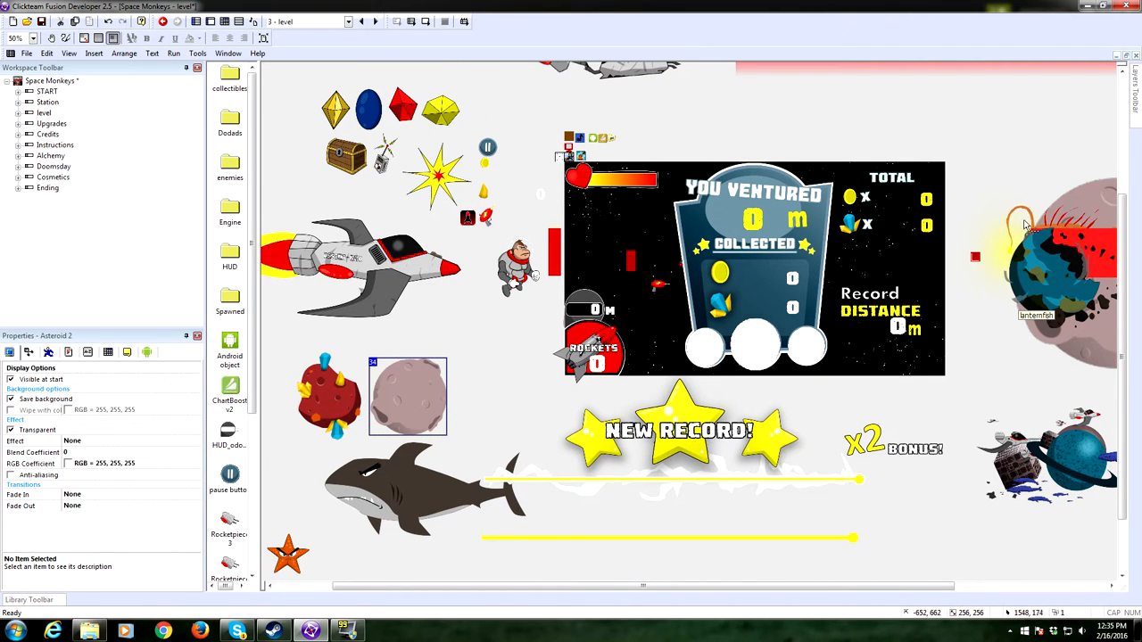
pyautogui.moveTo(1003, 378)
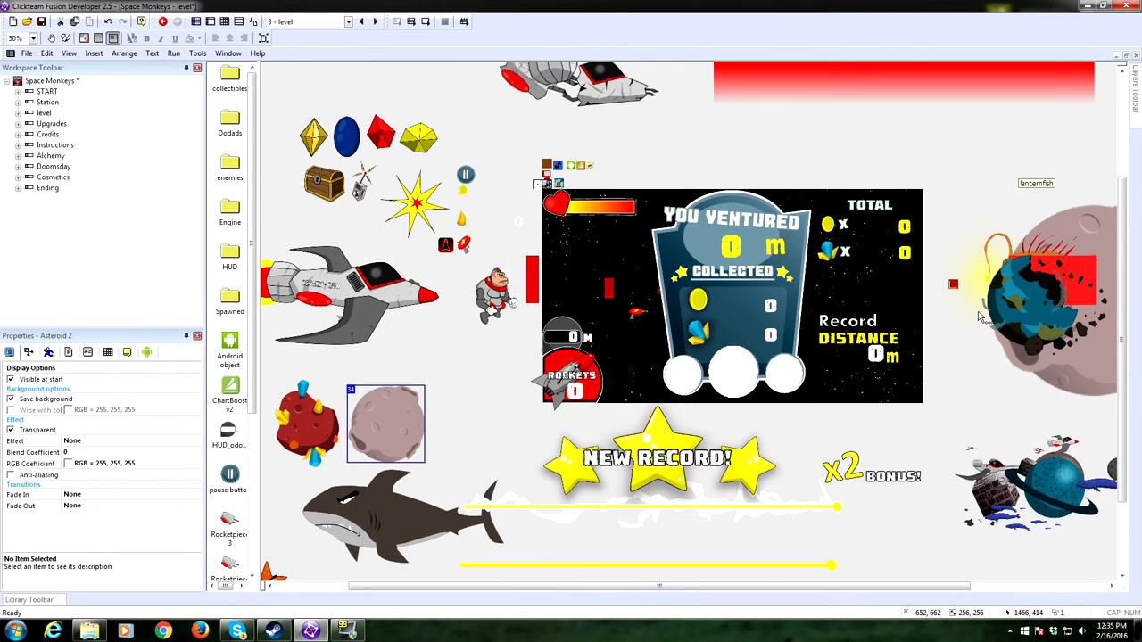
pyautogui.moveTo(971, 329)
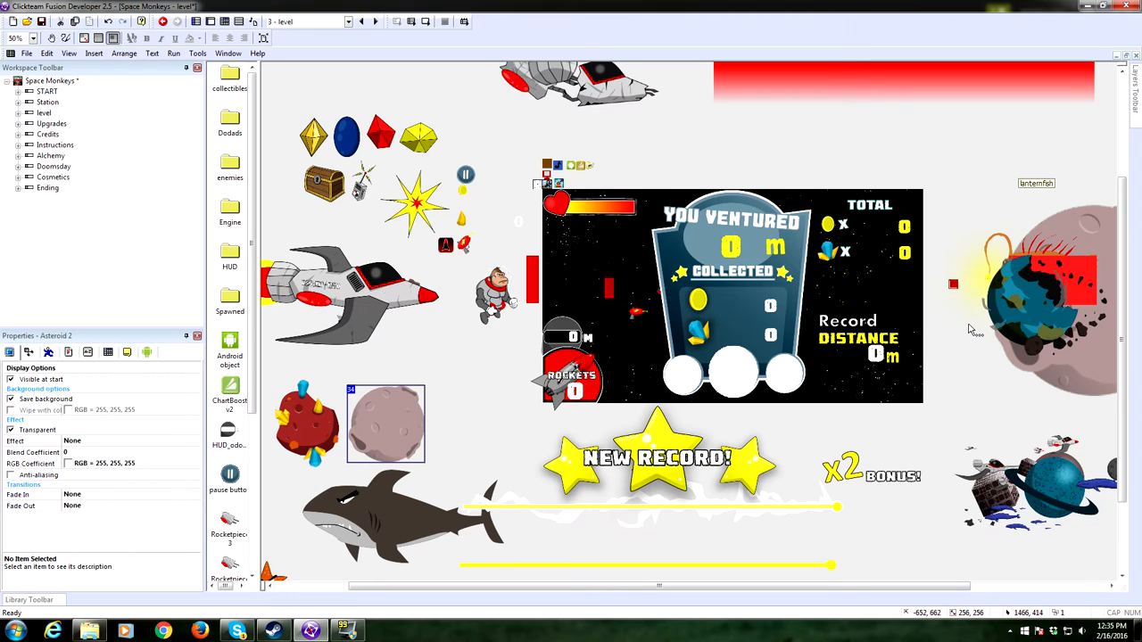
pyautogui.moveTo(1001, 203)
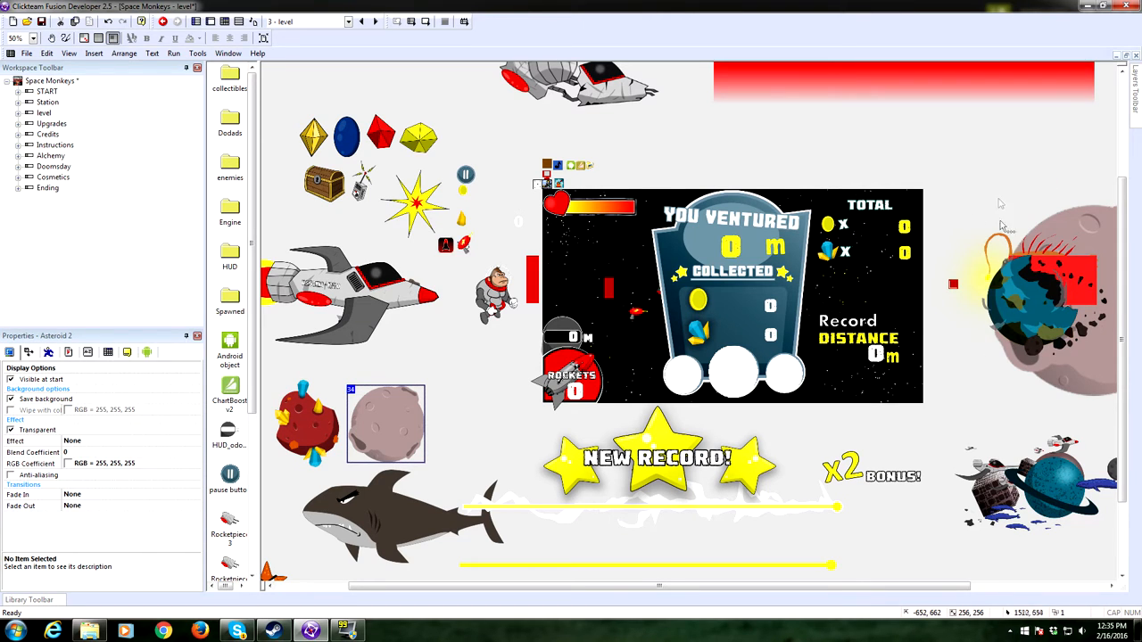
pyautogui.moveTo(906, 385)
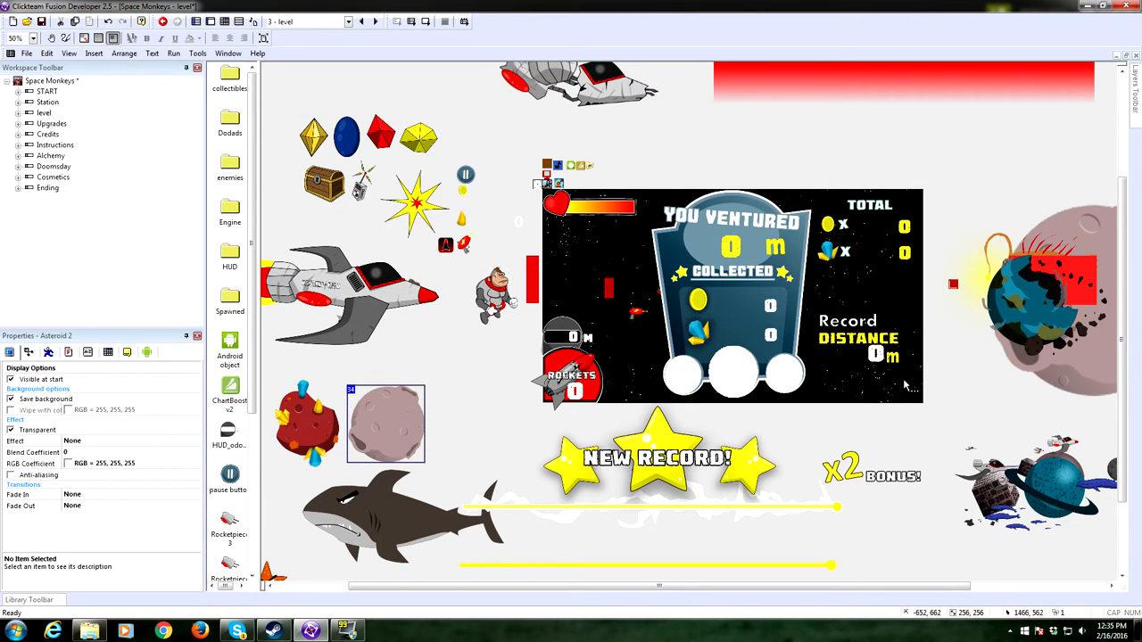
pyautogui.moveTo(402, 446)
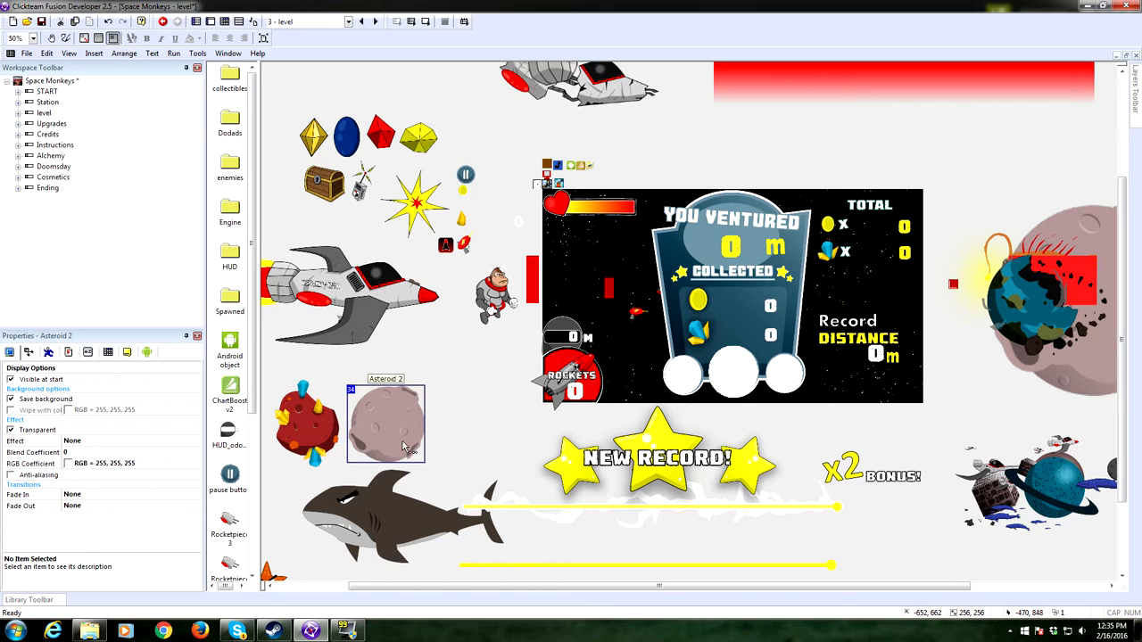
pyautogui.doubleClick(386, 424)
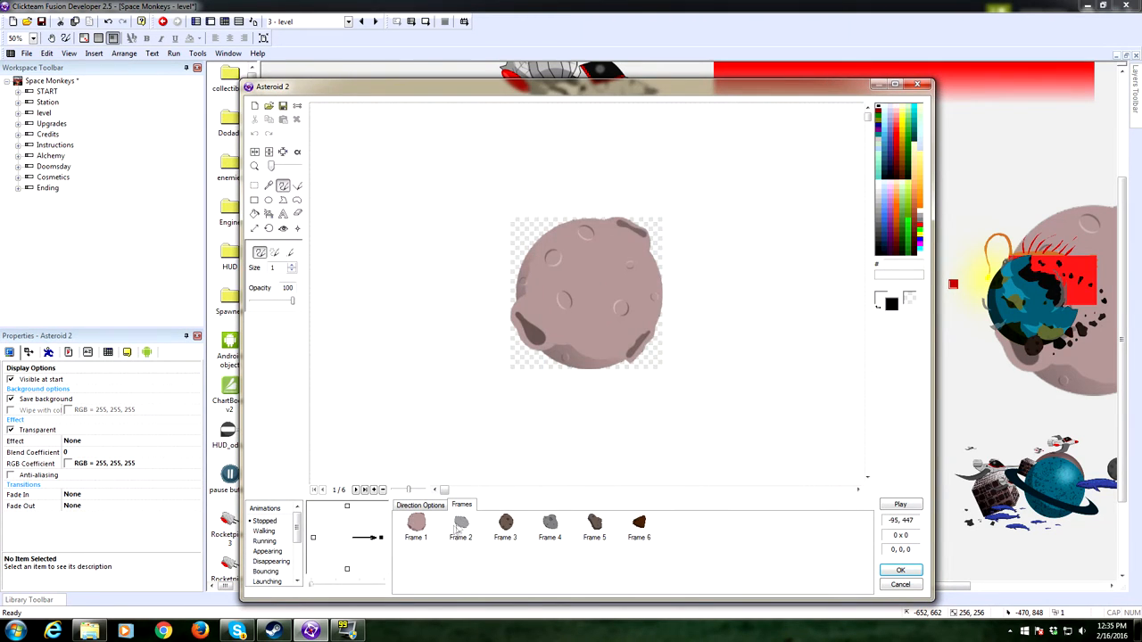
pyautogui.click(421, 505)
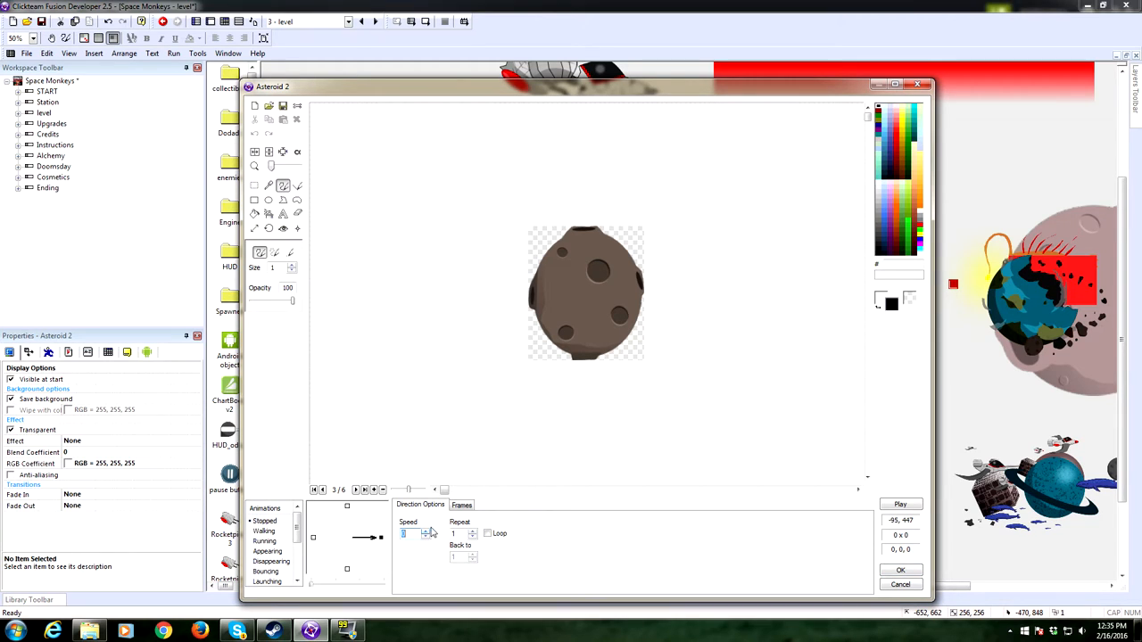
pyautogui.click(461, 506)
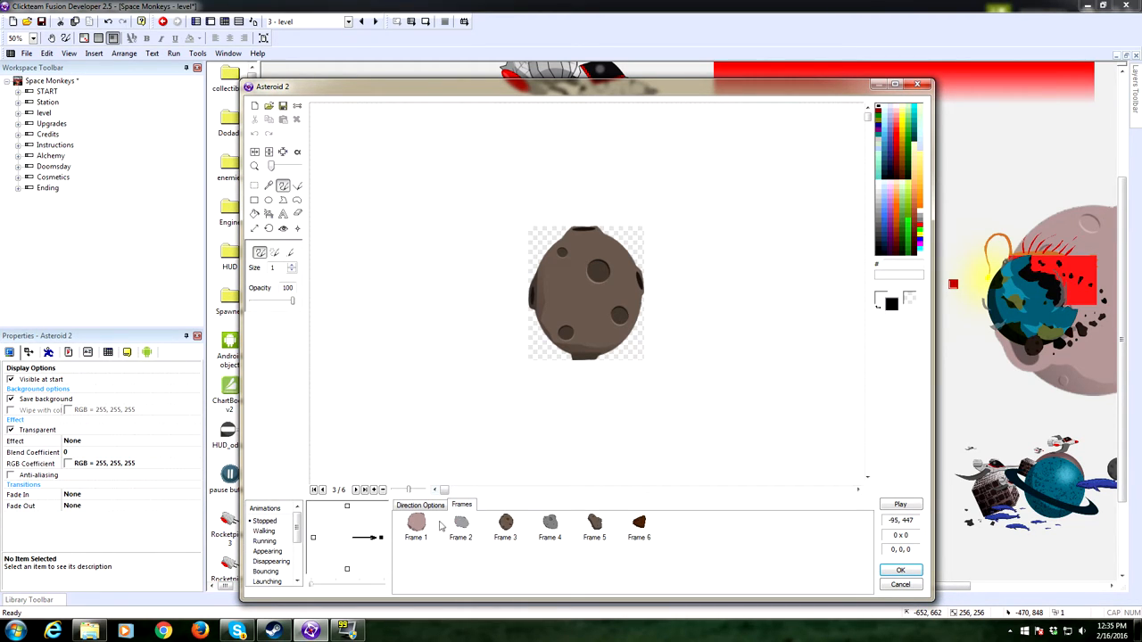
pyautogui.click(416, 524)
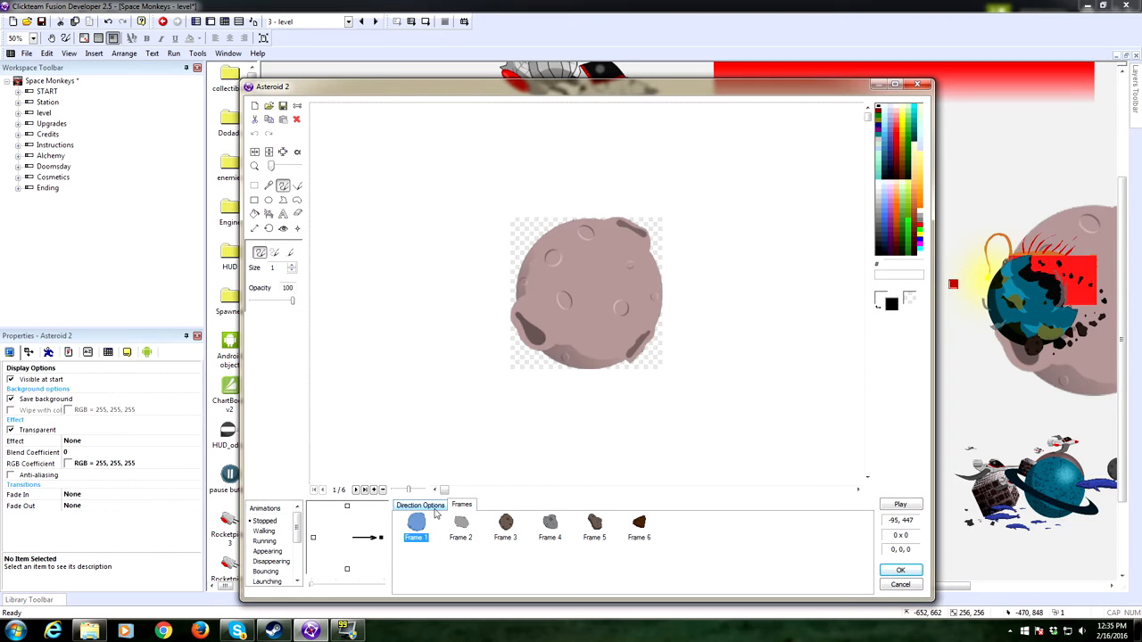
pyautogui.click(506, 524)
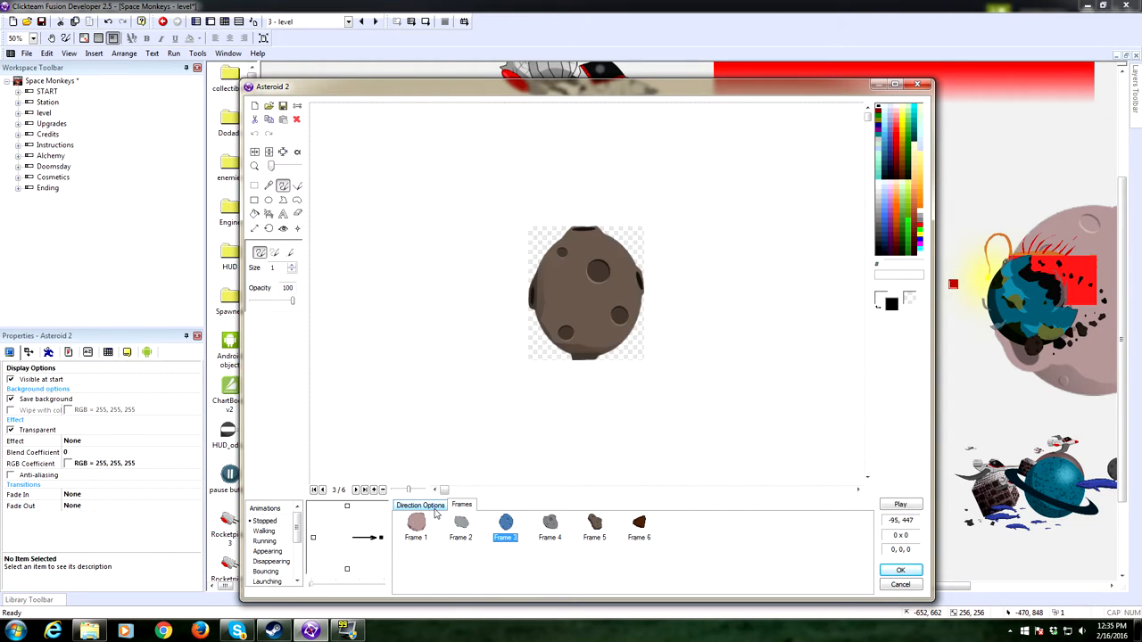
pyautogui.click(594, 525)
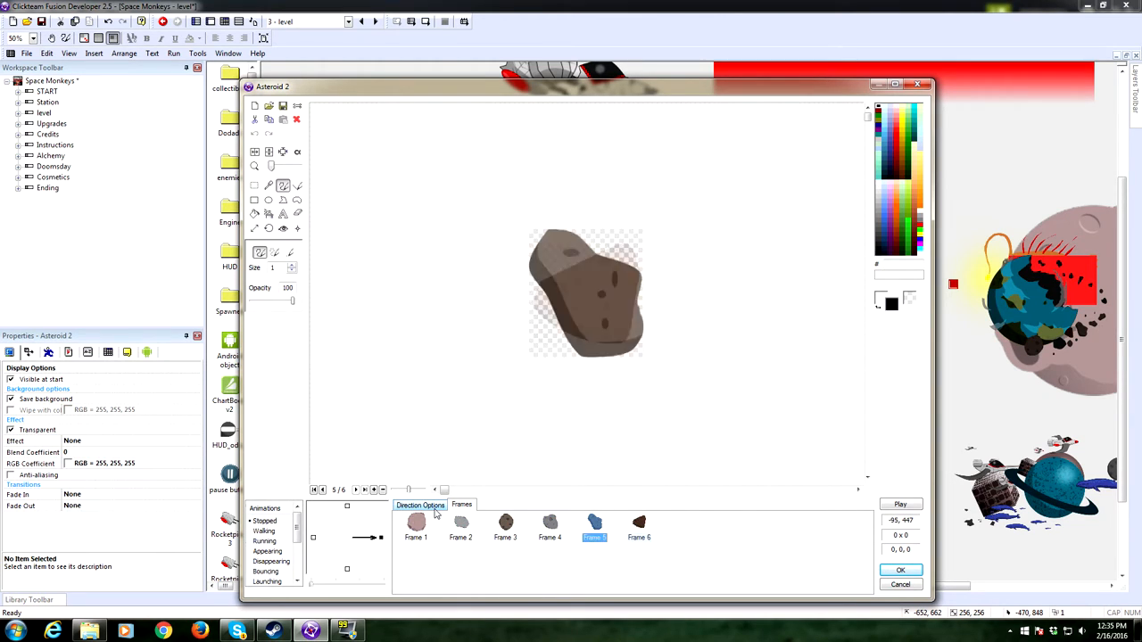
pyautogui.click(416, 524)
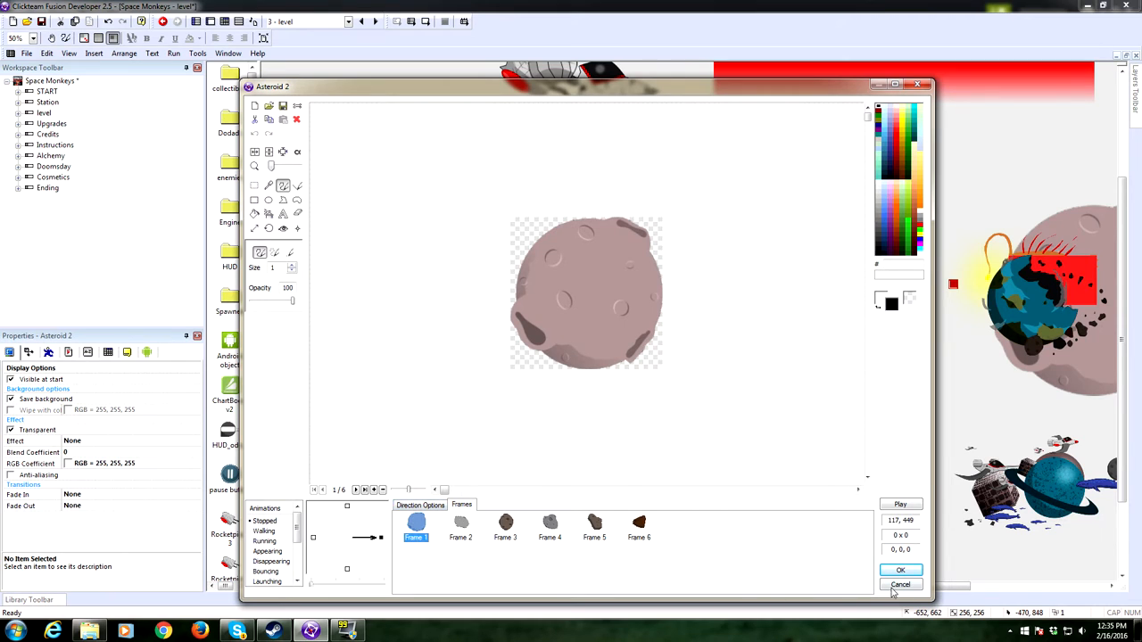
pyautogui.click(899, 585)
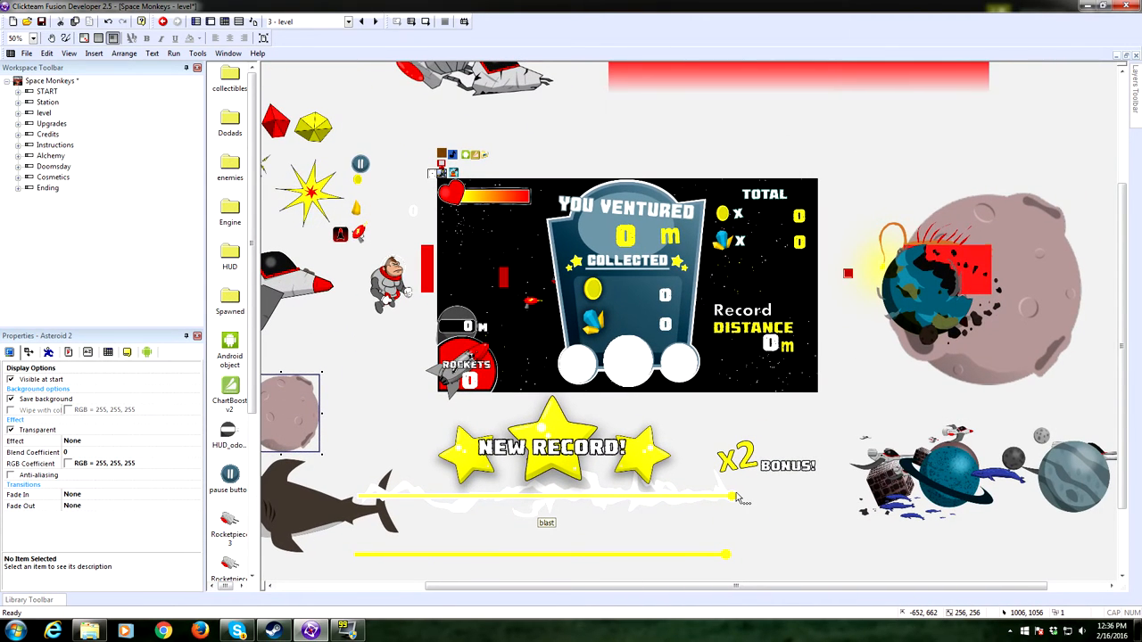
pyautogui.moveTo(723, 496)
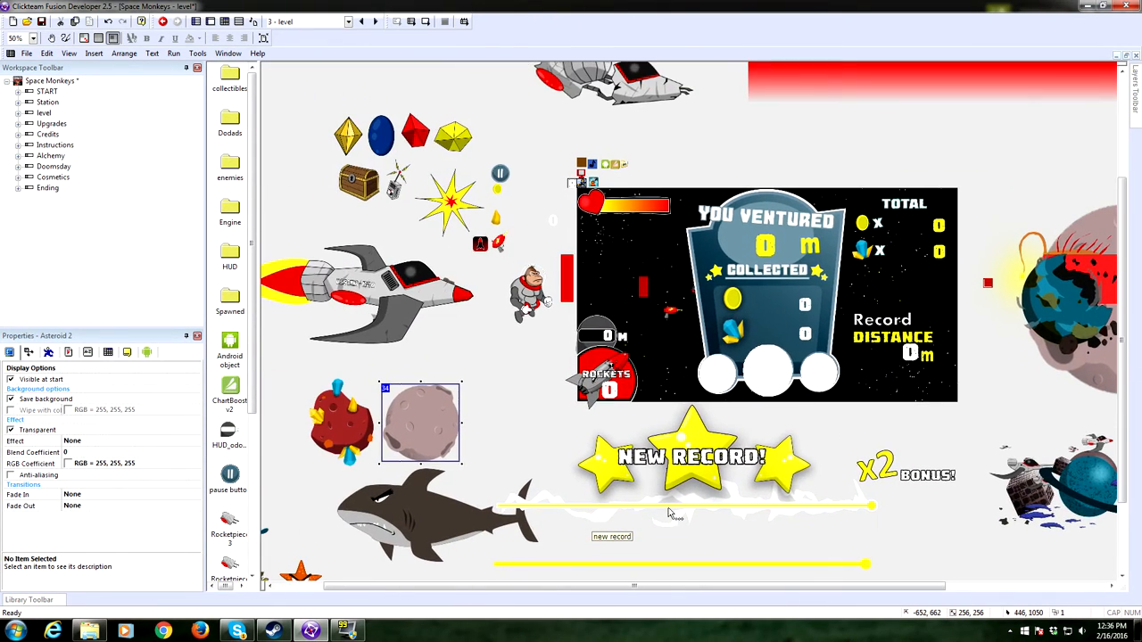
# - Peek at the red ore object's animation frames, close them, and select the asteroid's behavior
pyautogui.click(343, 419)
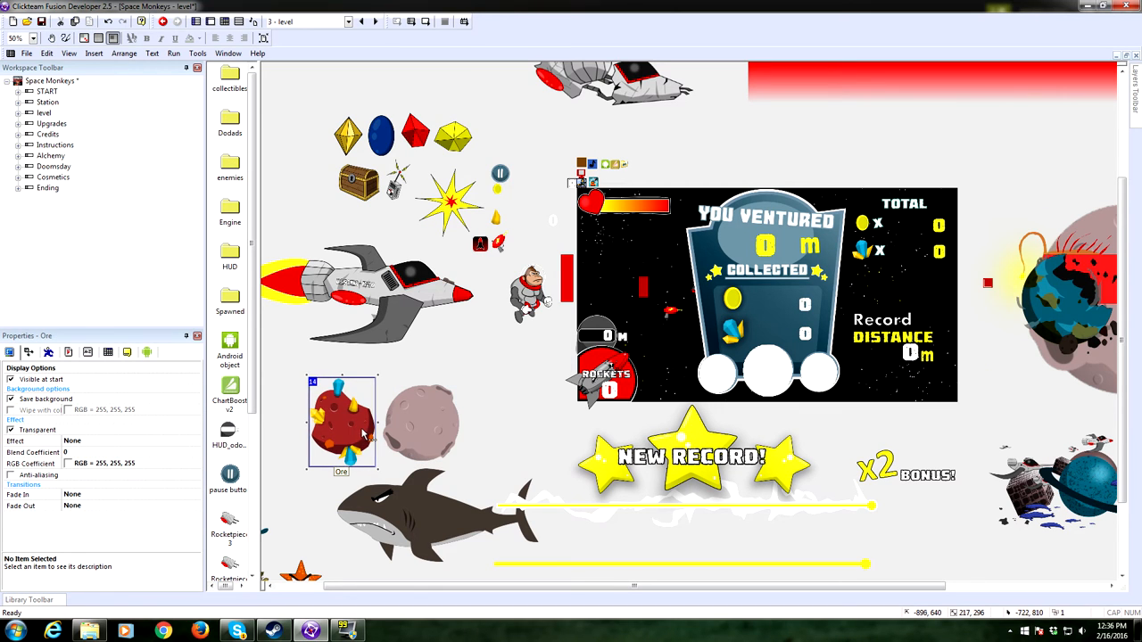
pyautogui.doubleClick(342, 425)
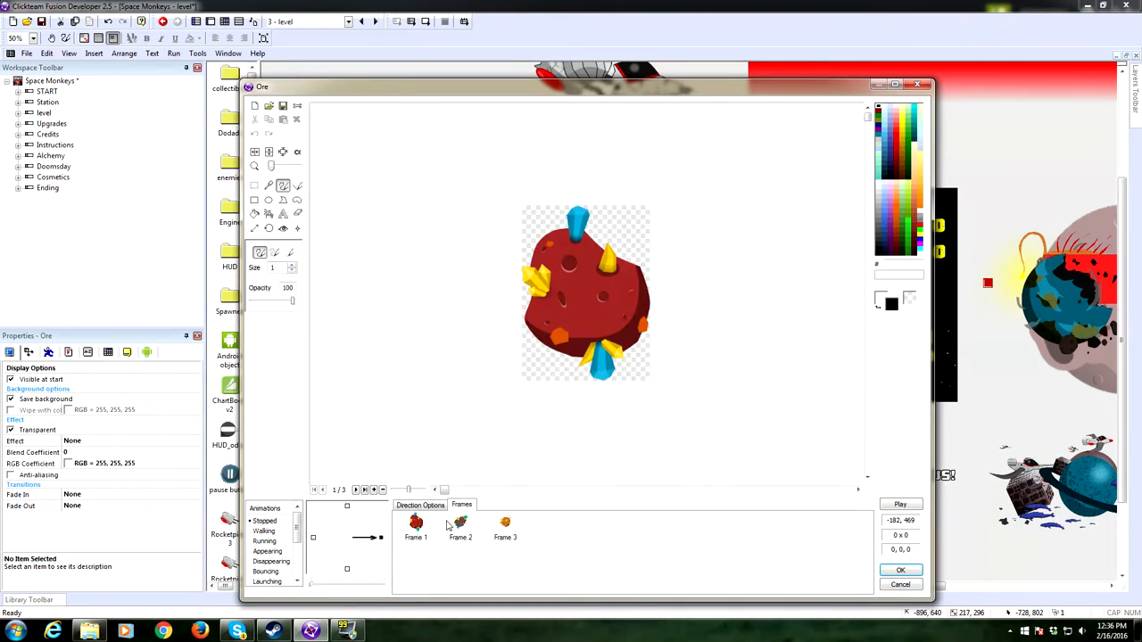
pyautogui.click(505, 524)
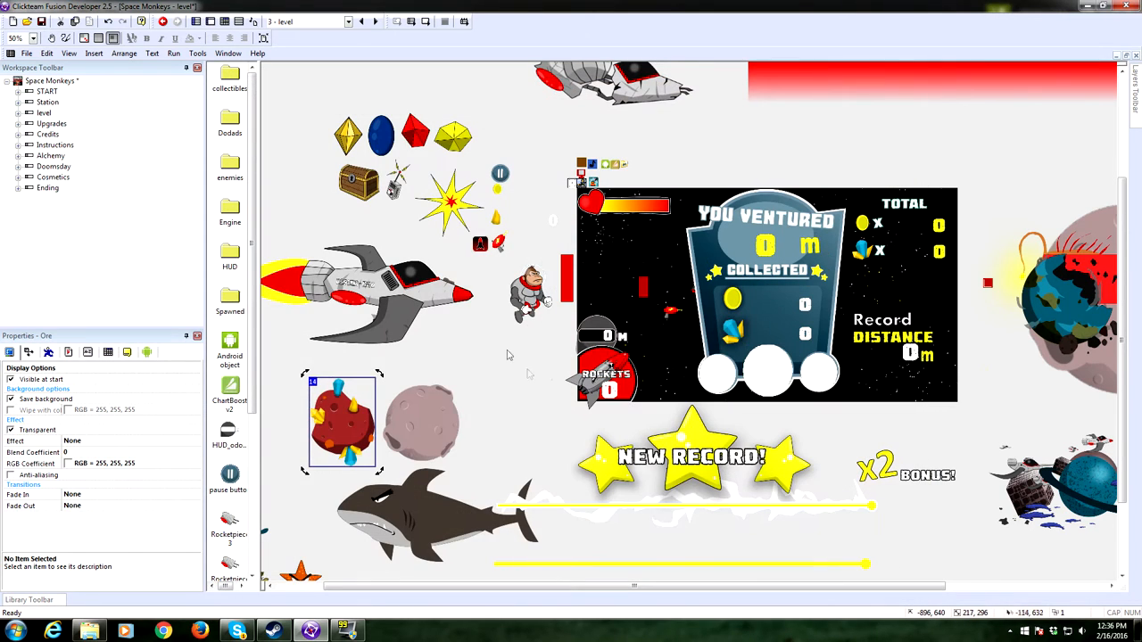
pyautogui.click(419, 421)
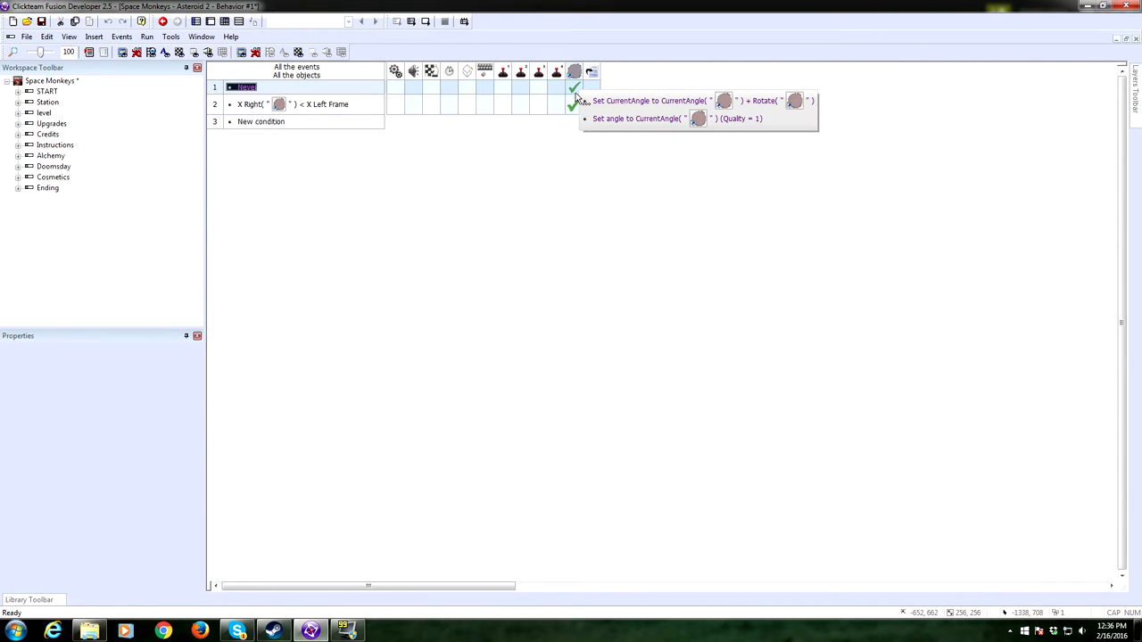
pyautogui.click(574, 103)
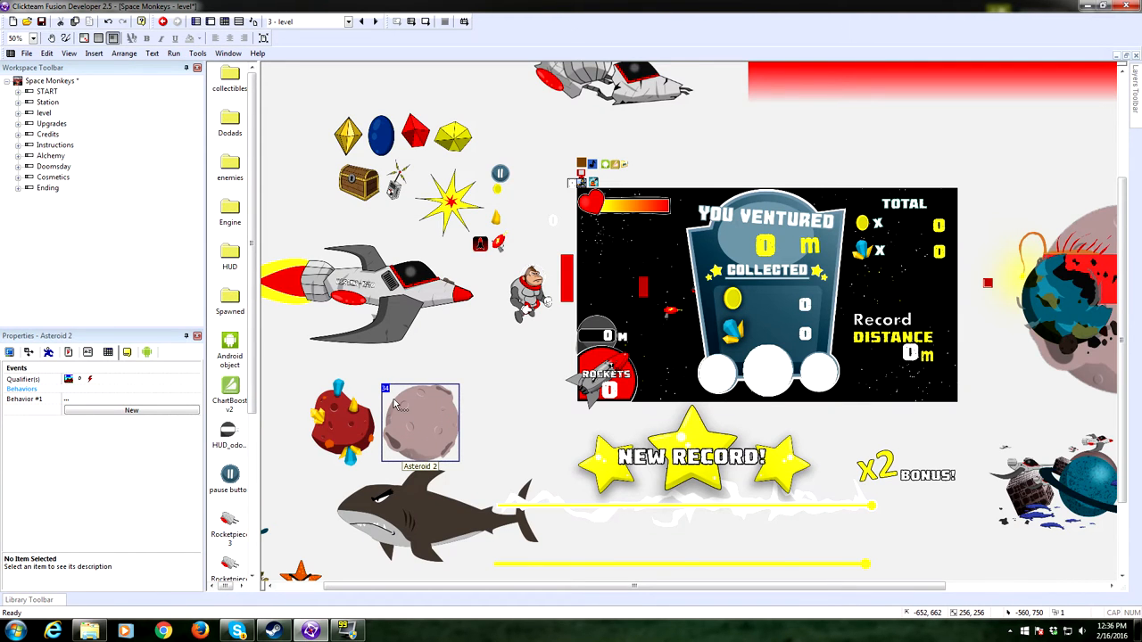
pyautogui.click(25, 399)
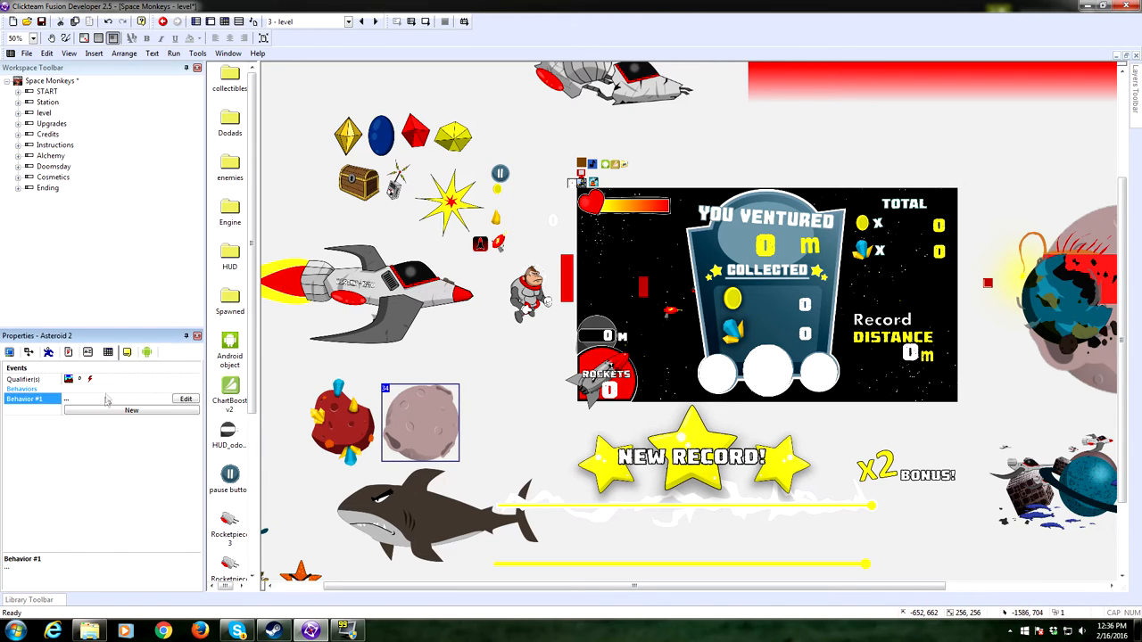
pyautogui.click(85, 351)
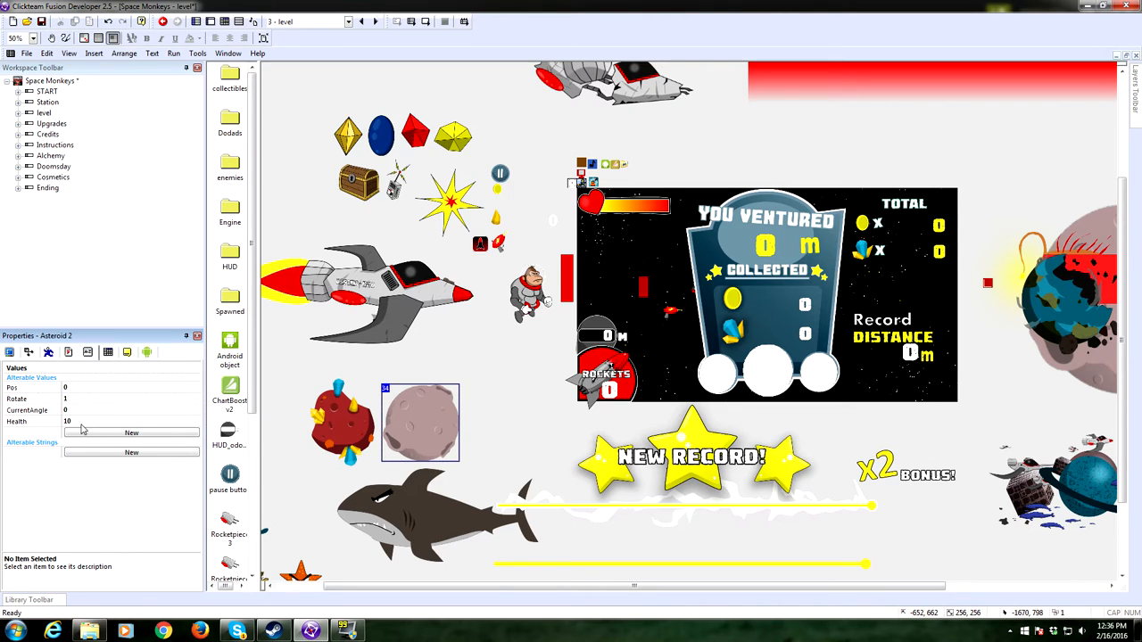
pyautogui.moveTo(86, 409)
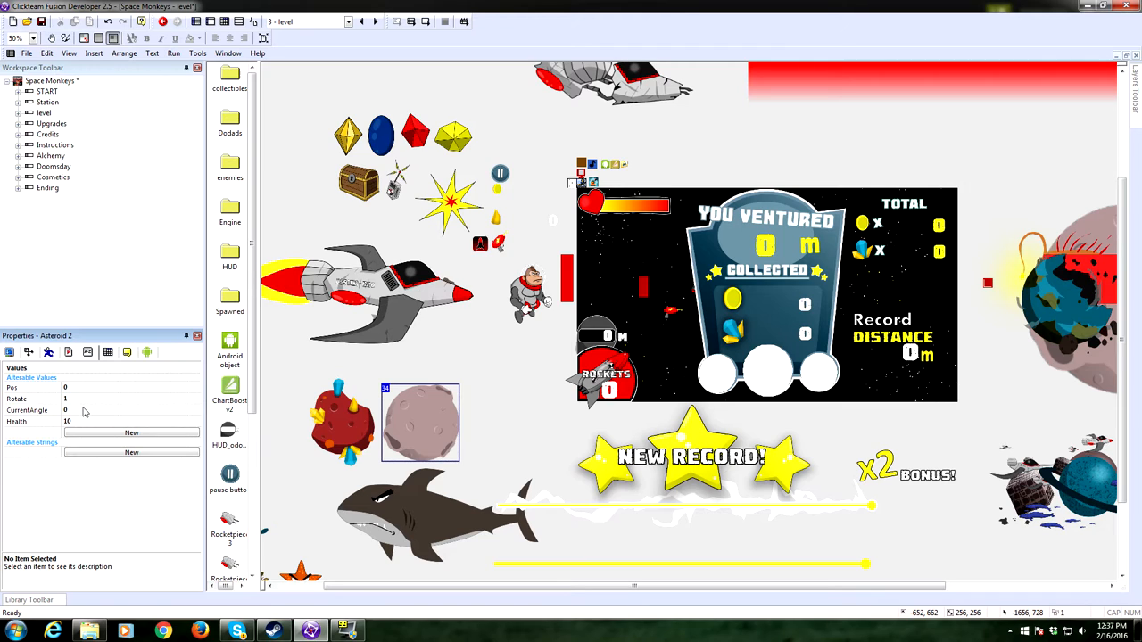
pyautogui.click(32, 409)
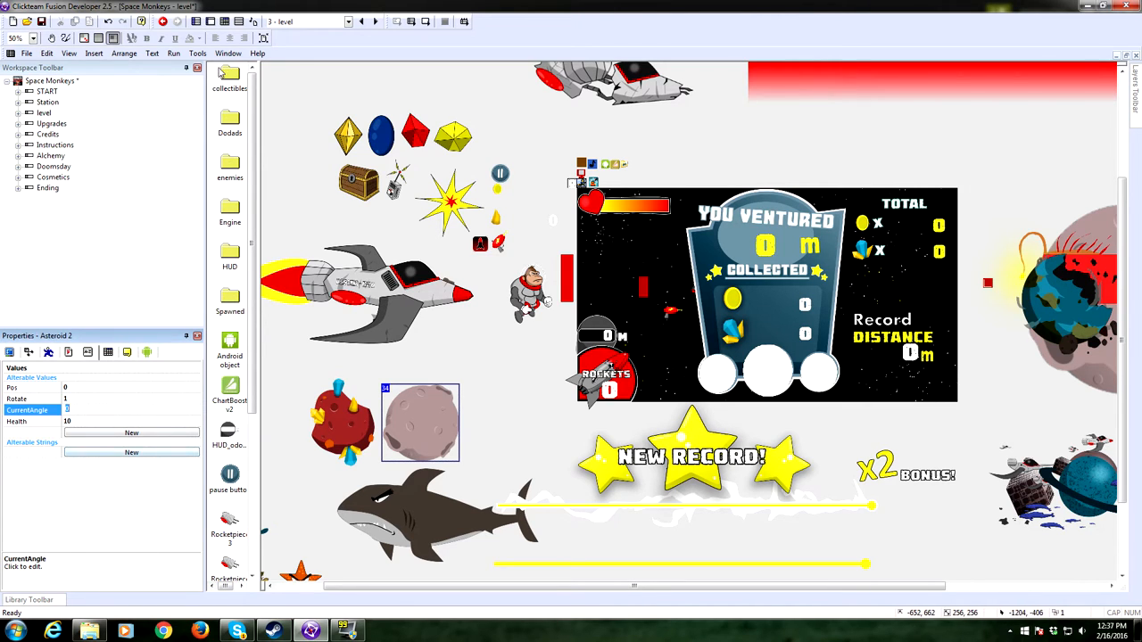
pyautogui.moveTo(182, 96)
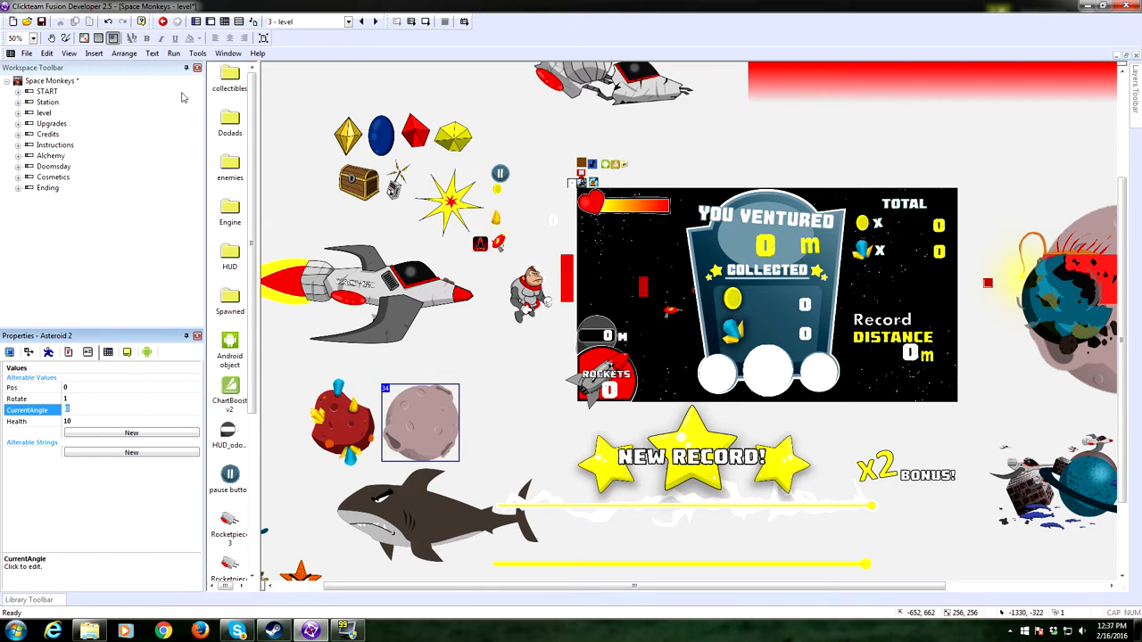
pyautogui.click(225, 22)
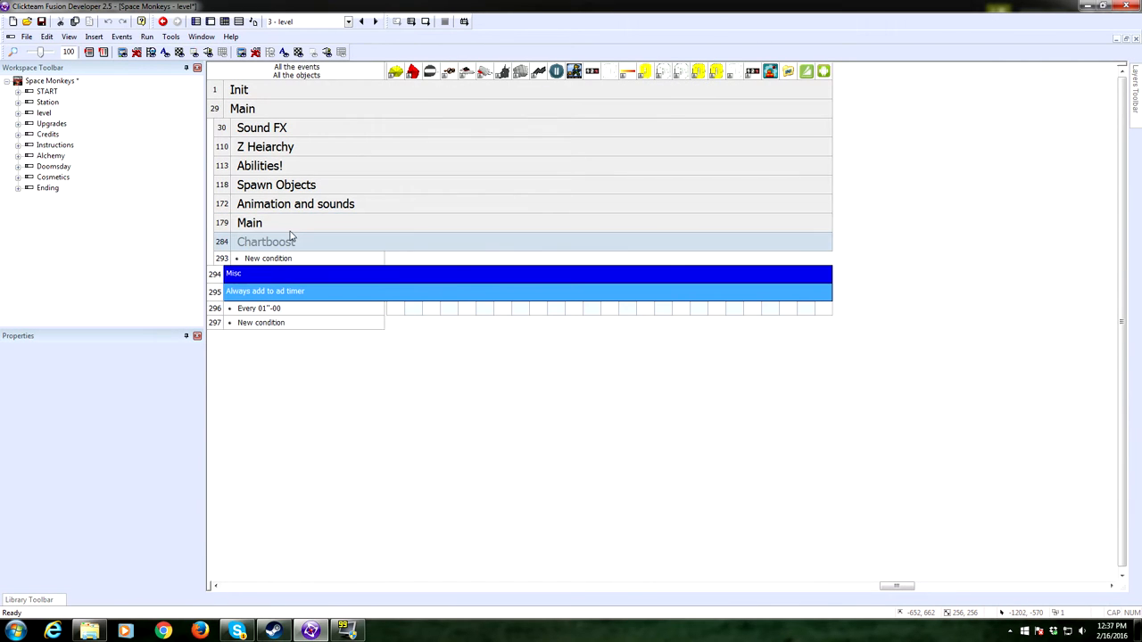
pyautogui.click(214, 109)
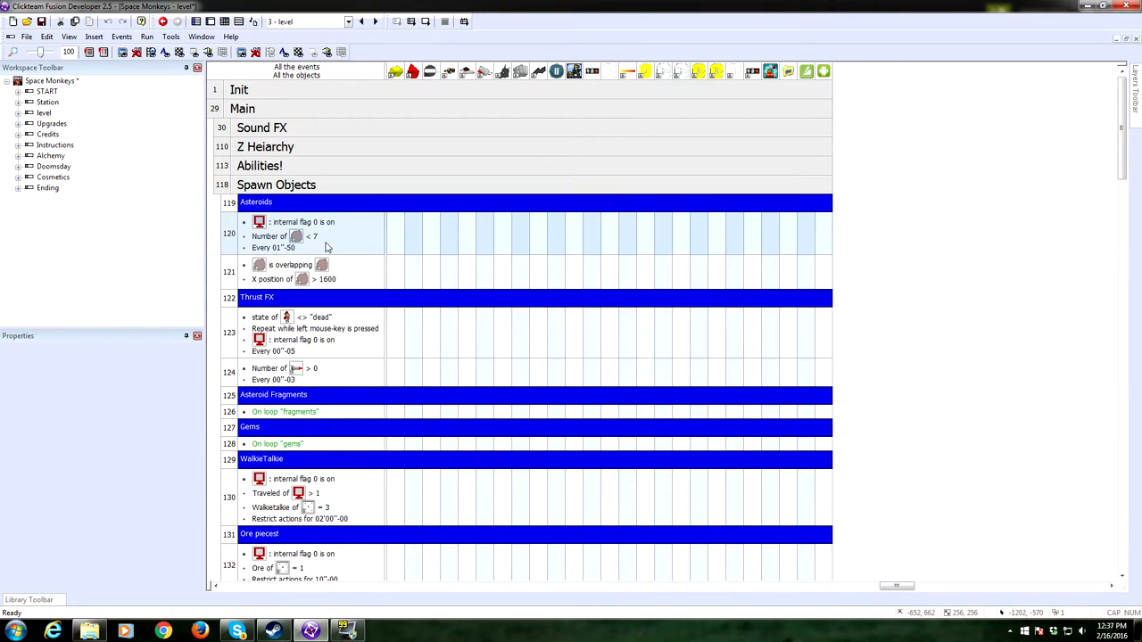
pyautogui.moveTo(328, 239)
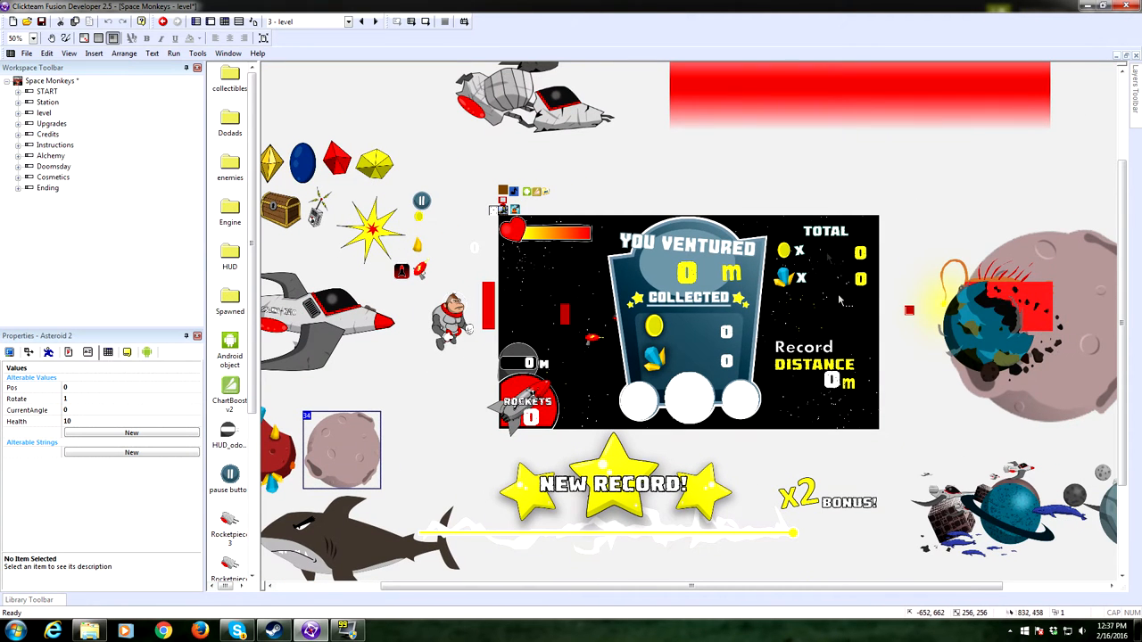
pyautogui.moveTo(568, 322)
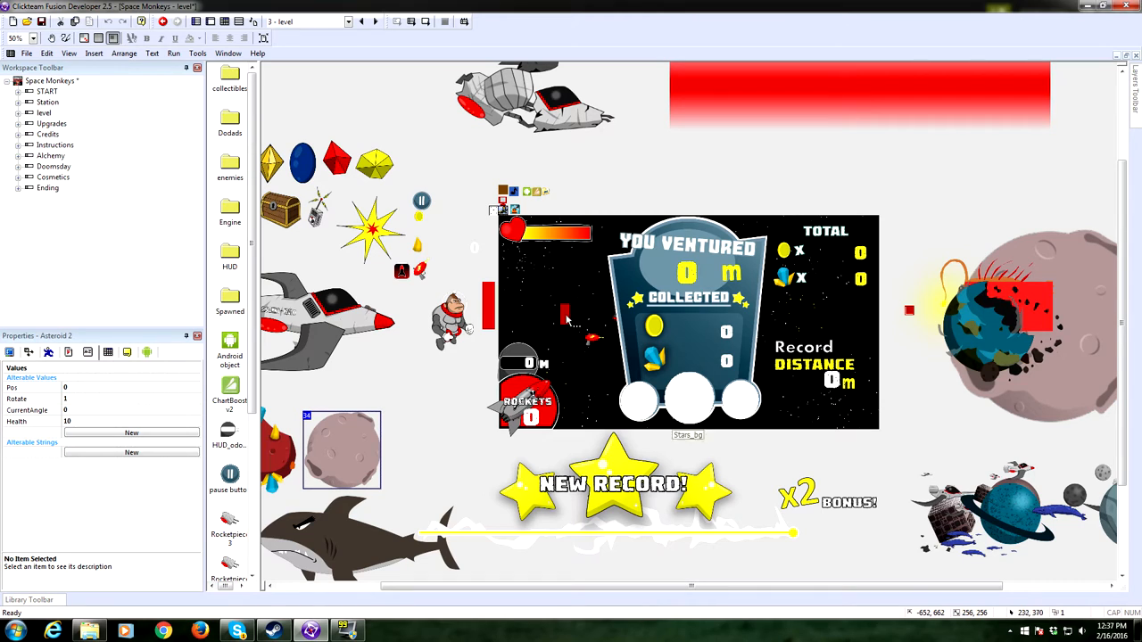
pyautogui.moveTo(651, 325)
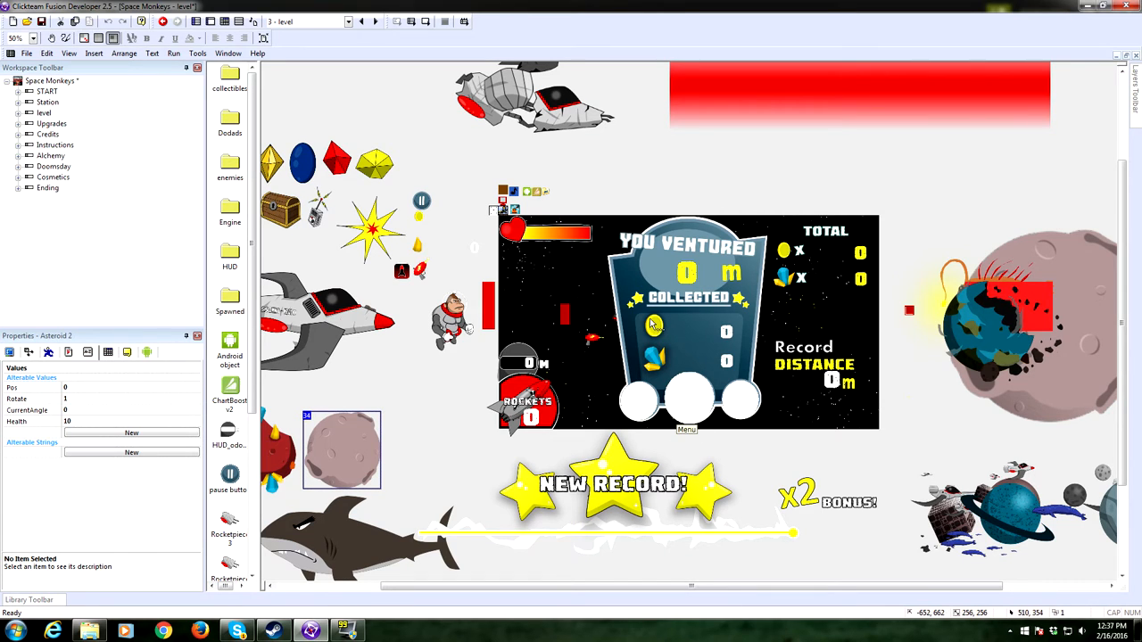
pyautogui.moveTo(592, 297)
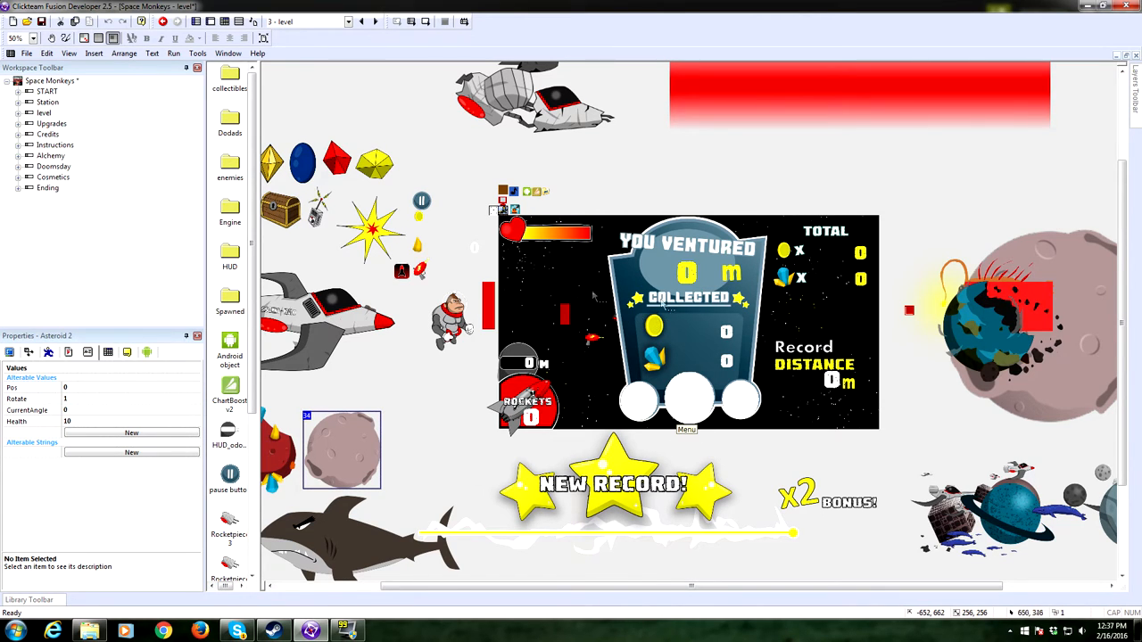
pyautogui.moveTo(713, 307)
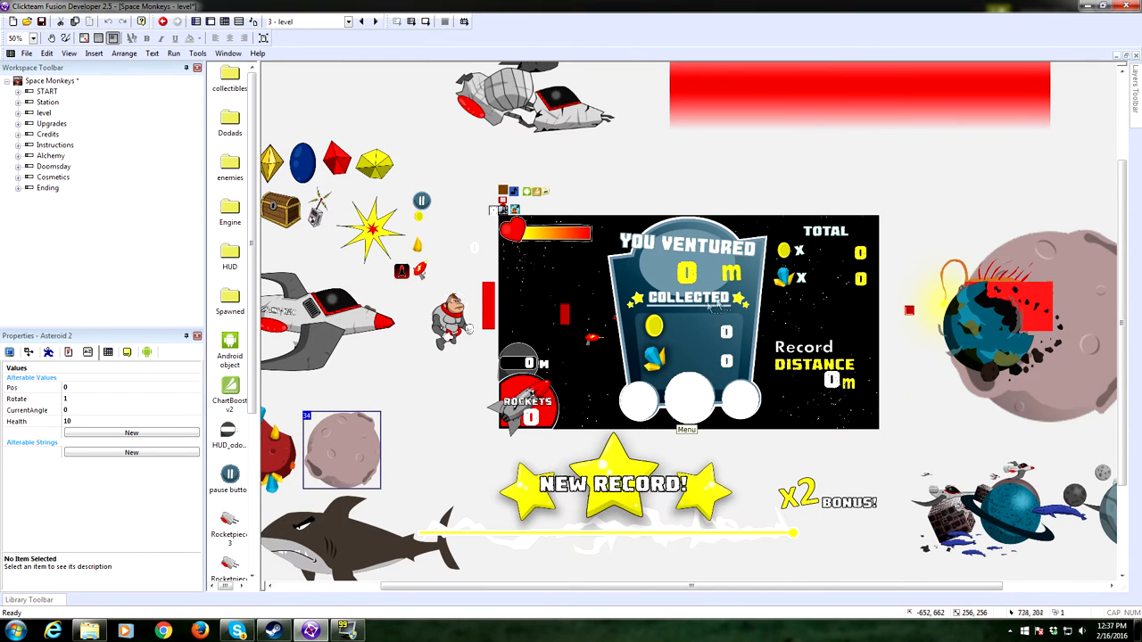
pyautogui.moveTo(656, 299)
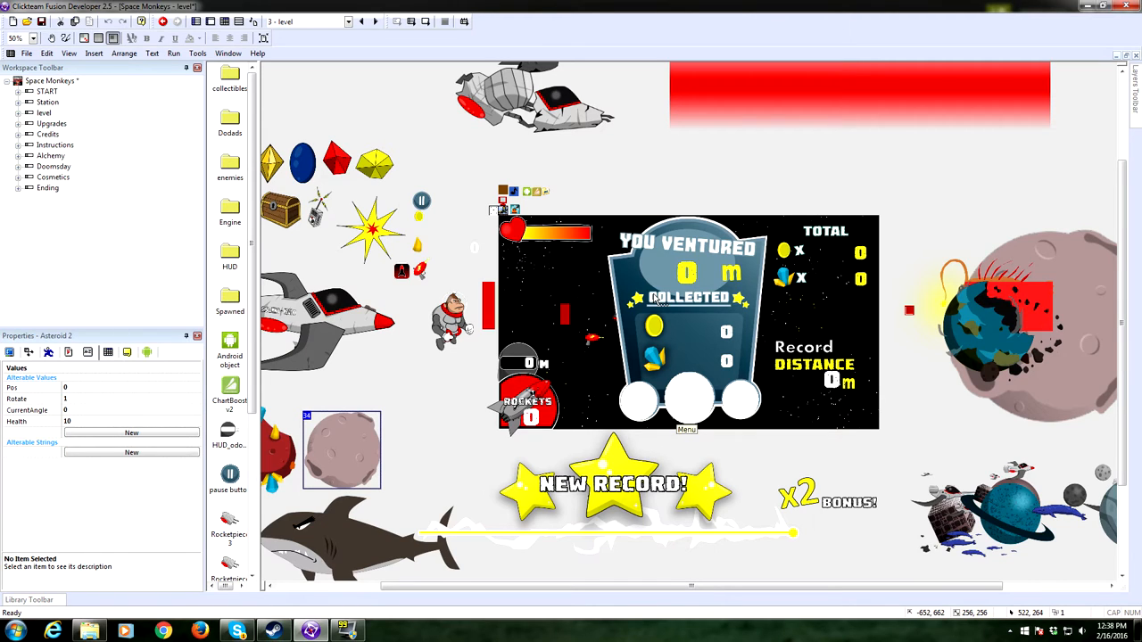
pyautogui.moveTo(664, 293)
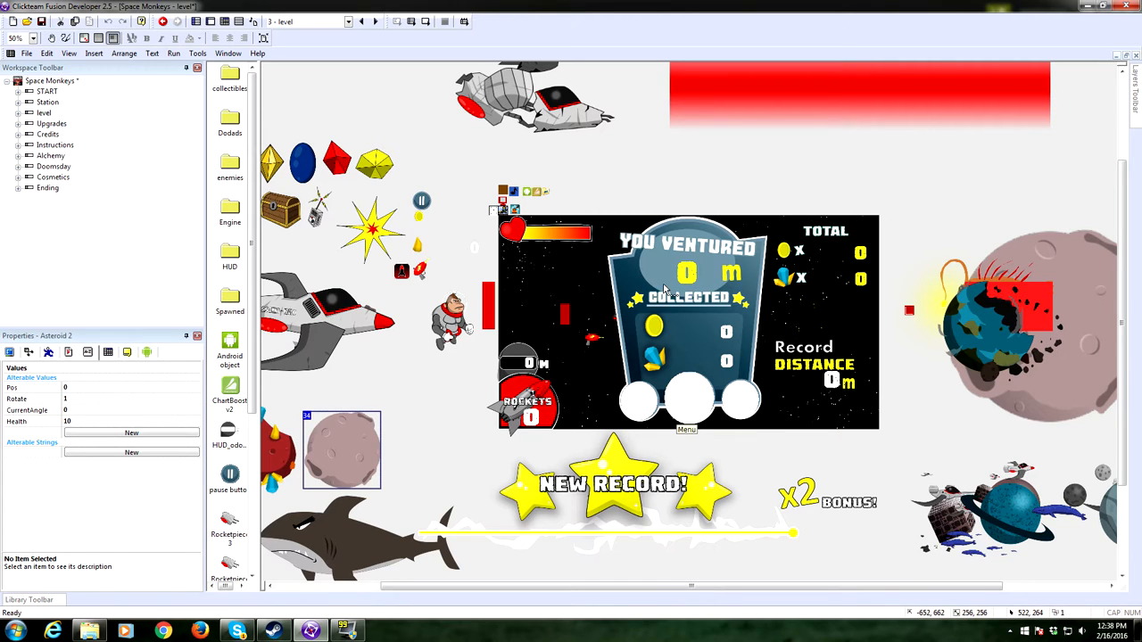
pyautogui.moveTo(682, 287)
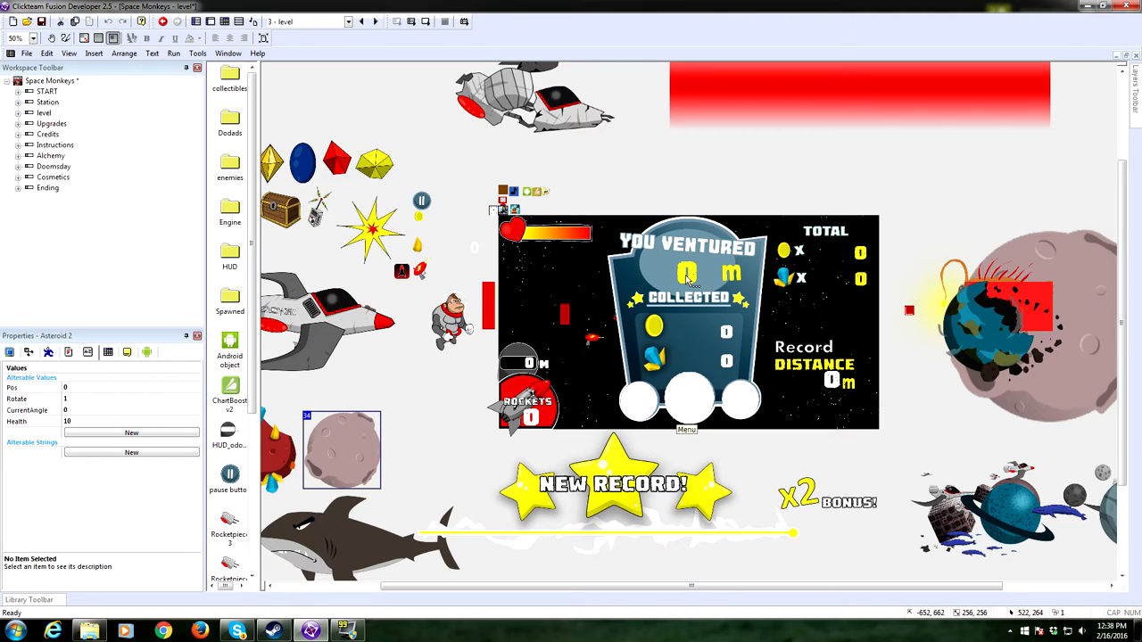
pyautogui.moveTo(839, 339)
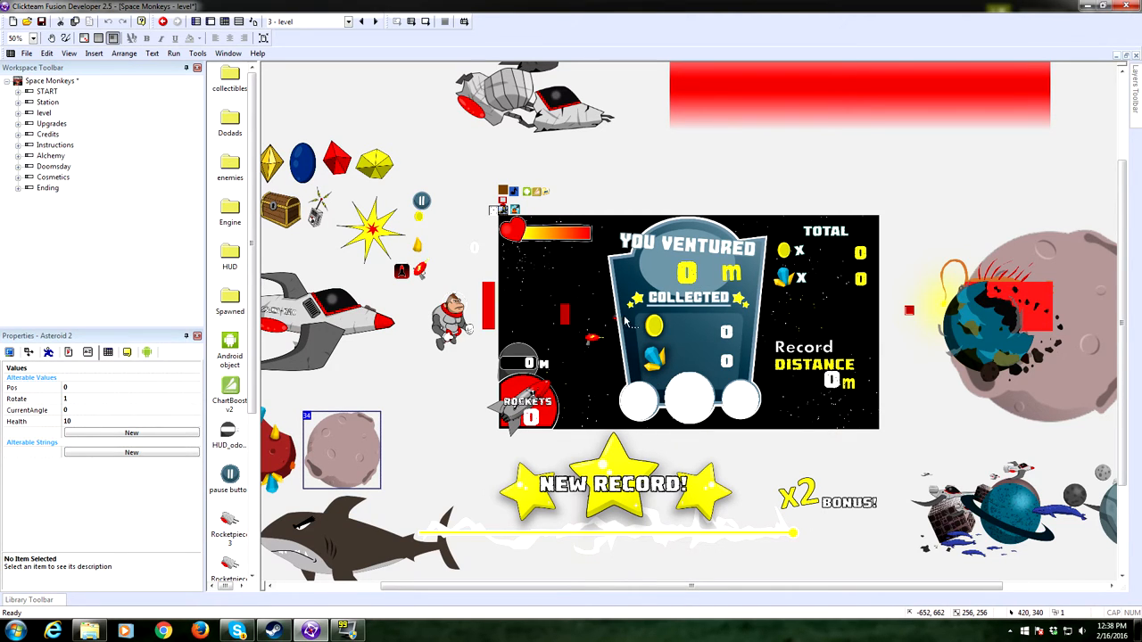
pyautogui.moveTo(596, 323)
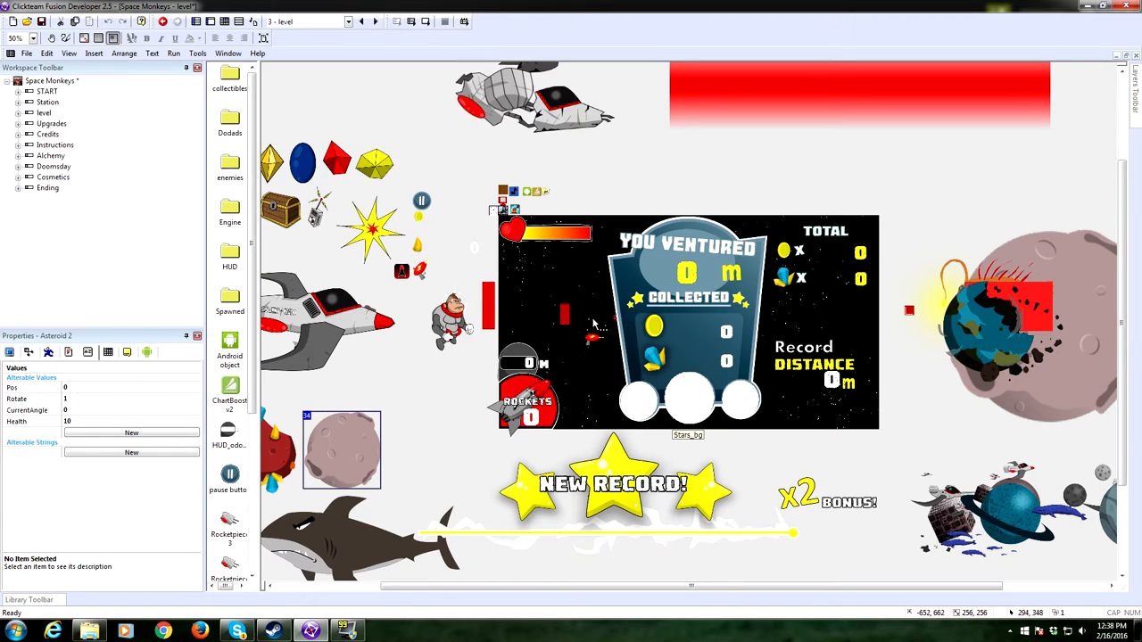
pyautogui.moveTo(646, 328)
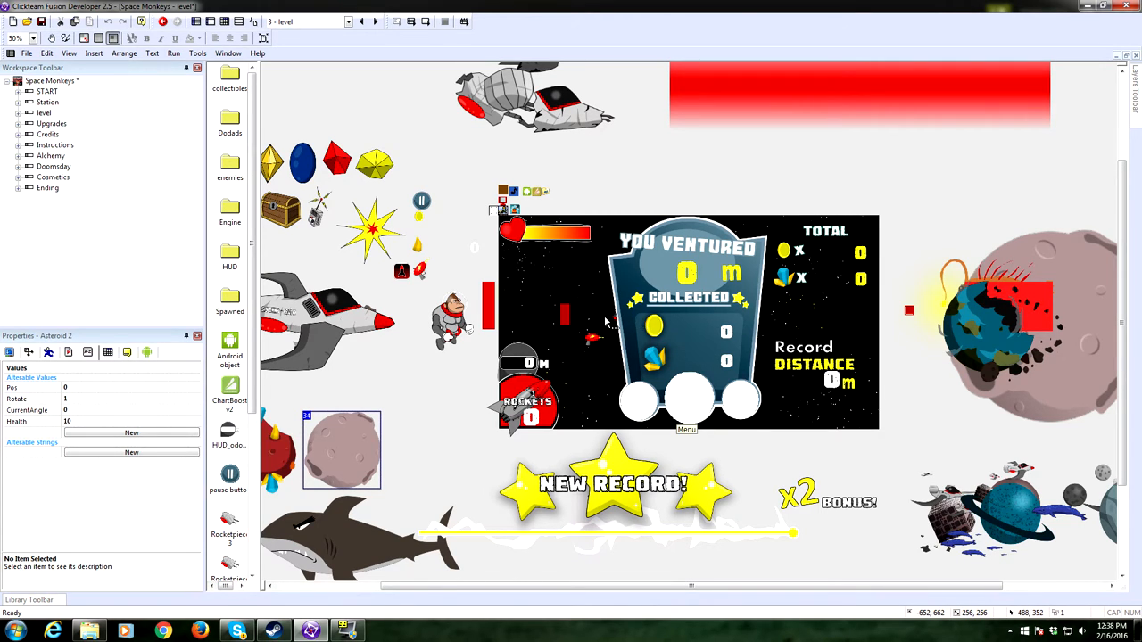
pyautogui.moveTo(553, 337)
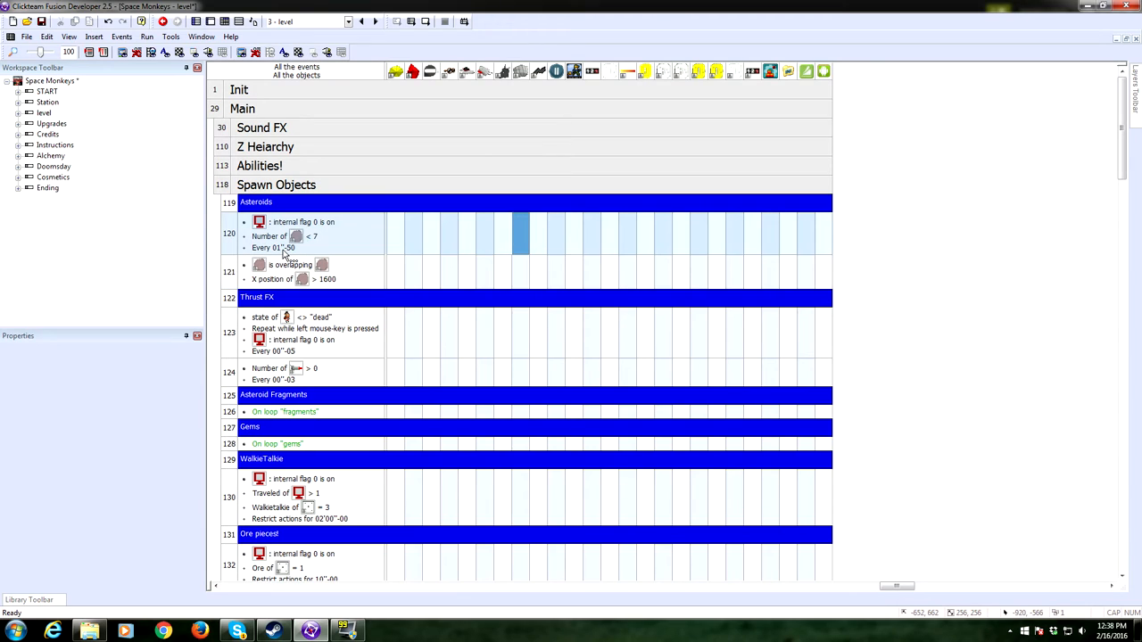
# - Open the Asteroids spawn event's actions in the Event List Editor
pyautogui.doubleClick(271, 247)
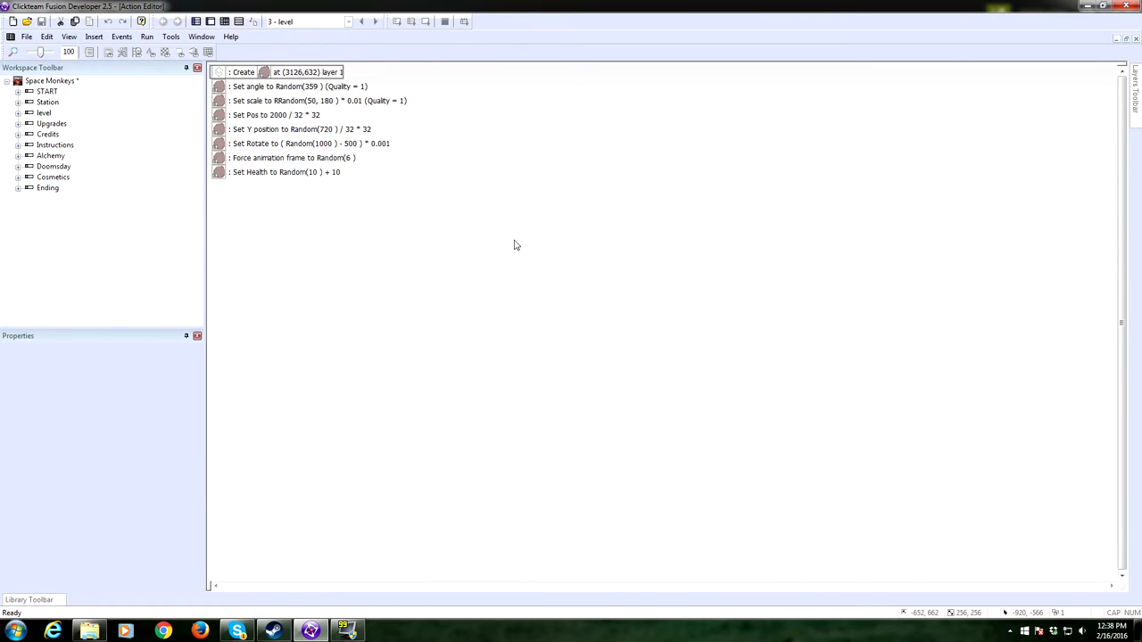
pyautogui.moveTo(249, 75)
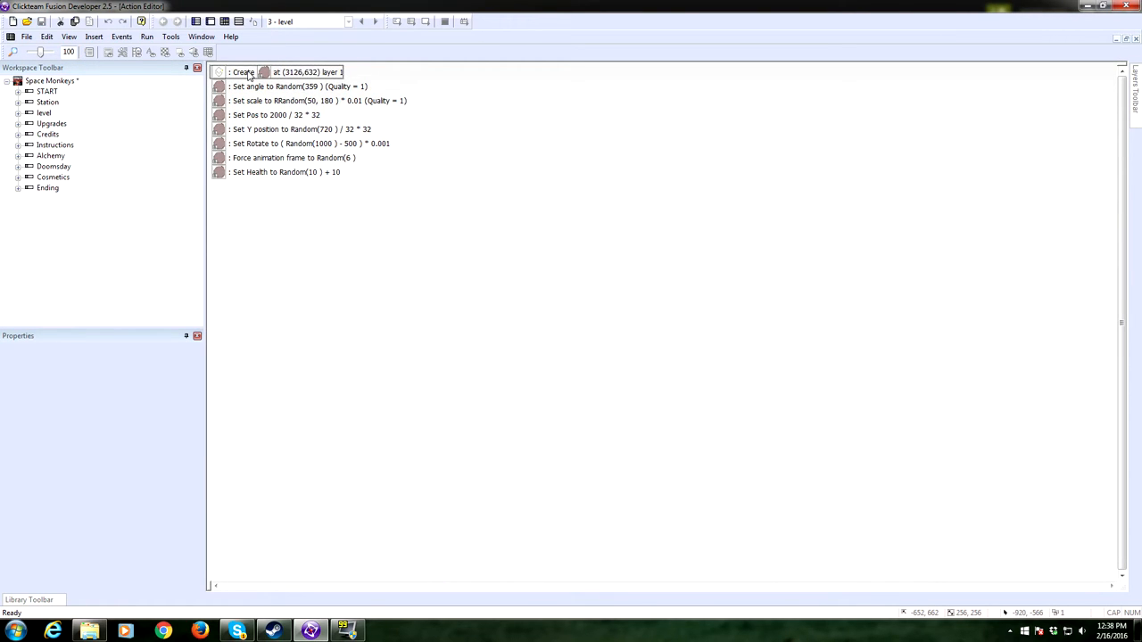
pyautogui.moveTo(265, 100)
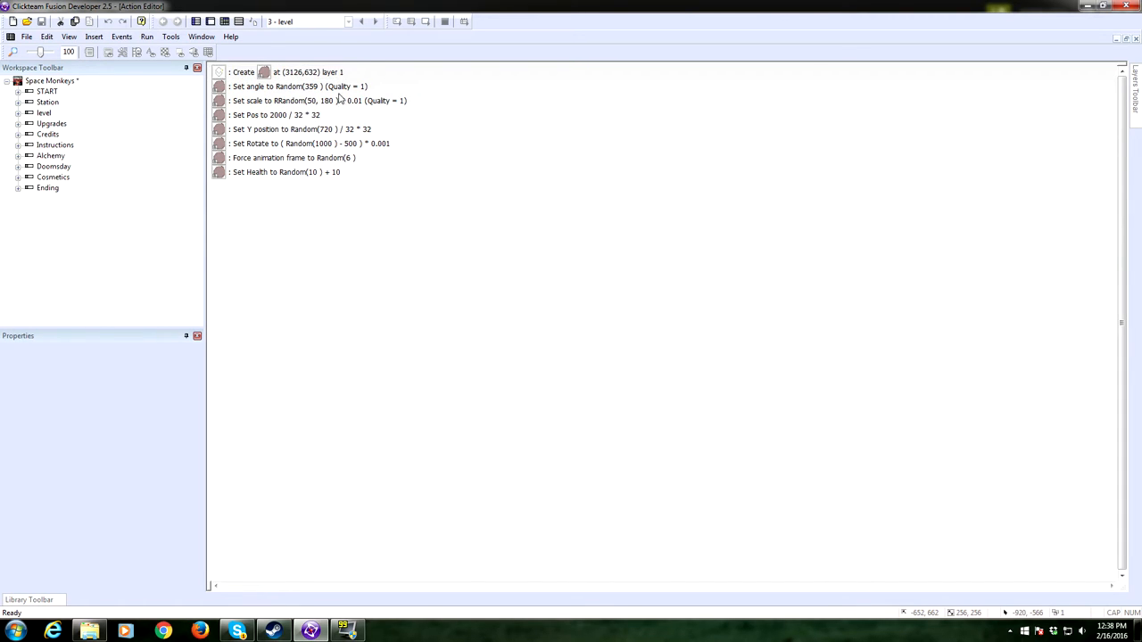
pyautogui.moveTo(292, 104)
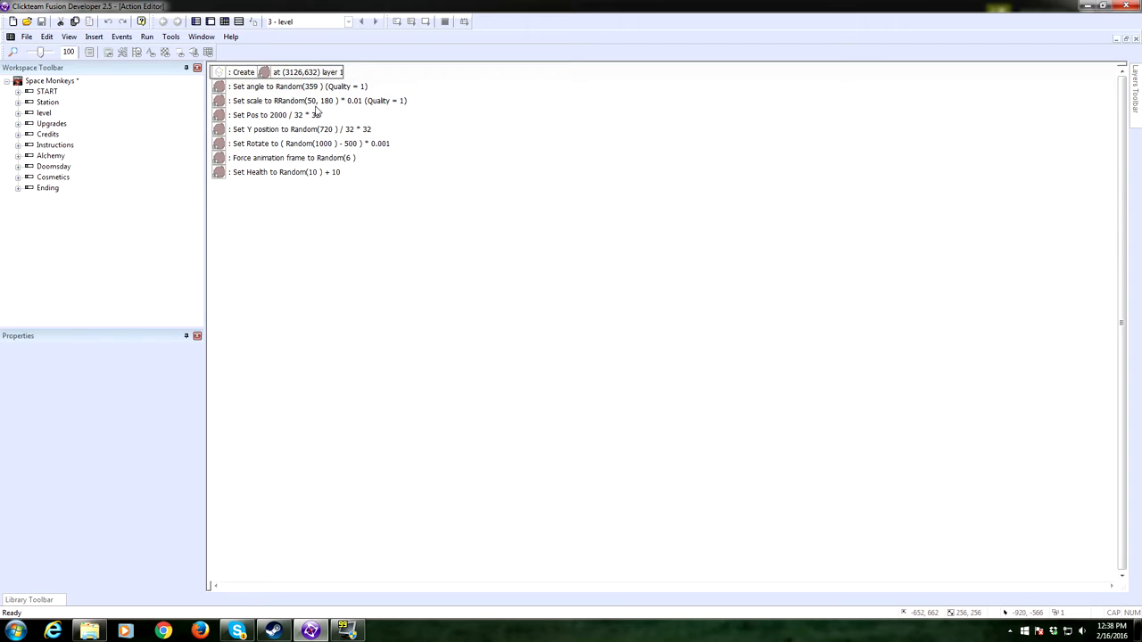
pyautogui.moveTo(312, 111)
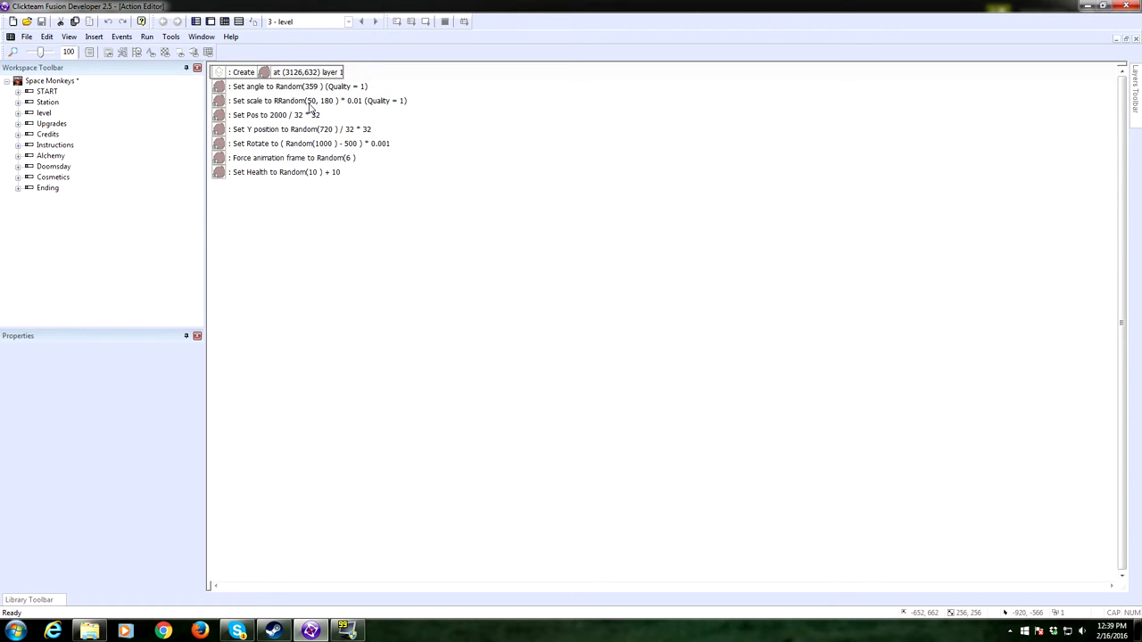
pyautogui.moveTo(324, 110)
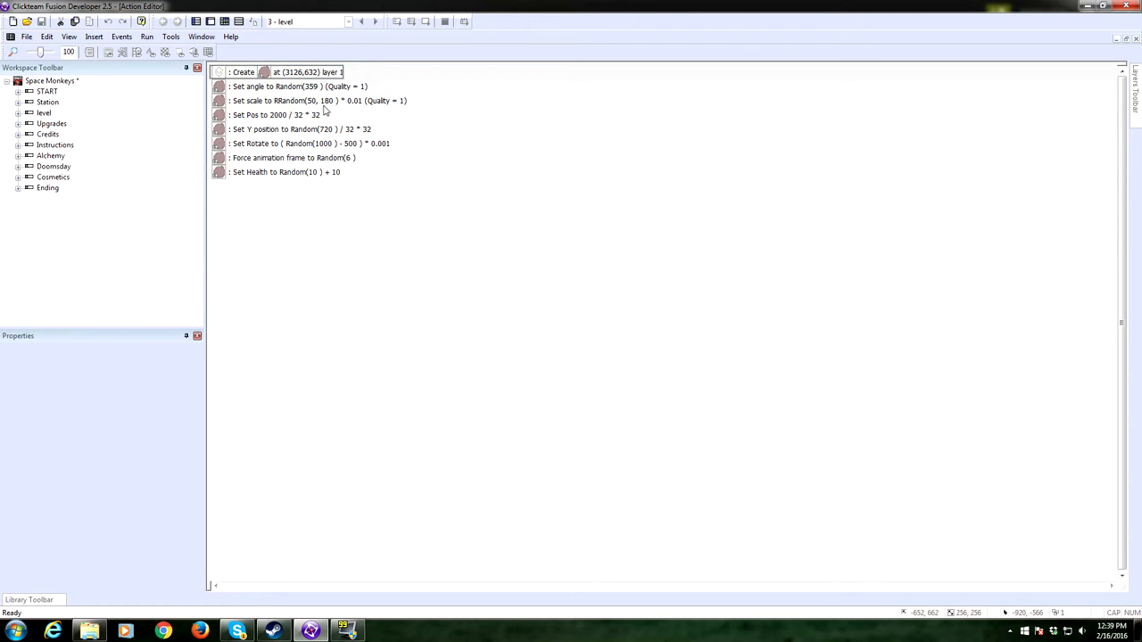
pyautogui.moveTo(318, 109)
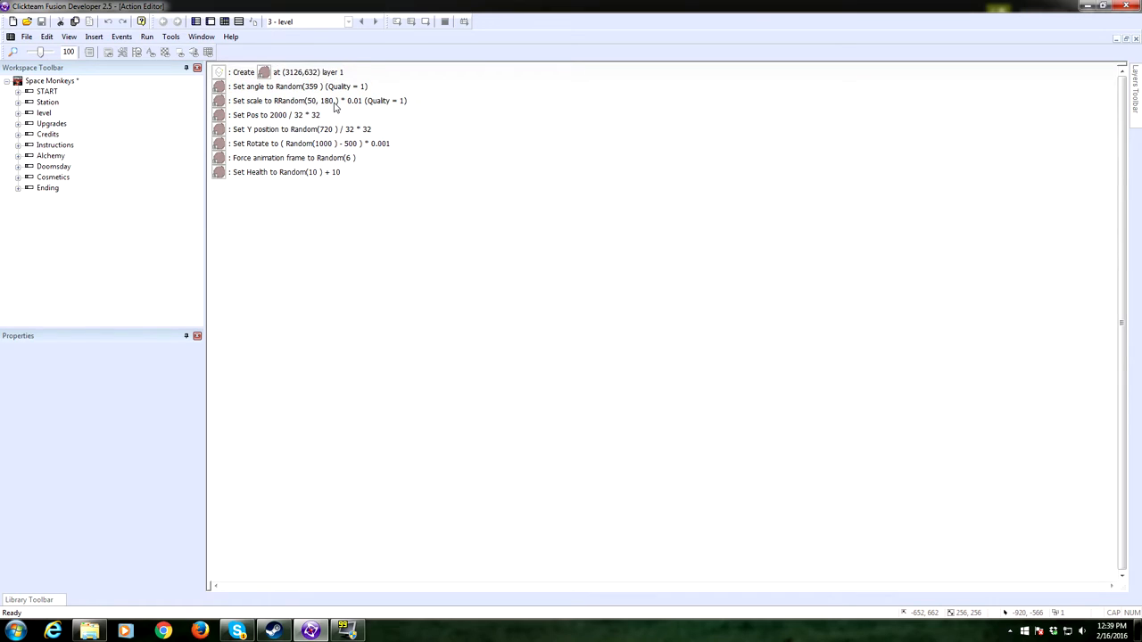
pyautogui.moveTo(347, 108)
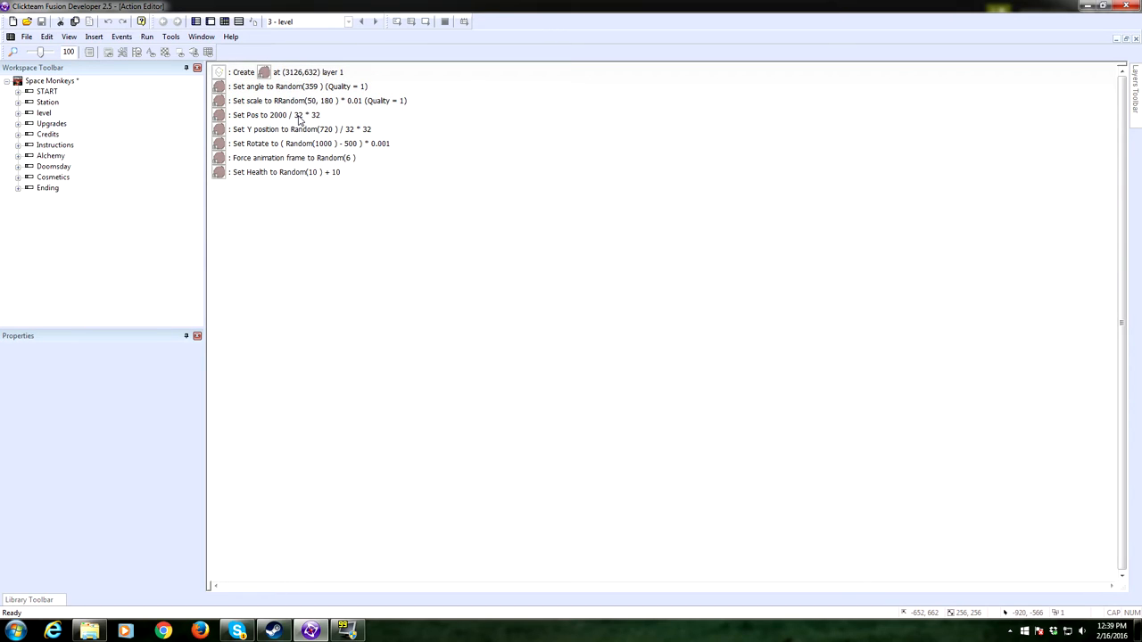
pyautogui.moveTo(283, 41)
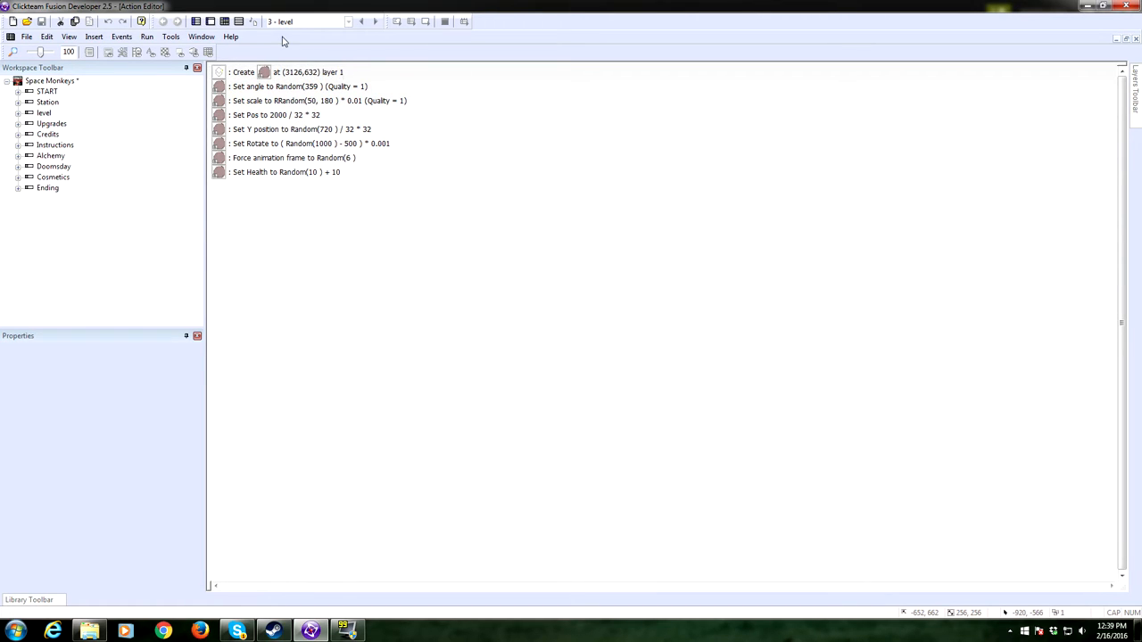
# - Read through the Create Asteroid Set actions for random angle, scale, position and health
pyautogui.click(286, 71)
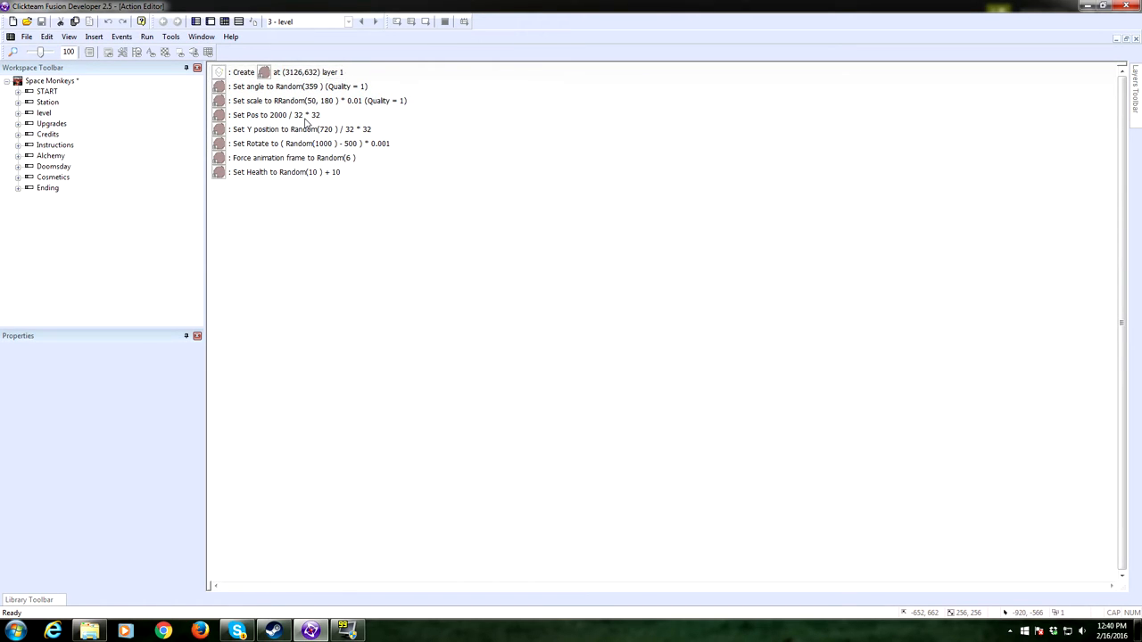
pyautogui.click(286, 71)
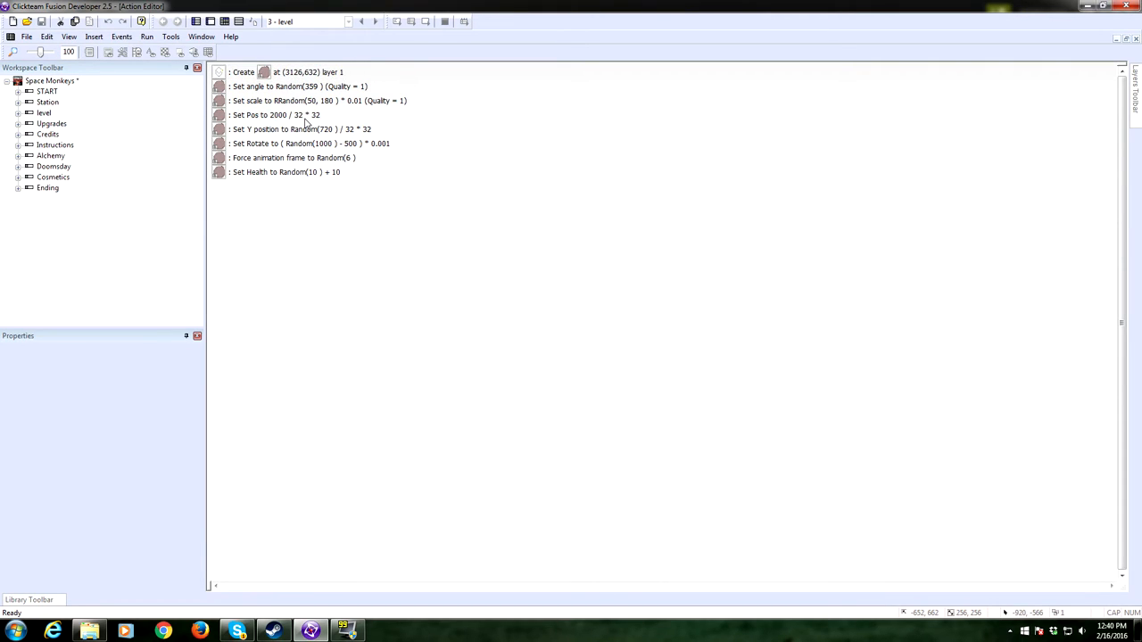
pyautogui.moveTo(318, 136)
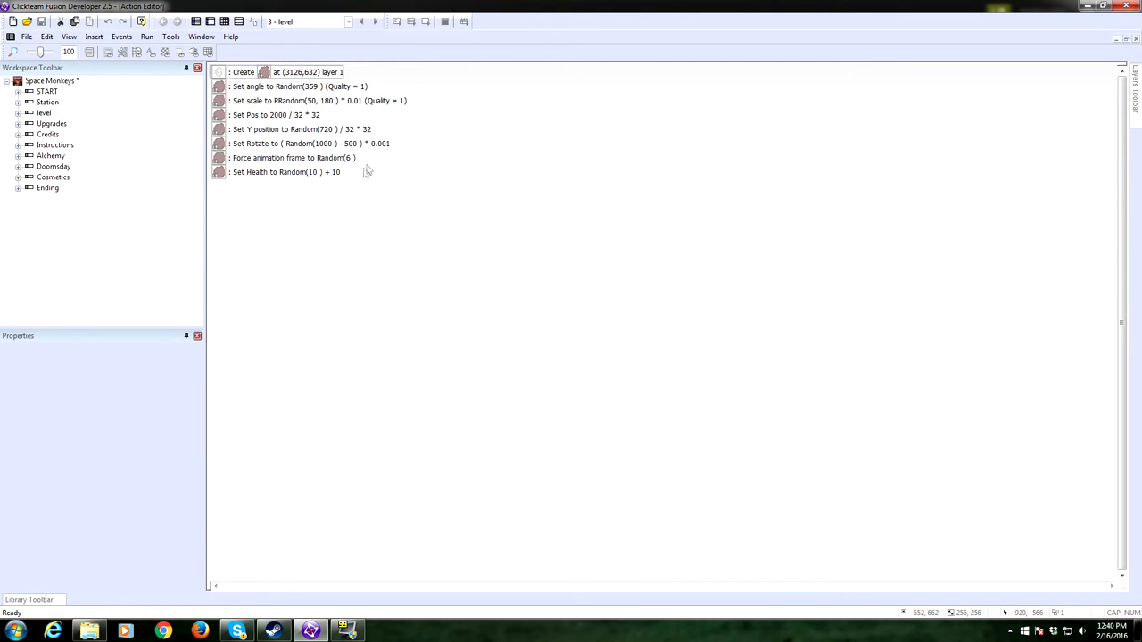
pyautogui.moveTo(382, 150)
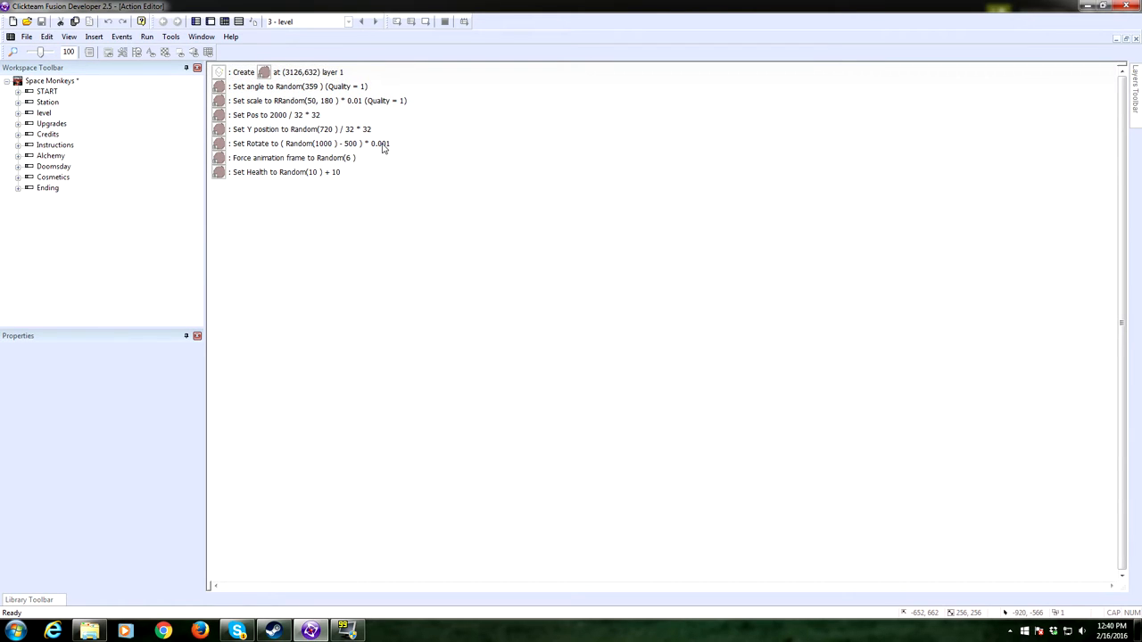
pyautogui.moveTo(375, 165)
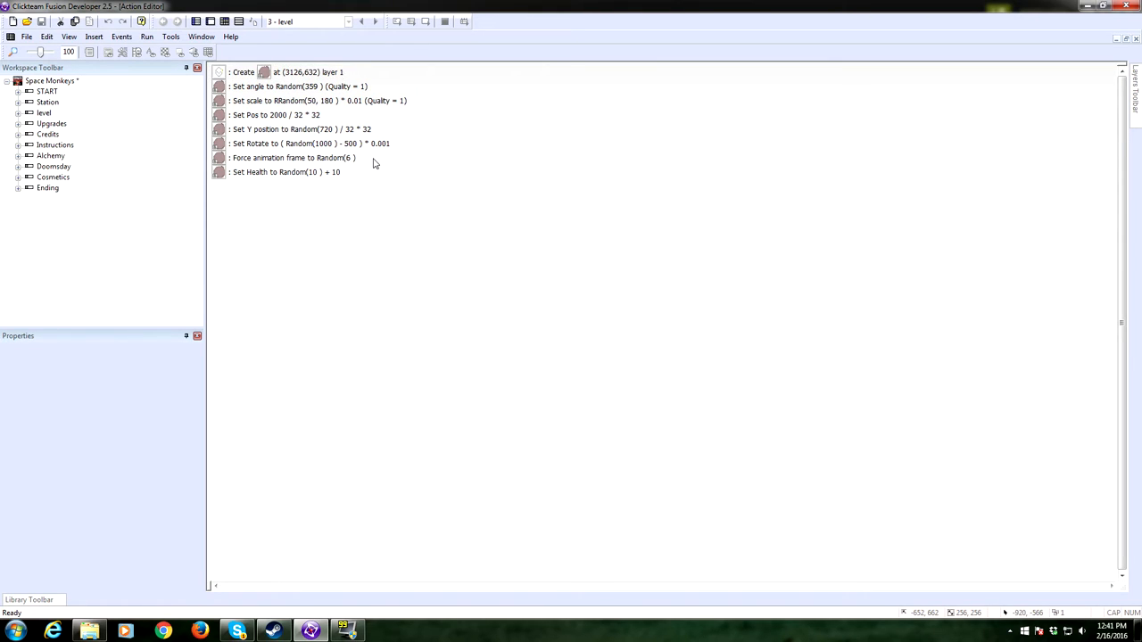
pyautogui.moveTo(371, 134)
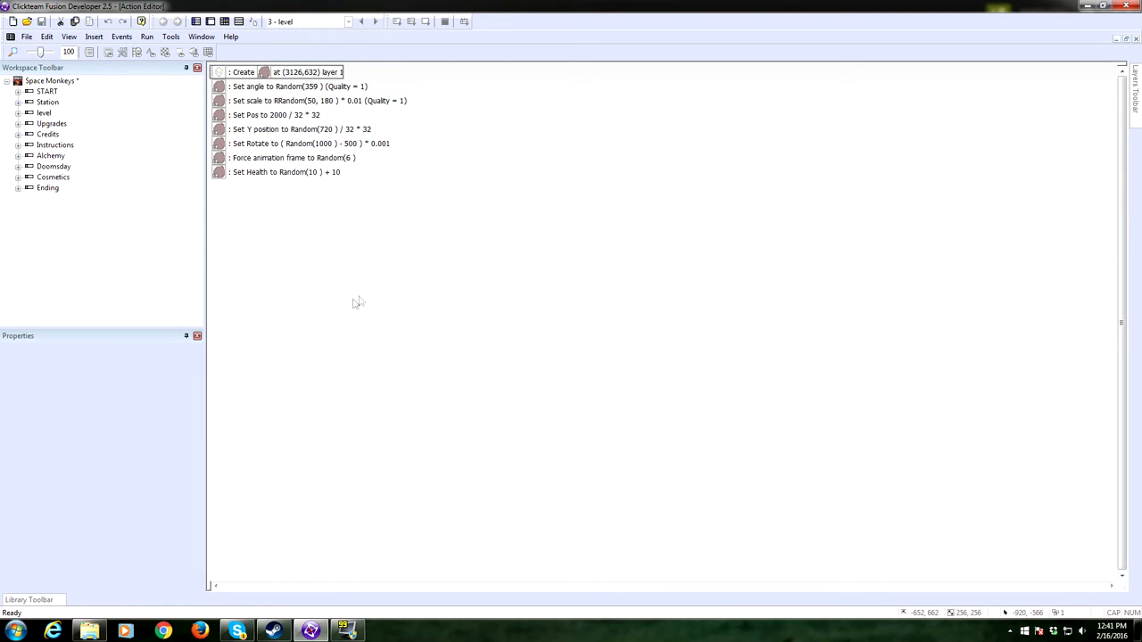
pyautogui.moveTo(321, 279)
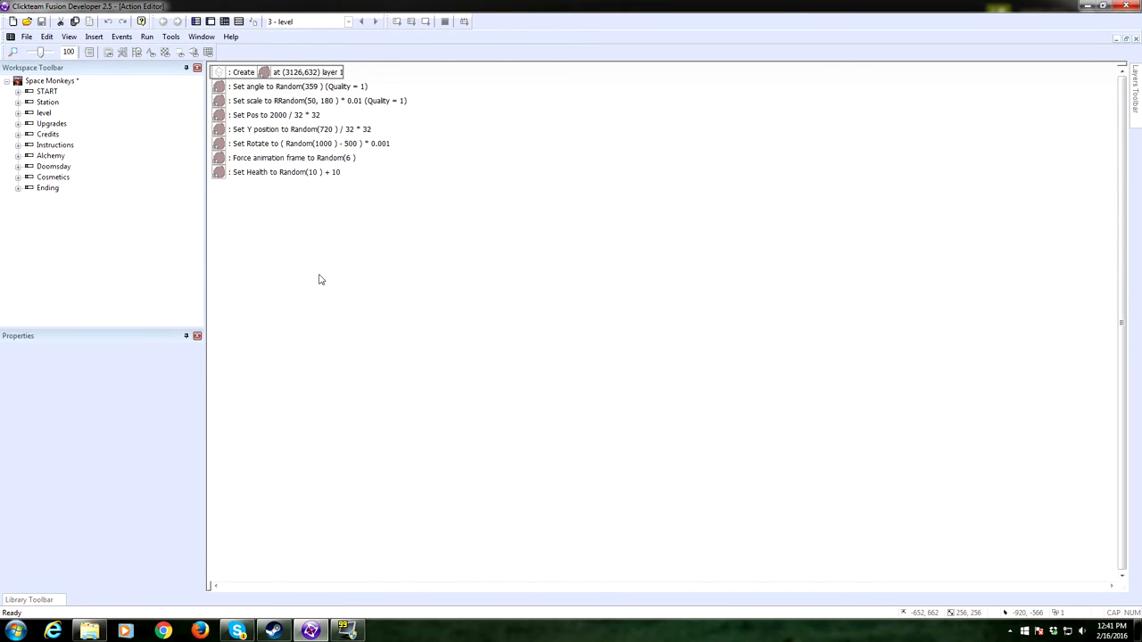
pyautogui.moveTo(300, 164)
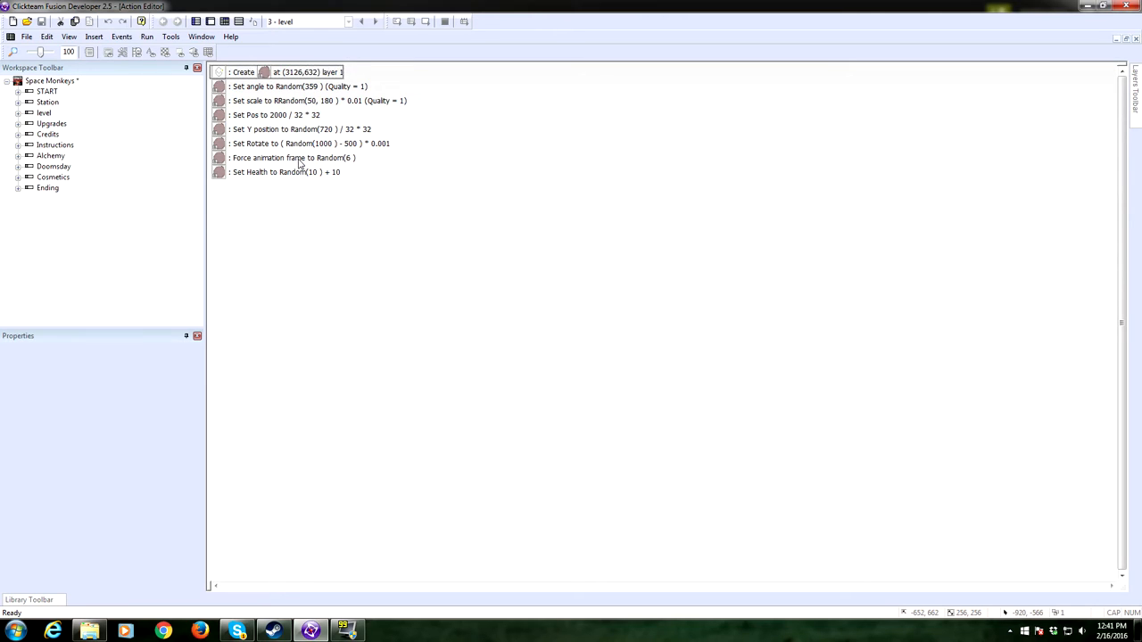
pyautogui.moveTo(332, 168)
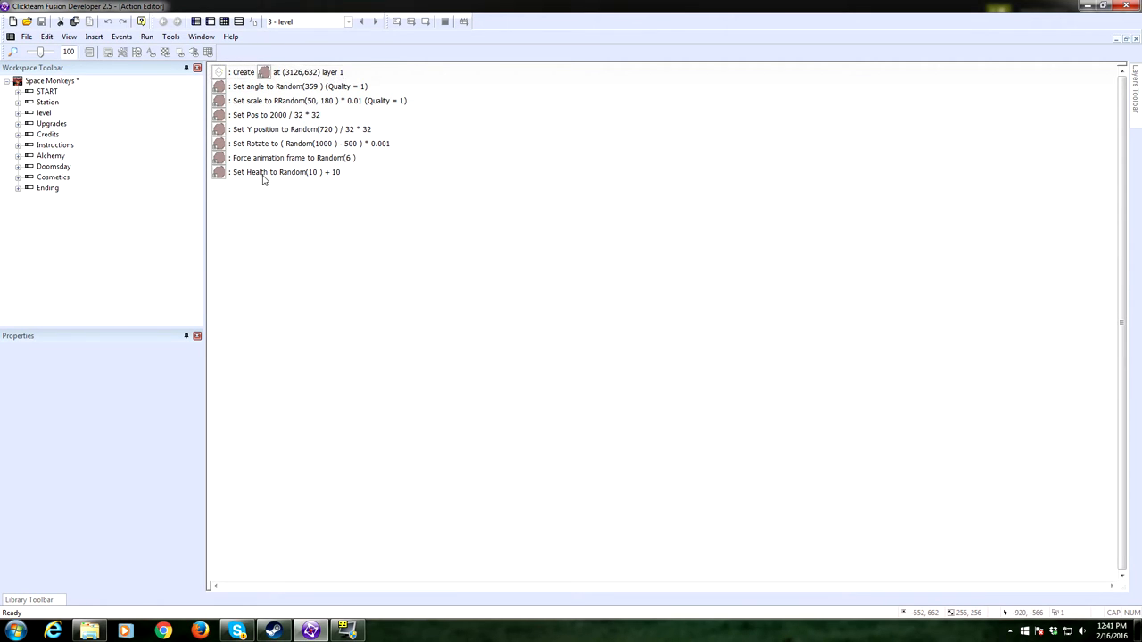
pyautogui.moveTo(277, 186)
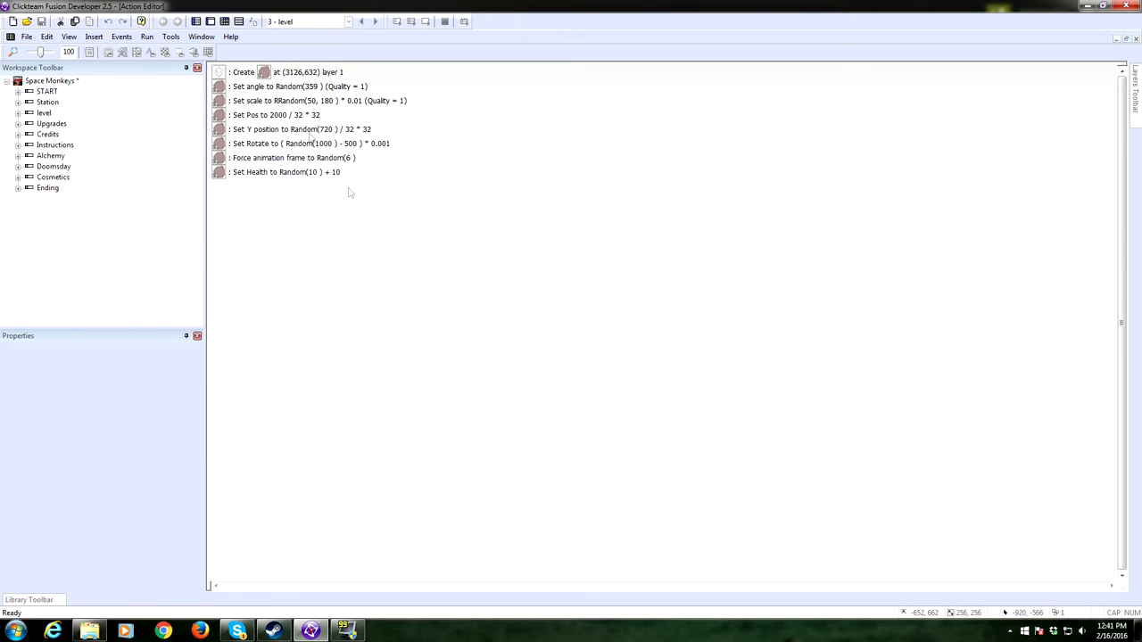
pyautogui.moveTo(225, 21)
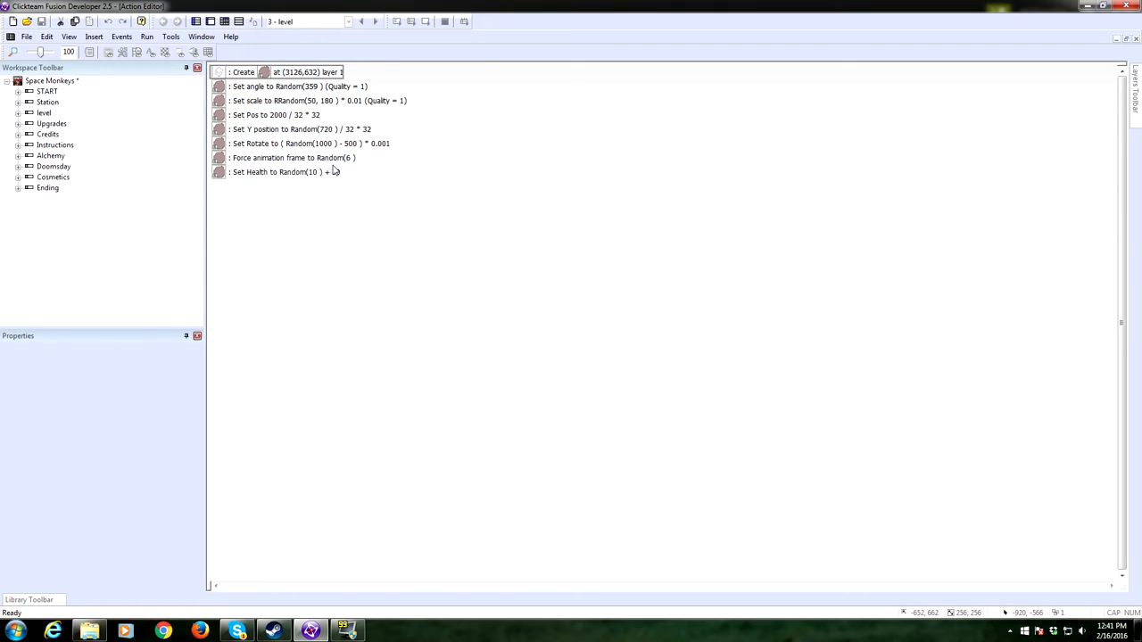
pyautogui.moveTo(225, 21)
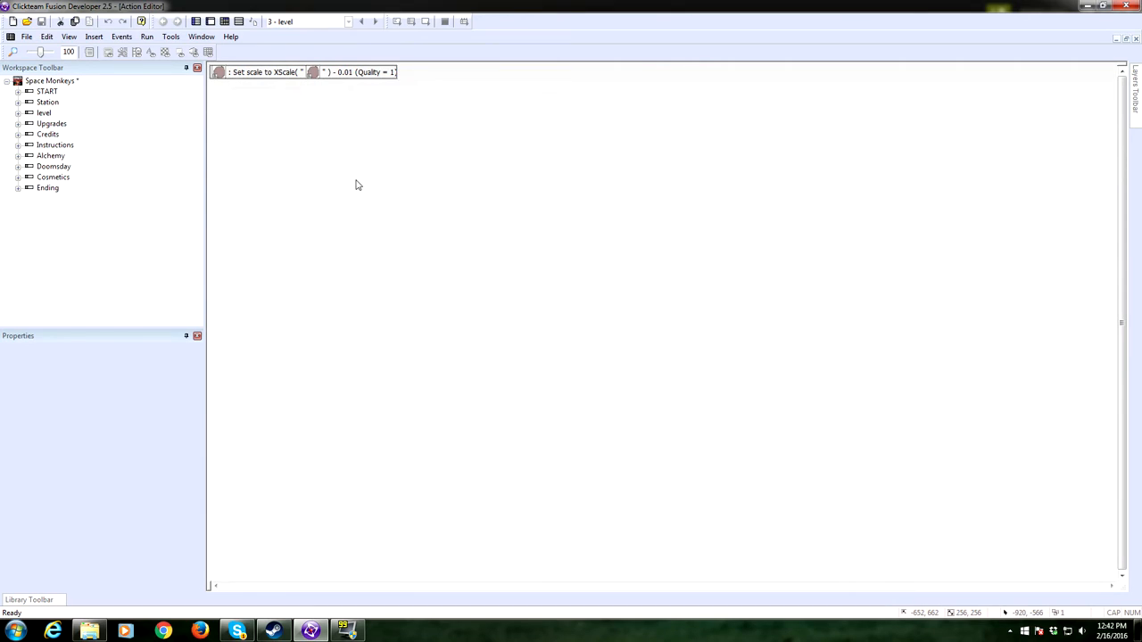
pyautogui.moveTo(307, 96)
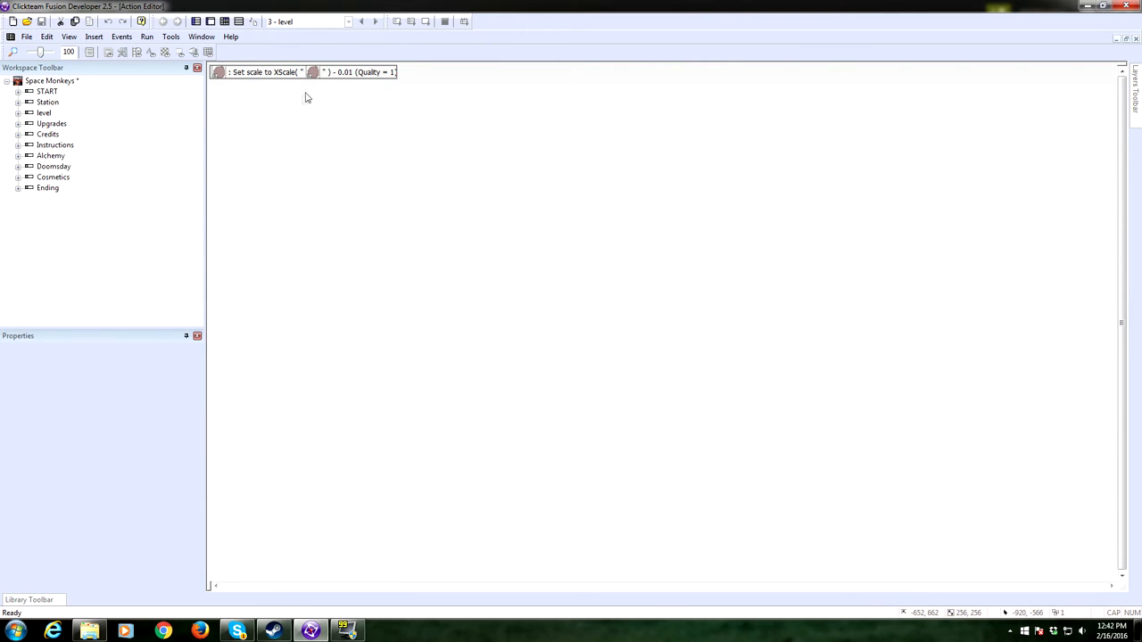
pyautogui.moveTo(288, 92)
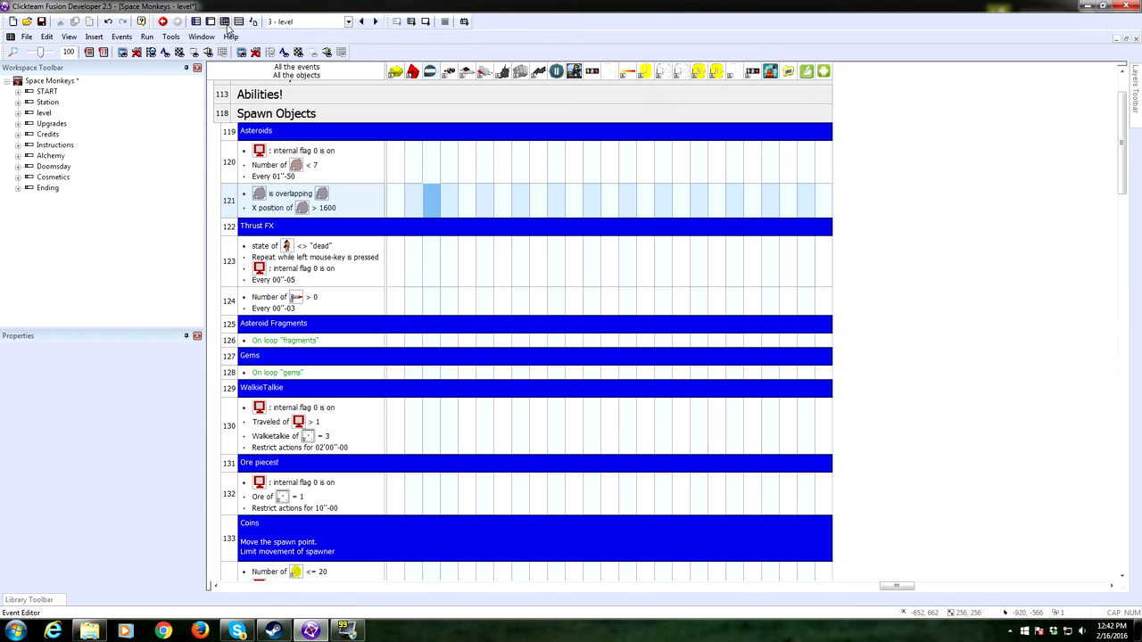
pyautogui.moveTo(254, 21)
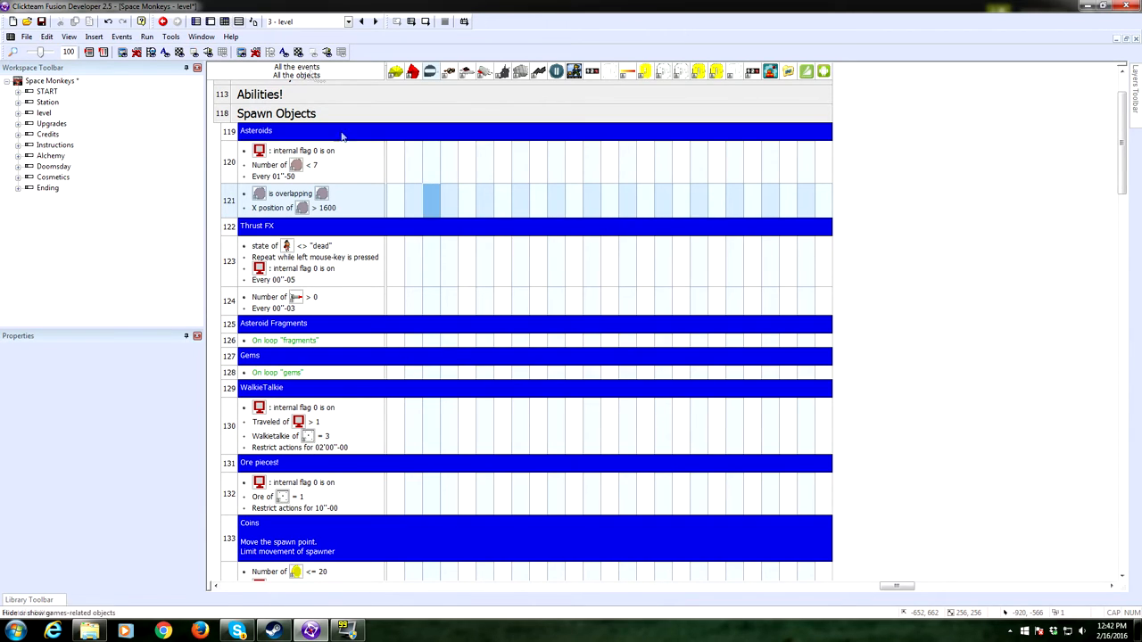
# - Scroll down the level layout to view its asteroids and results panel
pyautogui.scroll(-3)
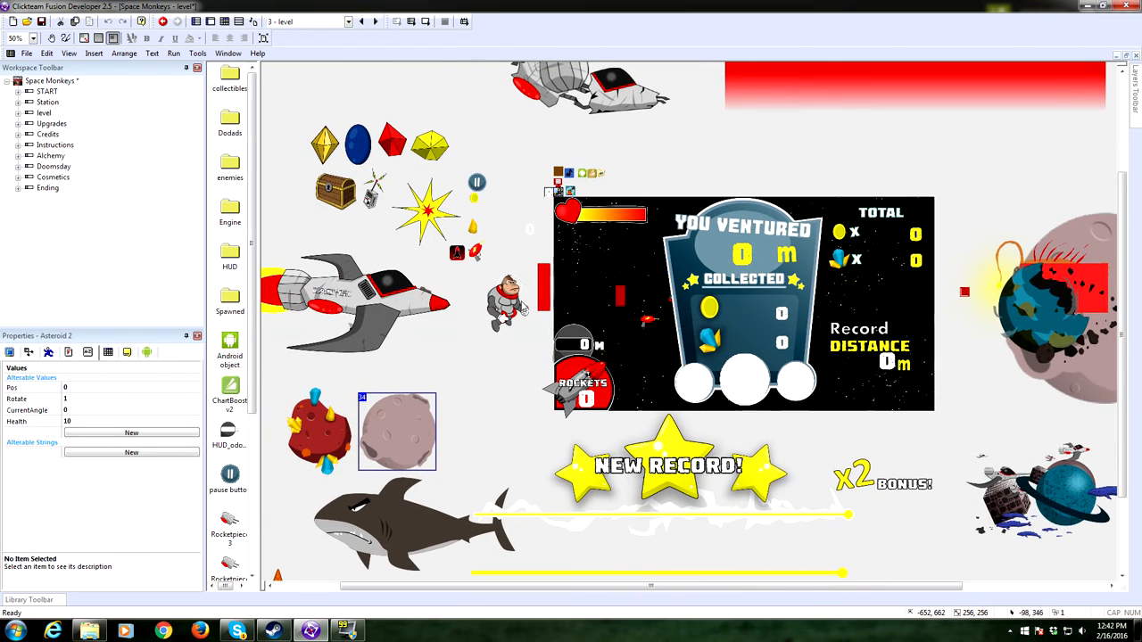
pyautogui.click(485, 295)
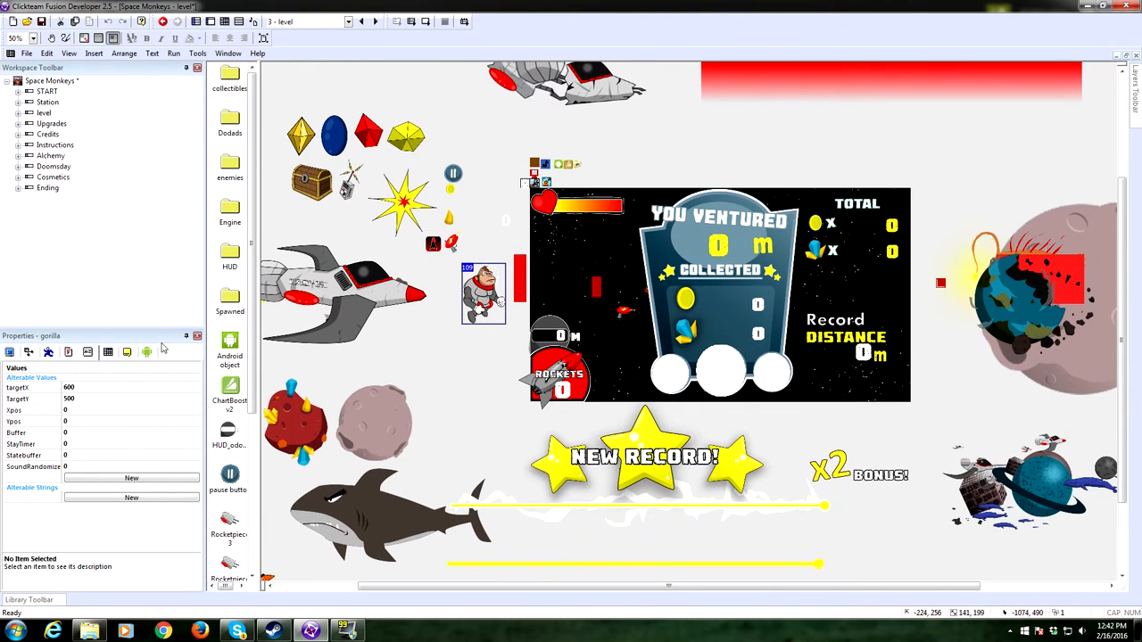
pyautogui.click(48, 351)
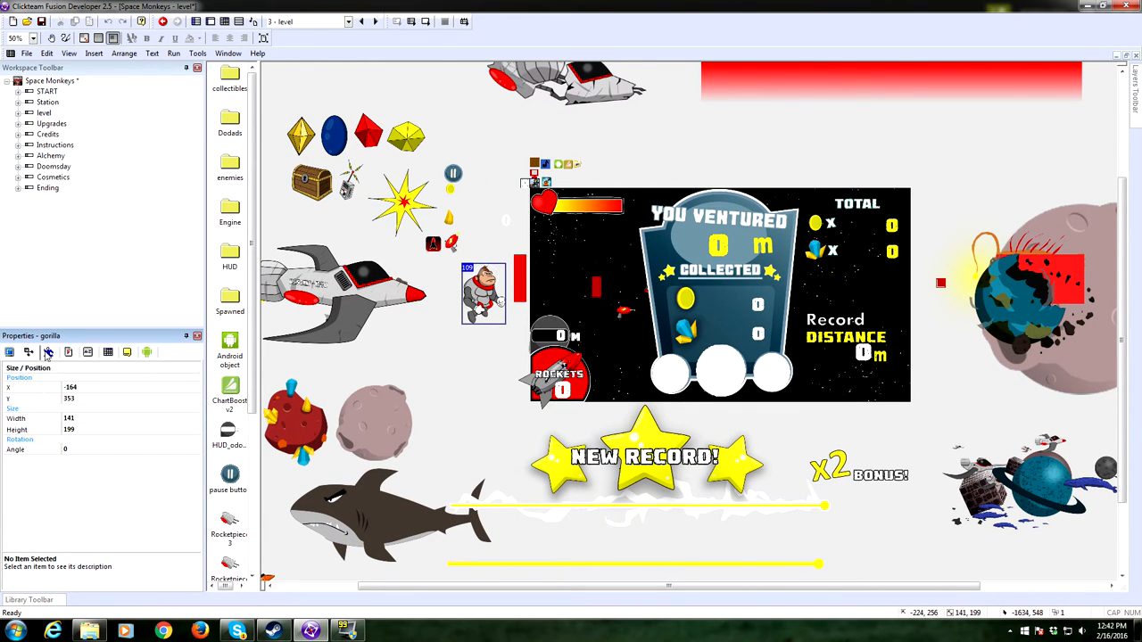
pyautogui.click(48, 351)
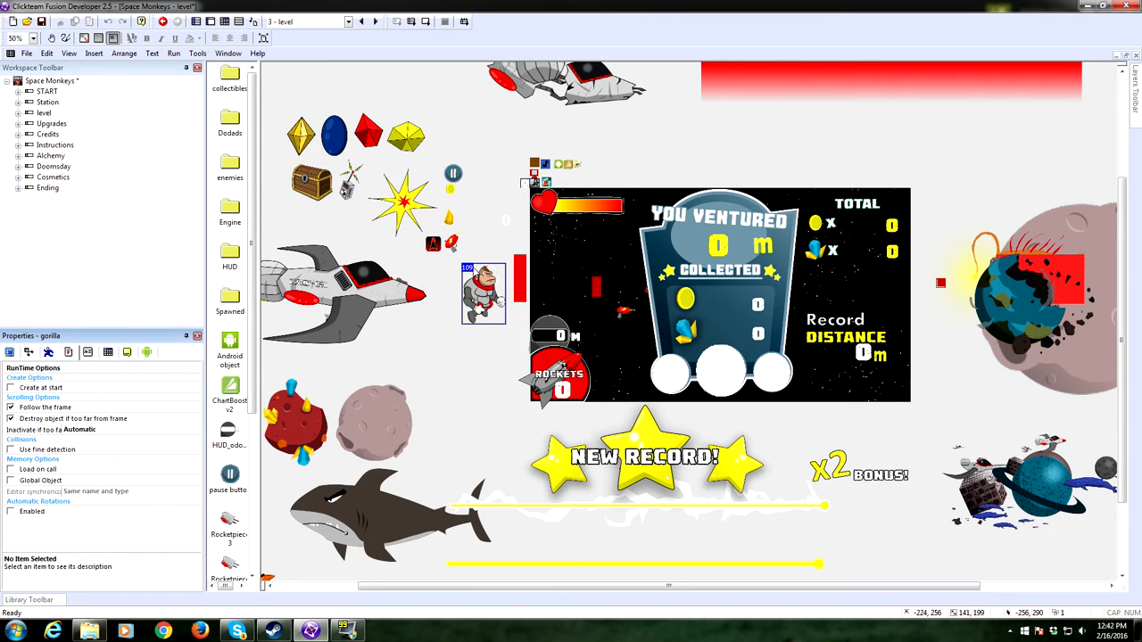
pyautogui.moveTo(539, 253)
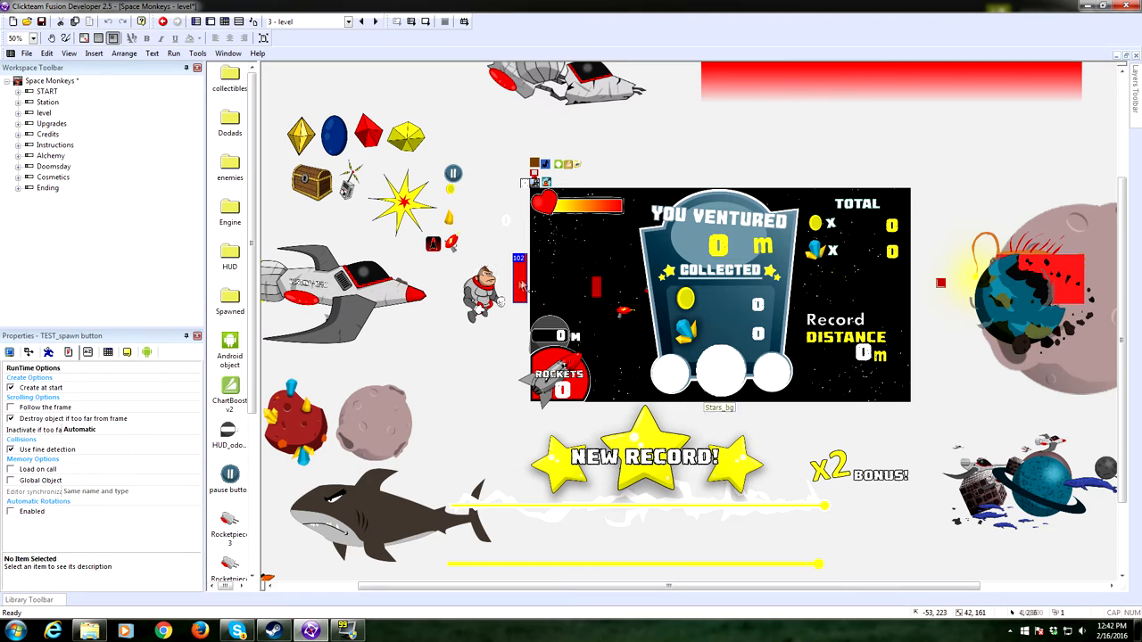
pyautogui.moveTo(521, 285)
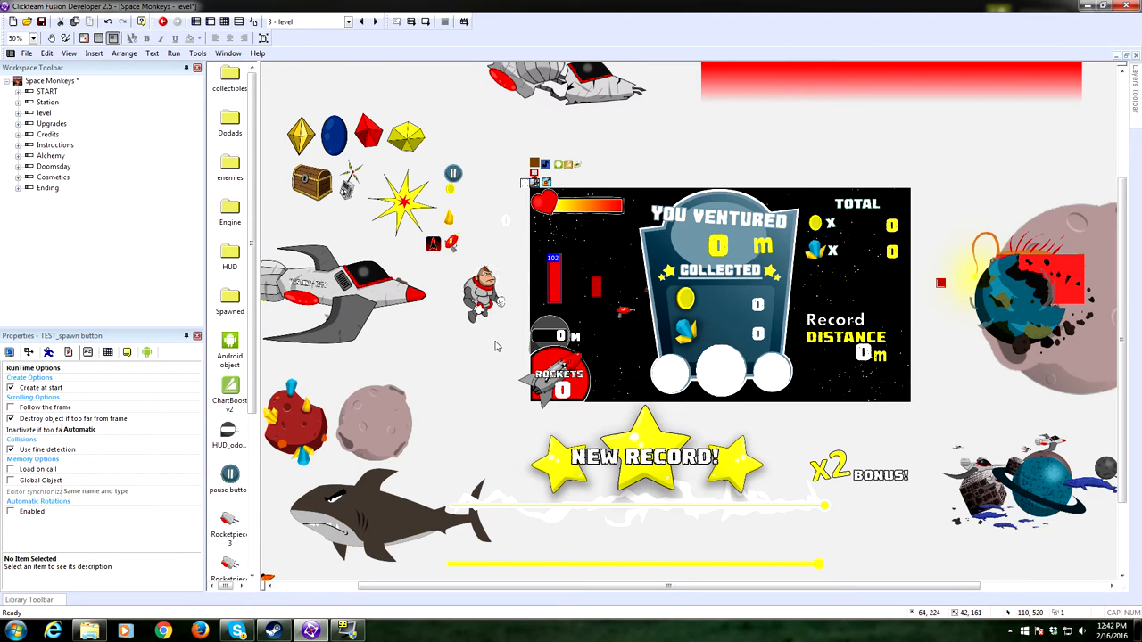
pyautogui.moveTo(482, 337)
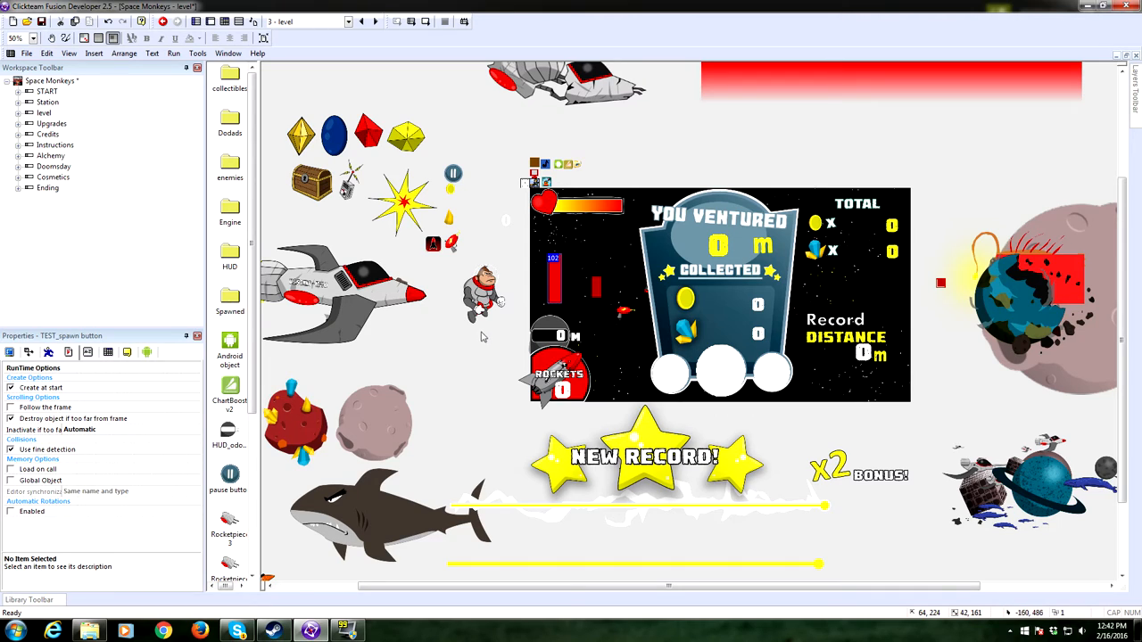
pyautogui.moveTo(562, 297)
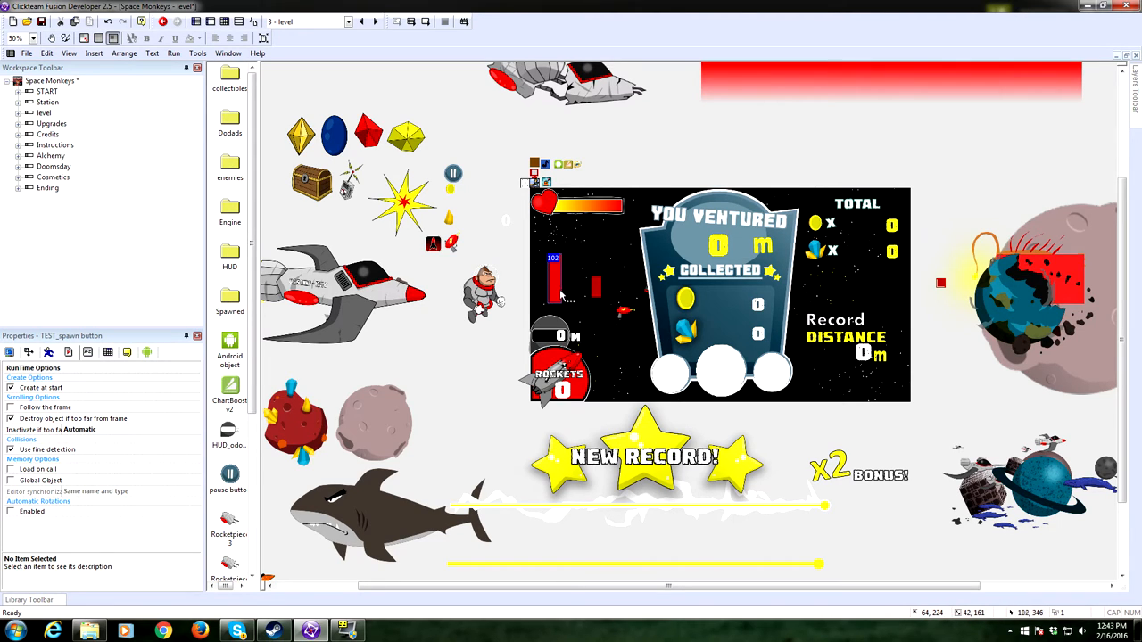
pyautogui.moveTo(557, 294)
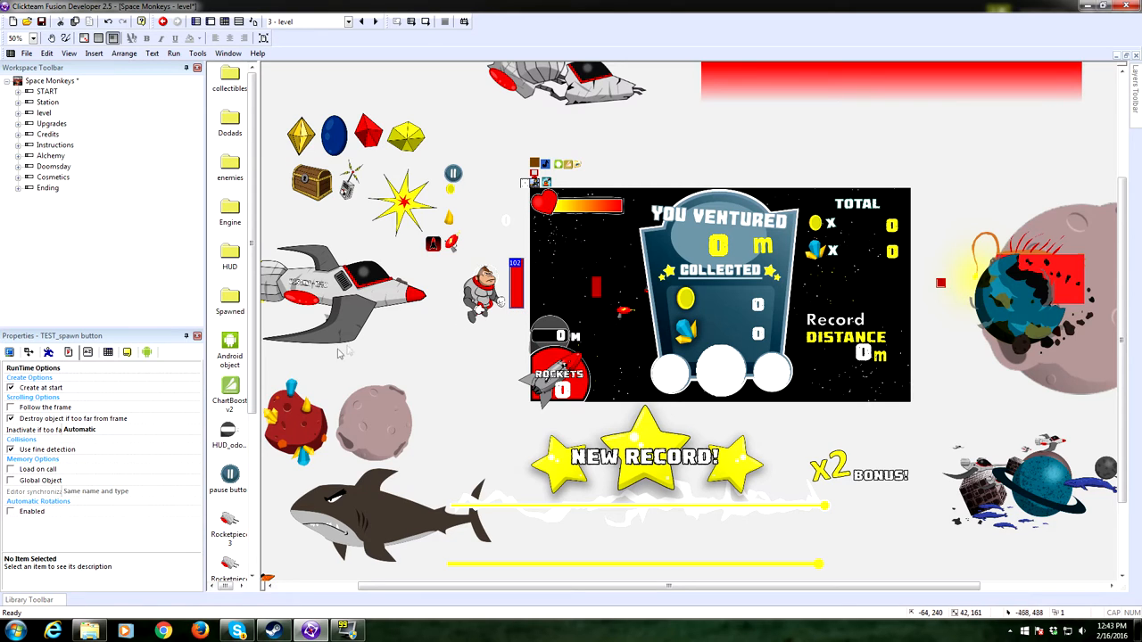
pyautogui.moveTo(228, 411)
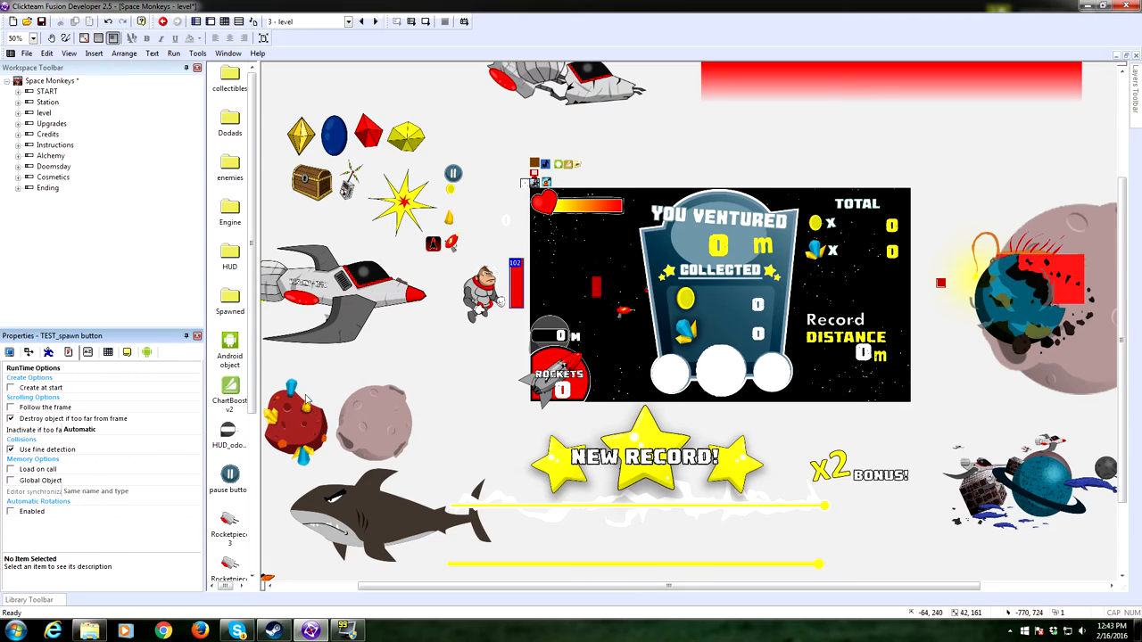
pyautogui.click(562, 375)
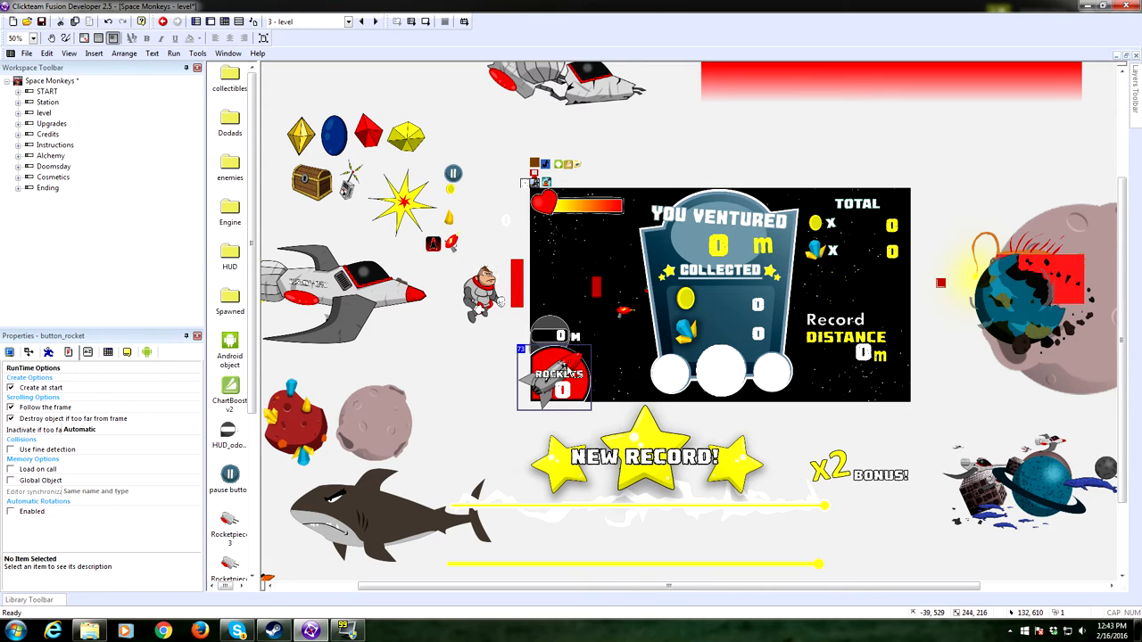
pyautogui.click(550, 329)
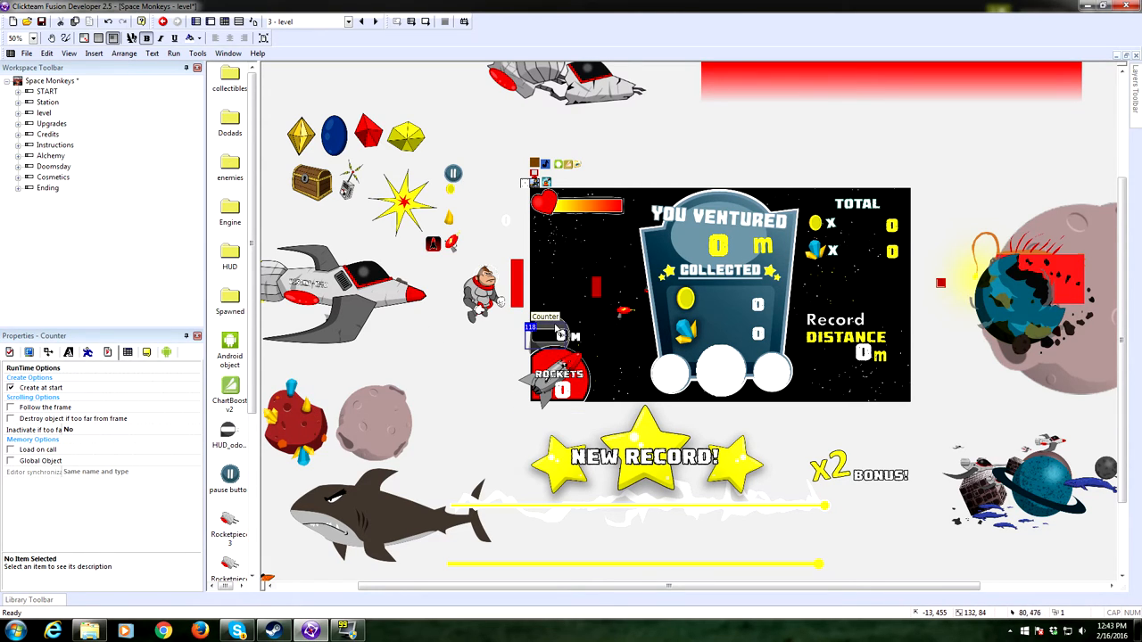
pyautogui.click(553, 336)
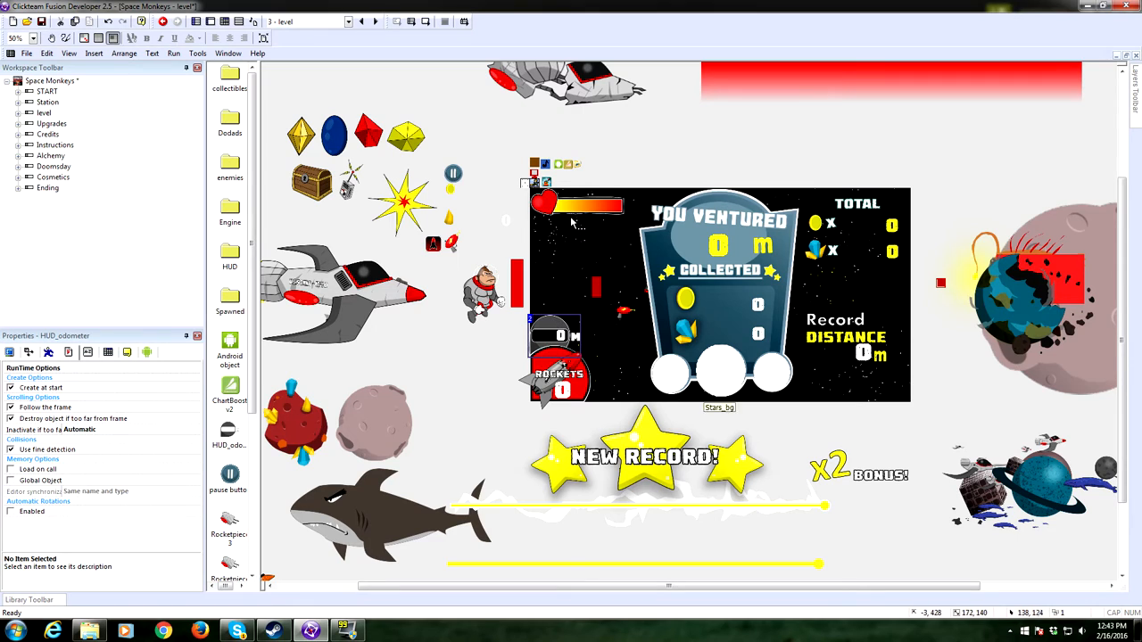
pyautogui.click(552, 203)
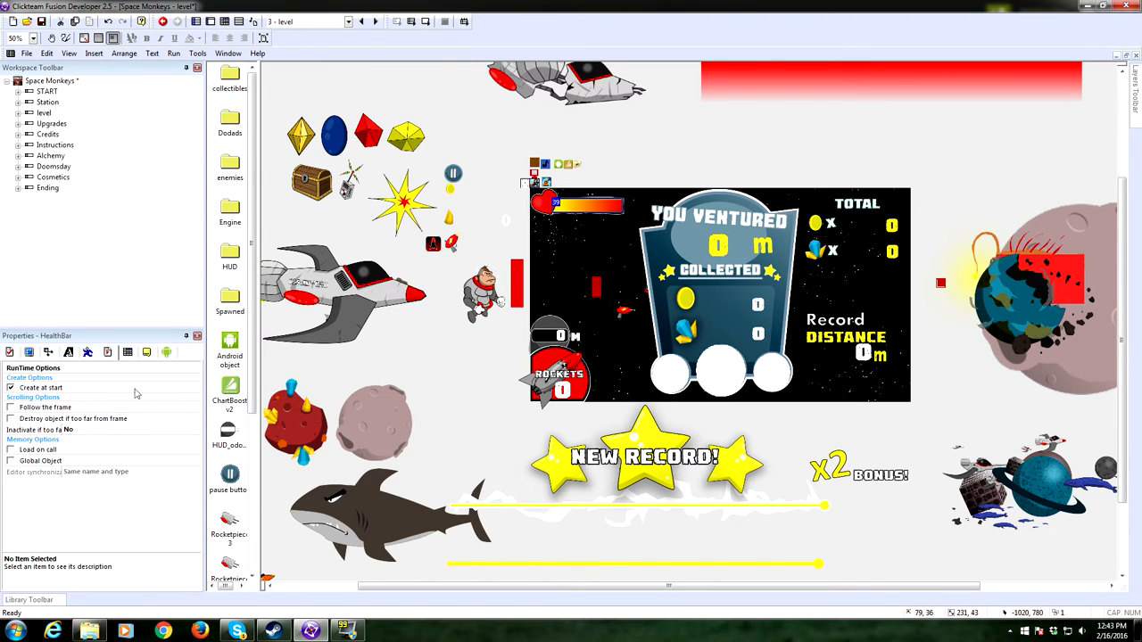
pyautogui.click(68, 351)
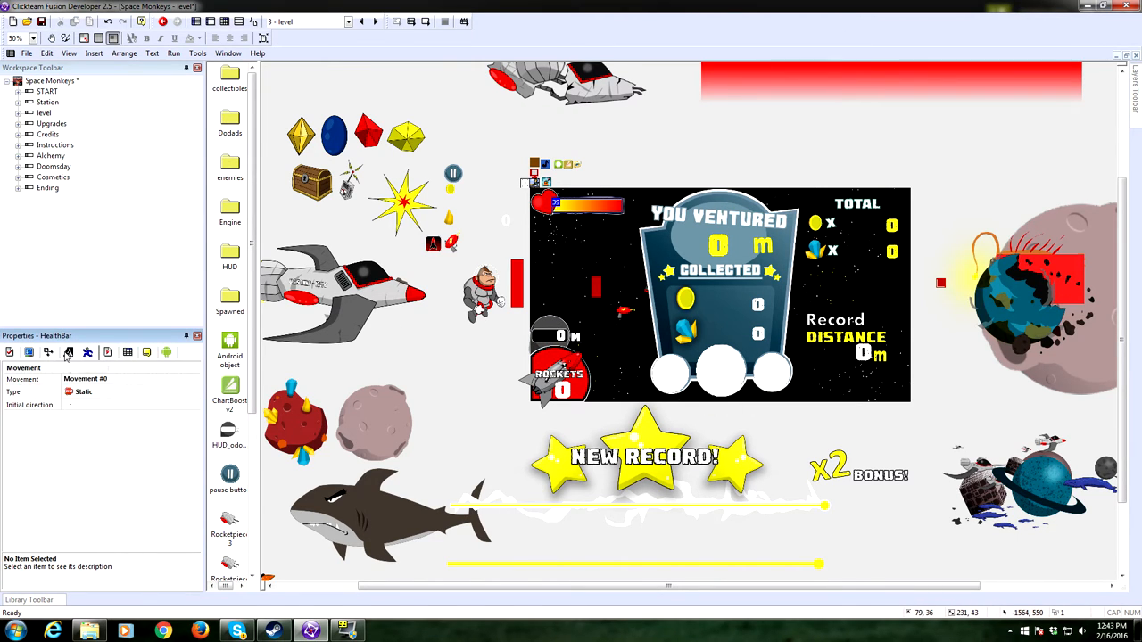
pyautogui.click(48, 351)
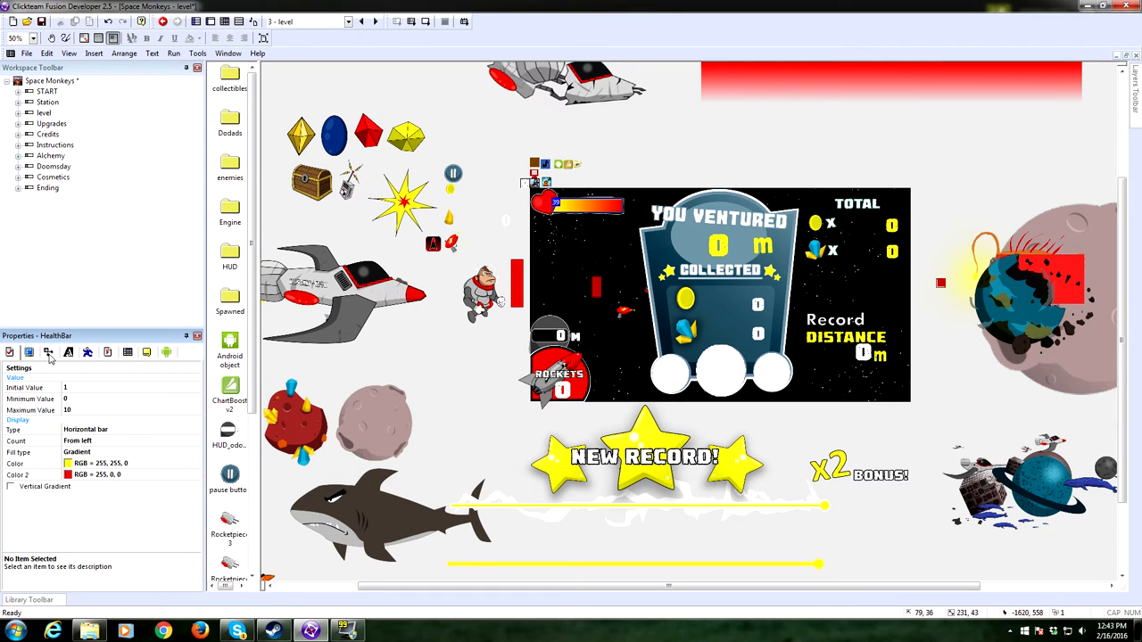
pyautogui.moveTo(122, 386)
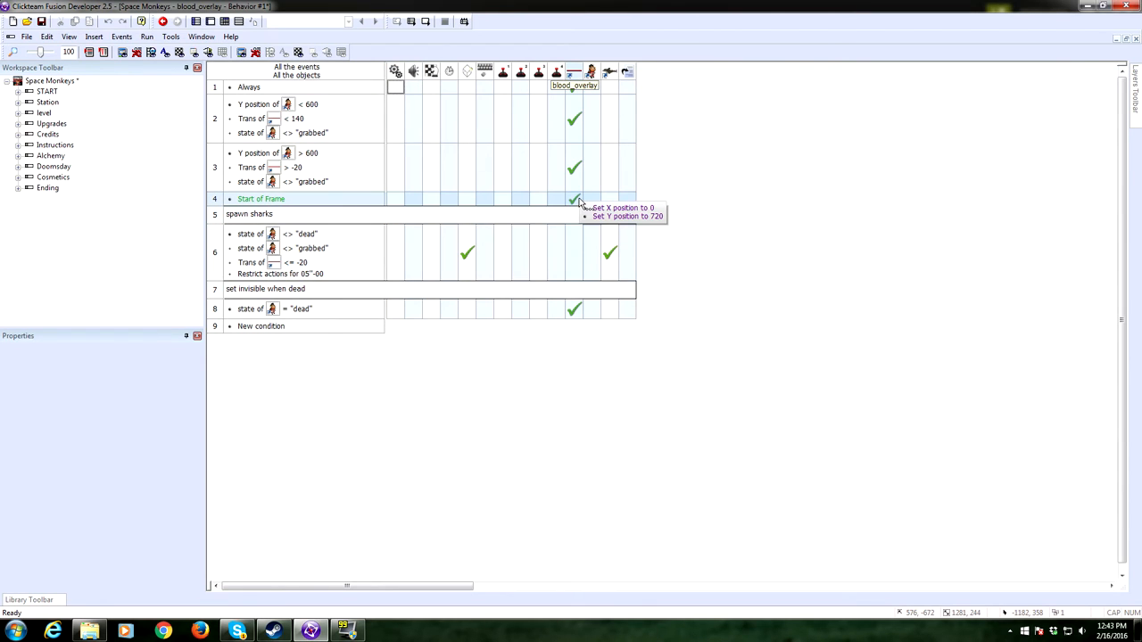
pyautogui.moveTo(496, 151)
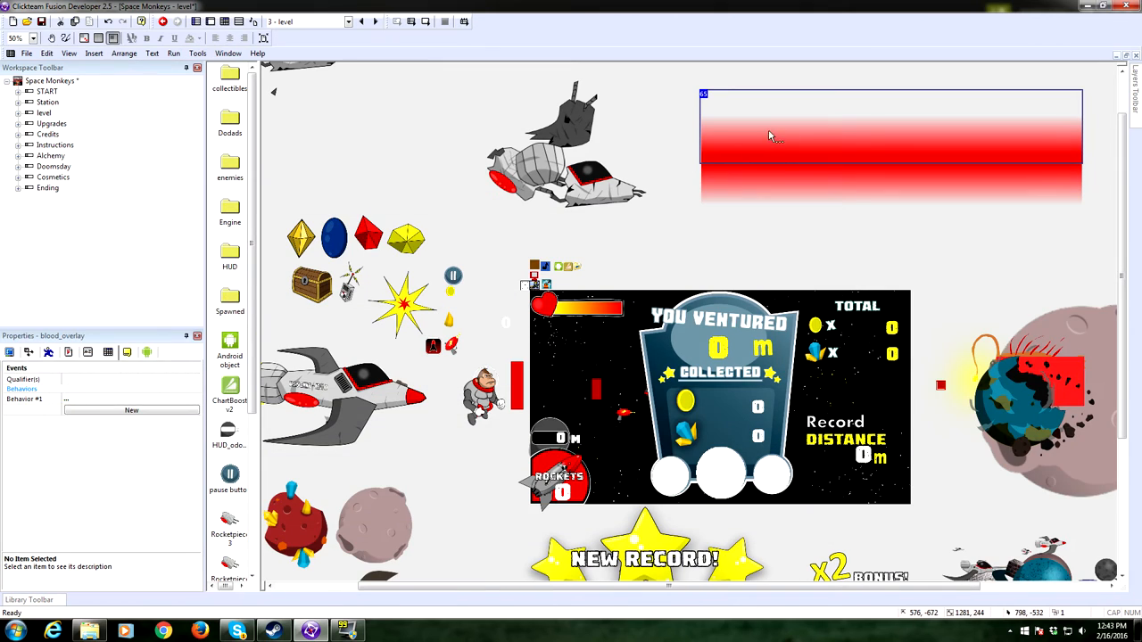
pyautogui.moveTo(771, 146)
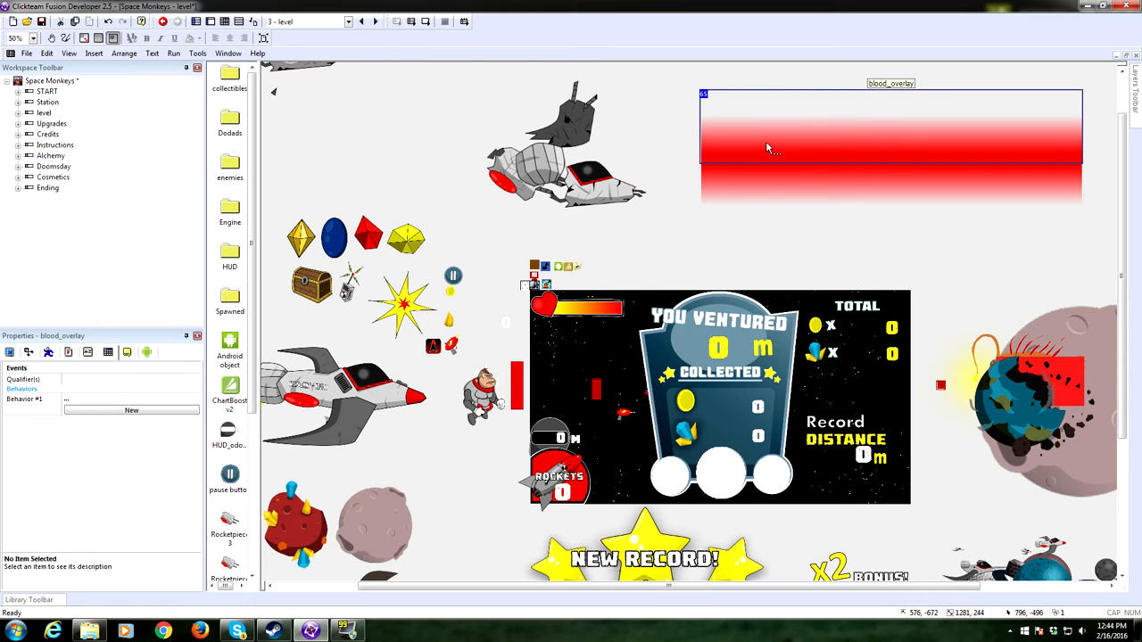
pyautogui.moveTo(766, 147)
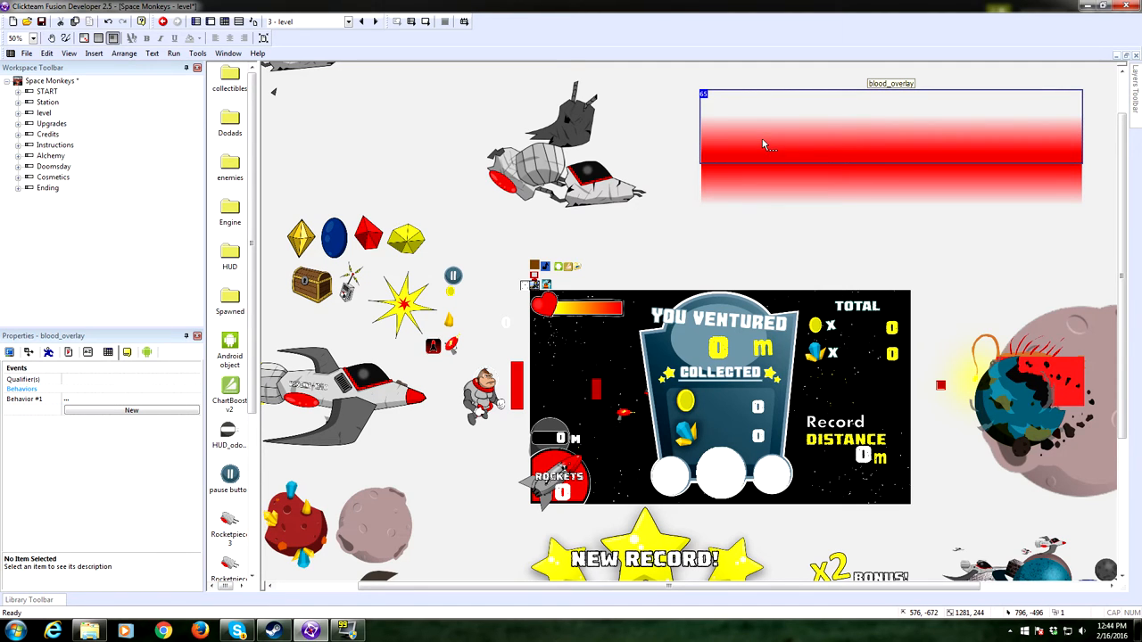
pyautogui.moveTo(730, 128)
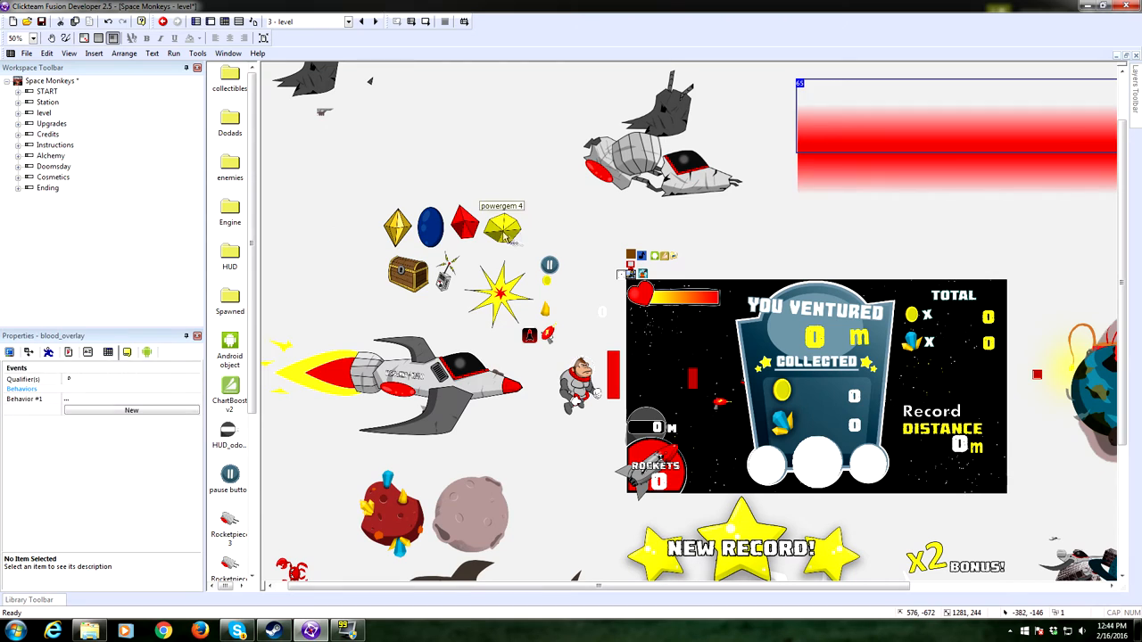
pyautogui.click(396, 225)
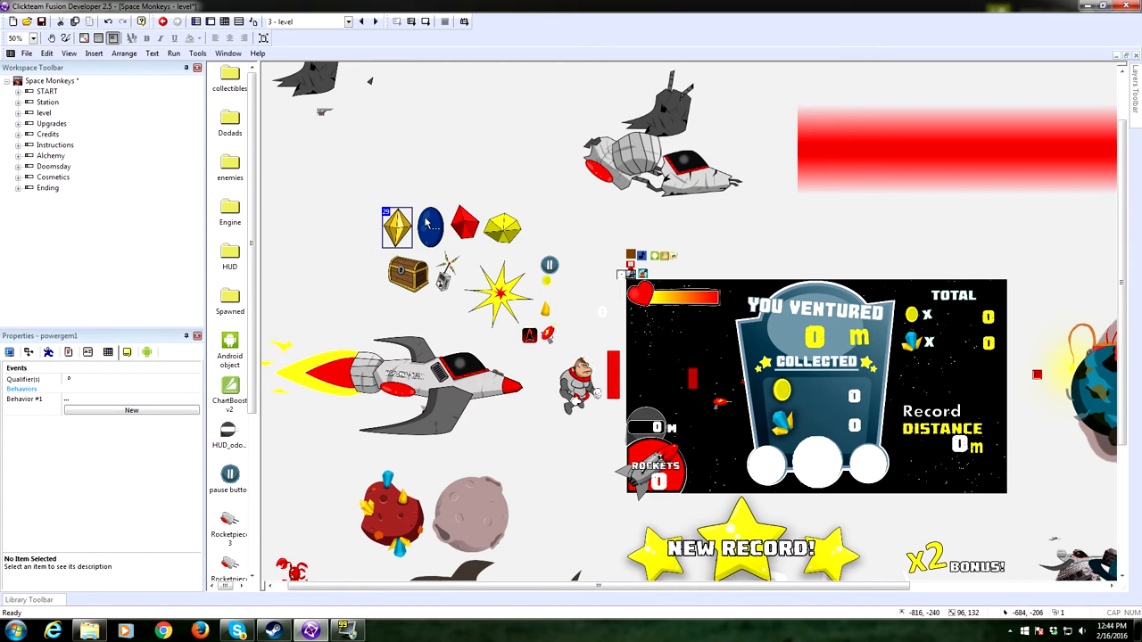
pyautogui.click(432, 224)
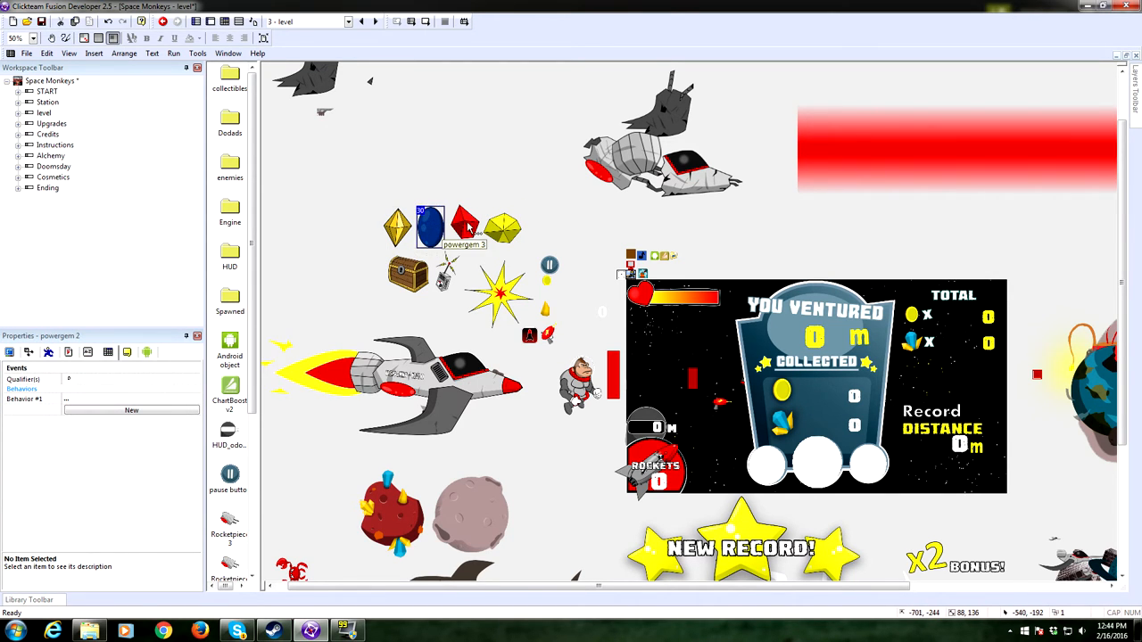
pyautogui.click(503, 229)
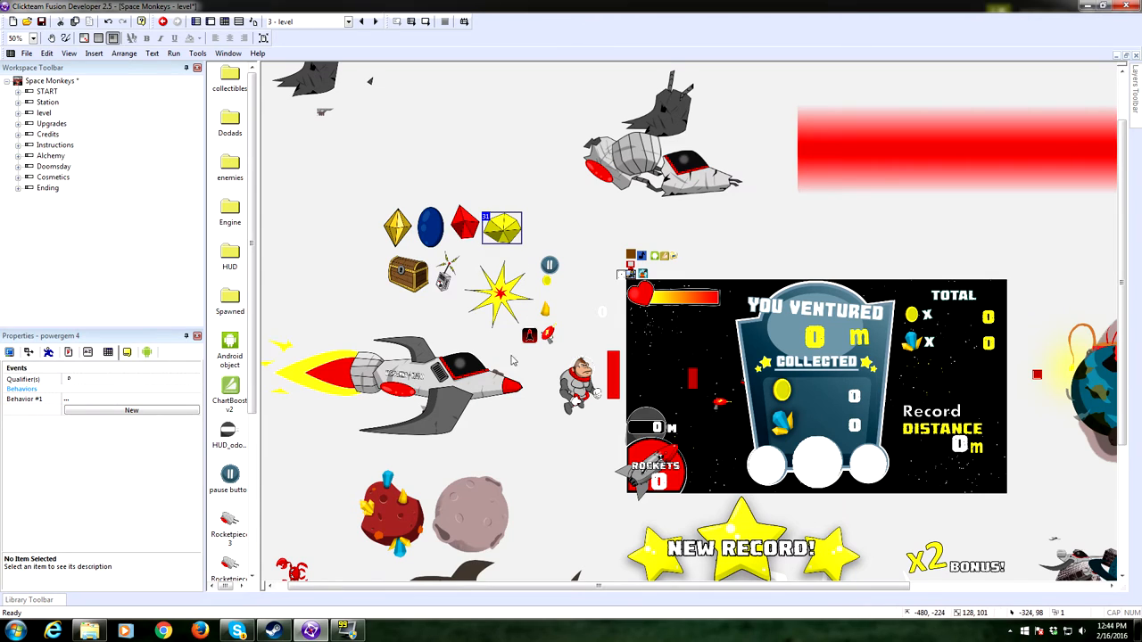
pyautogui.moveTo(450, 286)
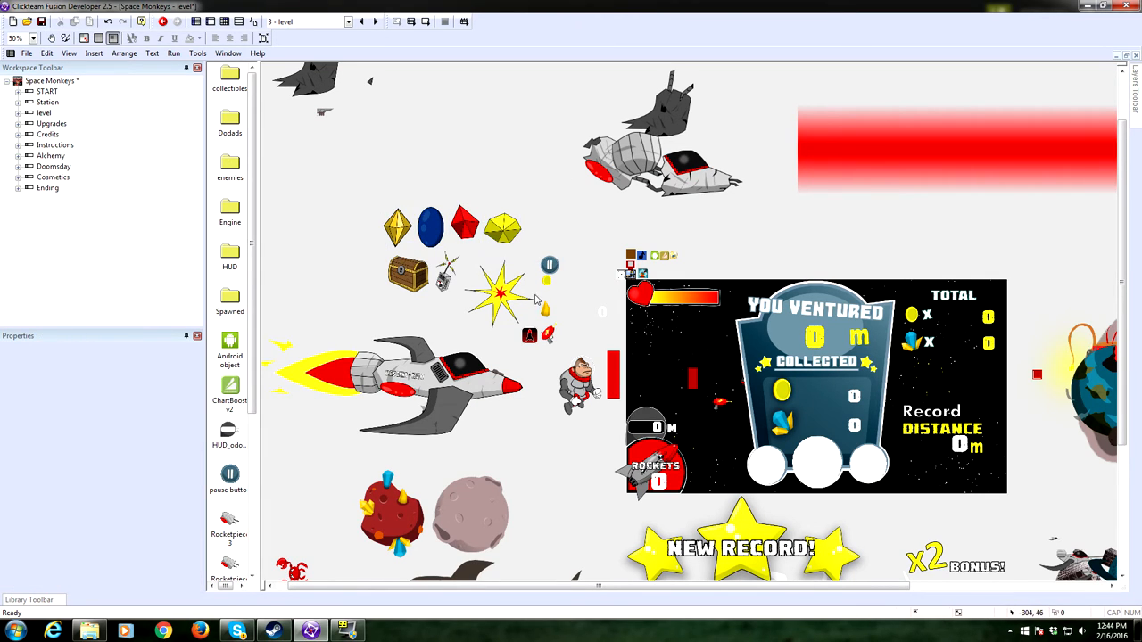
pyautogui.click(500, 295)
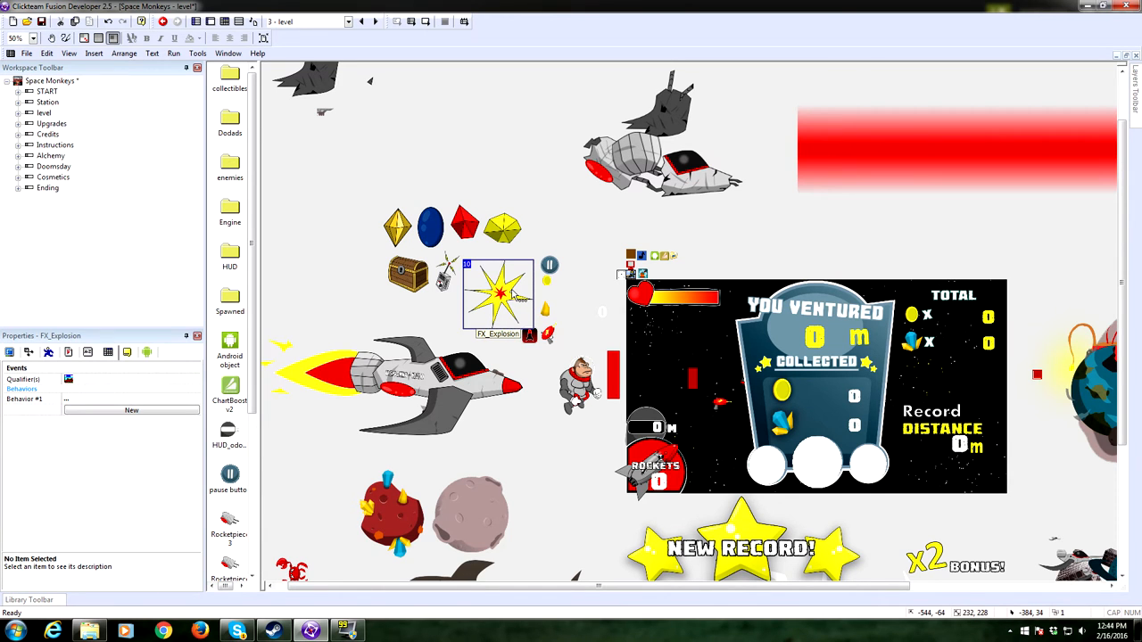
pyautogui.click(14, 38)
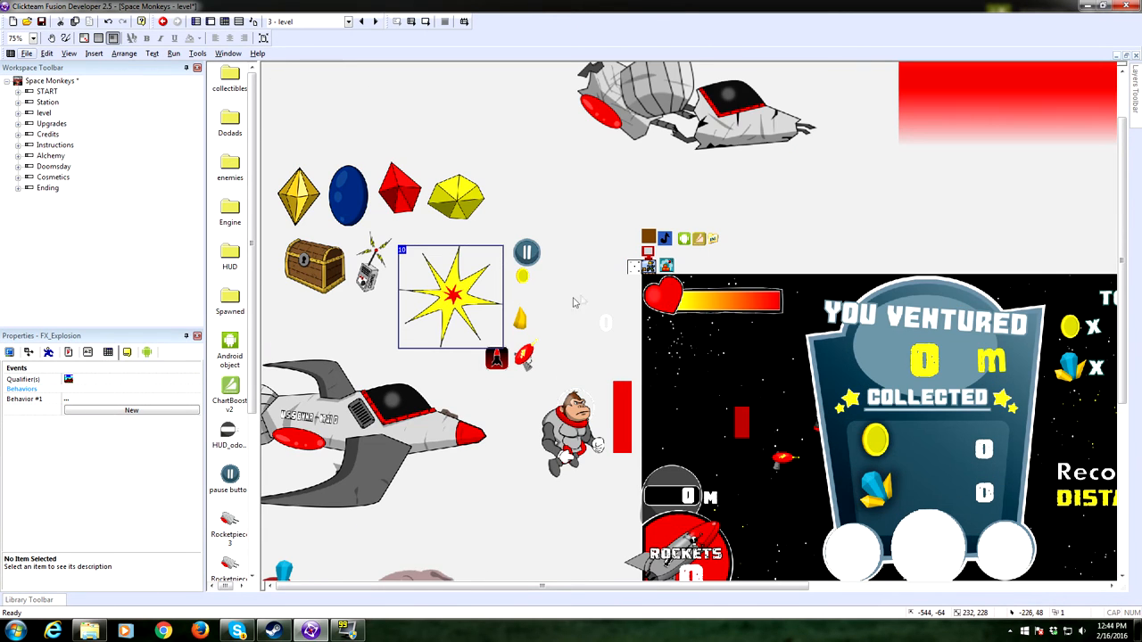
pyautogui.click(314, 268)
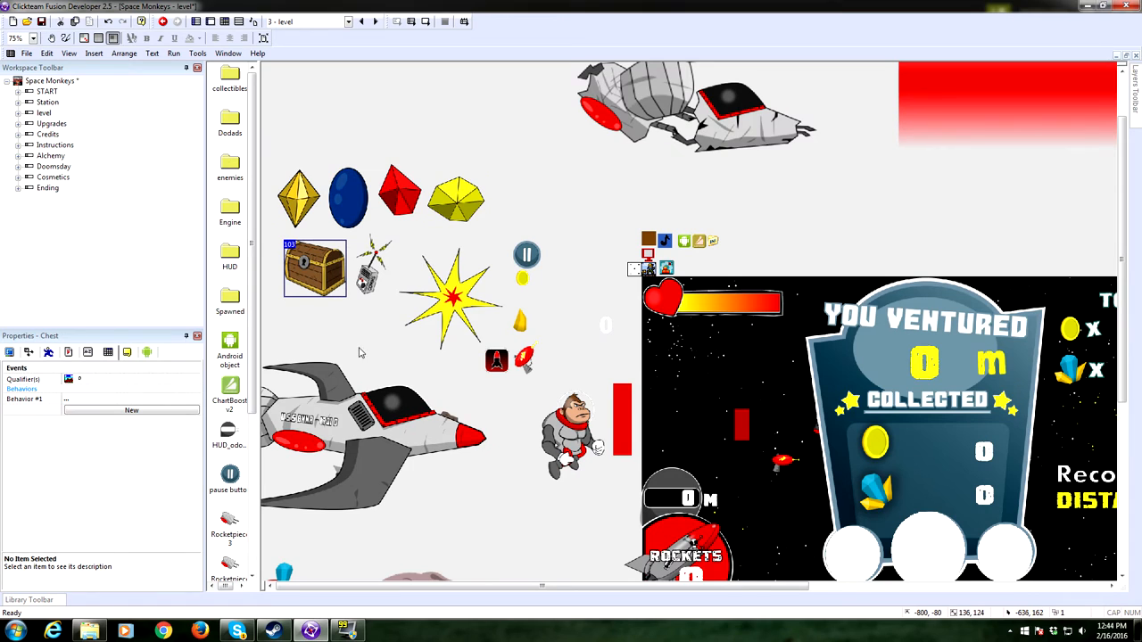
pyautogui.click(25, 400)
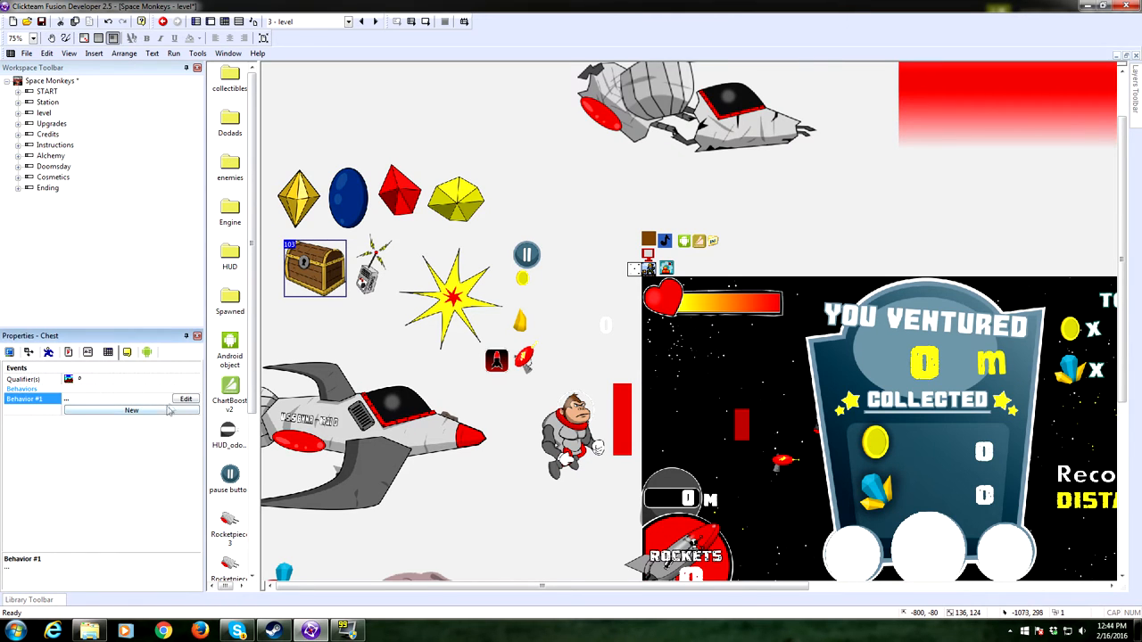
# - Review the Chest behaviour's collision event and its Restrict actions timing, leaving it unchanged
pyautogui.click(186, 399)
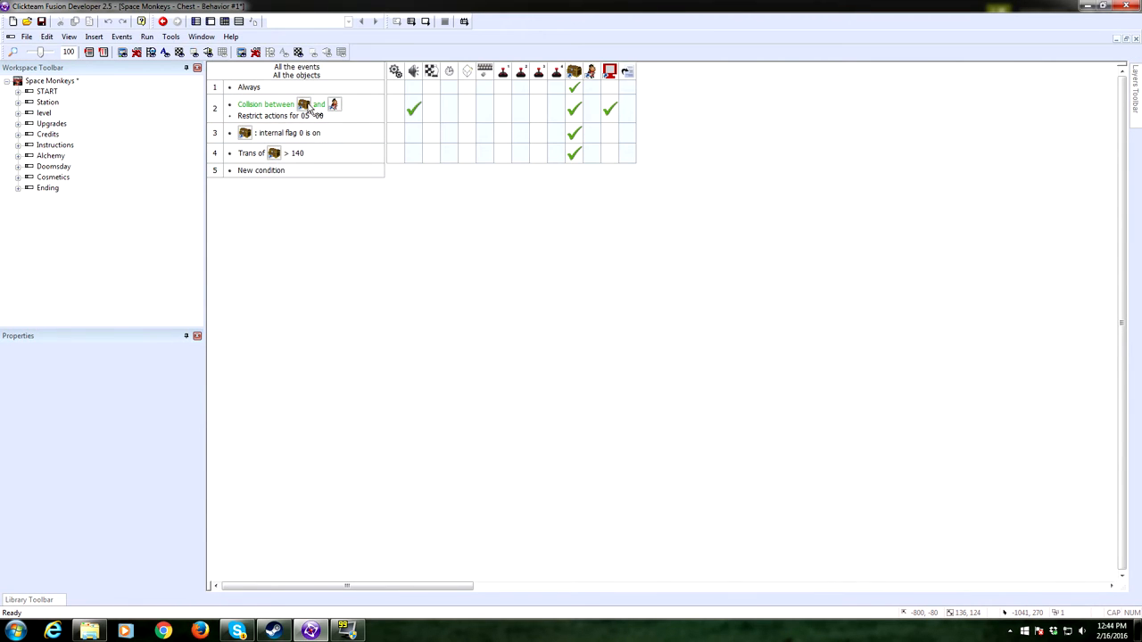
pyautogui.doubleClick(280, 116)
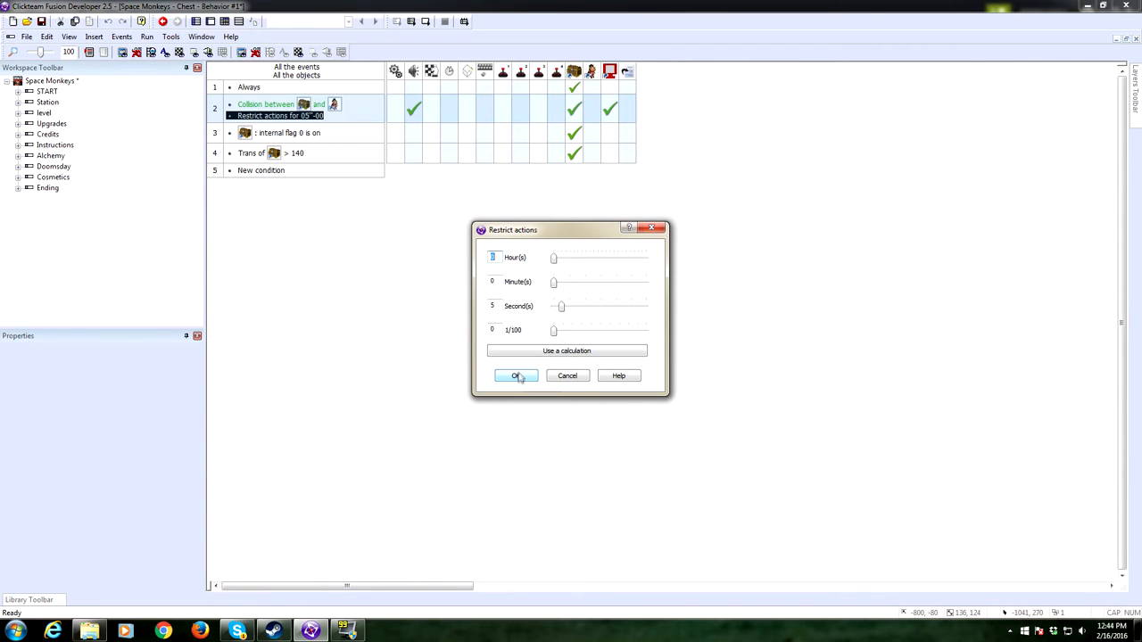
pyautogui.click(516, 375)
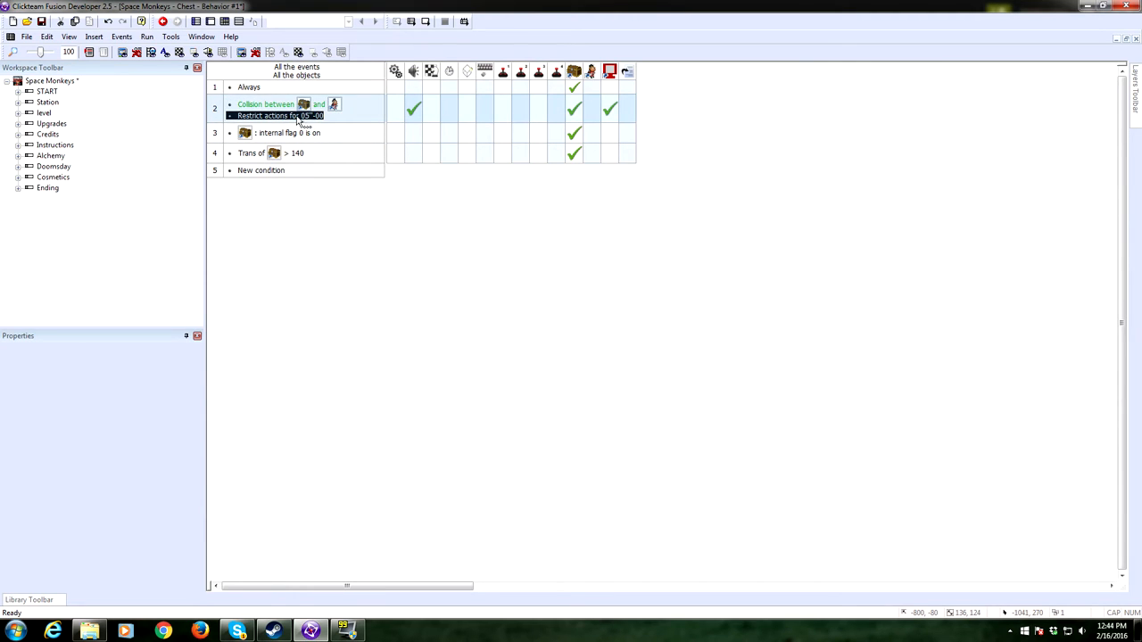
pyautogui.doubleClick(281, 116)
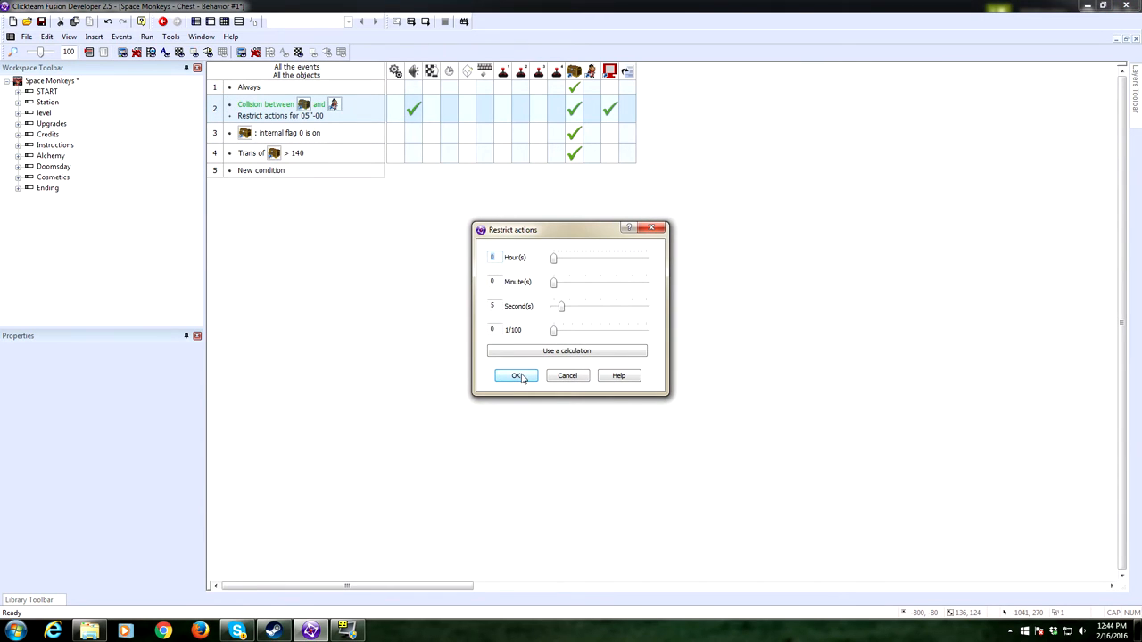
pyautogui.click(518, 375)
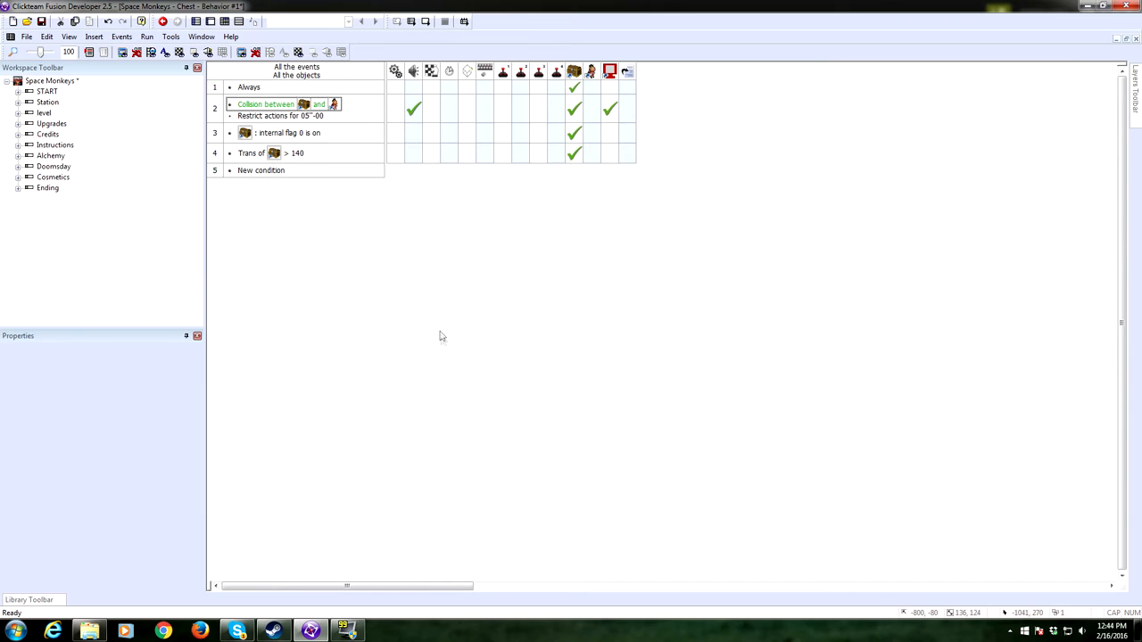
pyautogui.click(414, 109)
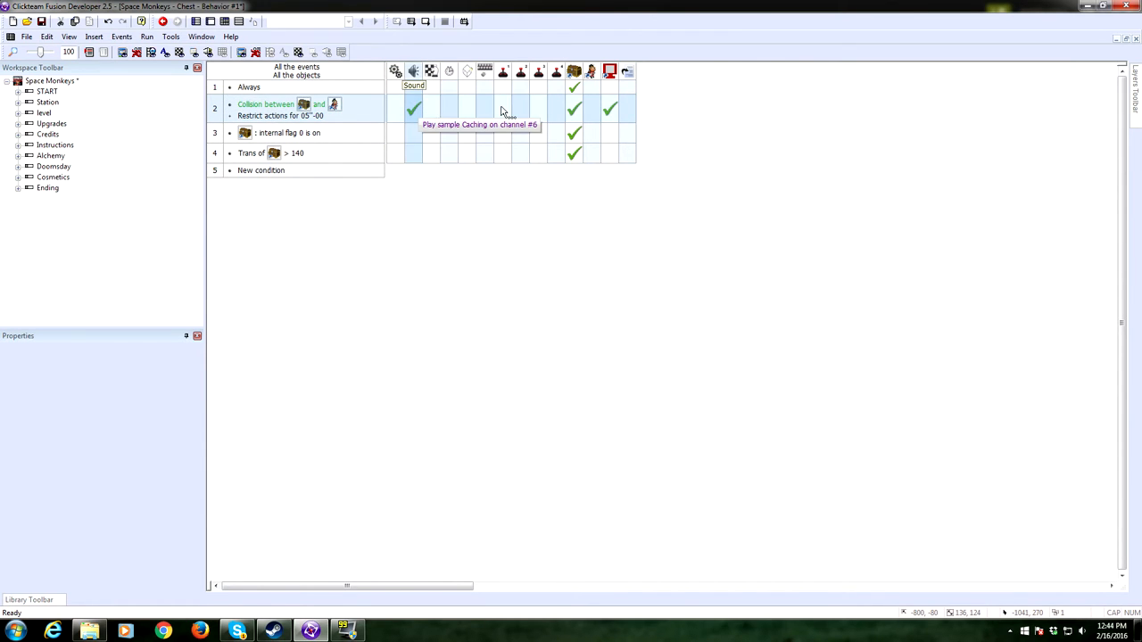
pyautogui.moveTo(610, 110)
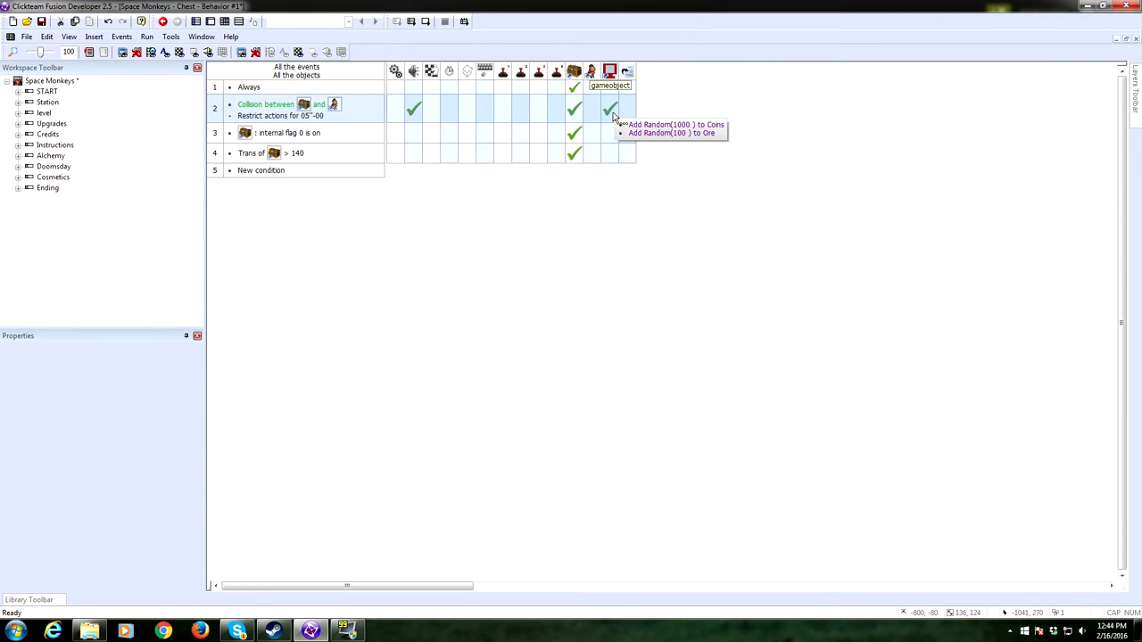
pyautogui.moveTo(615, 100)
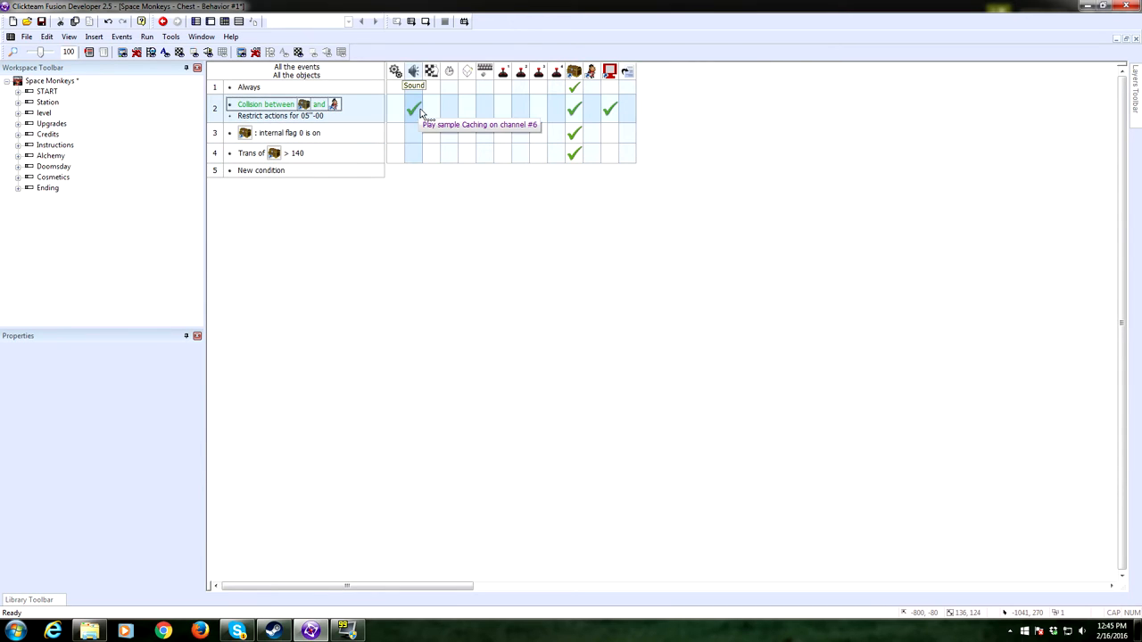
pyautogui.moveTo(574, 111)
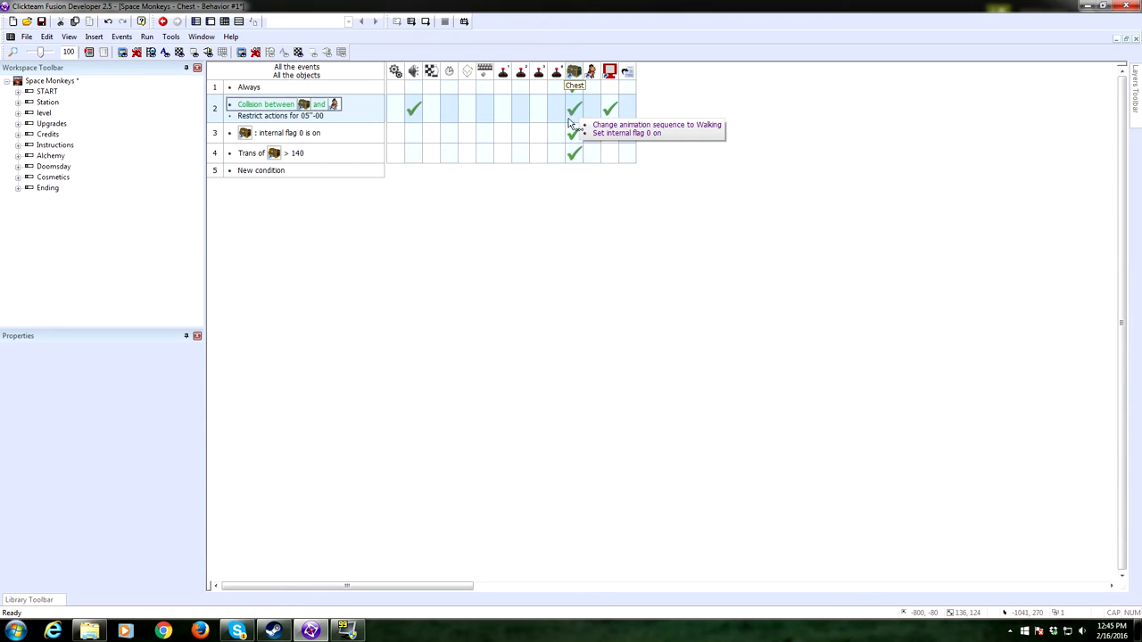
pyautogui.moveTo(574, 132)
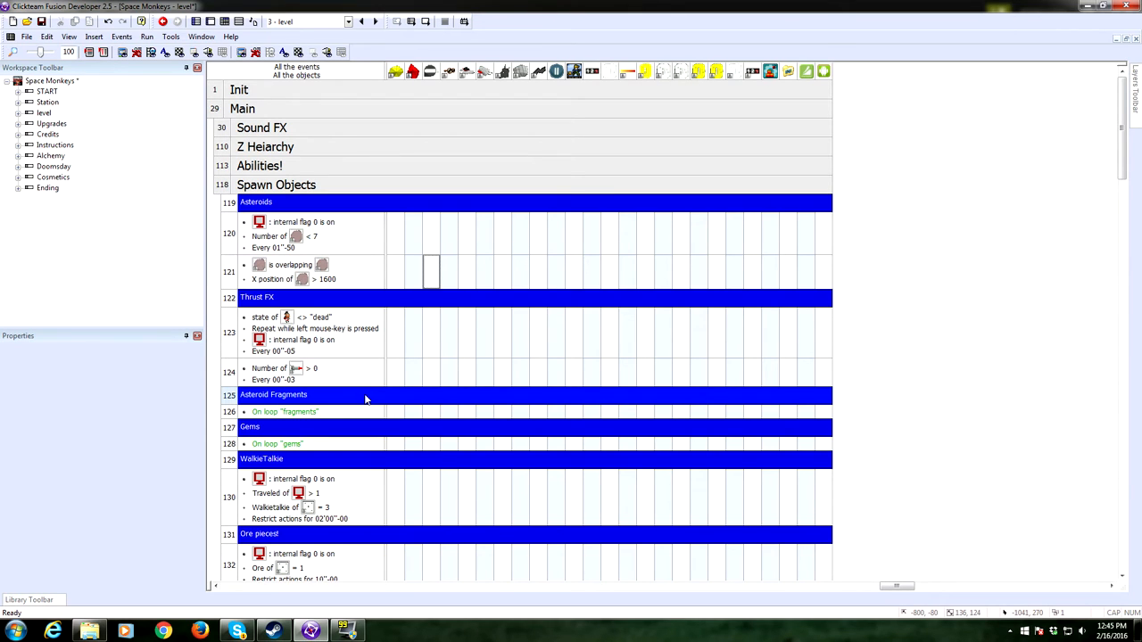
# - Scroll the level events past the fragments, gems, ore and coins groups to the spawn event
pyautogui.scroll(-3)
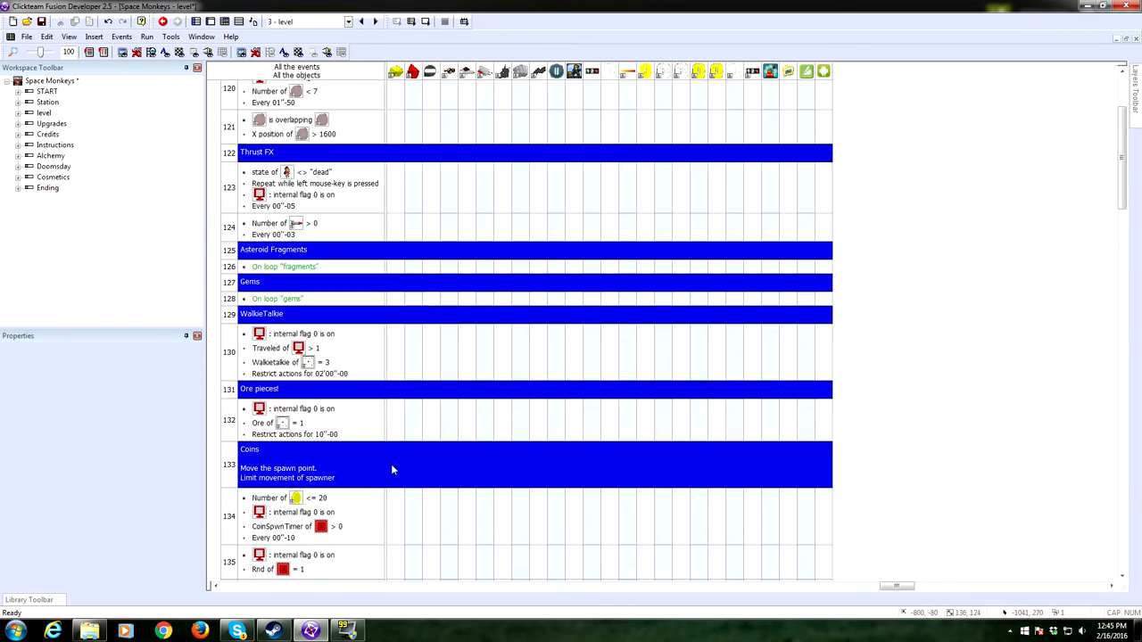
pyautogui.scroll(3)
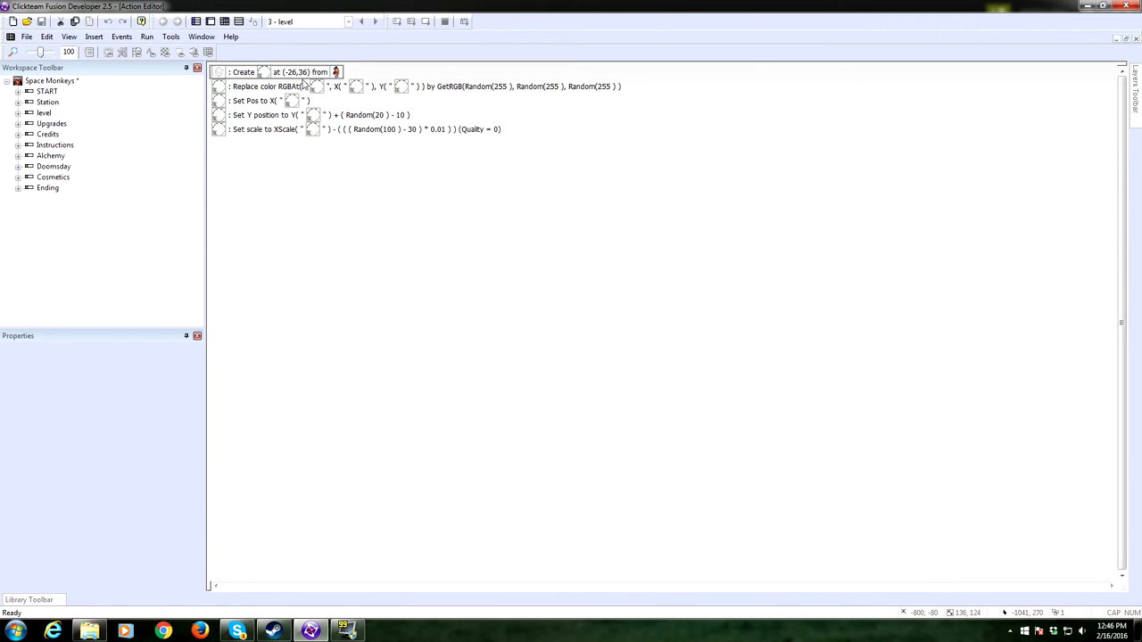
pyautogui.moveTo(294, 85)
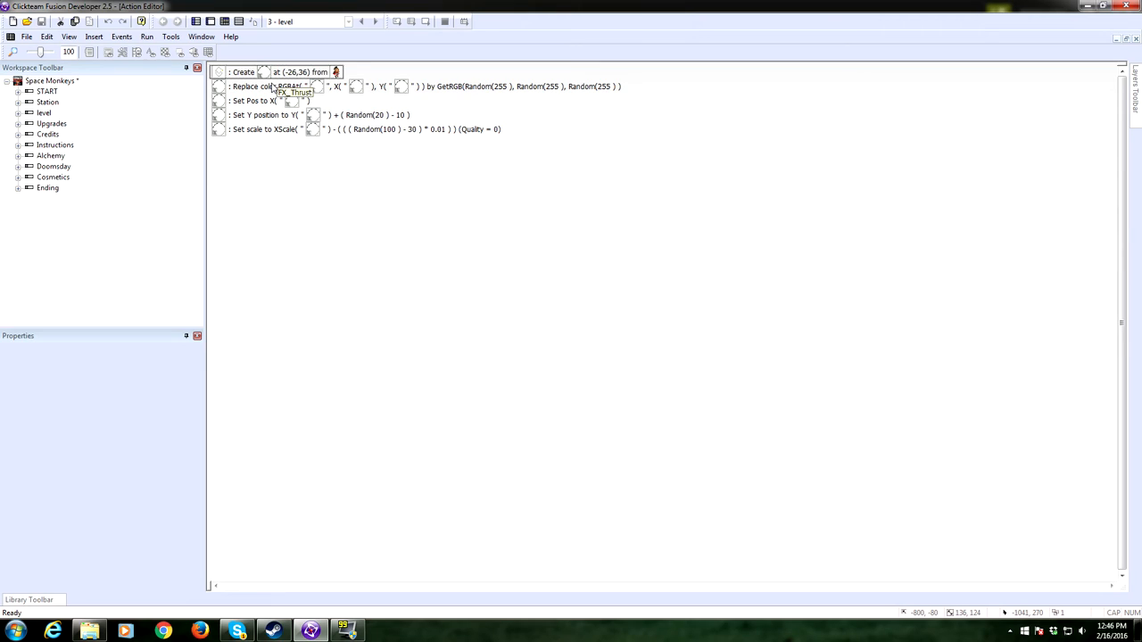
pyautogui.moveTo(303, 242)
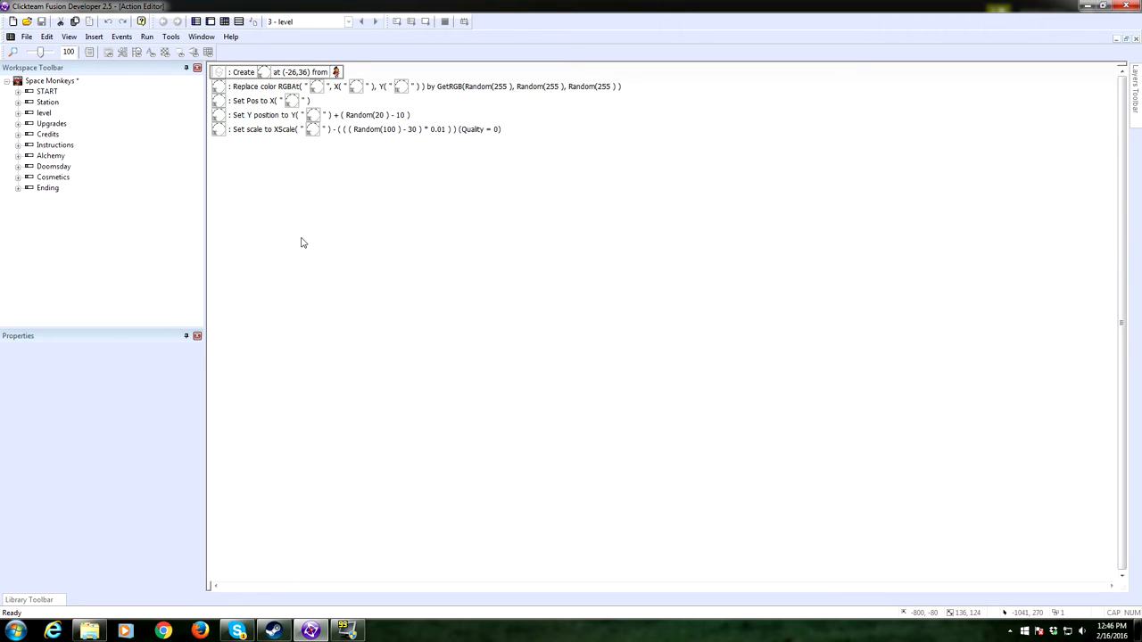
pyautogui.moveTo(300, 107)
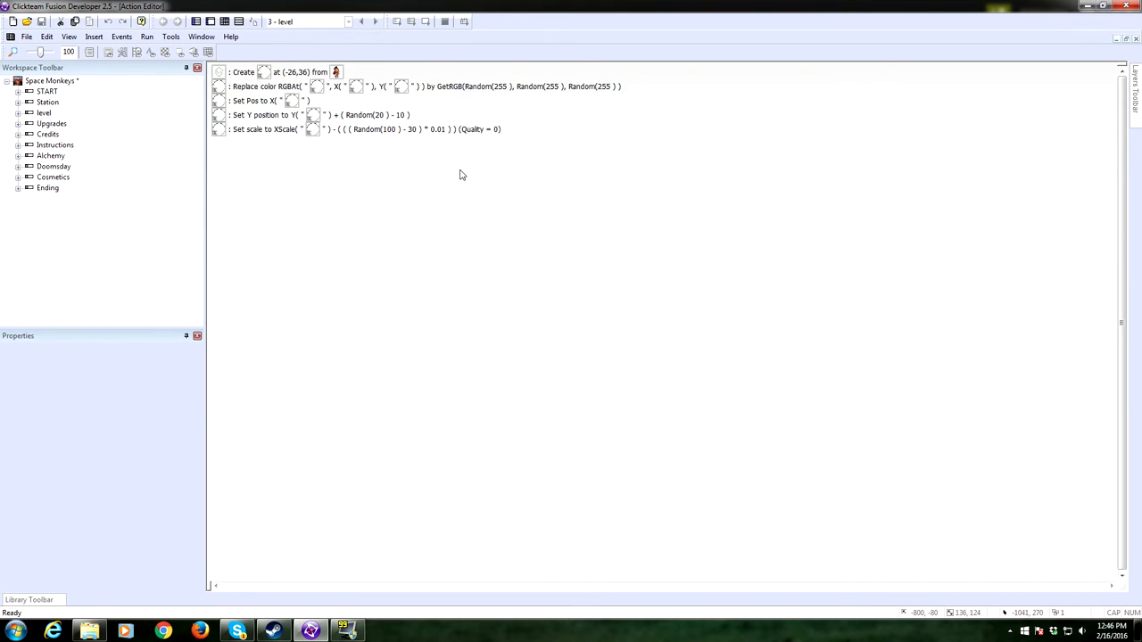
pyautogui.moveTo(445, 147)
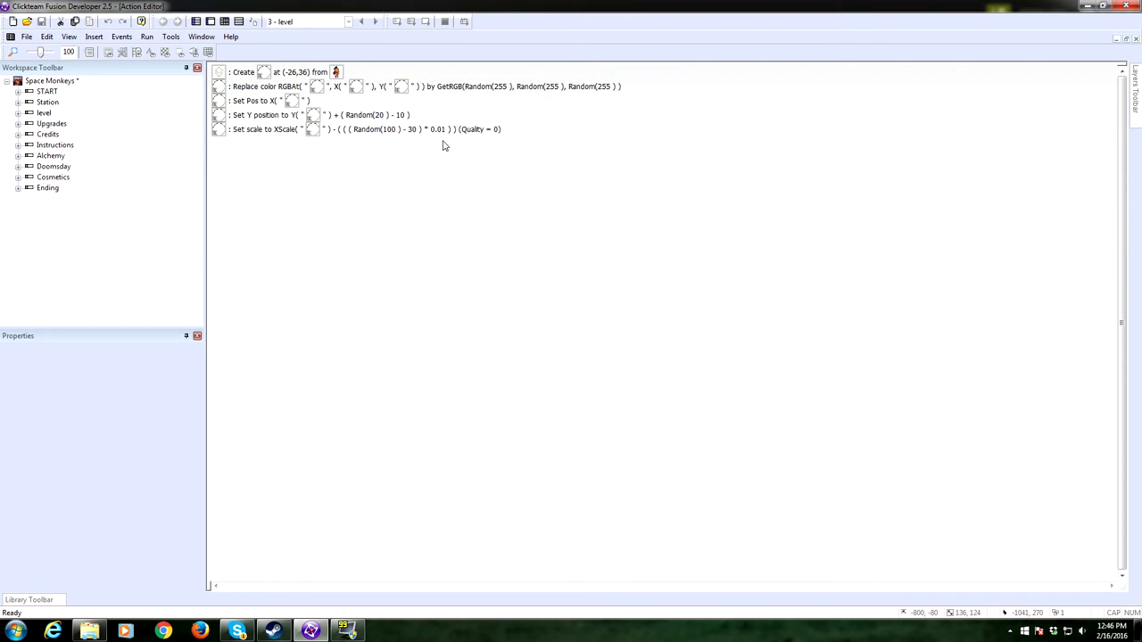
# - Close the spawn action list keeping Create, Set Pos, Set Y and Set scale, back to the level layout
pyautogui.click(420, 86)
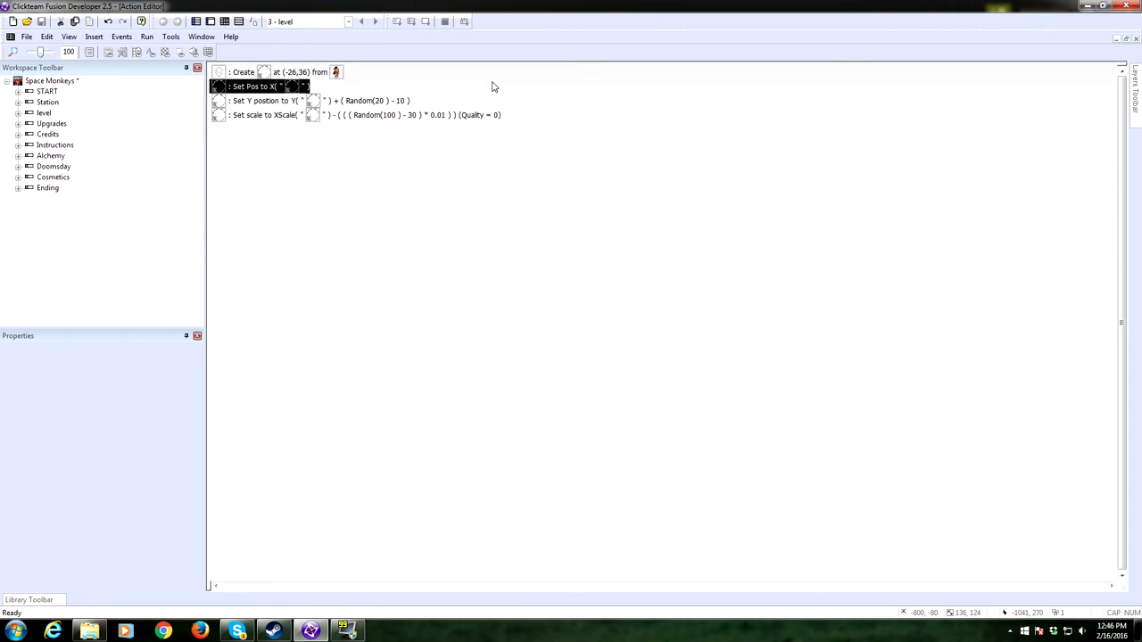
pyautogui.moveTo(325, 210)
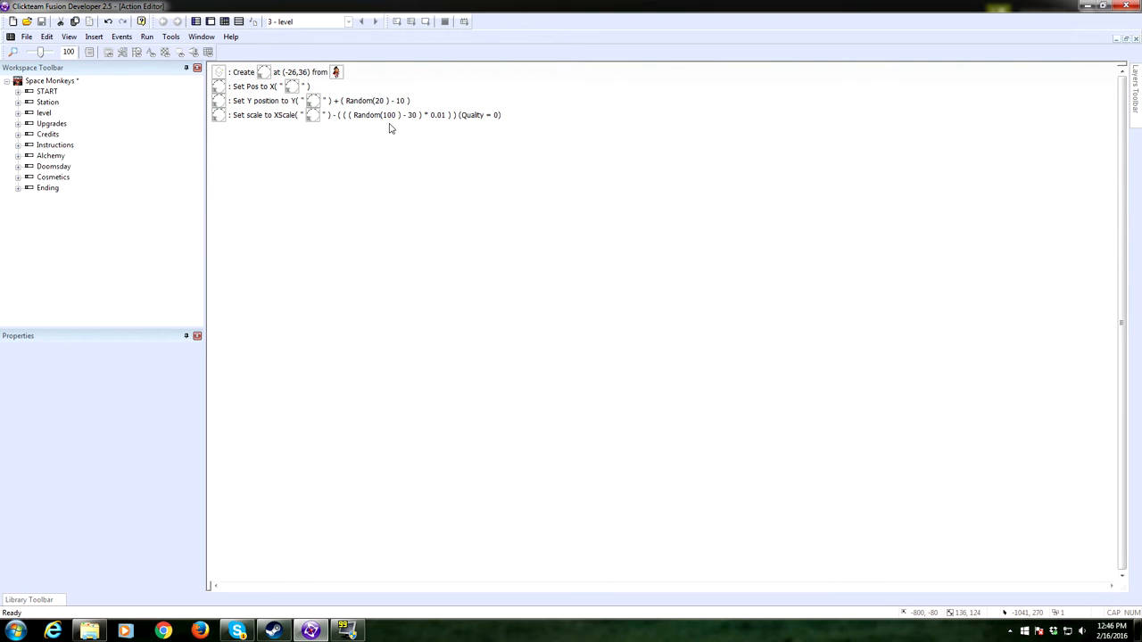
pyautogui.moveTo(387, 118)
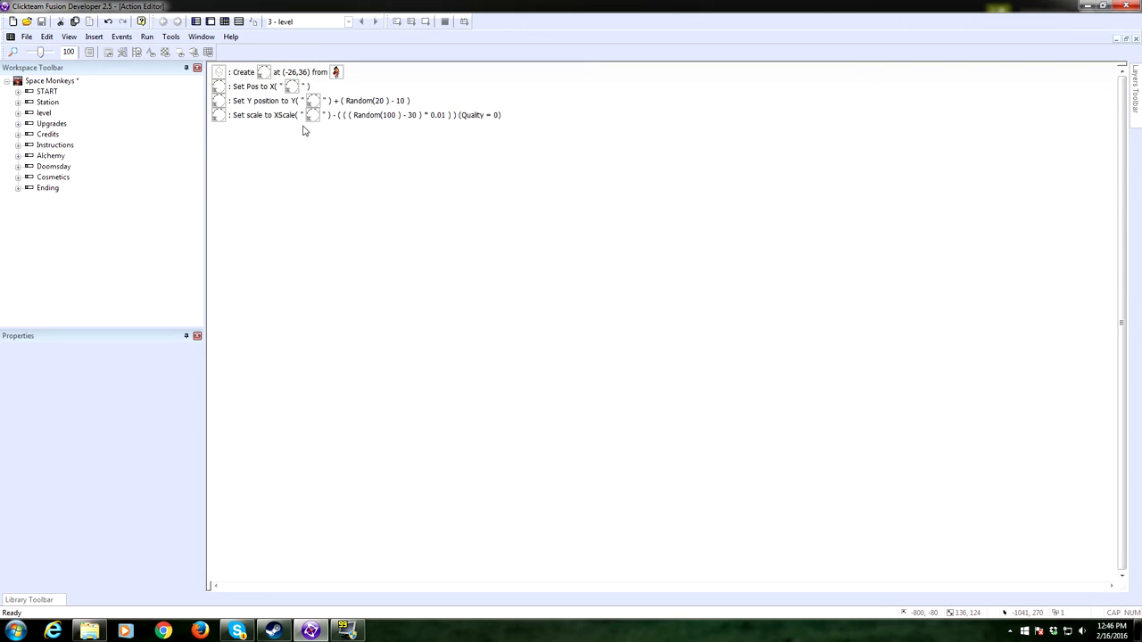
pyautogui.click(258, 86)
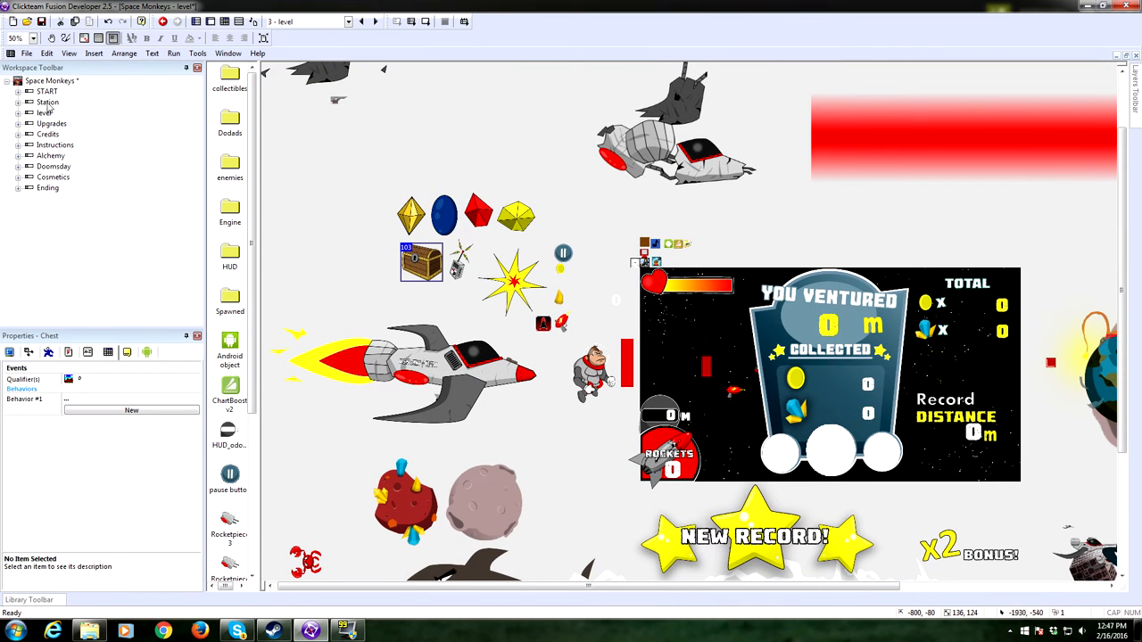
# - Browse the level frame's Enemies and Engine object folders in the workspace tree
pyautogui.click(21, 113)
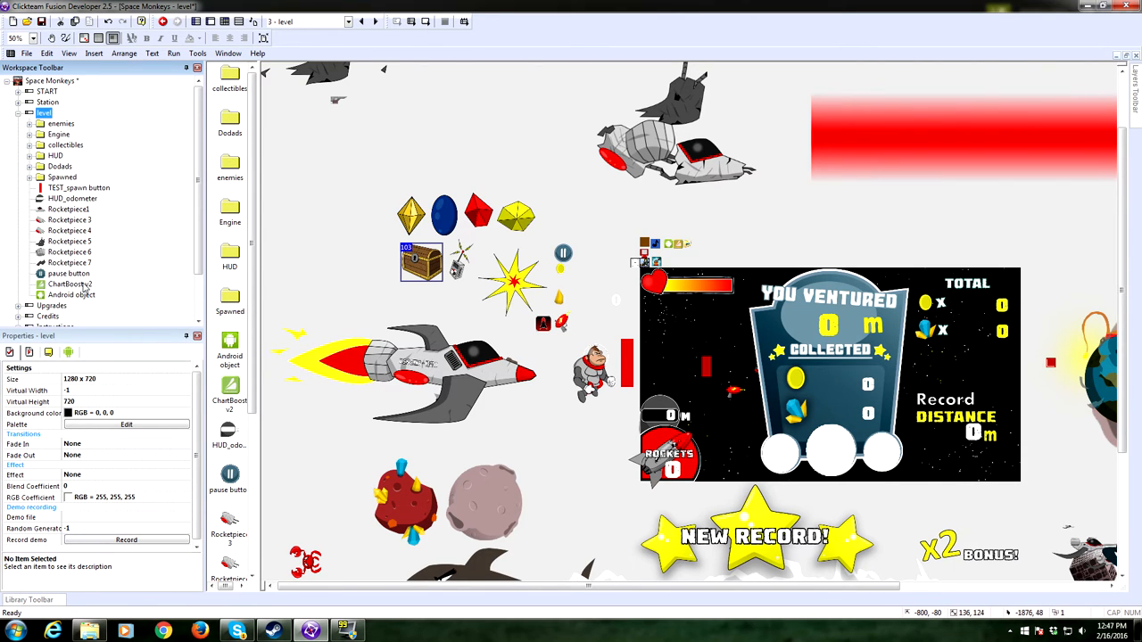
pyautogui.click(60, 123)
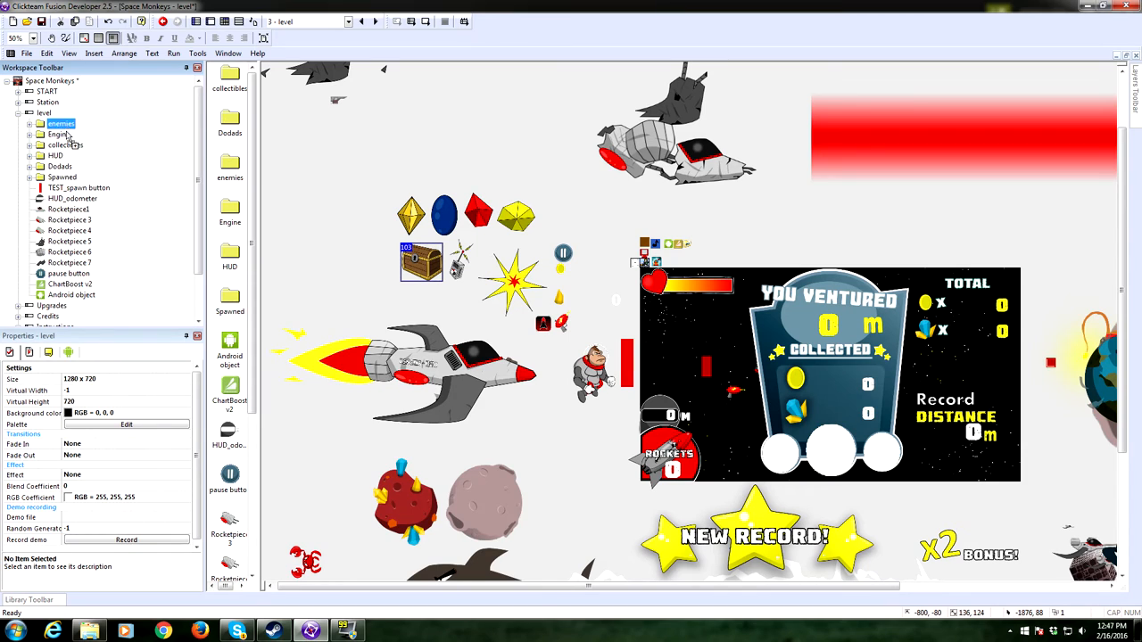
pyautogui.click(59, 133)
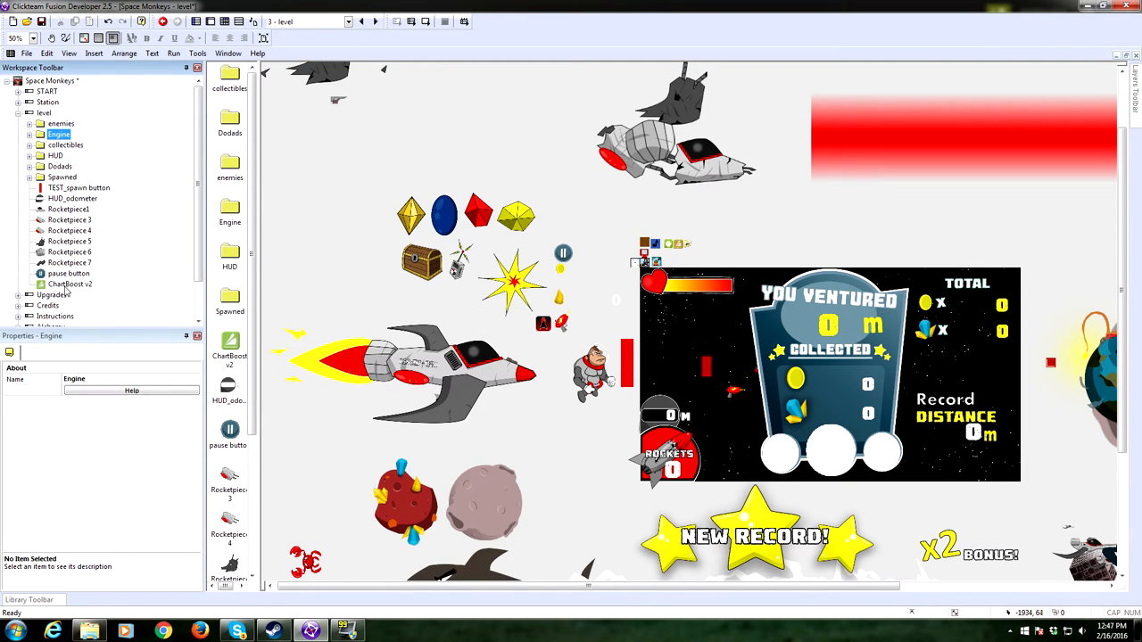
pyautogui.click(28, 134)
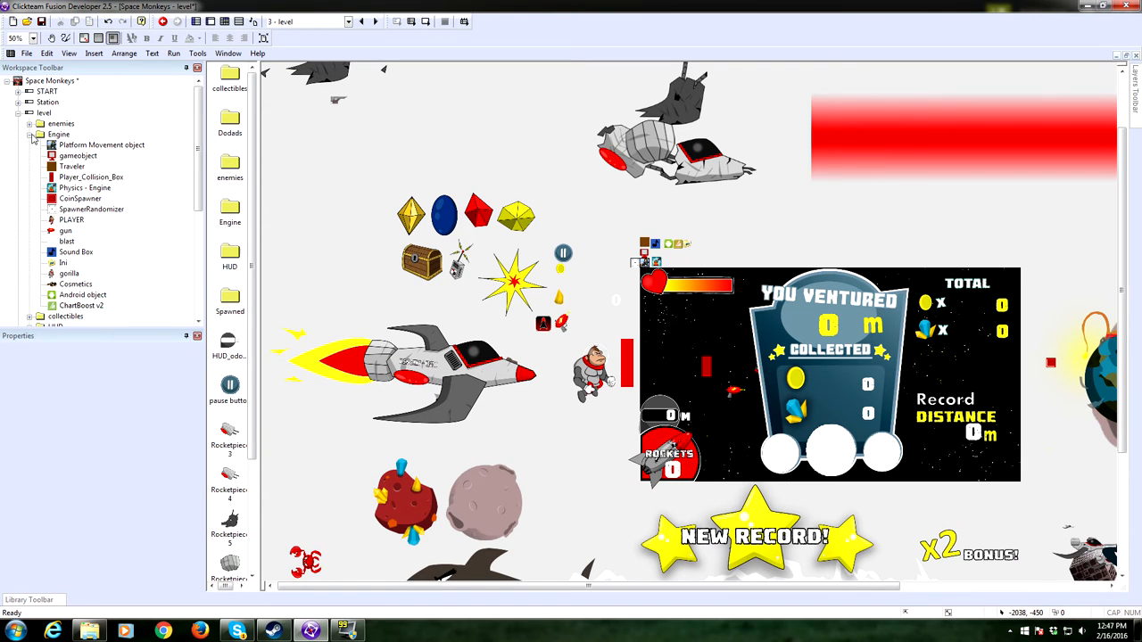
pyautogui.click(29, 133)
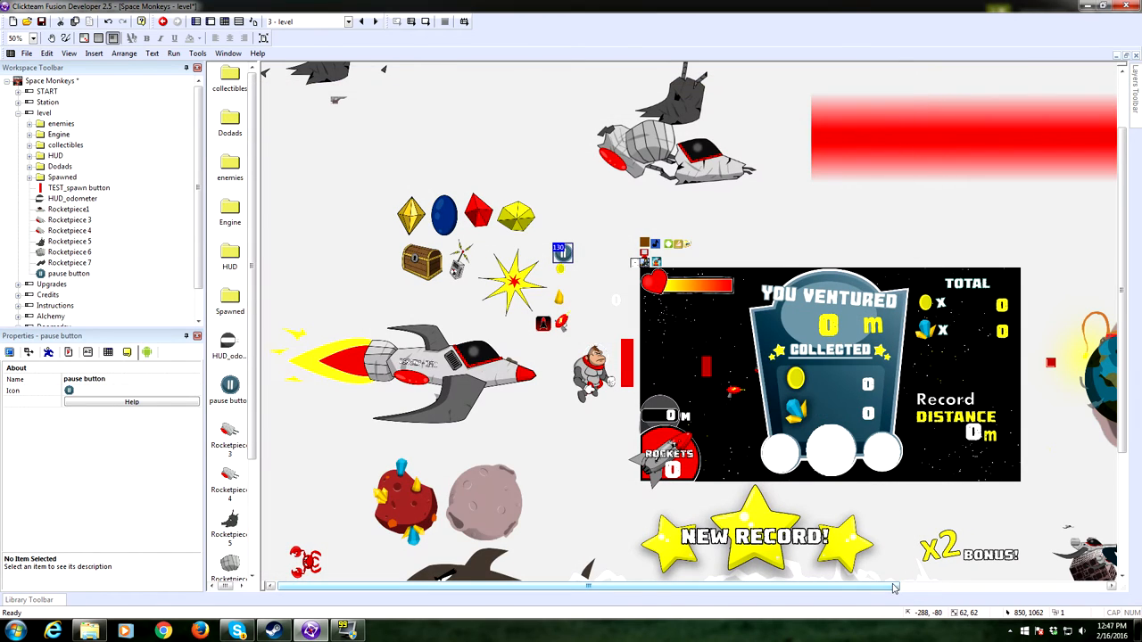
pyautogui.moveTo(611, 546)
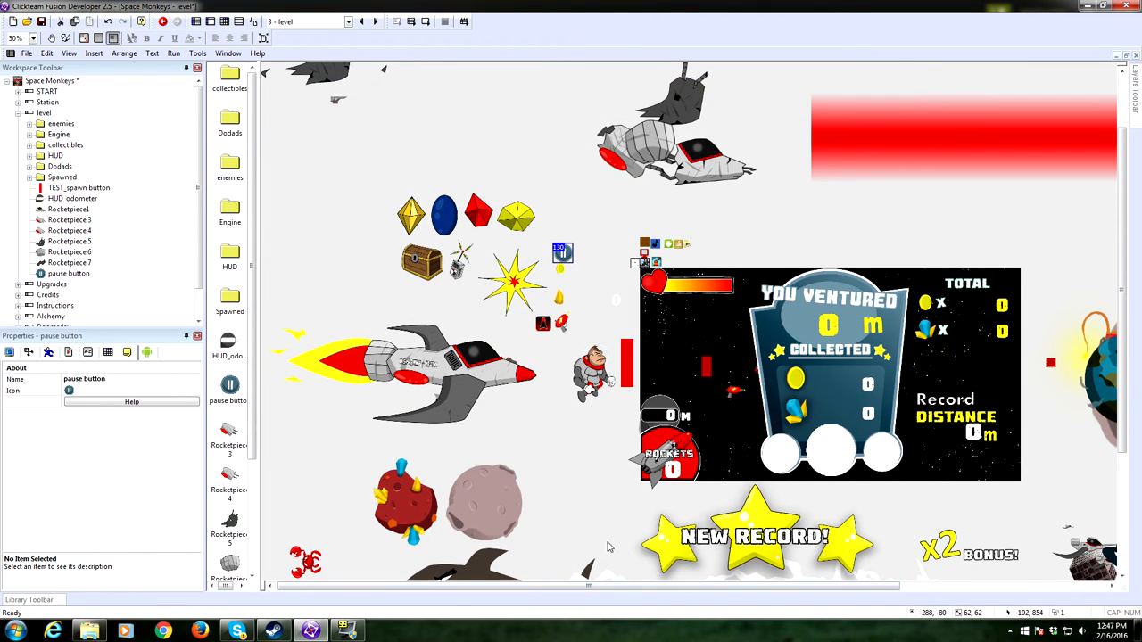
pyautogui.moveTo(139, 264)
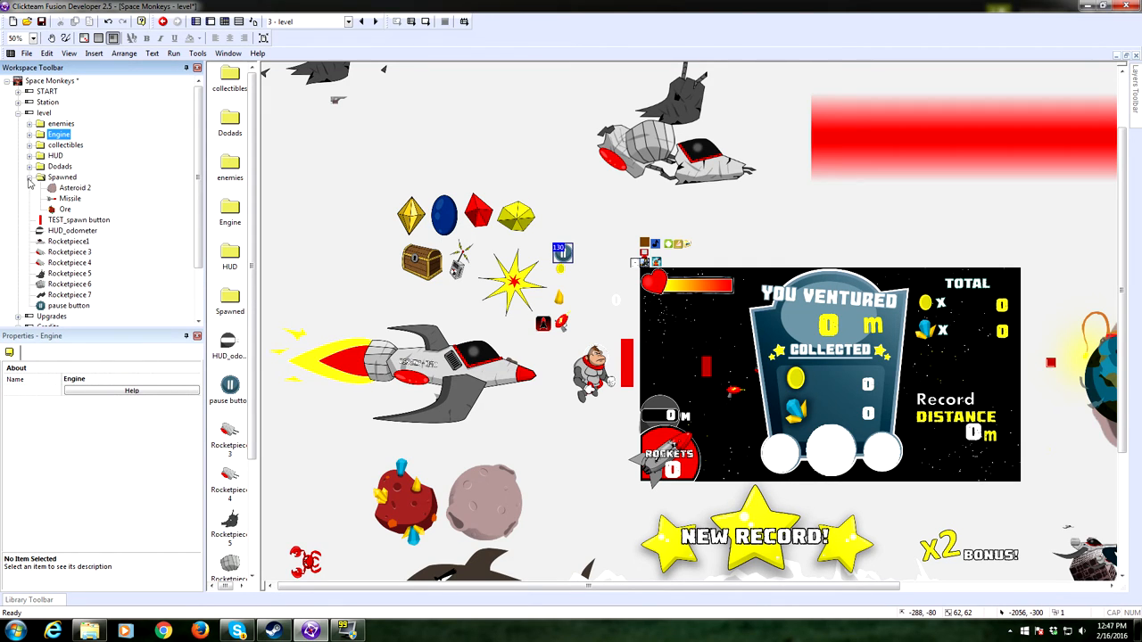
# - Expand the Doodads group to list effect objects like FX_Thrust and FX_Explosion
pyautogui.click(29, 177)
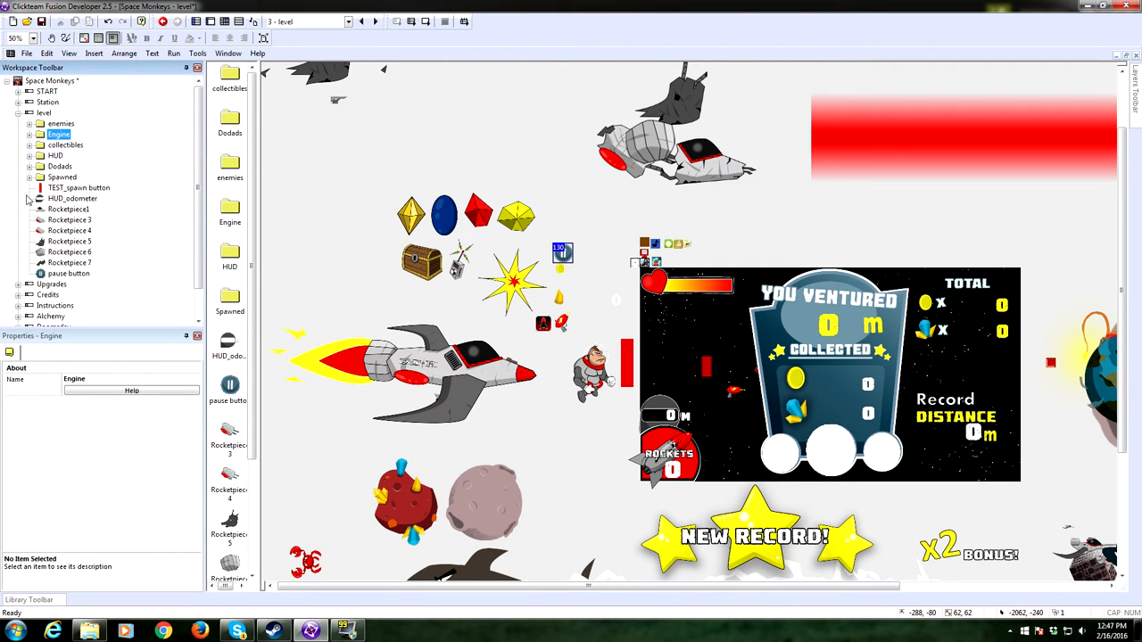
pyautogui.scroll(-3)
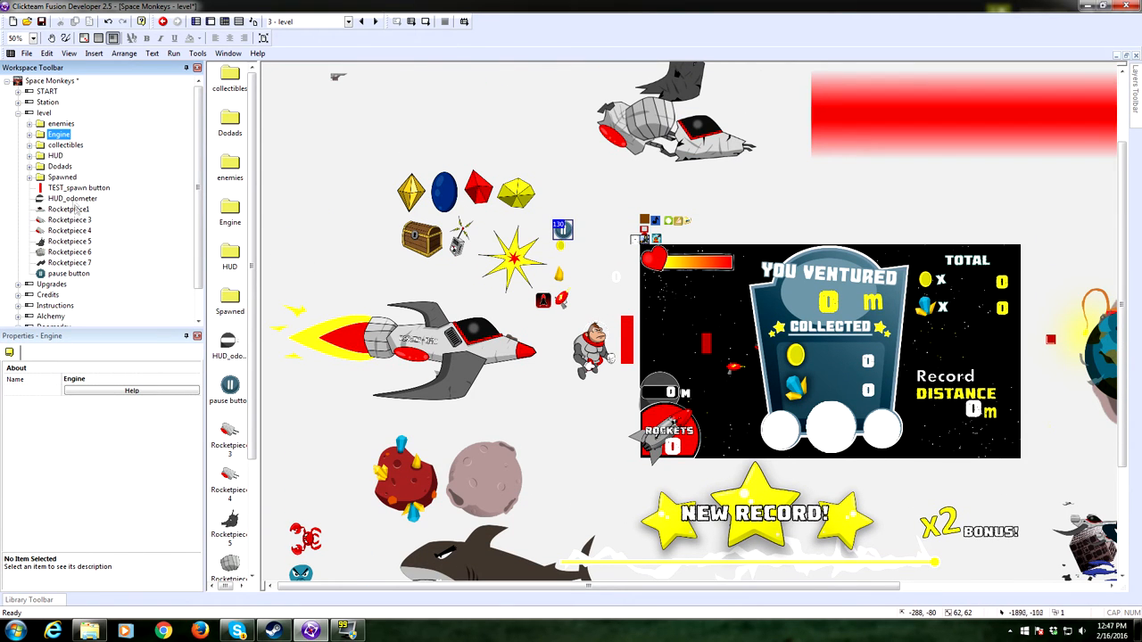
pyautogui.click(32, 123)
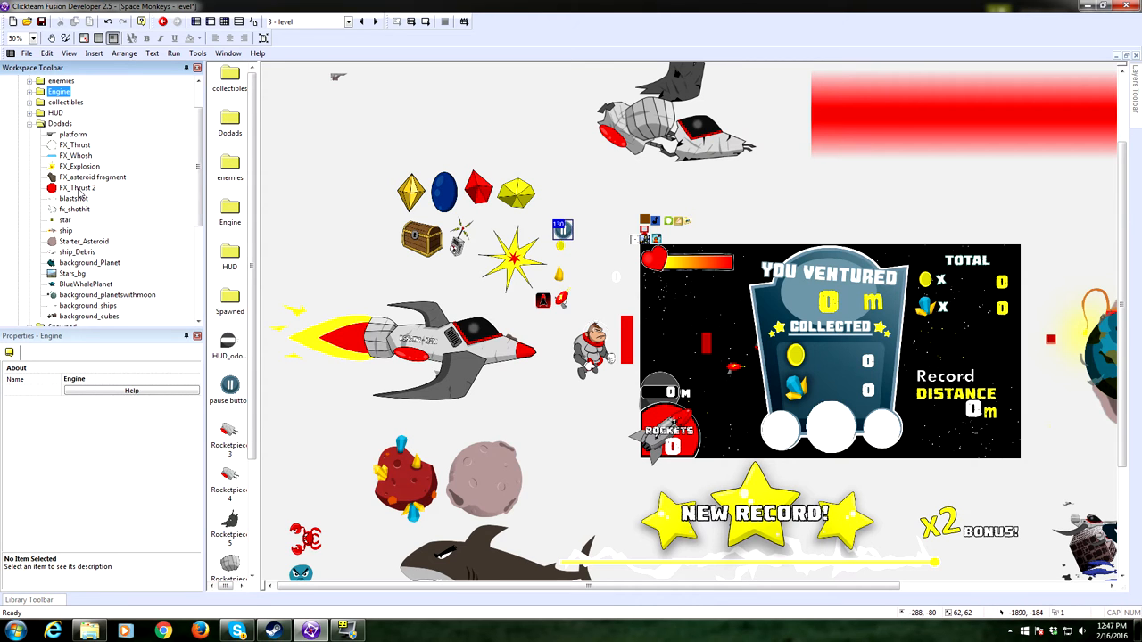
# - Check FX_Thrust's background-scenery qualifier and close it to reach its behaviour properties
pyautogui.doubleClick(75, 145)
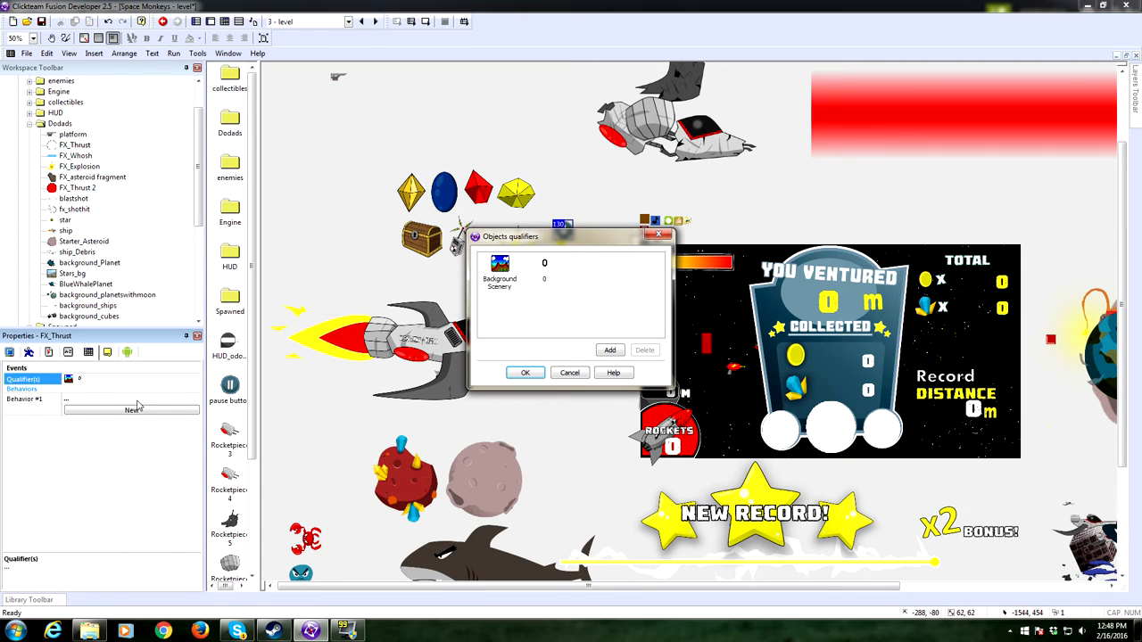
pyautogui.moveTo(97, 402)
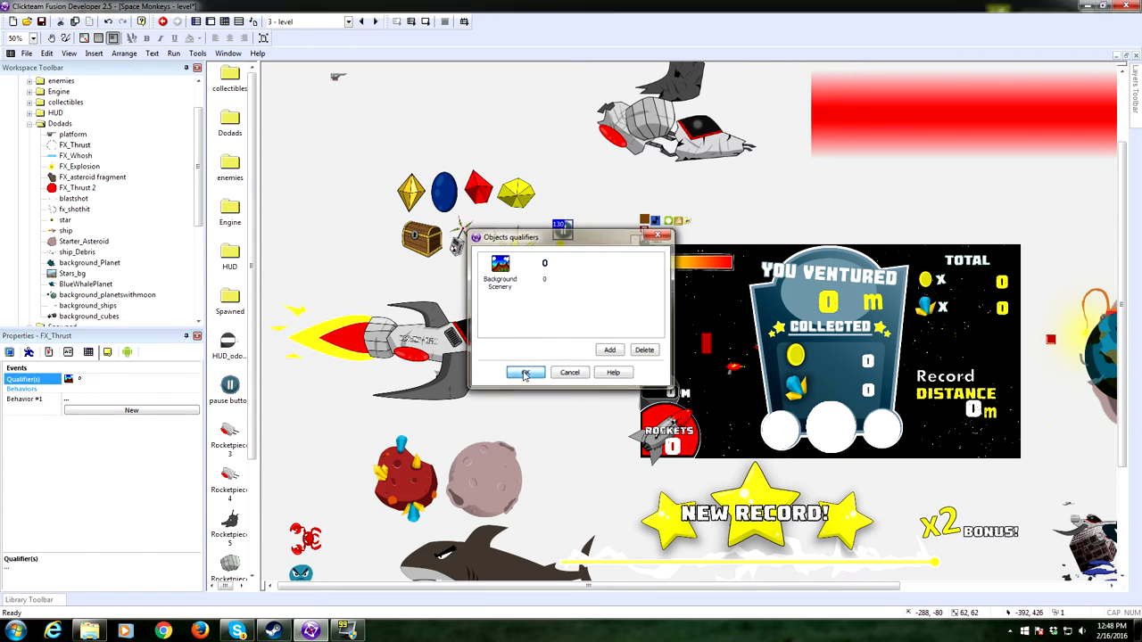
pyautogui.click(525, 373)
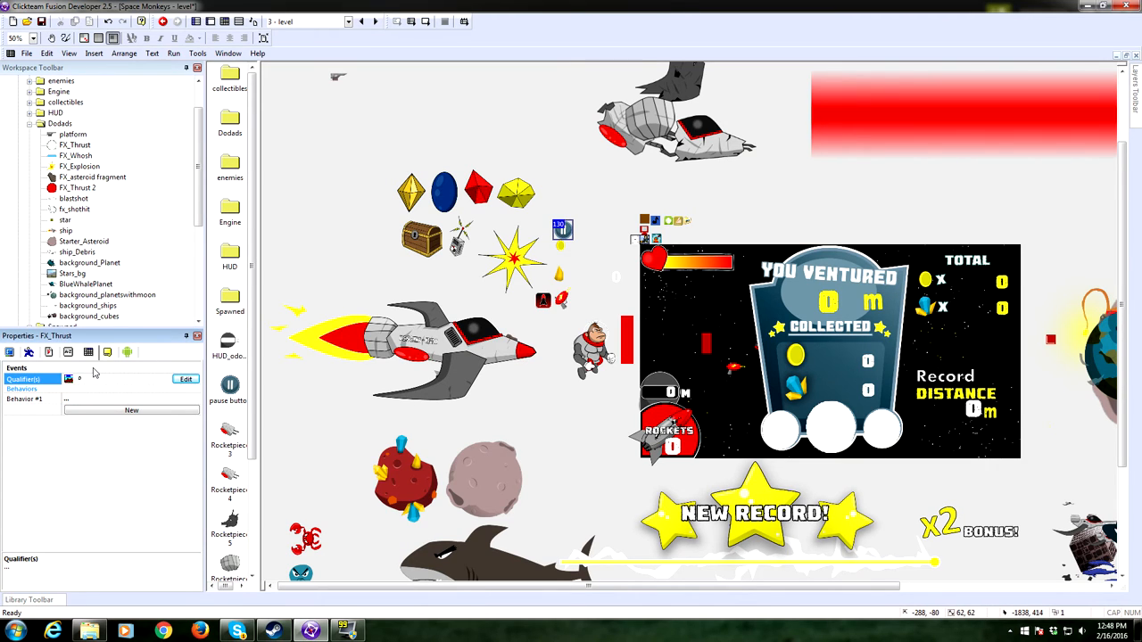
pyautogui.moveTo(471, 439)
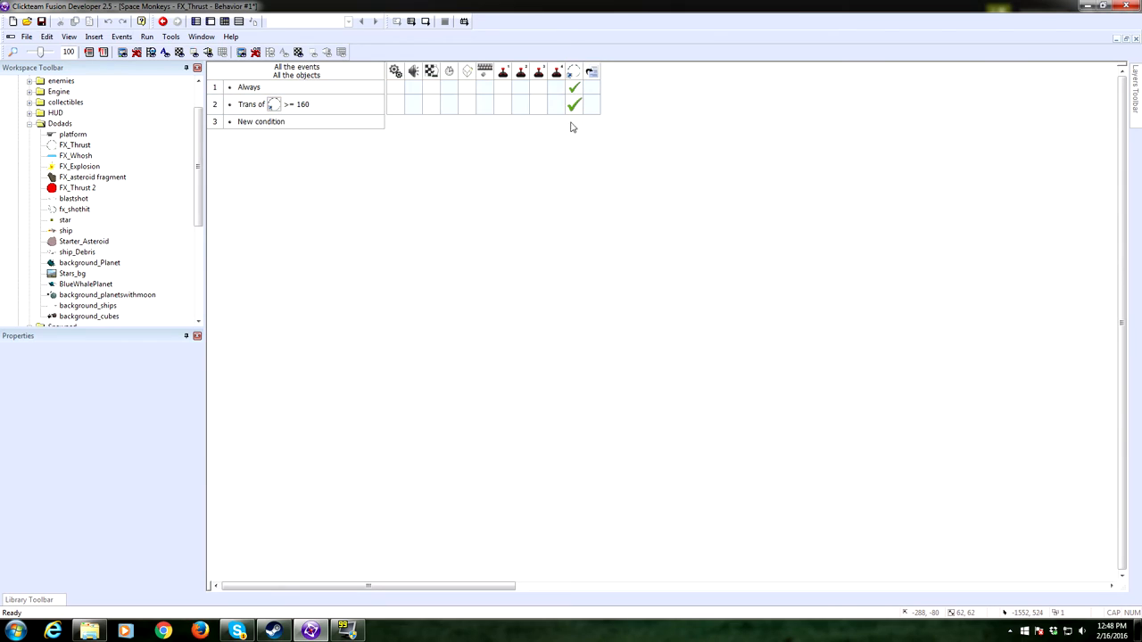
# - Return from FX_Thrust's behaviour to the frame's event list at Spawn Objects
pyautogui.click(397, 86)
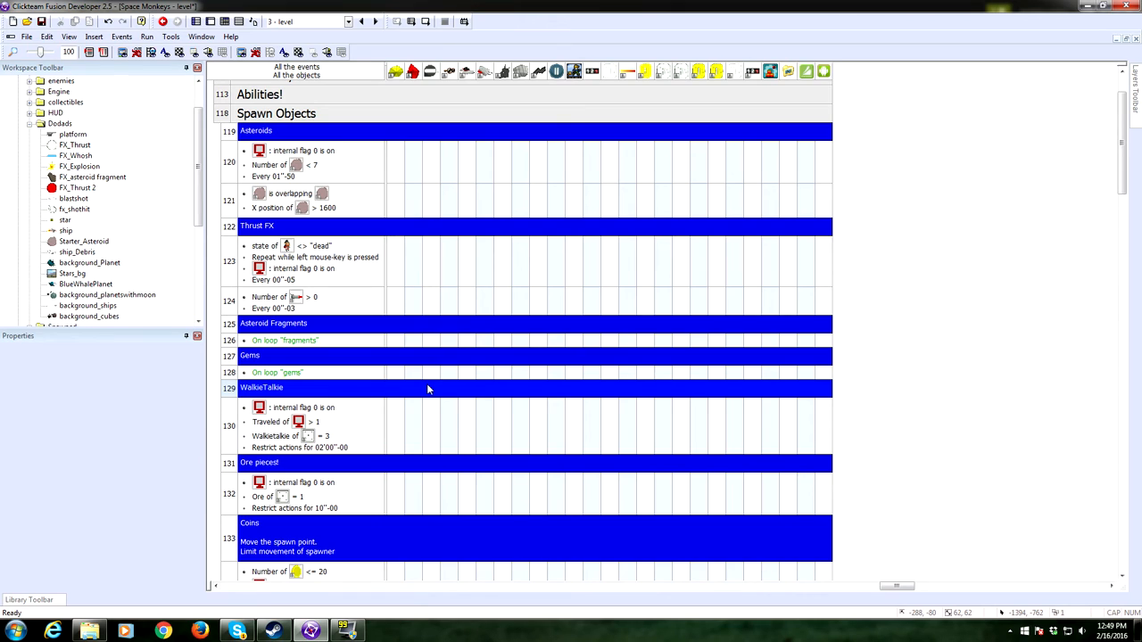
pyautogui.scroll(3)
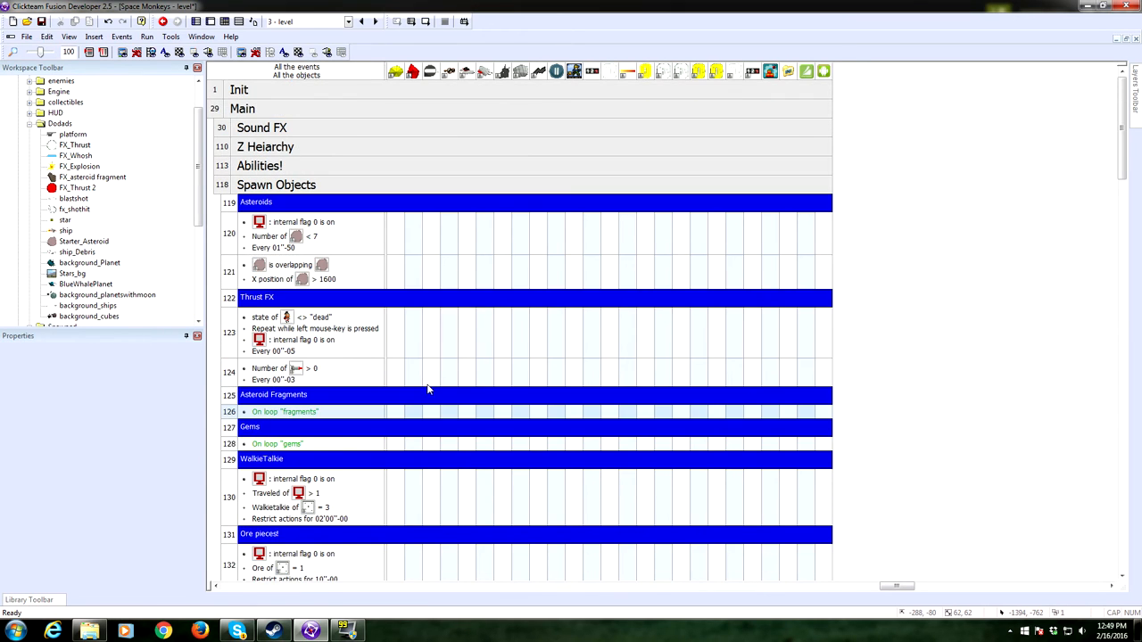
pyautogui.scroll(-3)
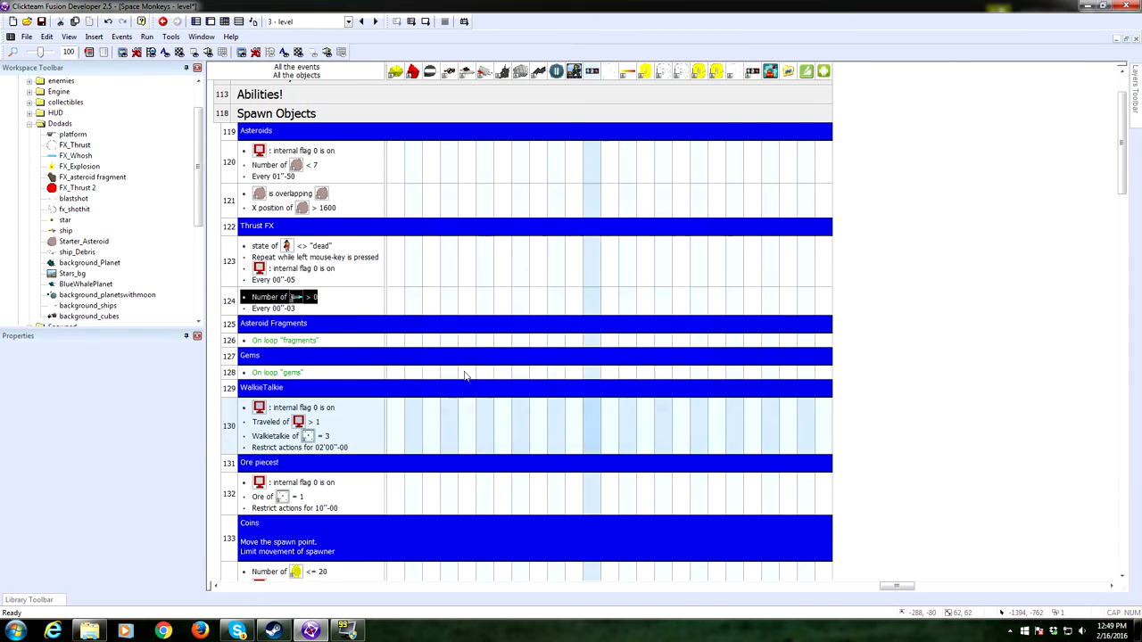
pyautogui.moveTo(307, 310)
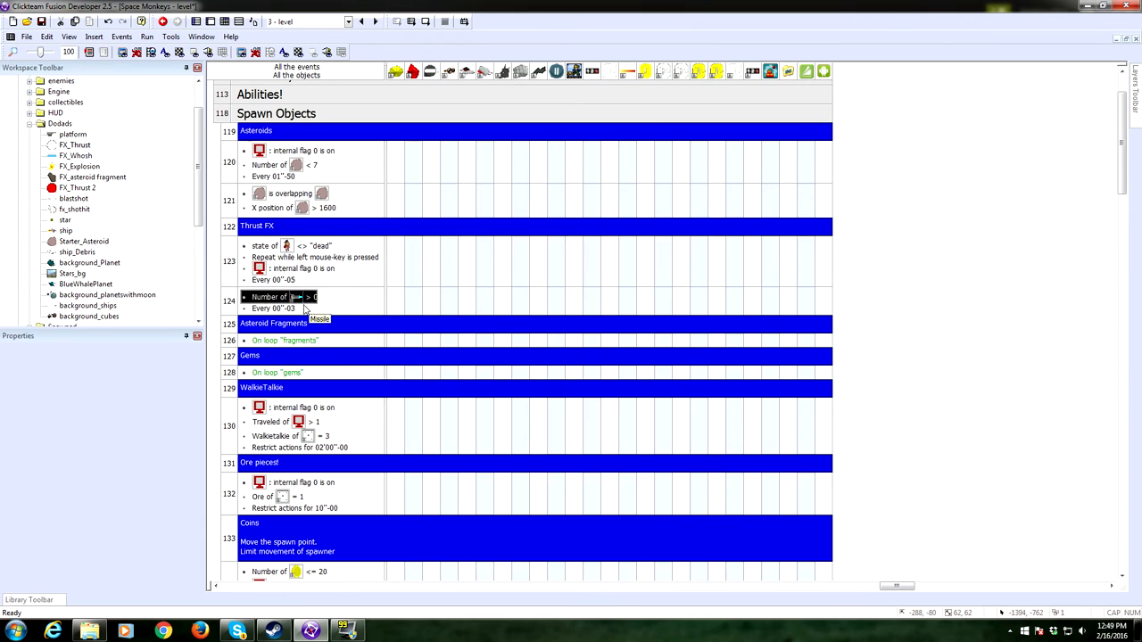
pyautogui.doubleClick(275, 307)
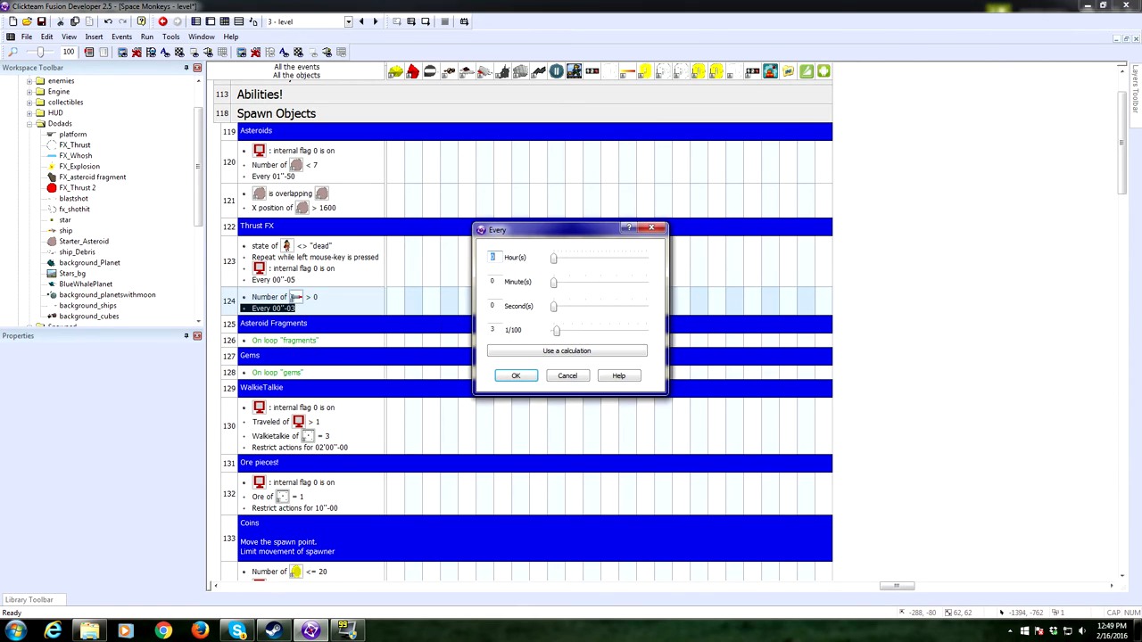
pyautogui.click(513, 375)
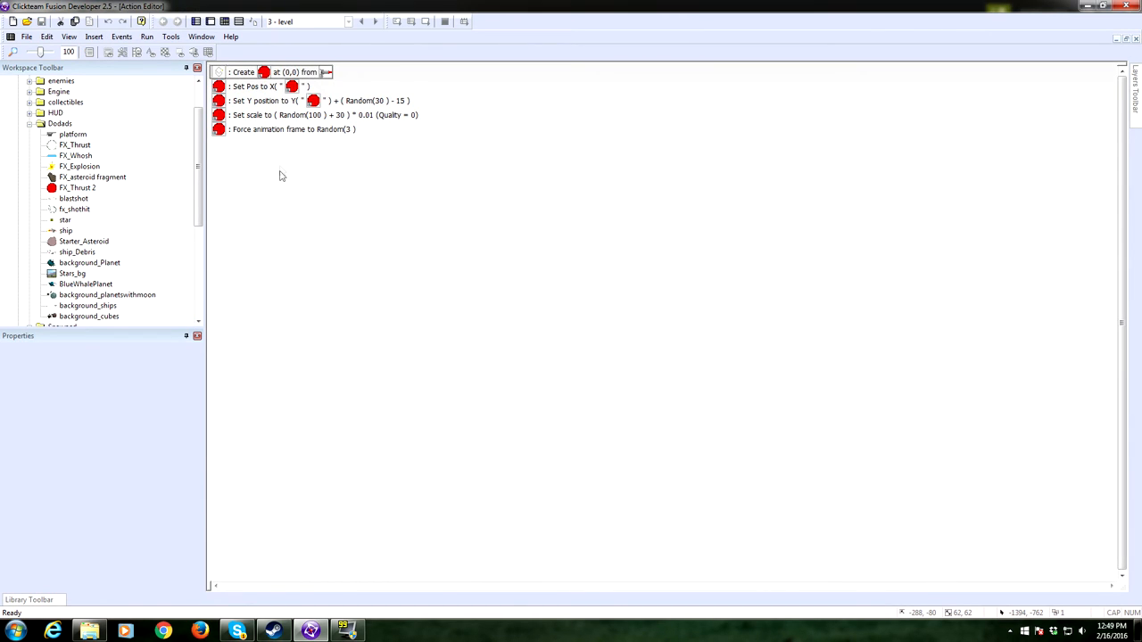
pyautogui.moveTo(1138, 47)
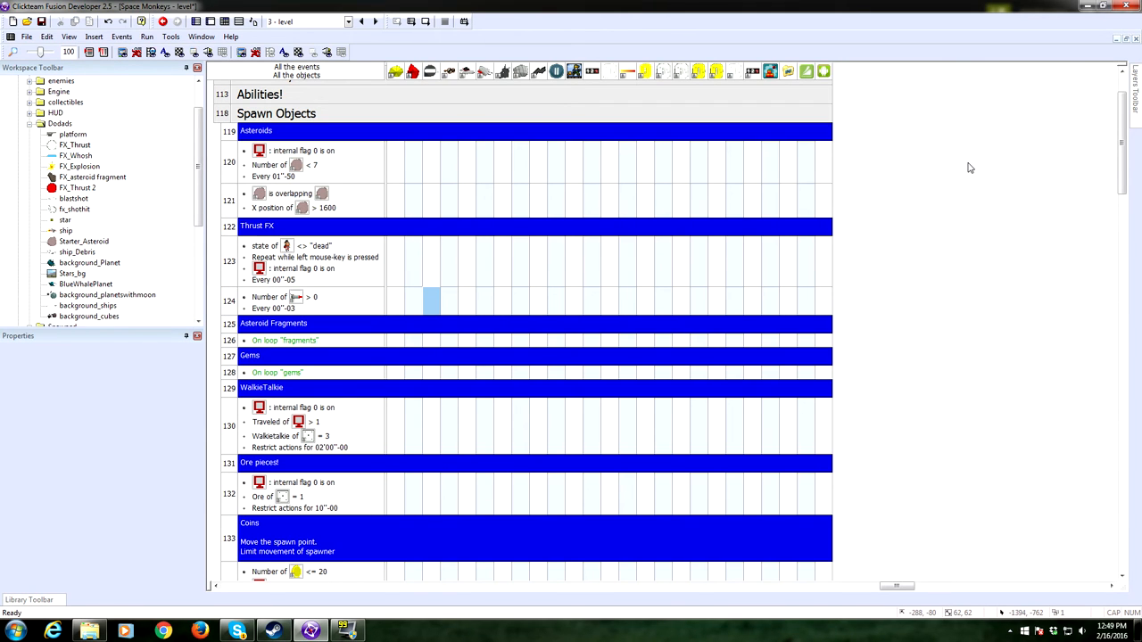
pyautogui.moveTo(232, 78)
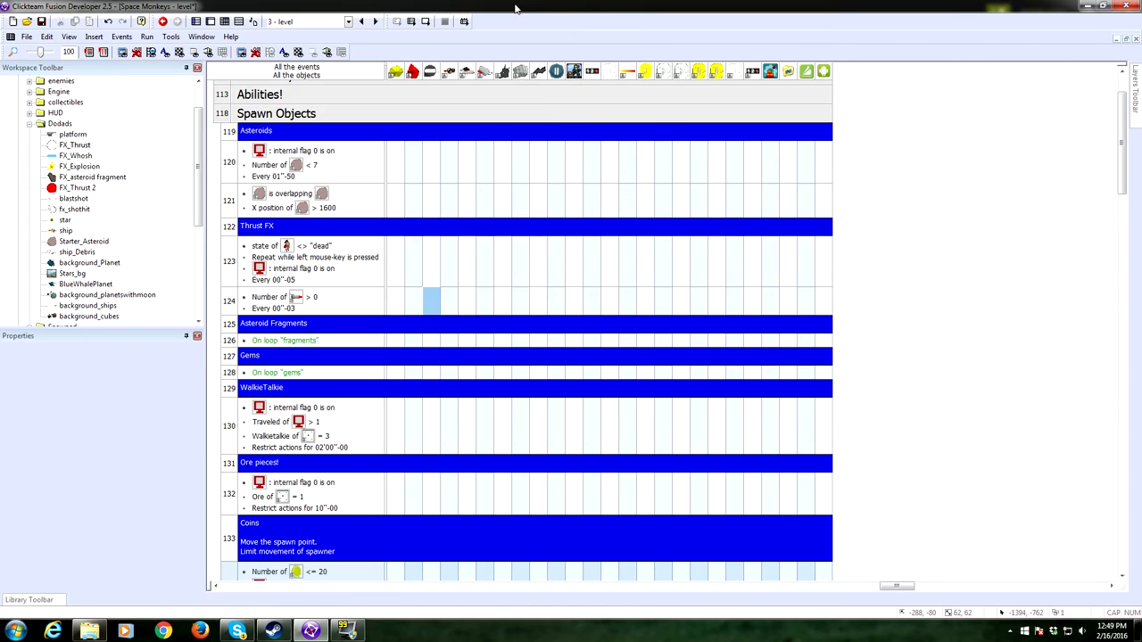
pyautogui.moveTo(734, 496)
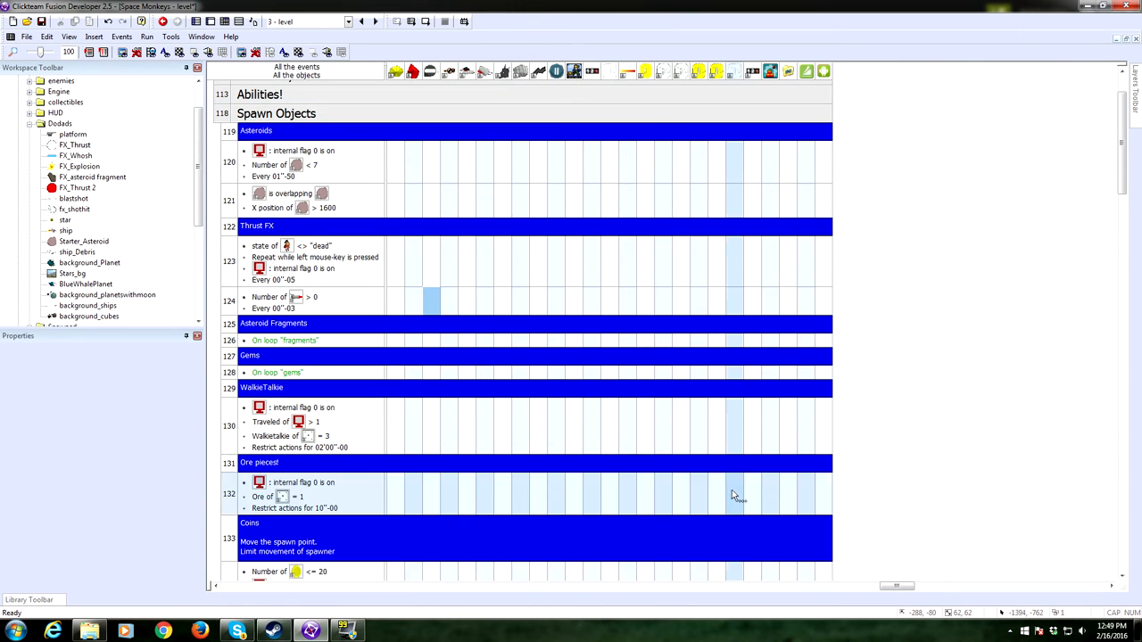
pyautogui.scroll(-3)
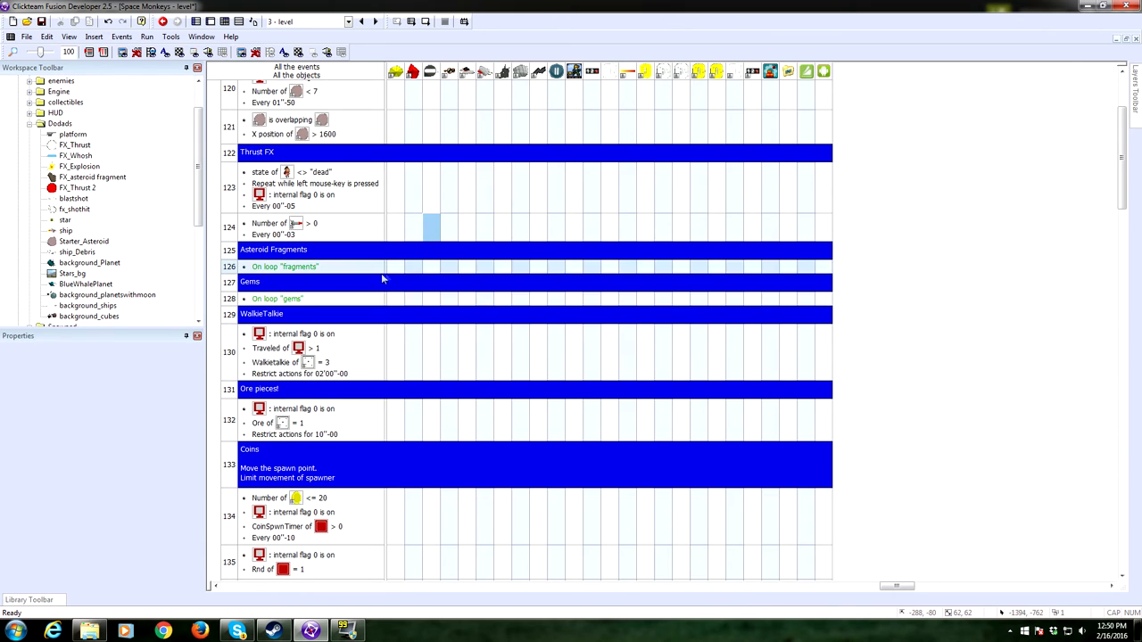
pyautogui.doubleClick(428, 228)
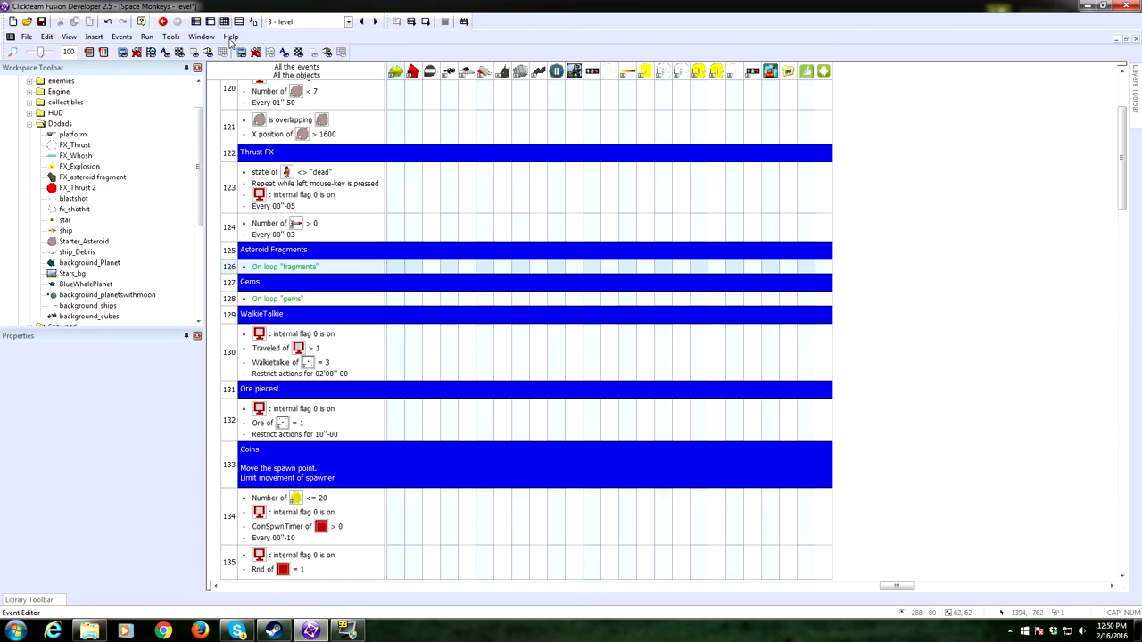
pyautogui.scroll(-3)
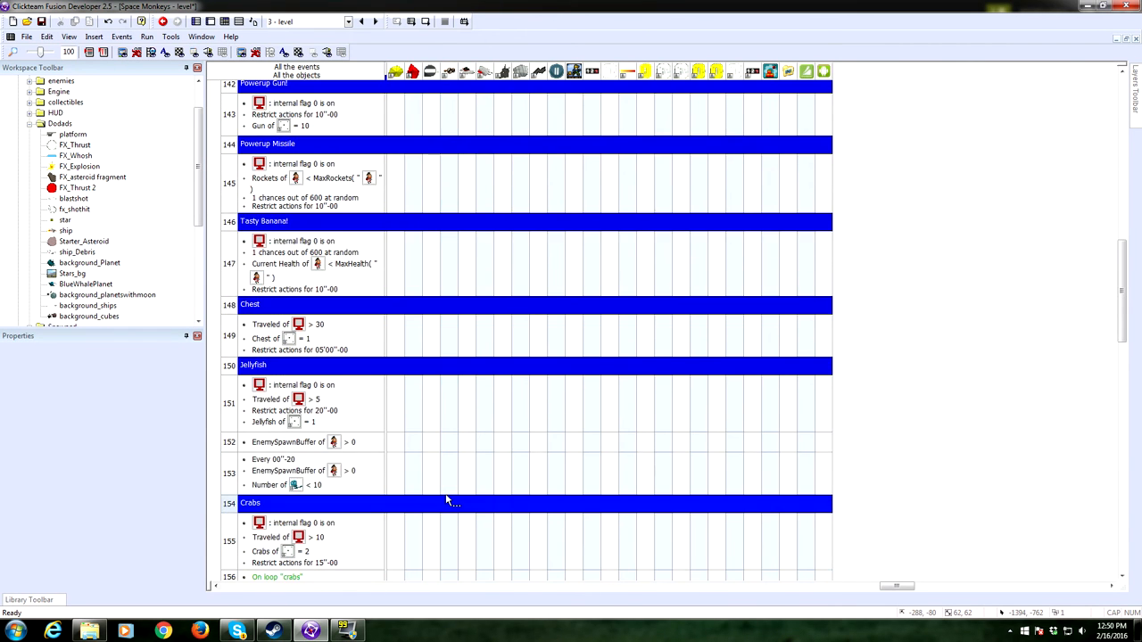
pyautogui.scroll(3)
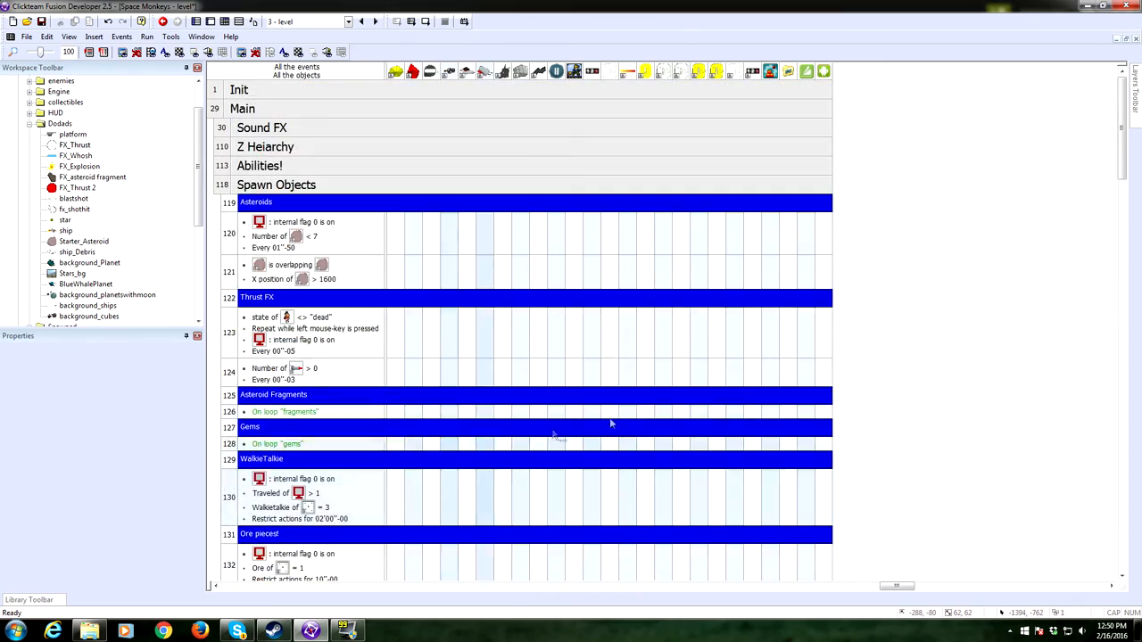
pyautogui.scroll(-3)
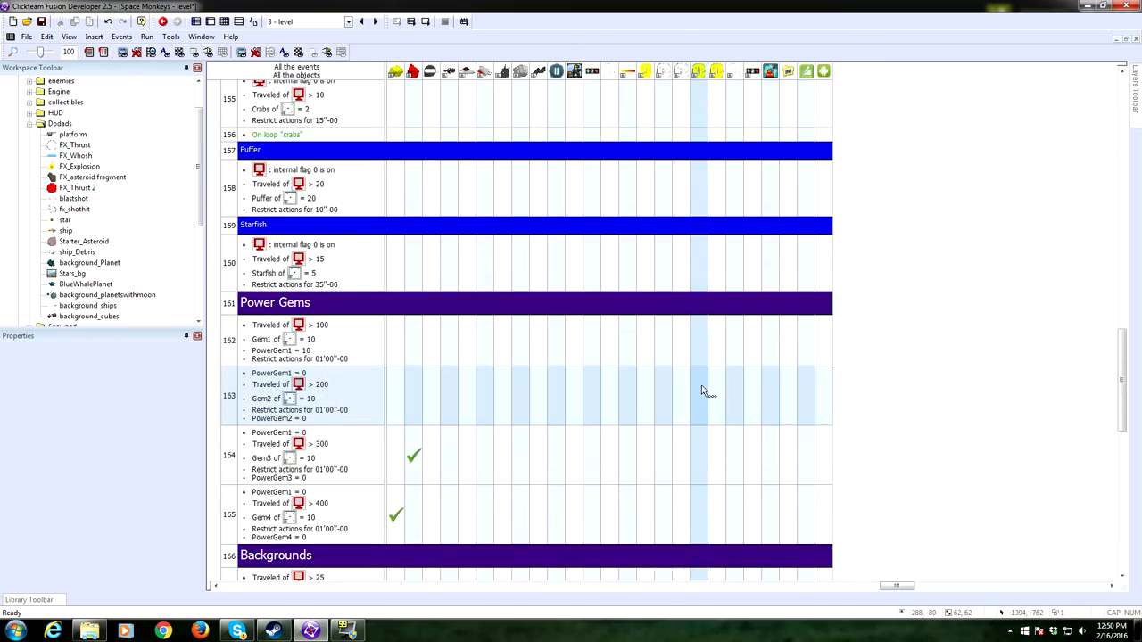
pyautogui.scroll(-3)
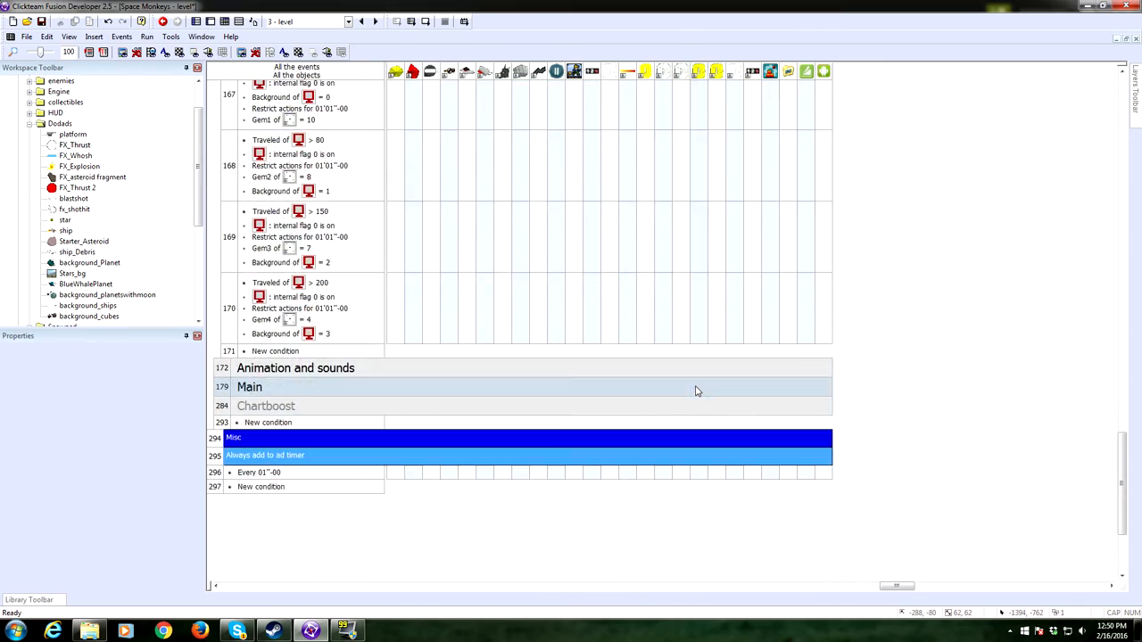
pyautogui.scroll(3)
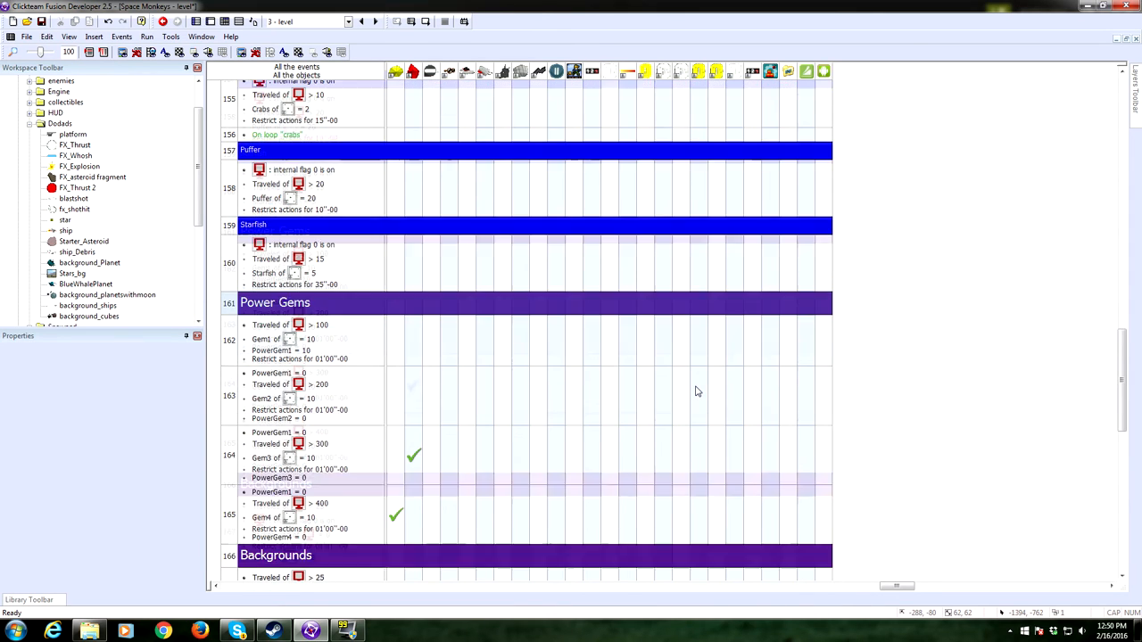
pyautogui.scroll(3)
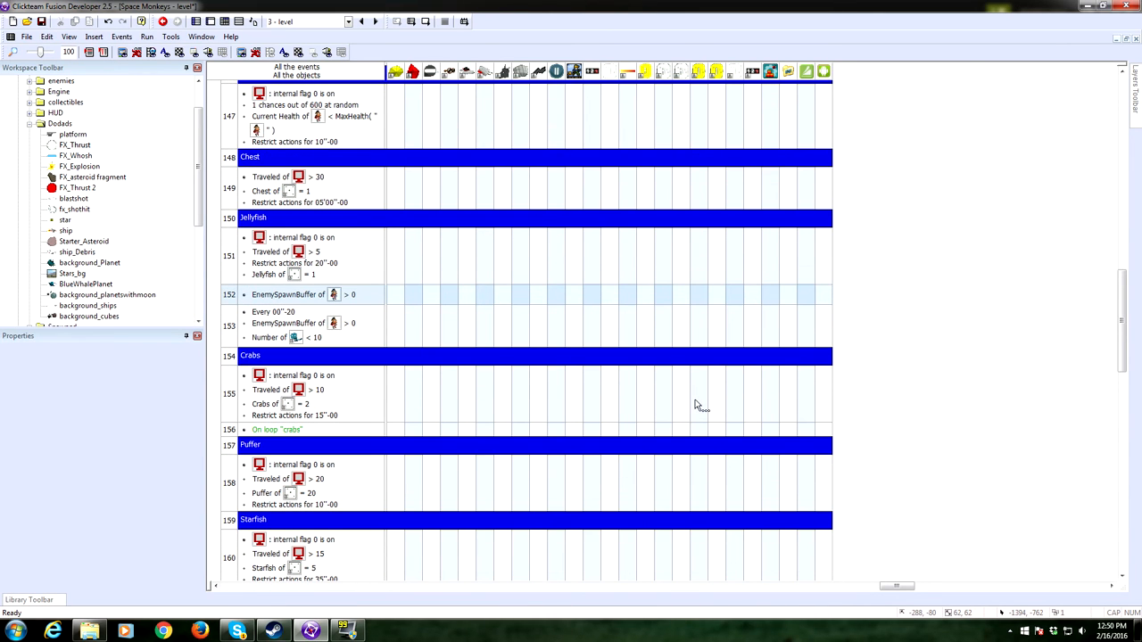
pyautogui.scroll(3)
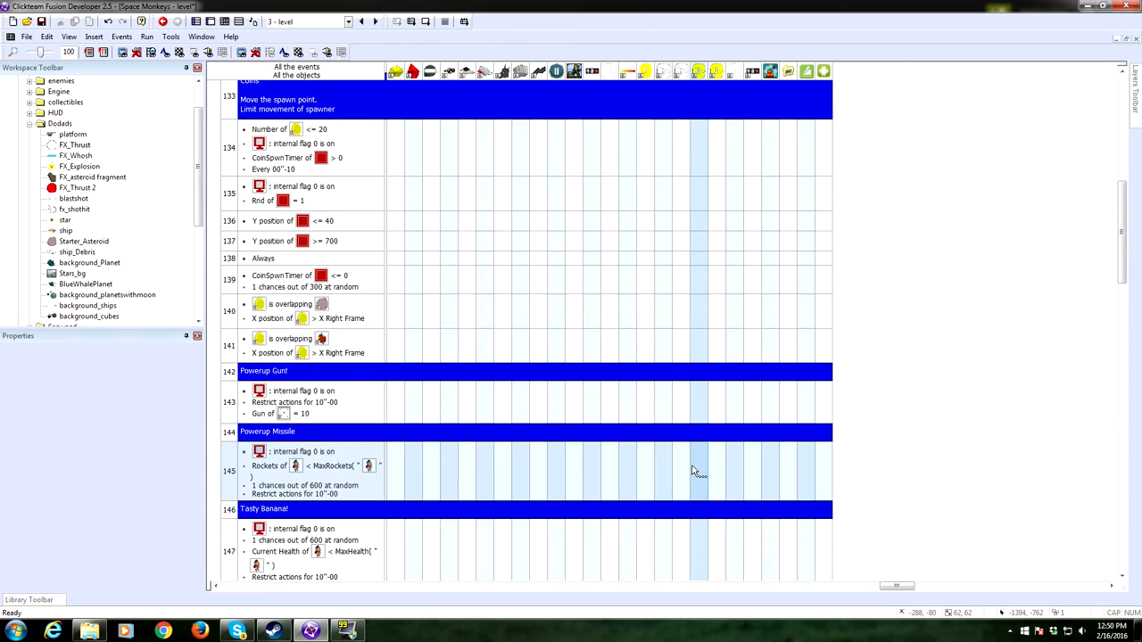
pyautogui.scroll(3)
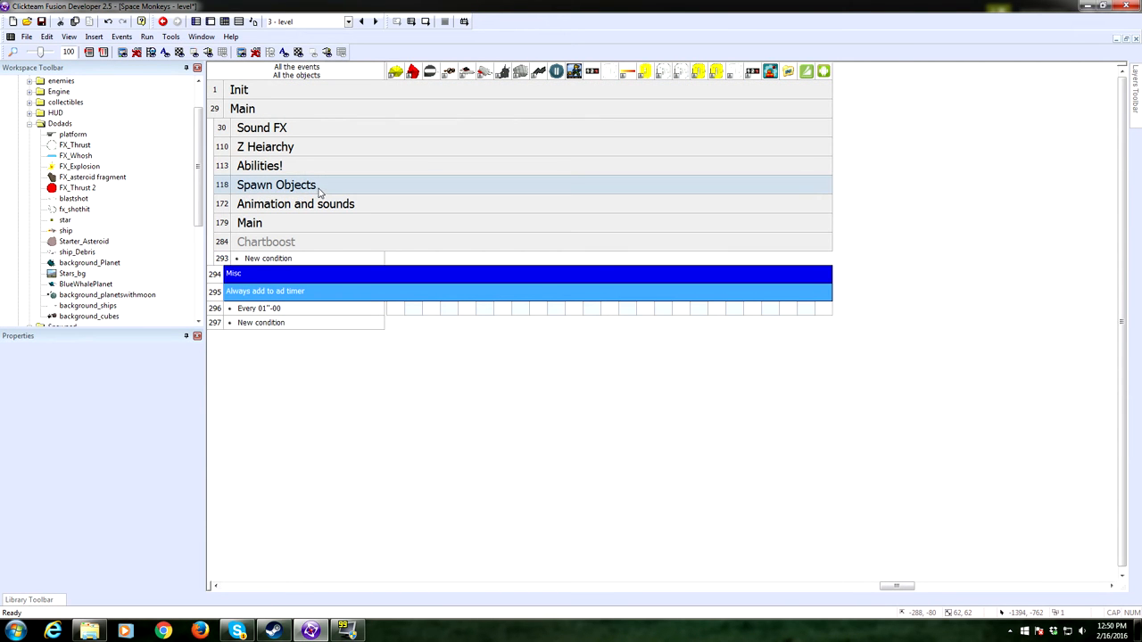
pyautogui.moveTo(302, 189)
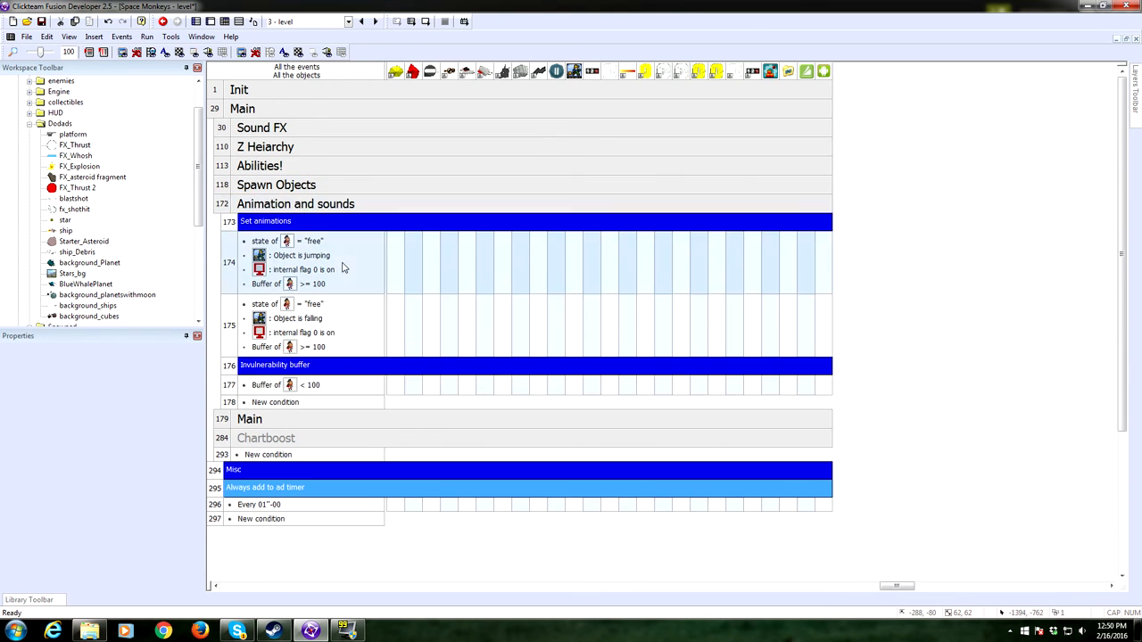
pyautogui.click(296, 203)
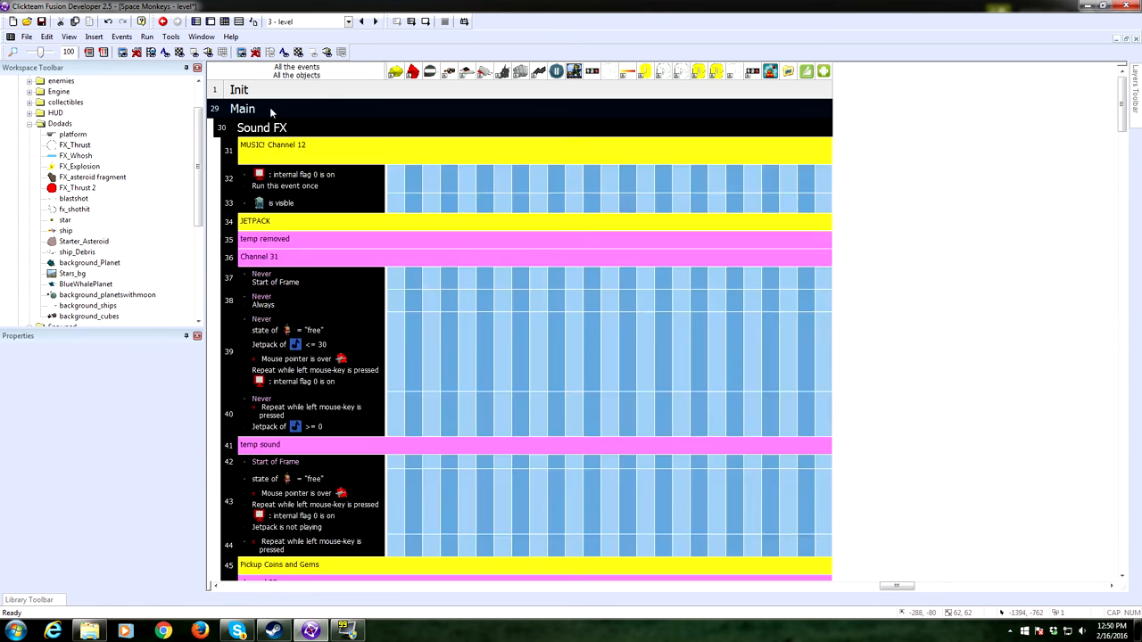
pyautogui.scroll(3)
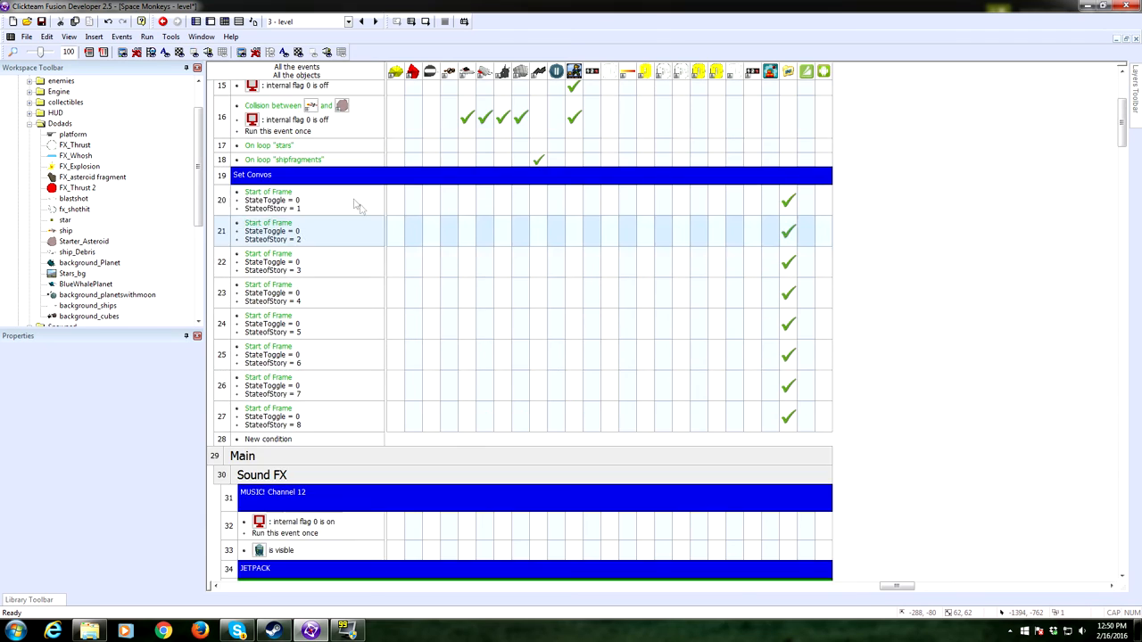
pyautogui.scroll(-3)
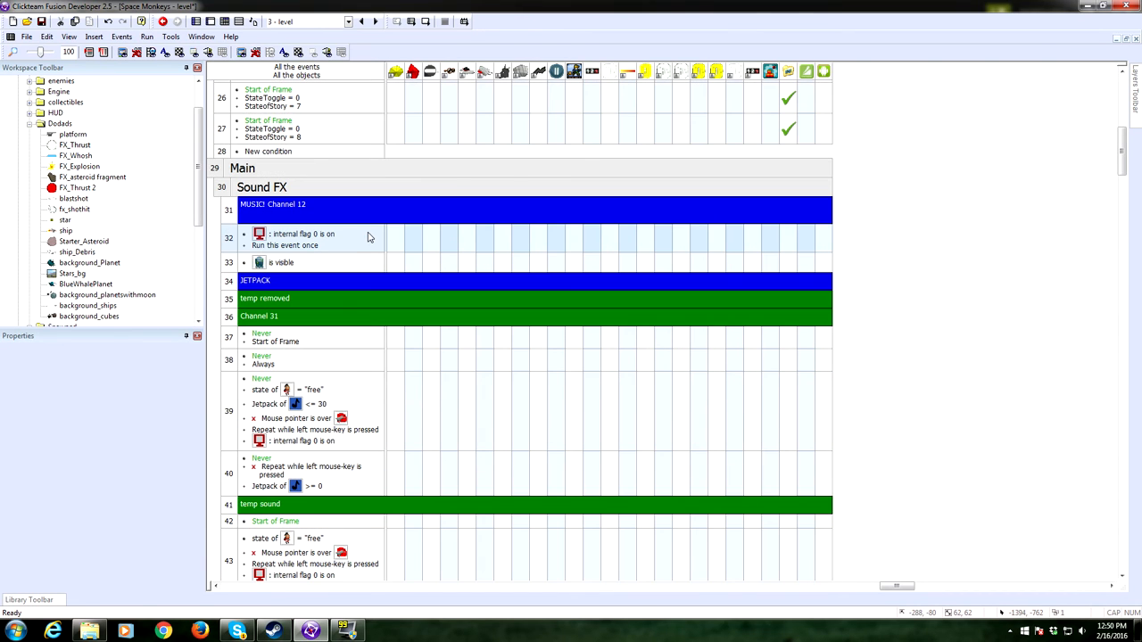
pyautogui.scroll(-3)
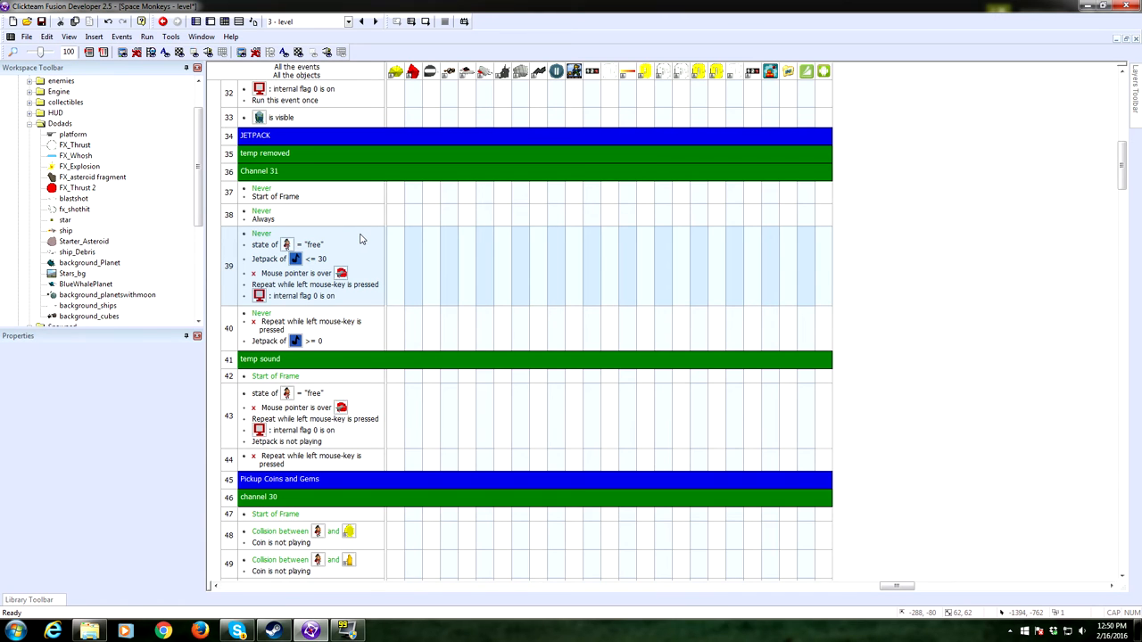
pyautogui.scroll(-3)
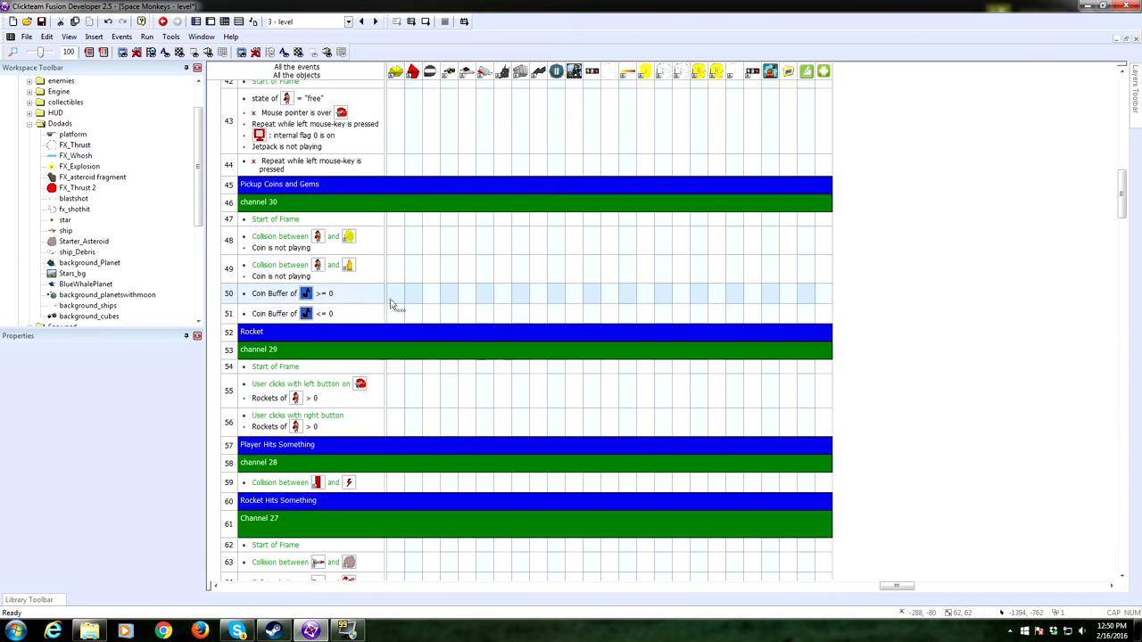
pyautogui.scroll(-3)
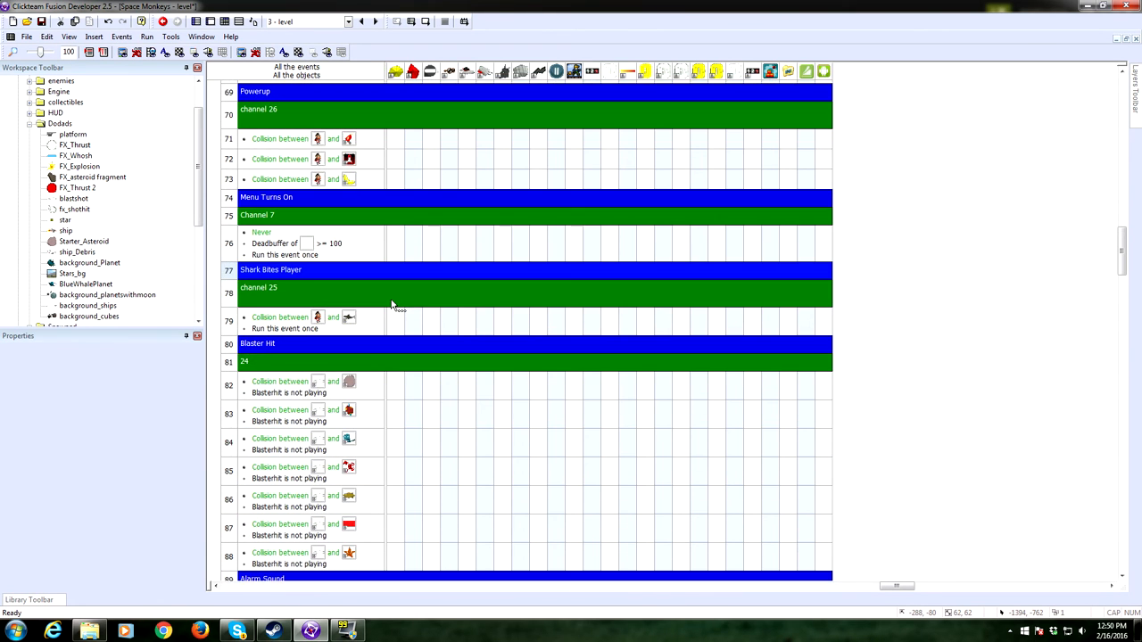
pyautogui.scroll(-3)
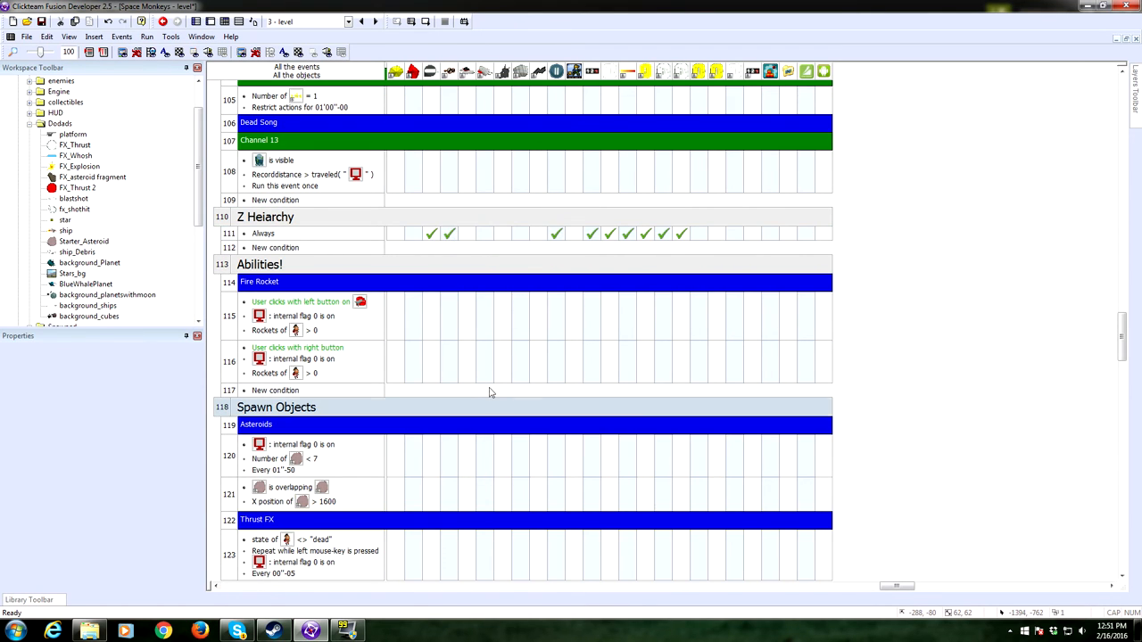
pyautogui.scroll(-3)
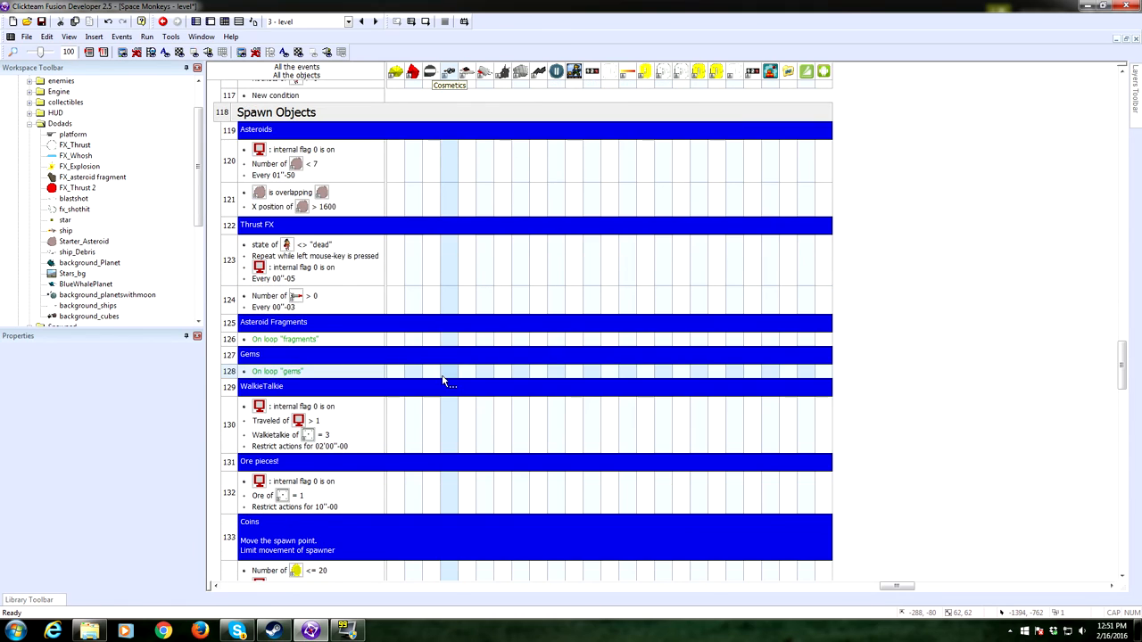
pyautogui.scroll(-3)
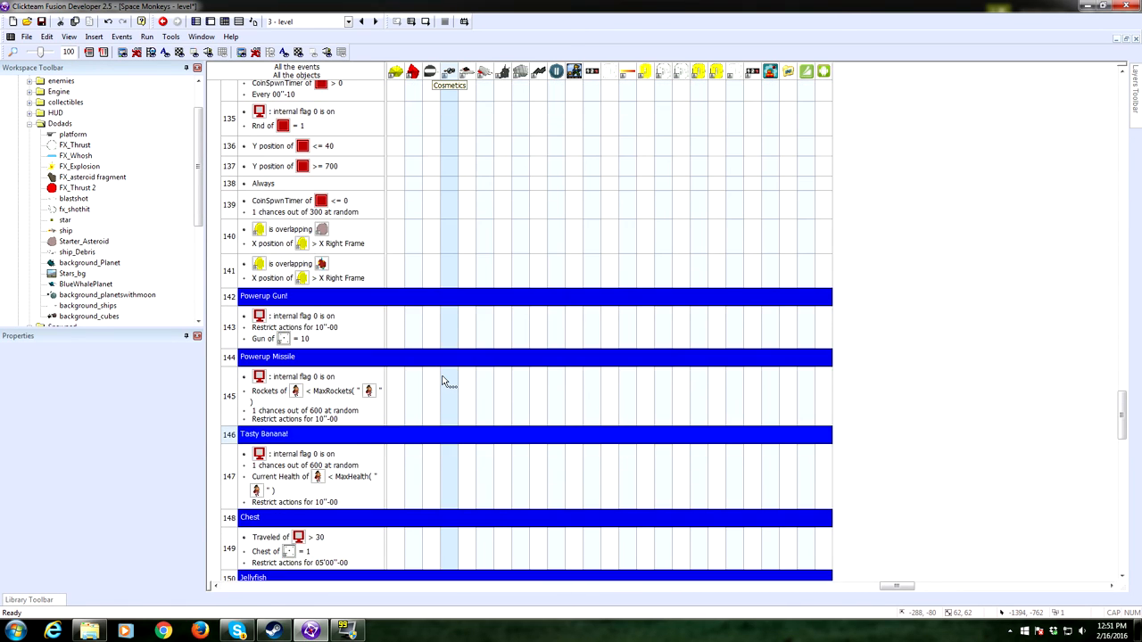
pyautogui.scroll(-3)
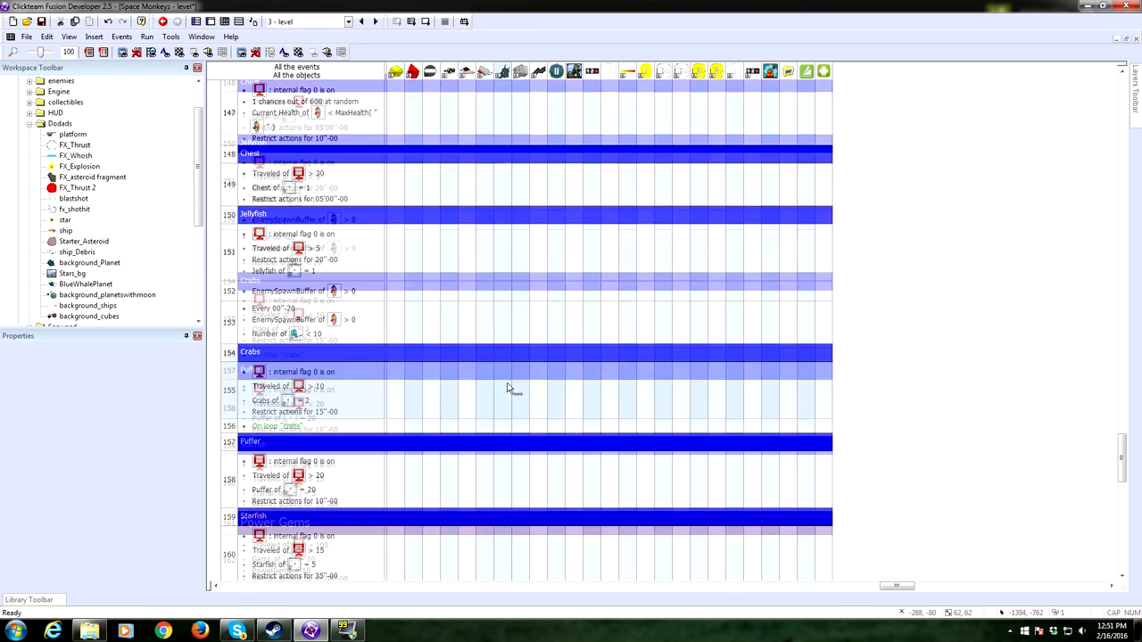
pyautogui.scroll(-3)
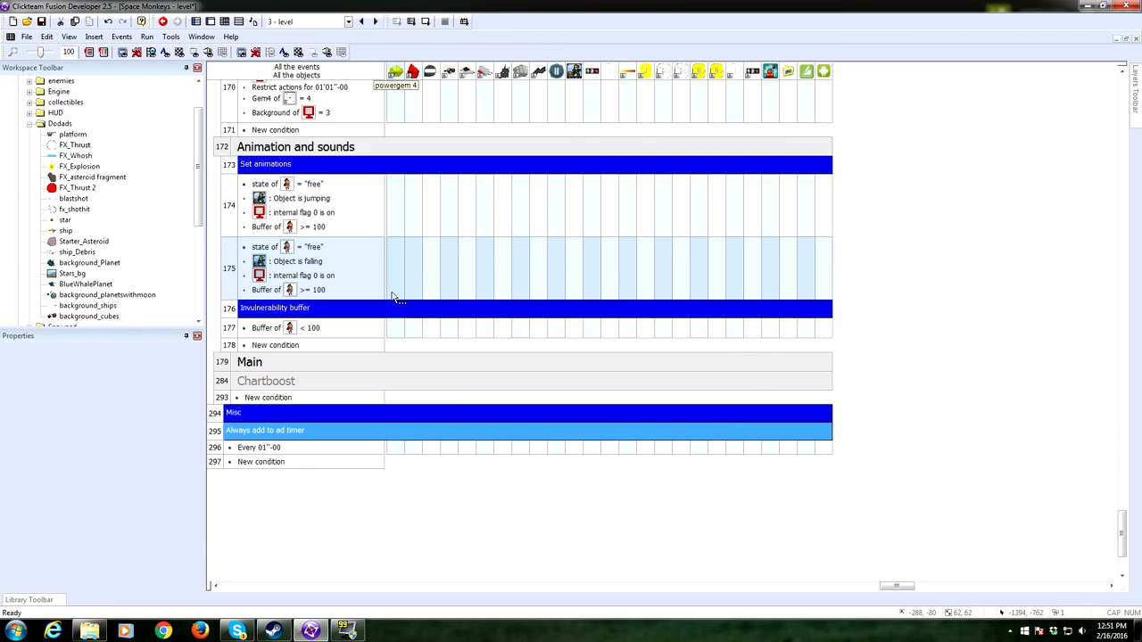
pyautogui.scroll(3)
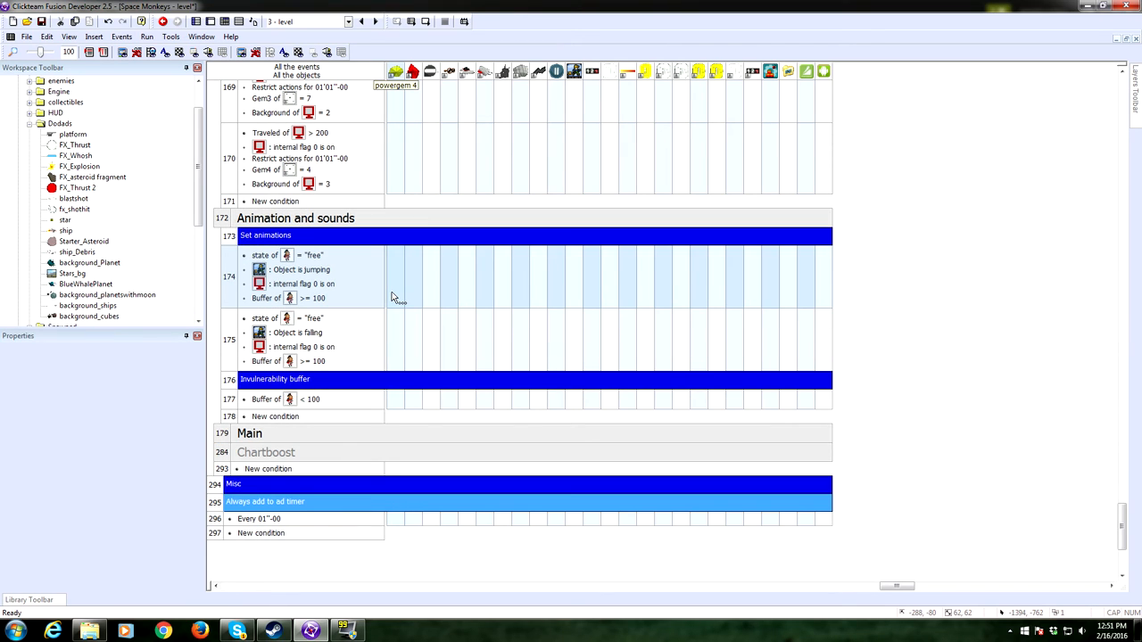
pyautogui.moveTo(360, 295)
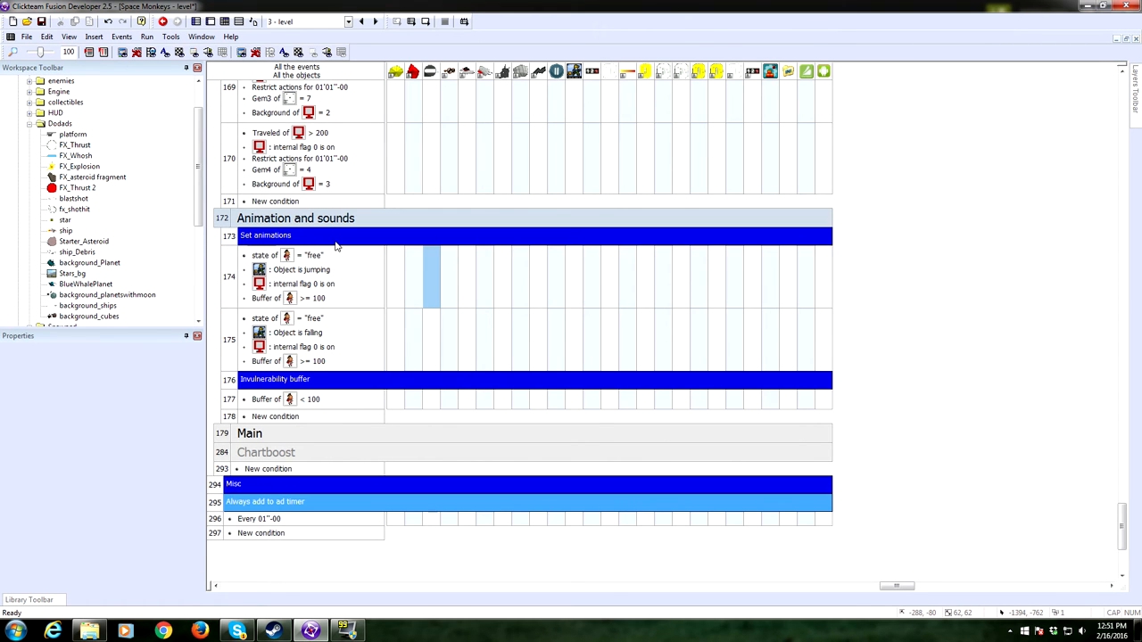
# - Rename the 'Animation and sounds' event group to 'Animation' via Group Events
pyautogui.rightClick(335, 247)
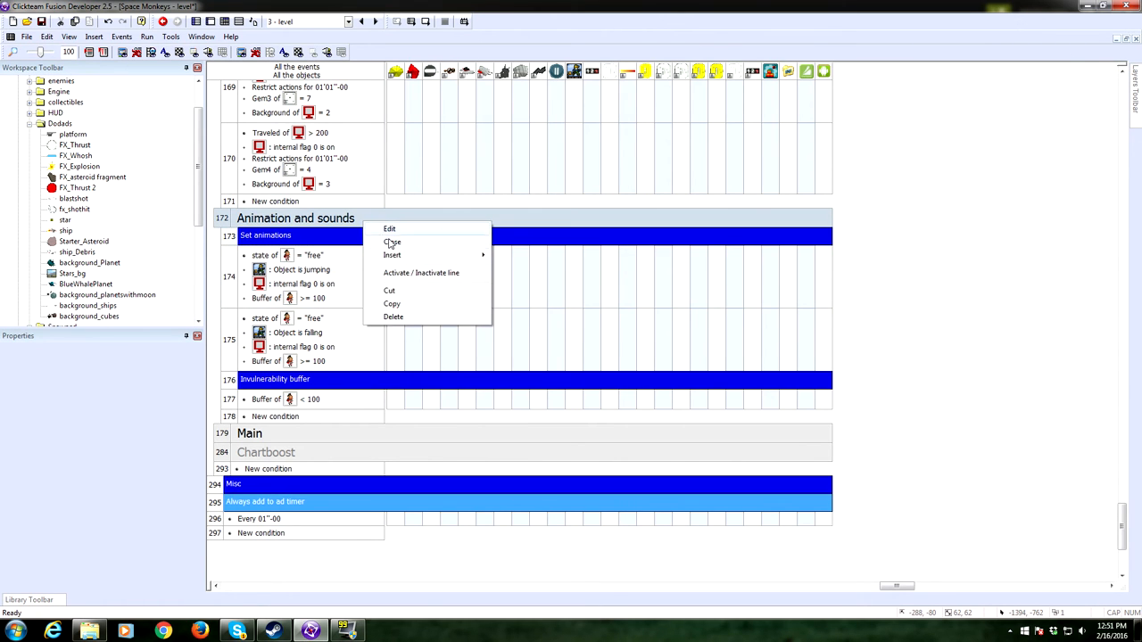
pyautogui.click(389, 228)
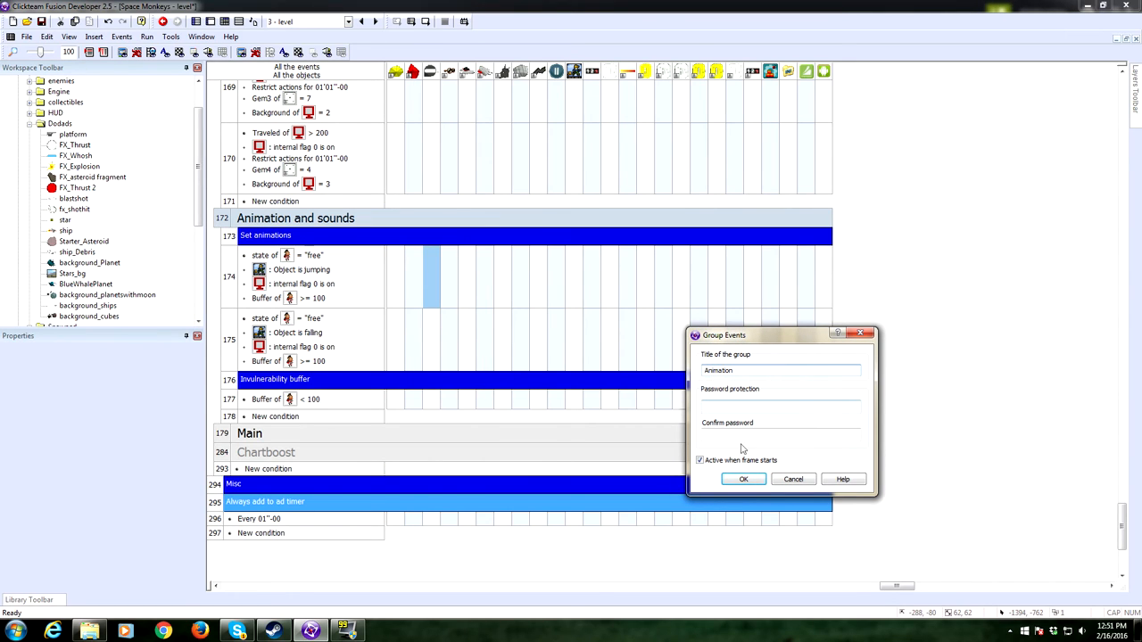
pyautogui.click(742, 479)
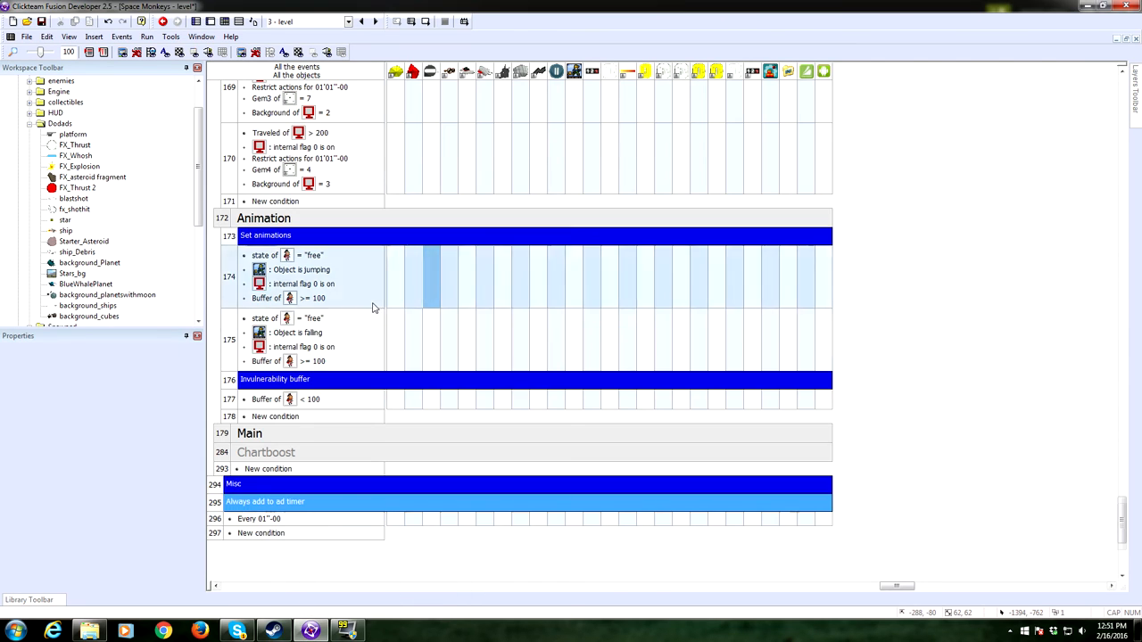
pyautogui.click(146, 36)
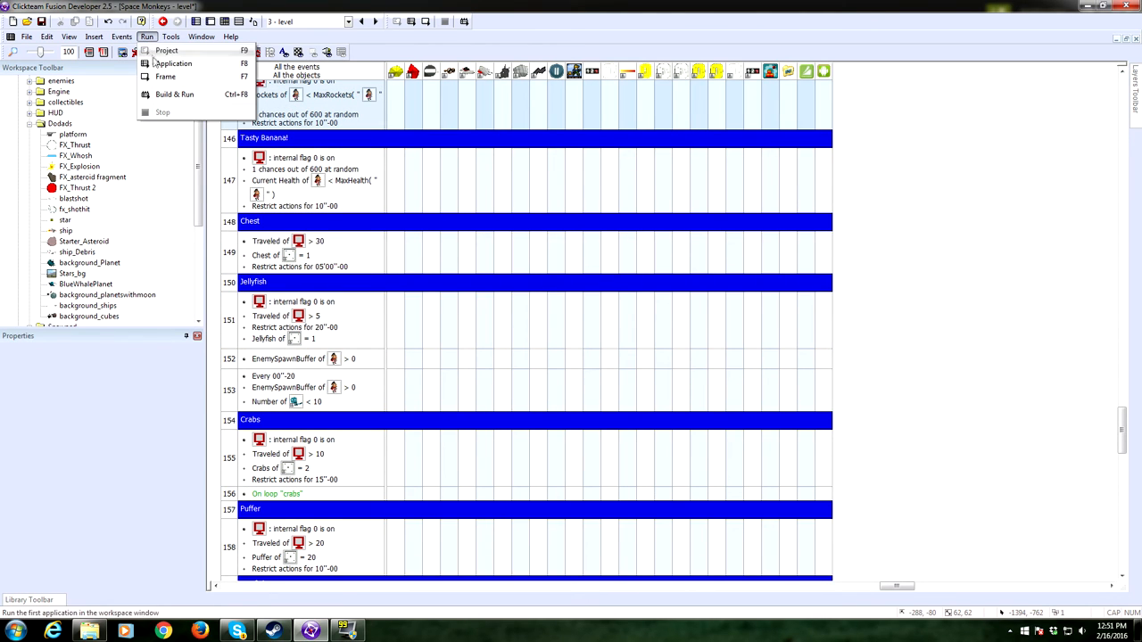
pyautogui.click(166, 50)
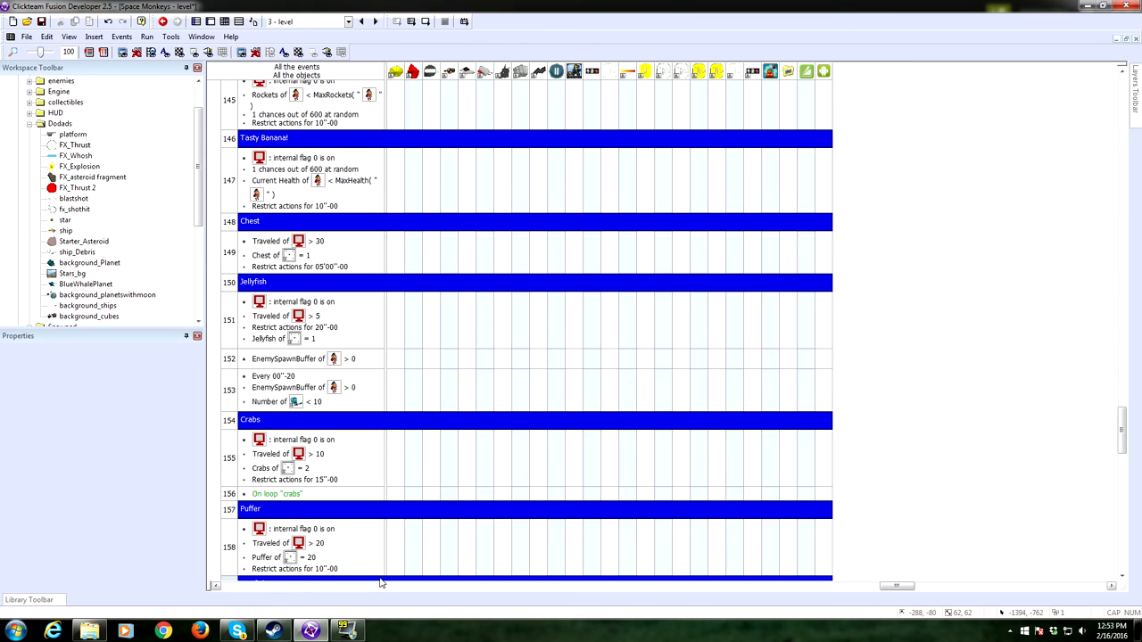
pyautogui.moveTo(509, 505)
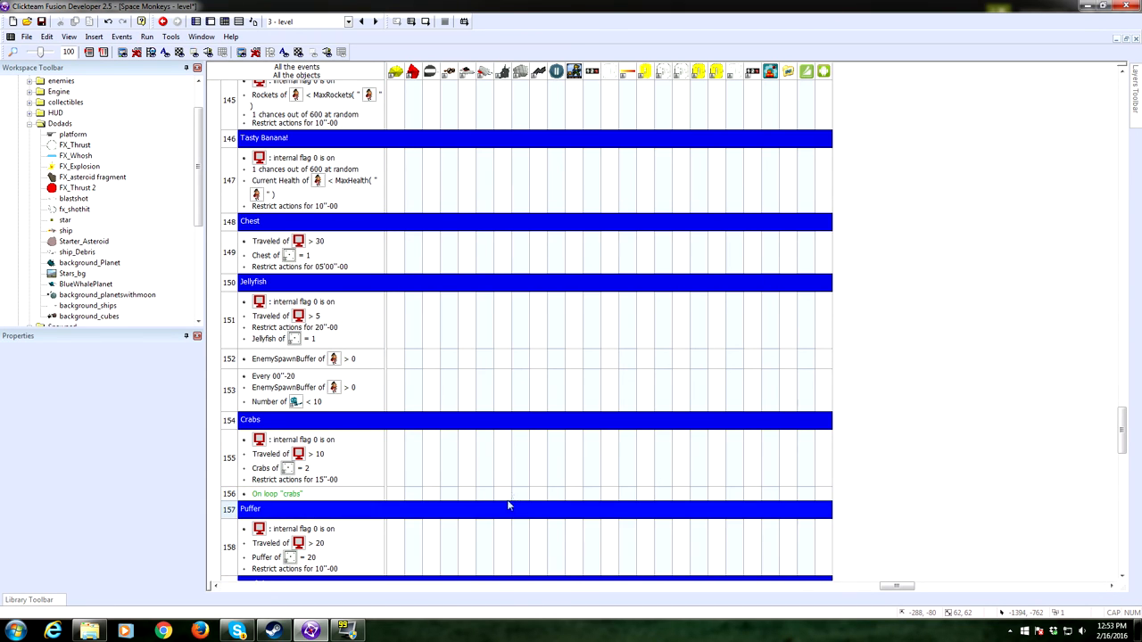
# - Return from the events to the frame layout and zoom in on the results panel
pyautogui.scroll(-3)
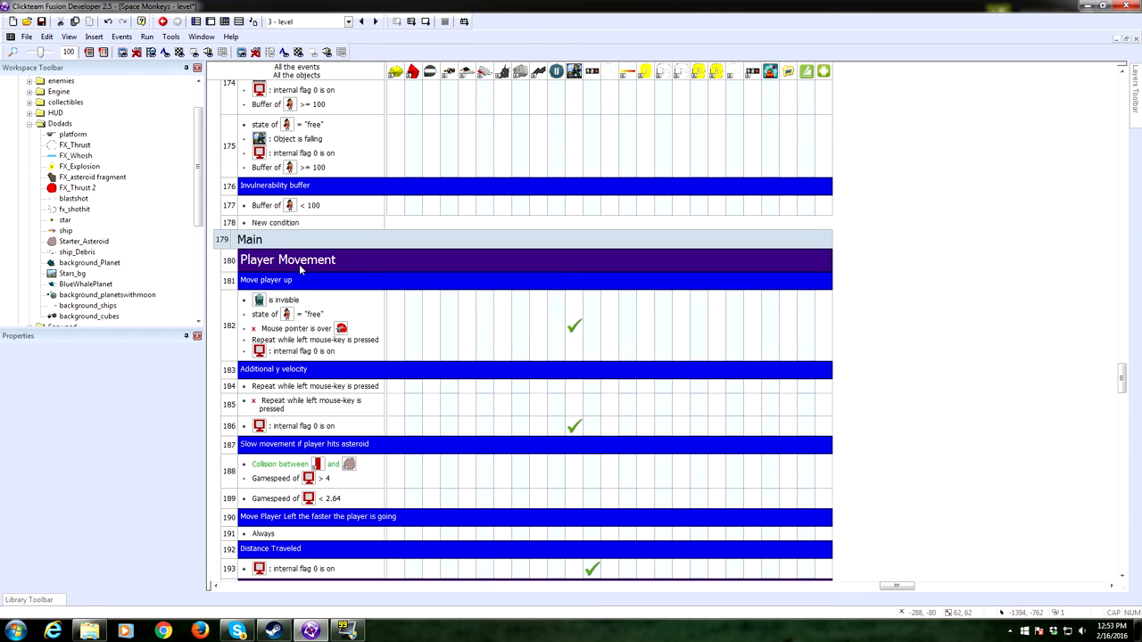
pyautogui.scroll(-3)
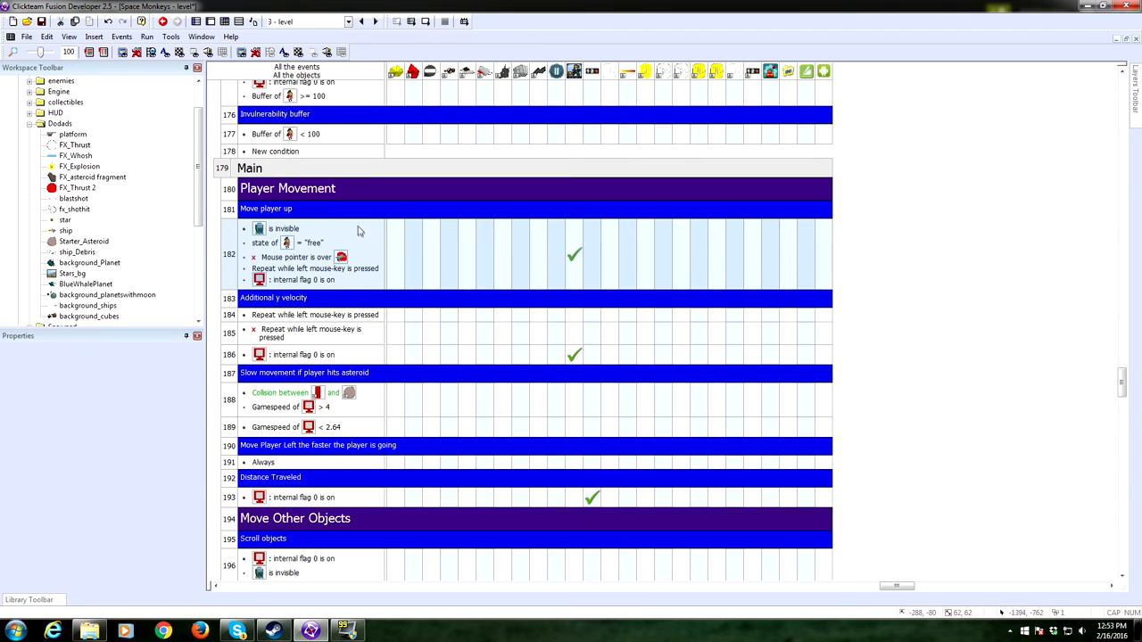
pyautogui.moveTo(432, 348)
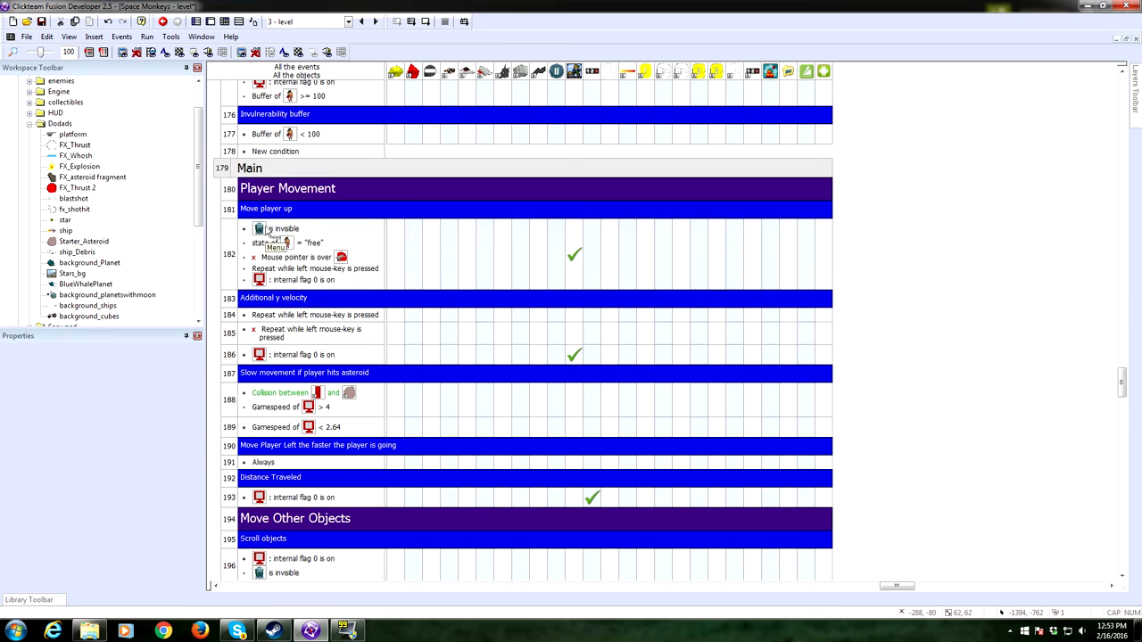
pyautogui.click(284, 228)
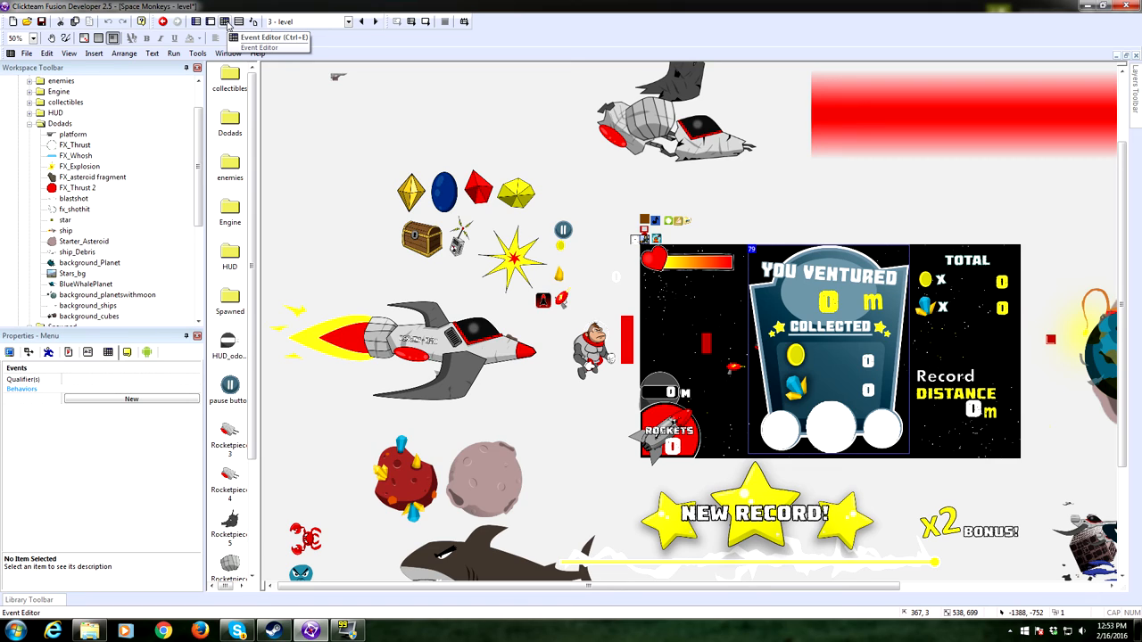
pyautogui.moveTo(228, 22)
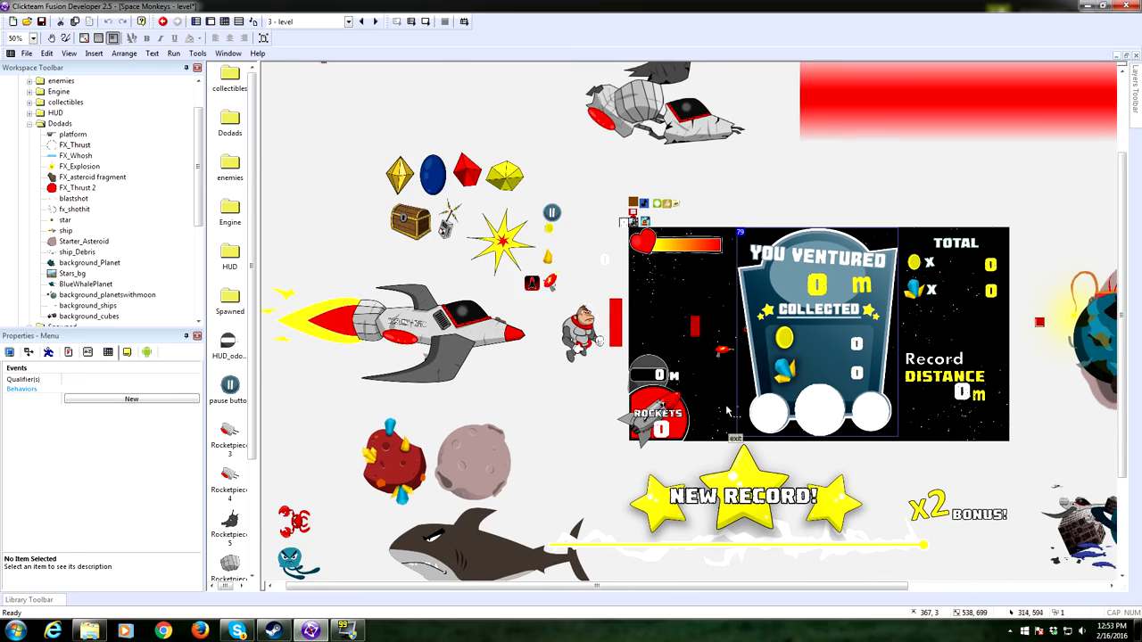
pyautogui.click(26, 37)
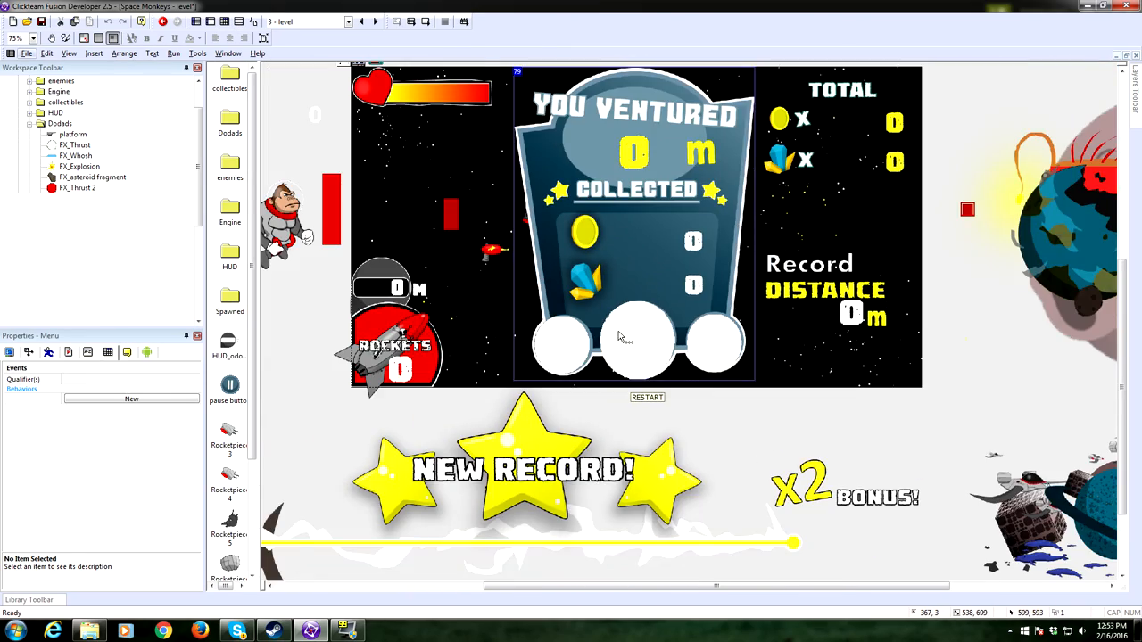
pyautogui.click(16, 38)
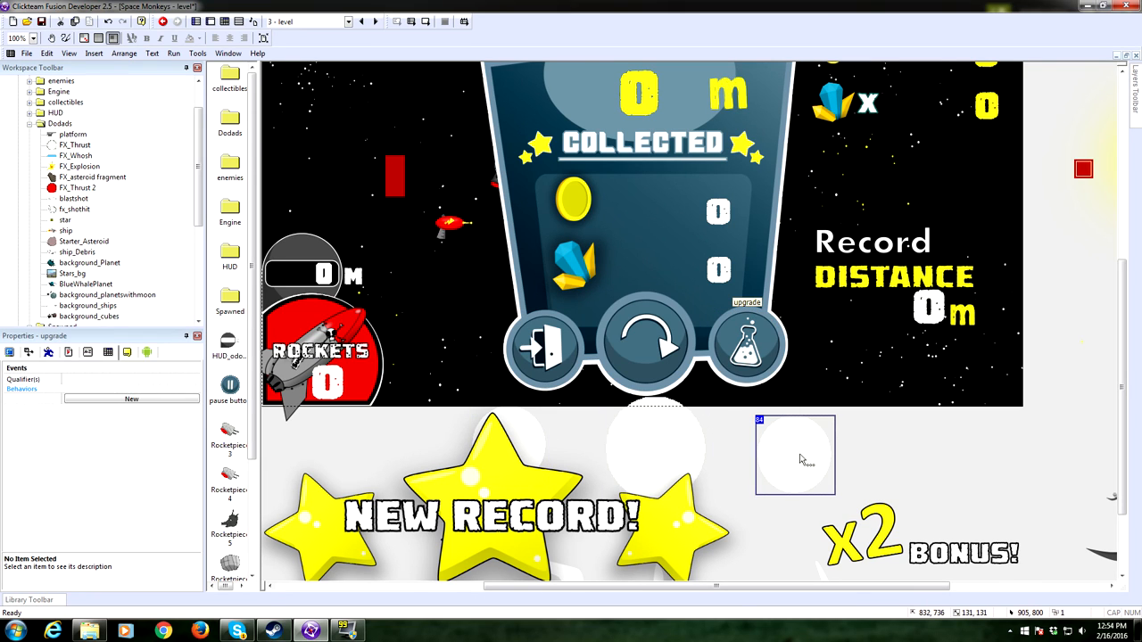
pyautogui.moveTo(783, 474)
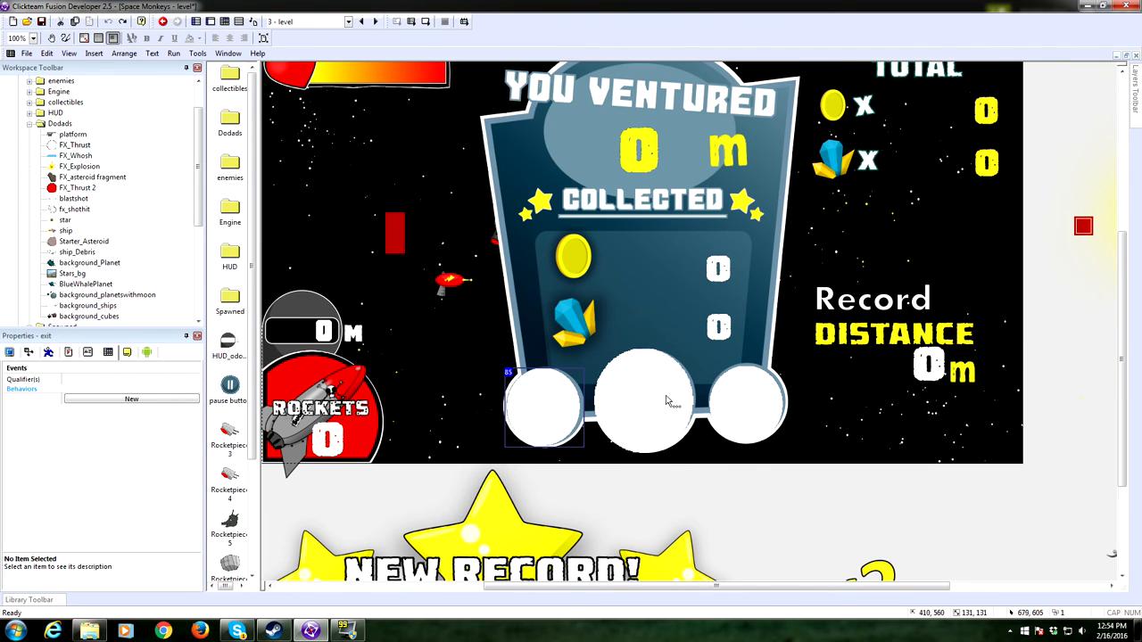
# - Inspect the gems and ventured-distance counters, then view the whole frame
pyautogui.click(718, 325)
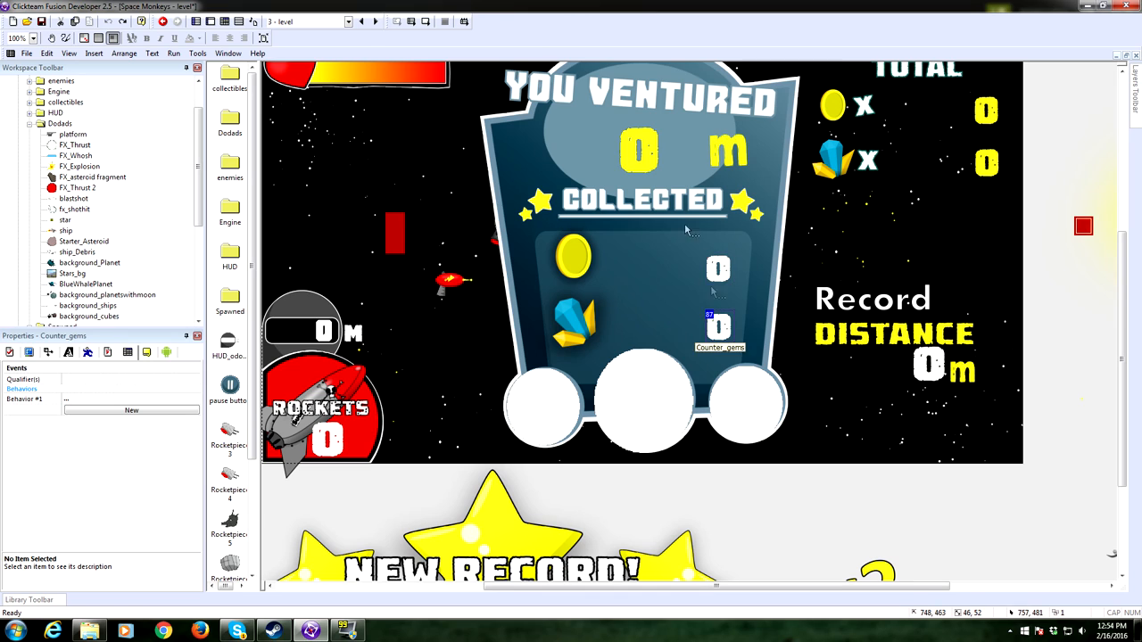
pyautogui.click(640, 150)
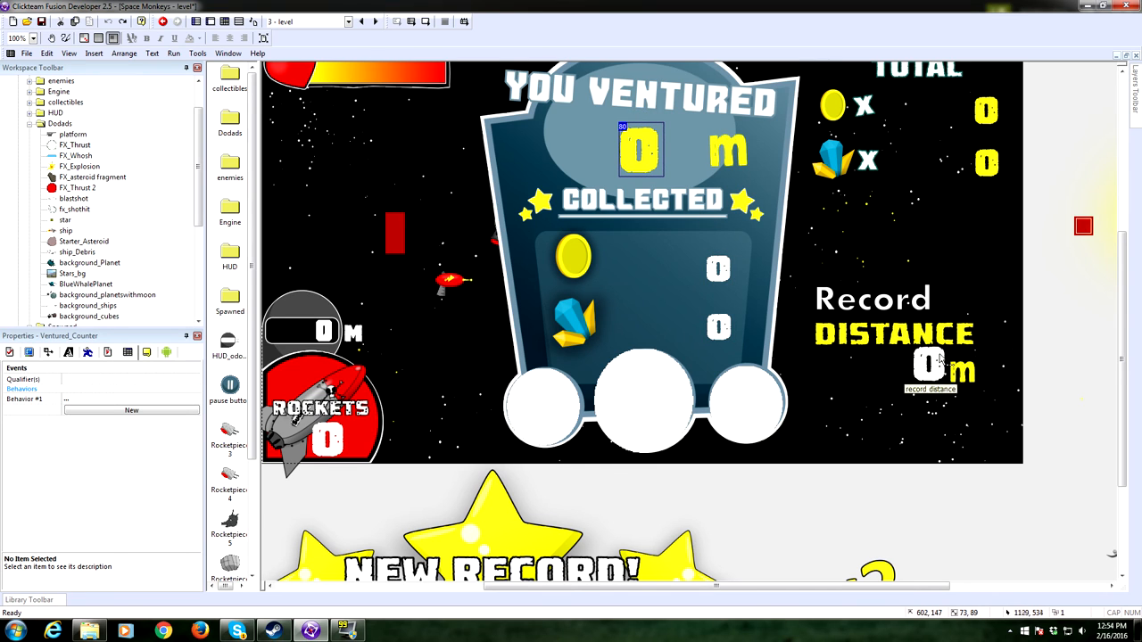
pyautogui.click(987, 218)
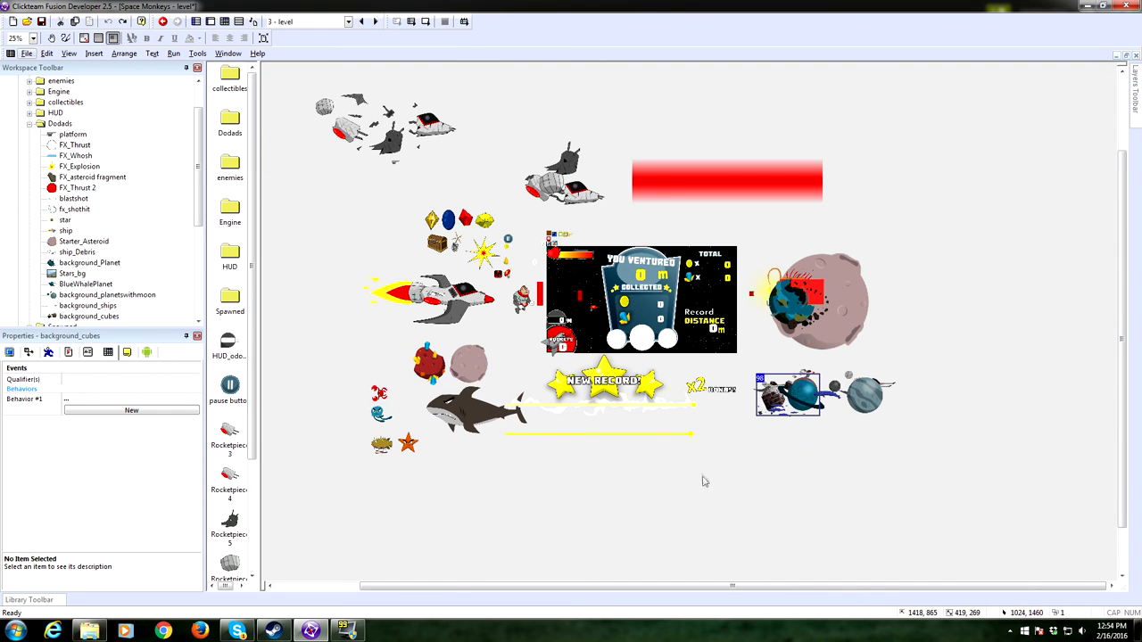
pyautogui.moveTo(516, 472)
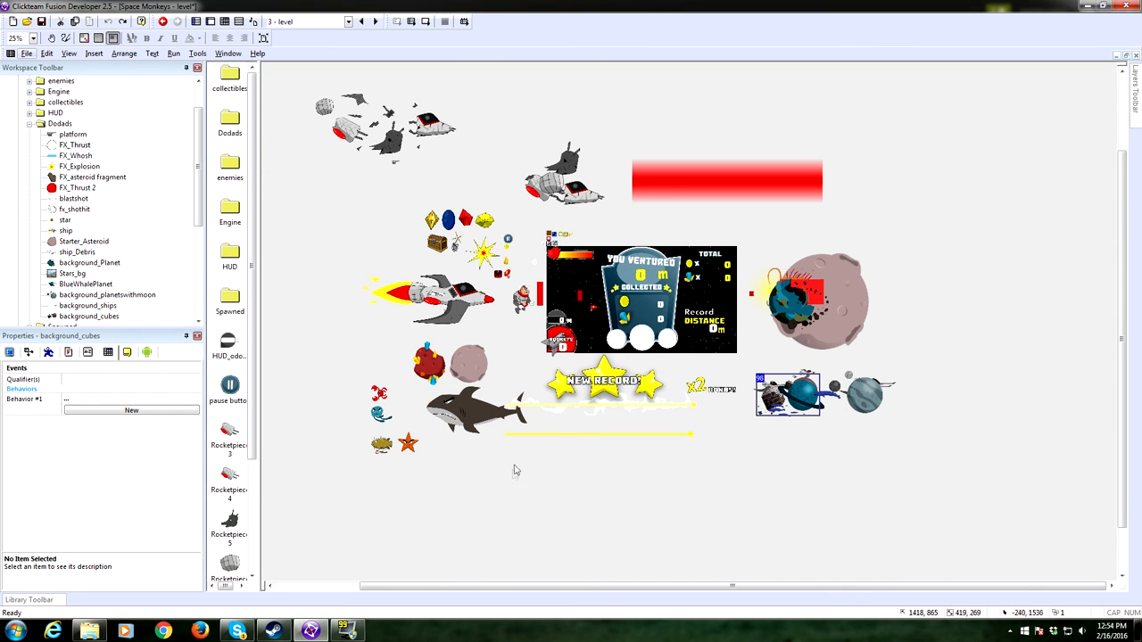
# - Glance at the Ending scene, then leave the Cosmetics shop scene open for editing
pyautogui.click(20, 37)
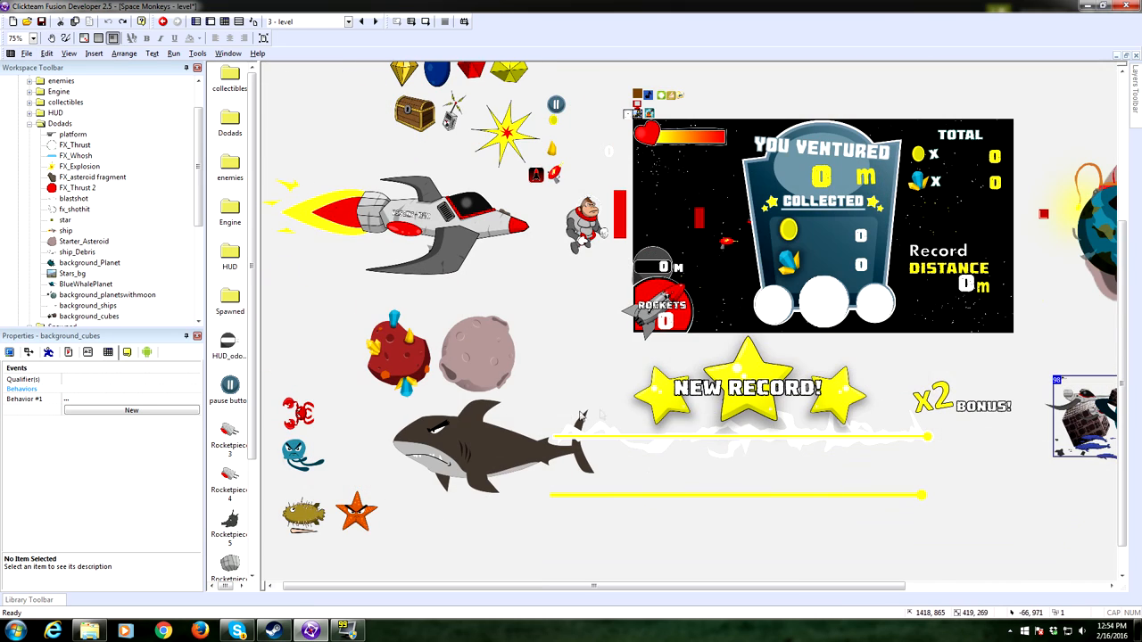
pyautogui.click(60, 134)
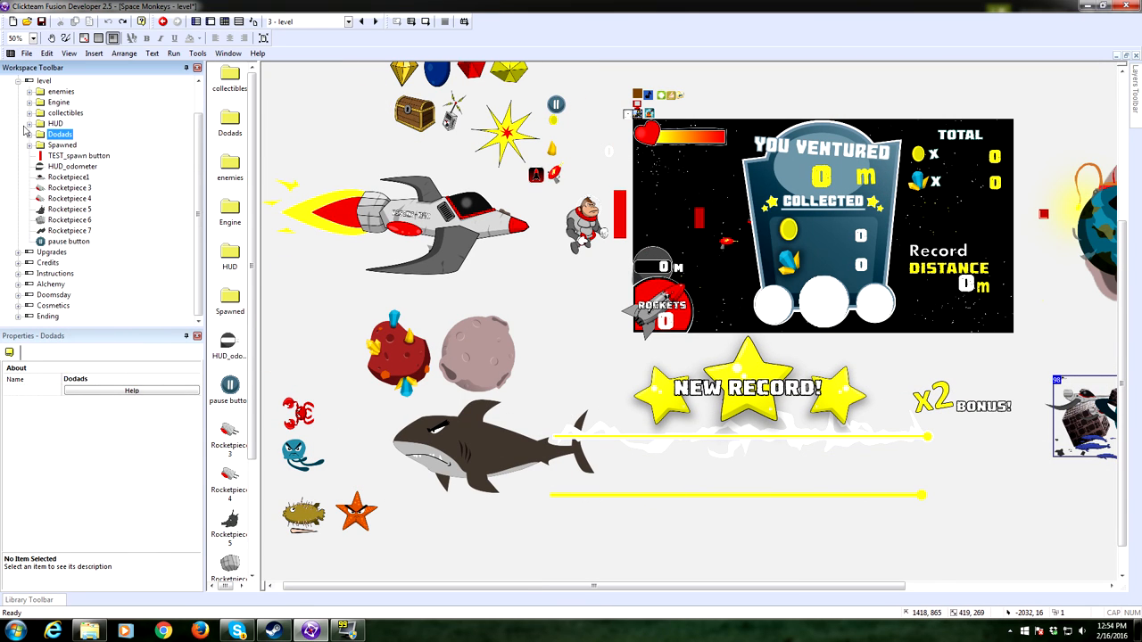
pyautogui.click(29, 144)
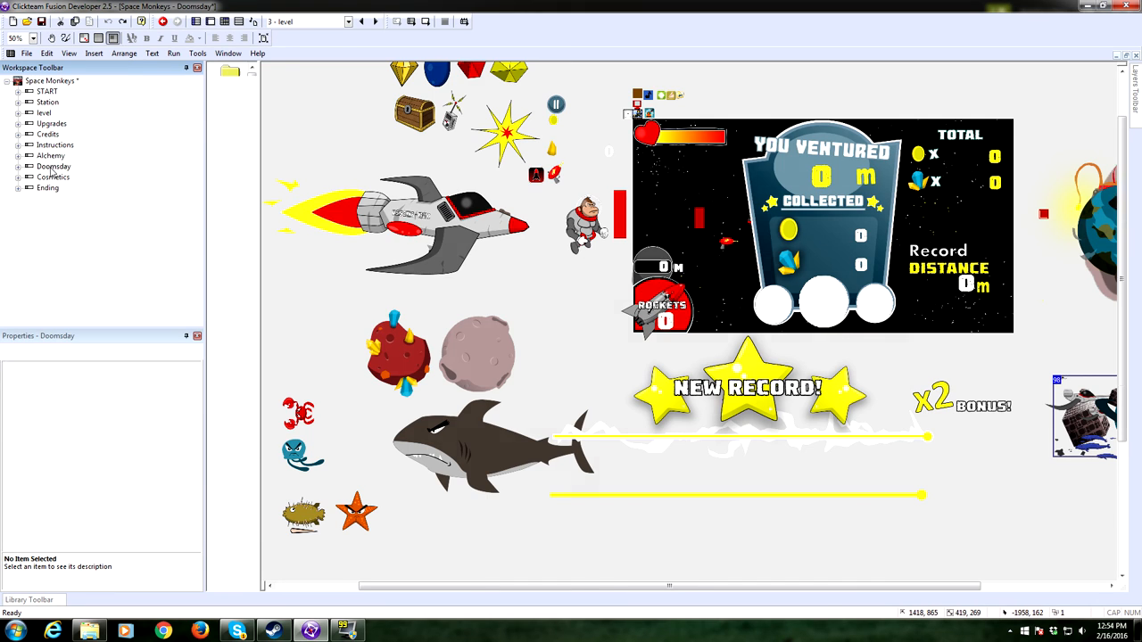
pyautogui.click(47, 190)
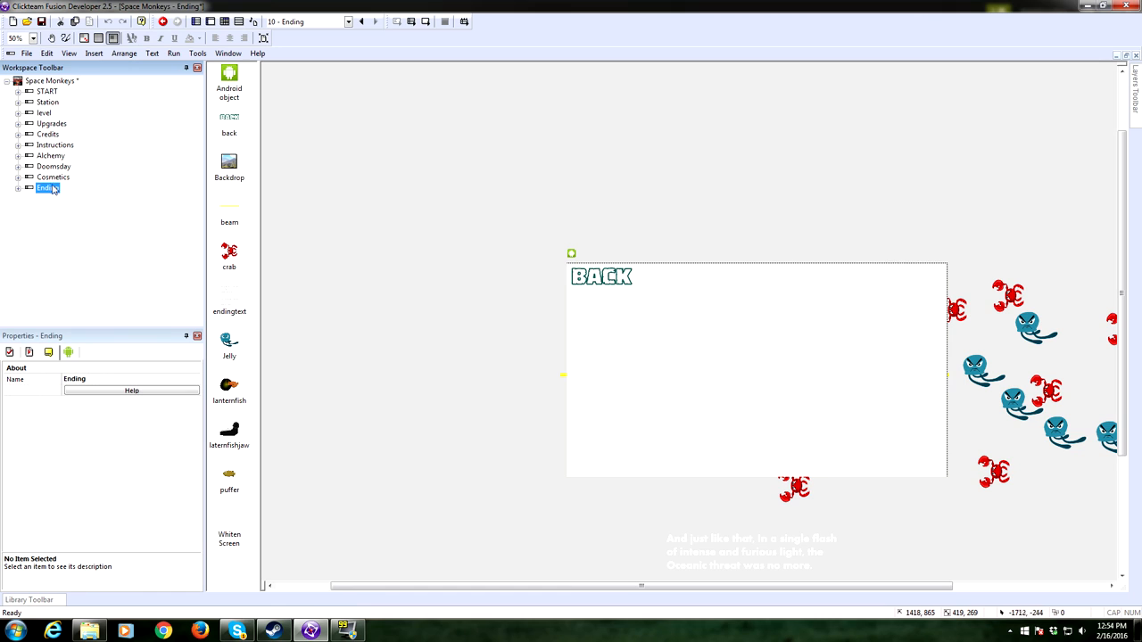
pyautogui.moveTo(57, 155)
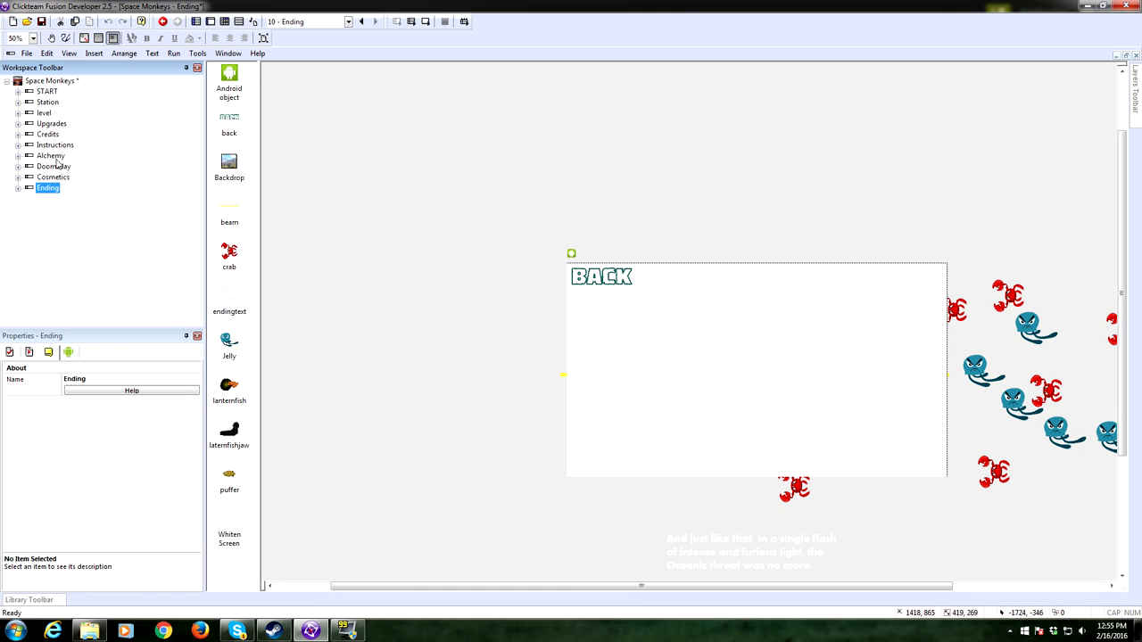
pyautogui.click(53, 177)
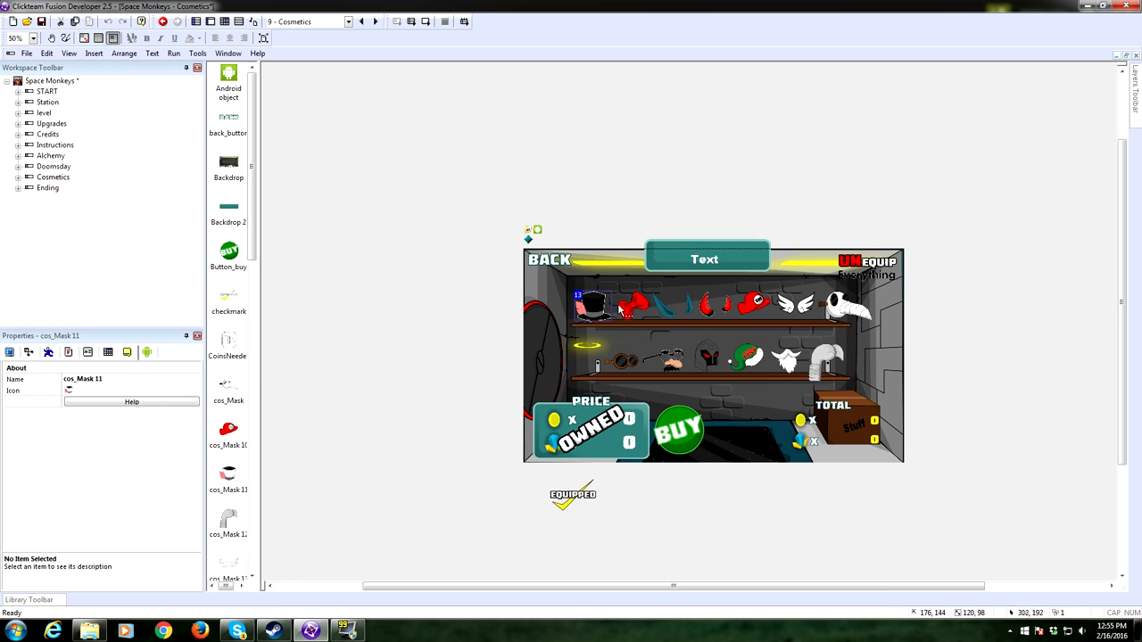
# - Bring up the Cosmetics events and scroll through the owned and equip groups
pyautogui.click(678, 305)
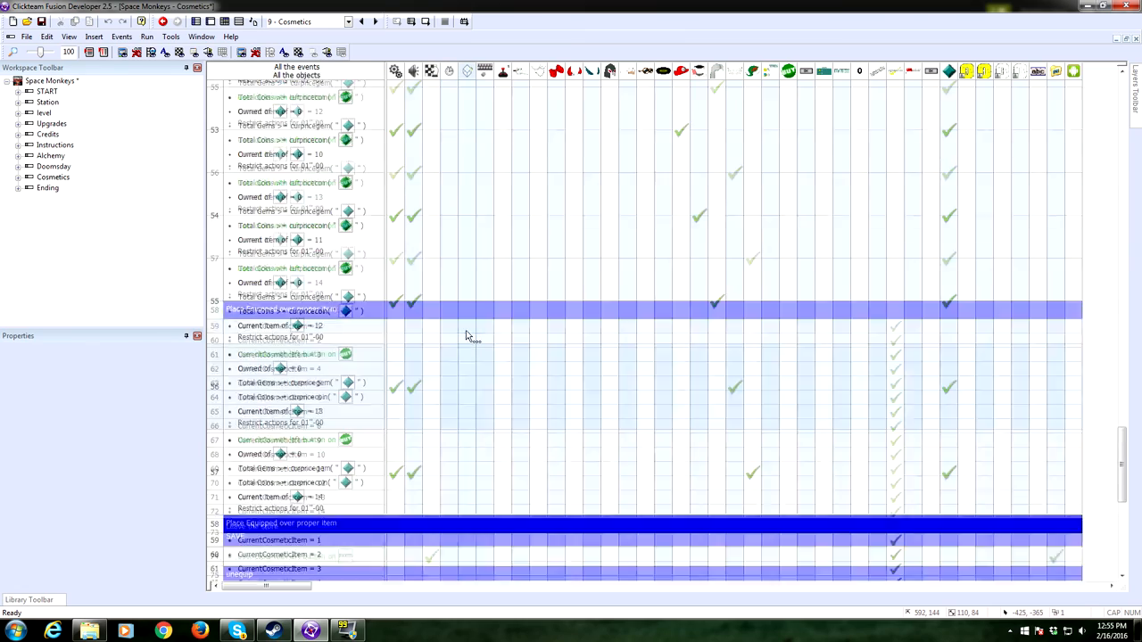
pyautogui.scroll(3)
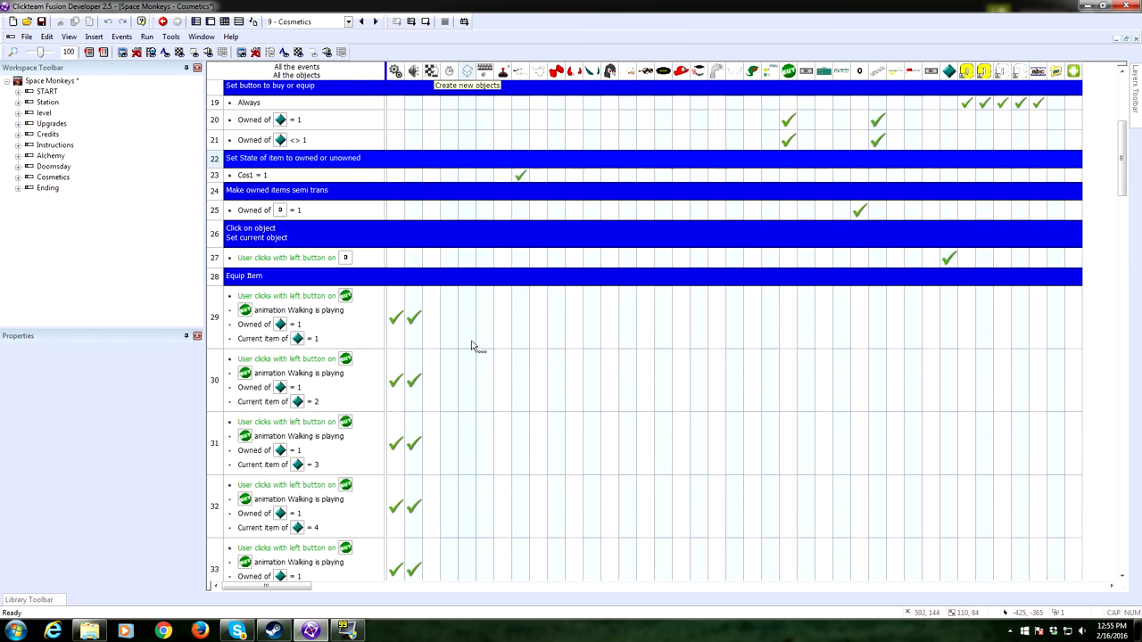
pyautogui.scroll(3)
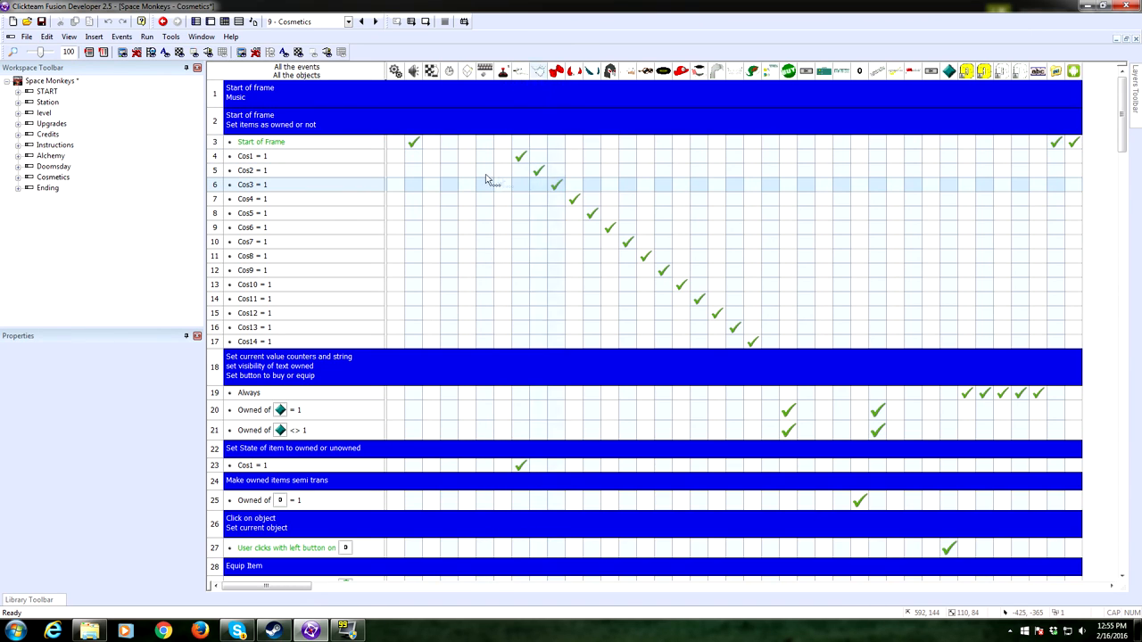
pyautogui.click(250, 157)
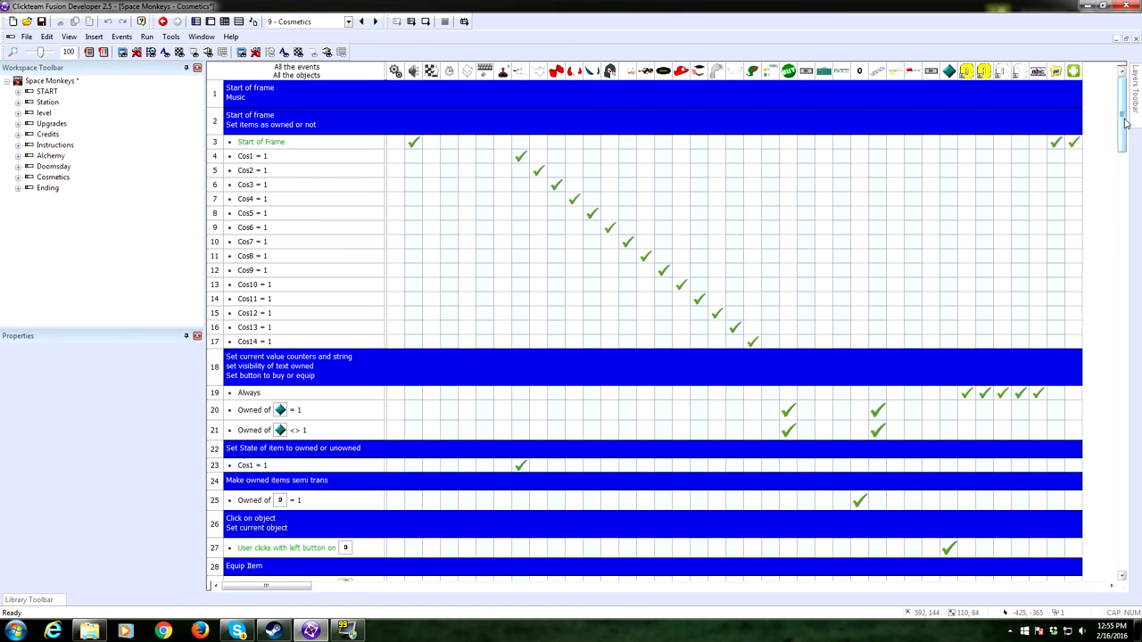
pyautogui.scroll(-3)
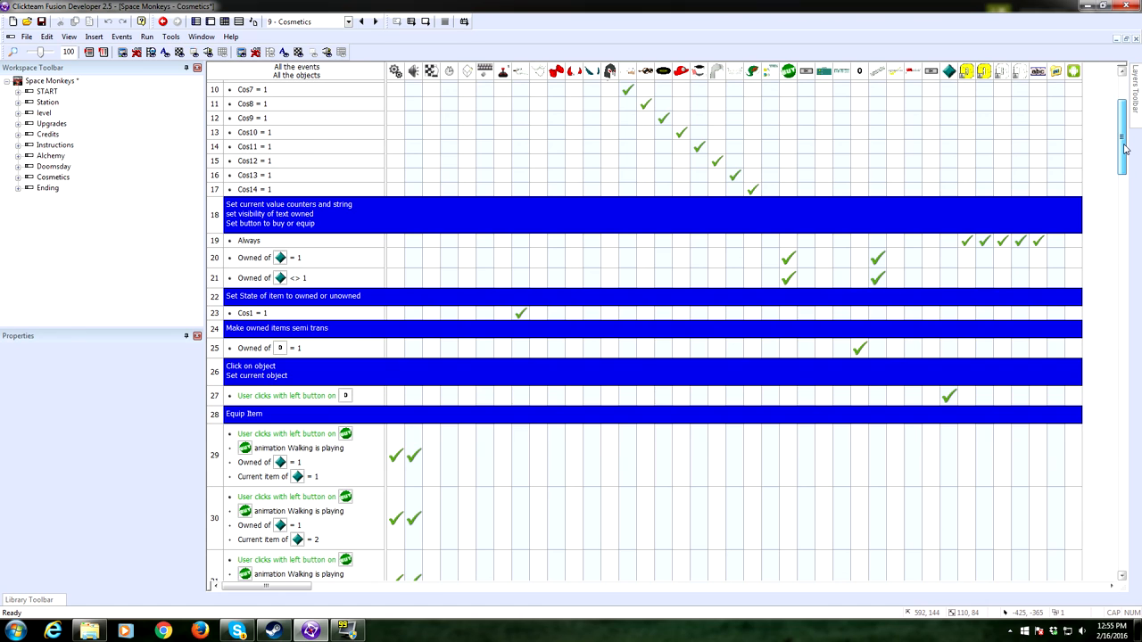
pyautogui.scroll(-3)
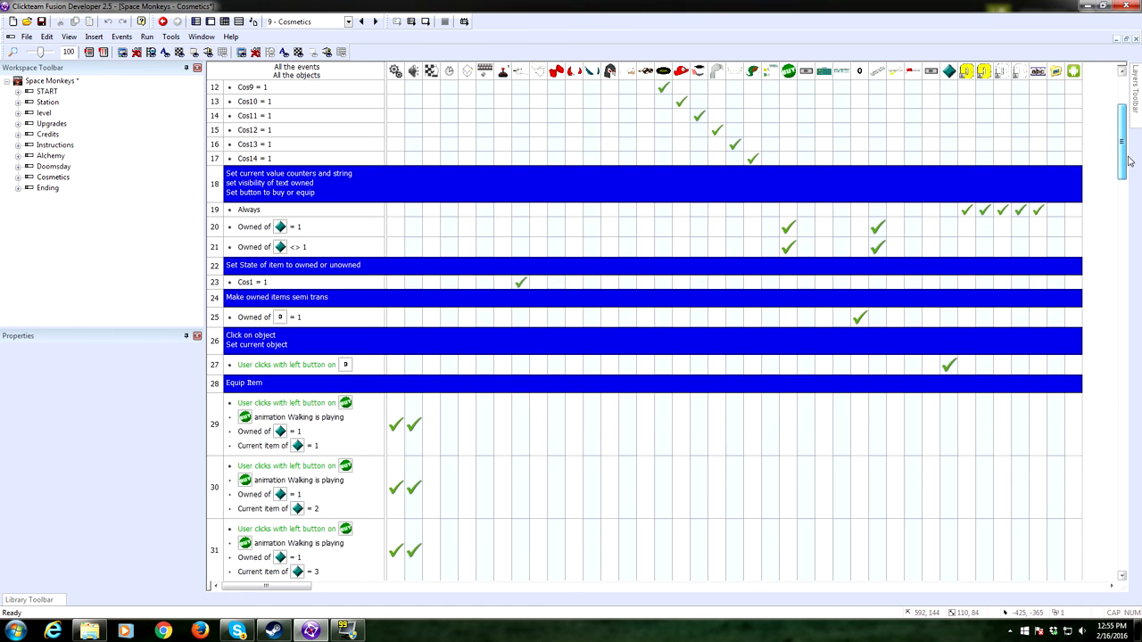
pyautogui.scroll(-3)
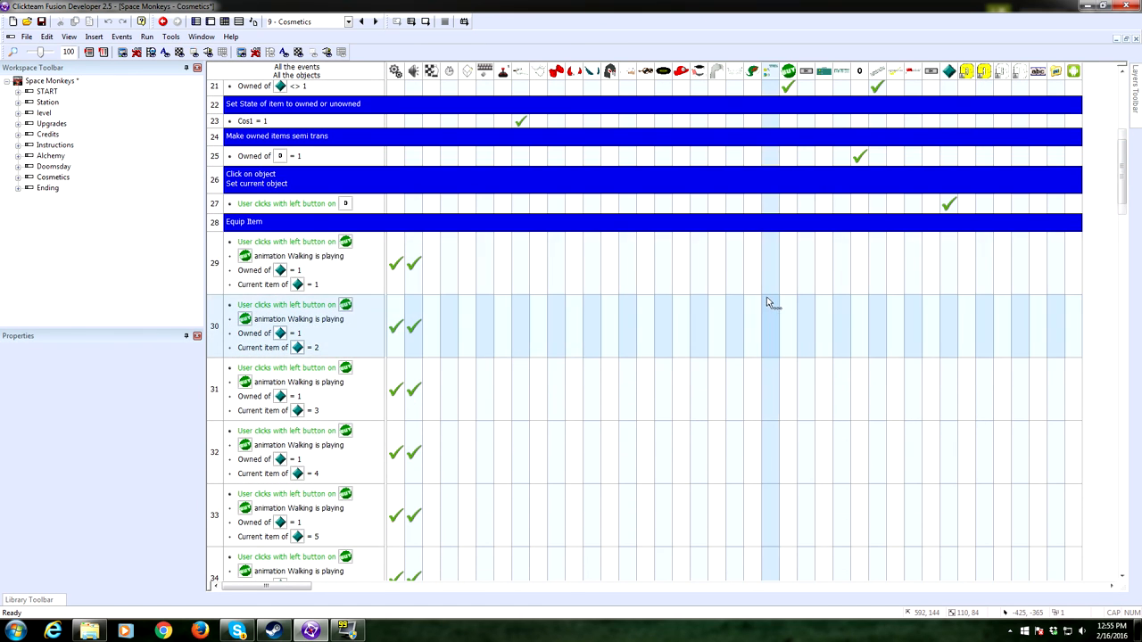
pyautogui.scroll(-3)
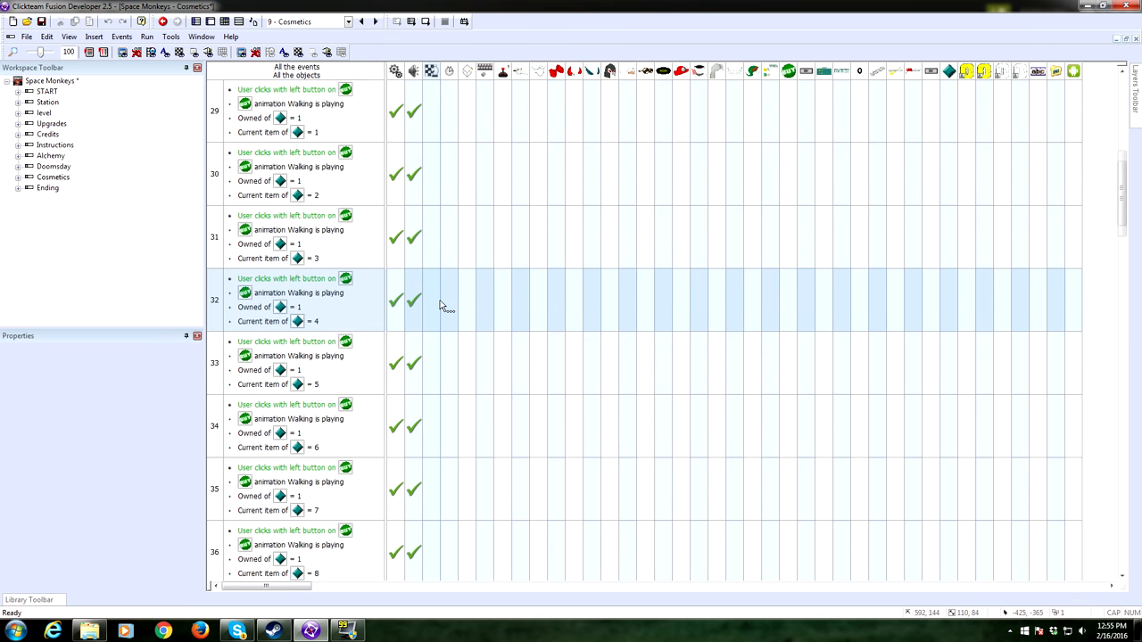
pyautogui.scroll(3)
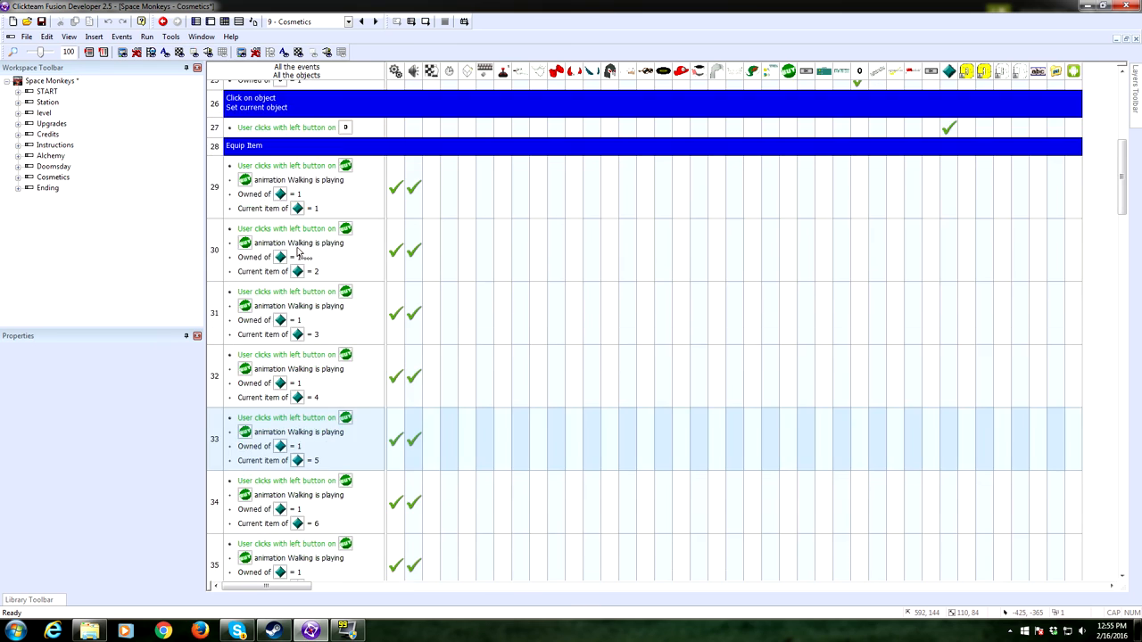
pyautogui.scroll(-3)
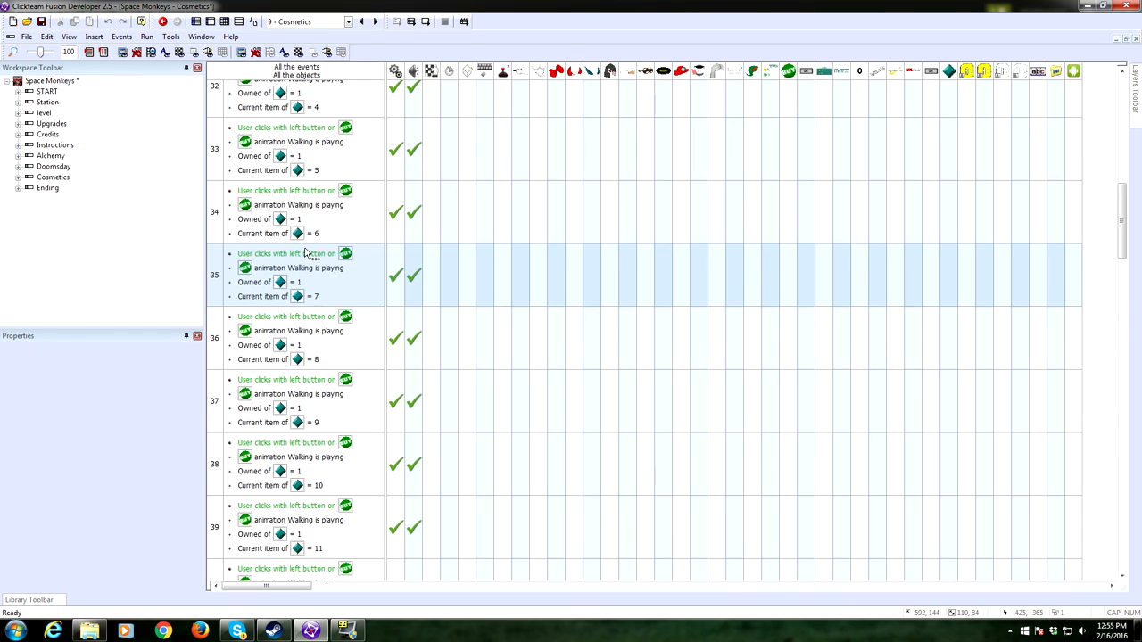
# - Scroll on through the buy and place-equipped groups to the Alchemy frame's short event list
pyautogui.scroll(3)
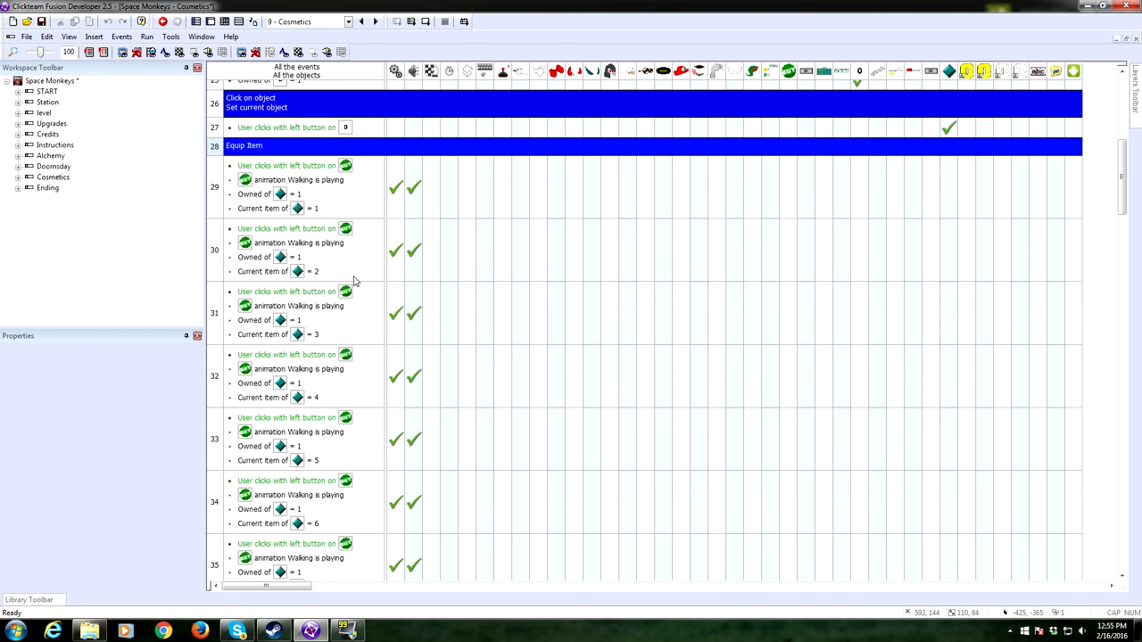
pyautogui.scroll(-3)
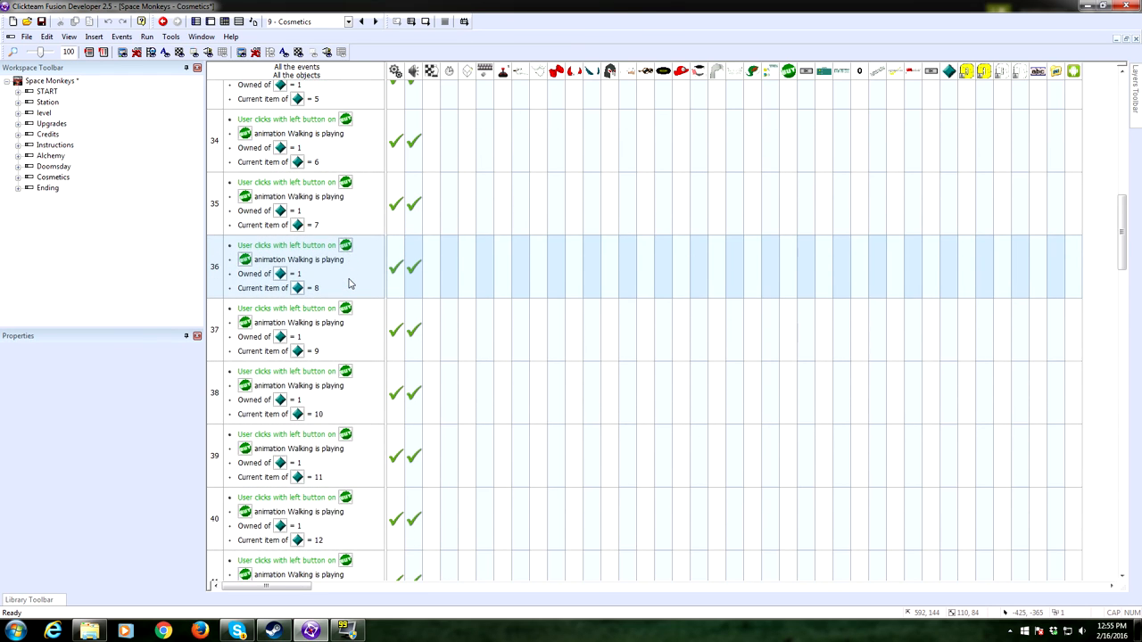
pyautogui.scroll(3)
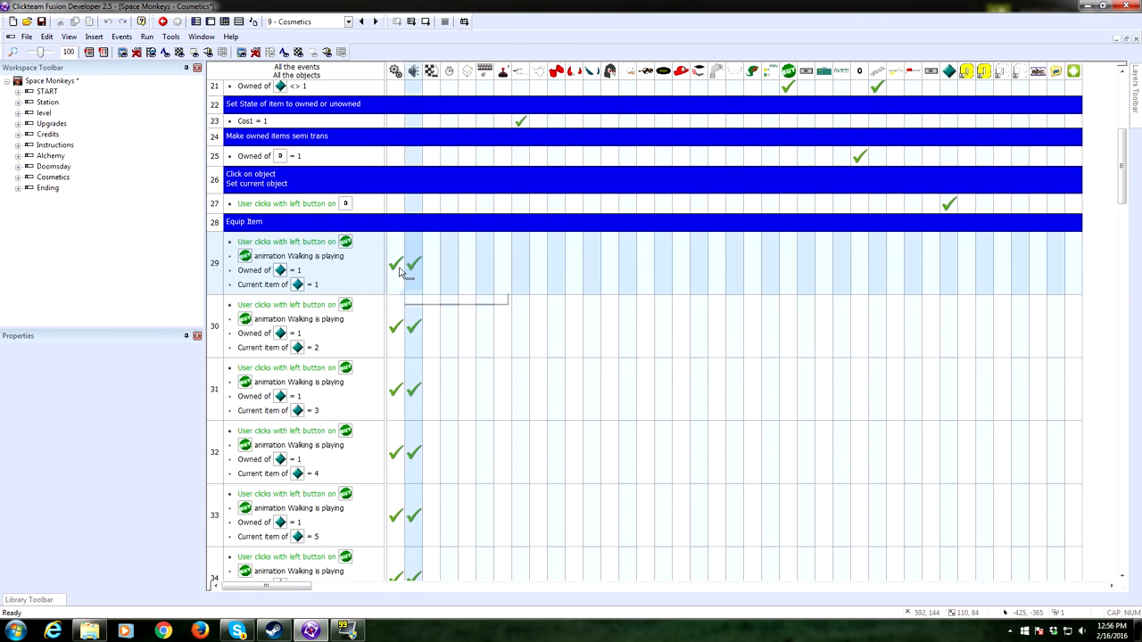
pyautogui.scroll(-3)
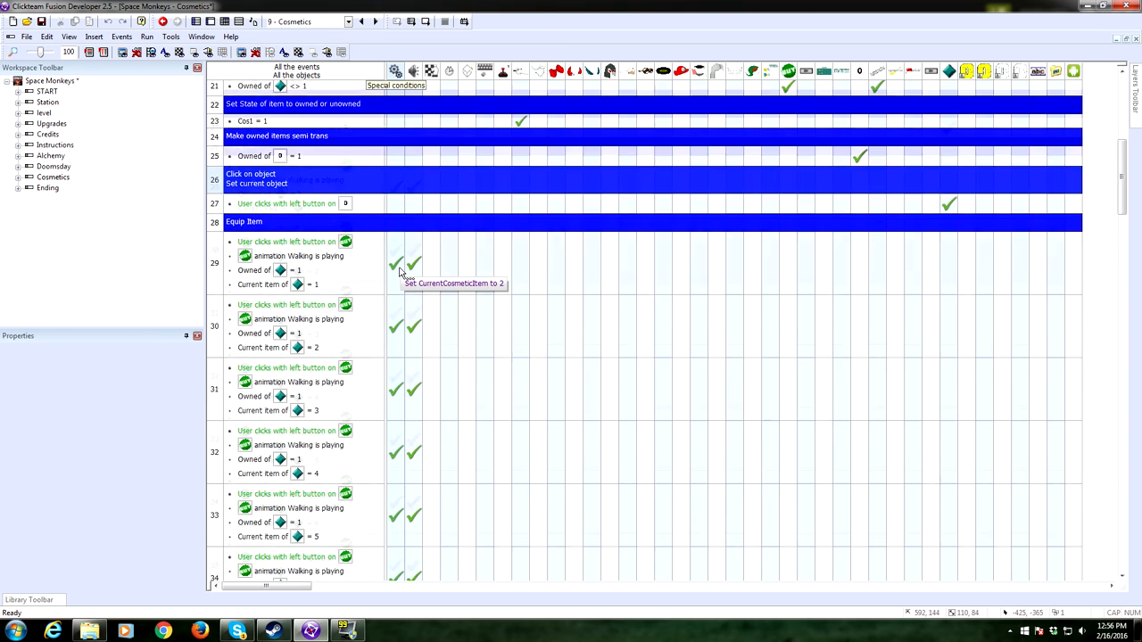
pyautogui.scroll(-3)
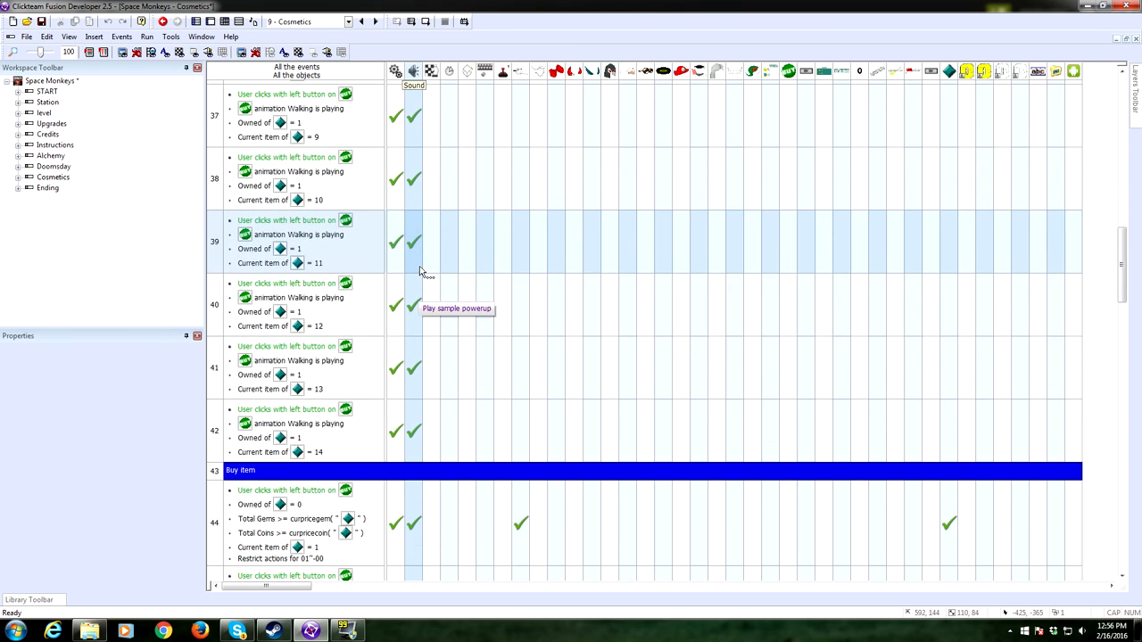
pyautogui.moveTo(402, 427)
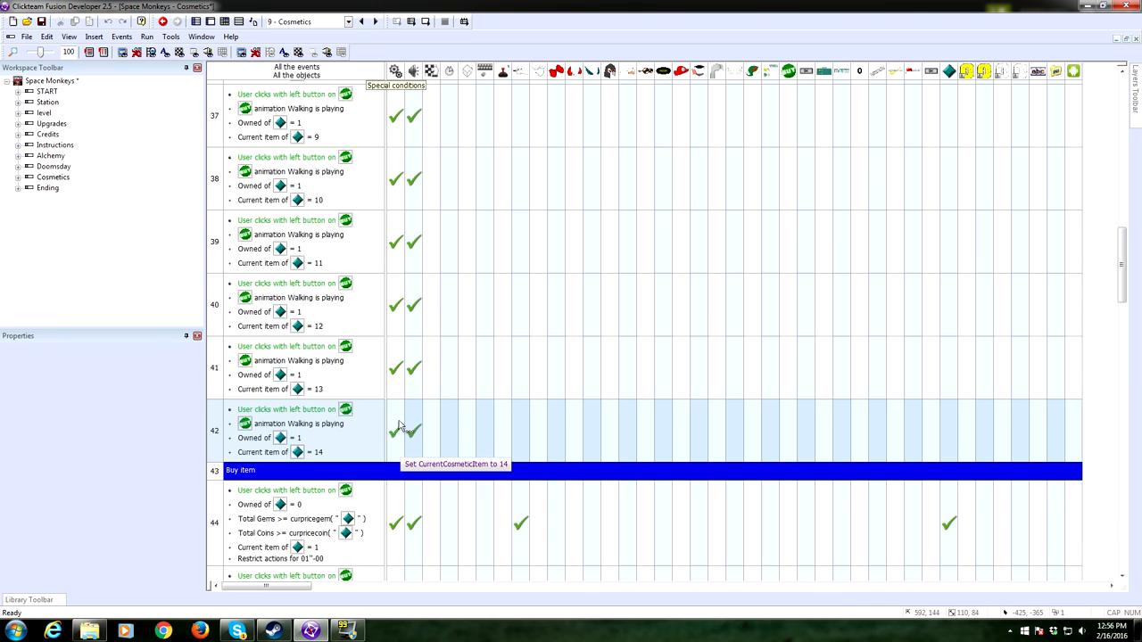
pyautogui.scroll(-3)
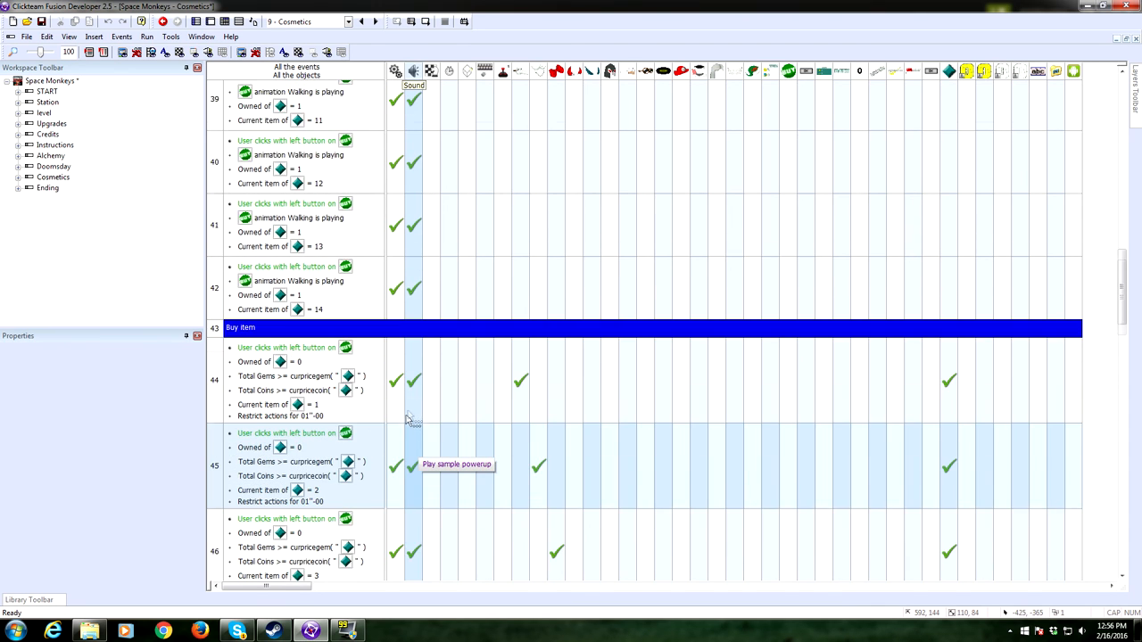
pyautogui.scroll(-3)
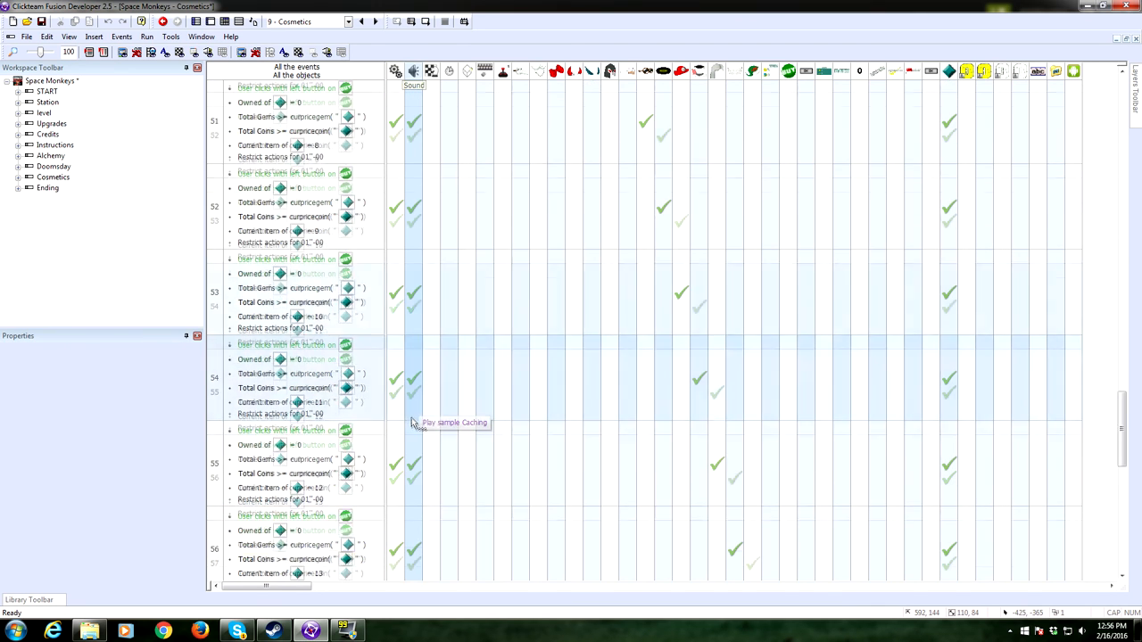
pyautogui.scroll(-3)
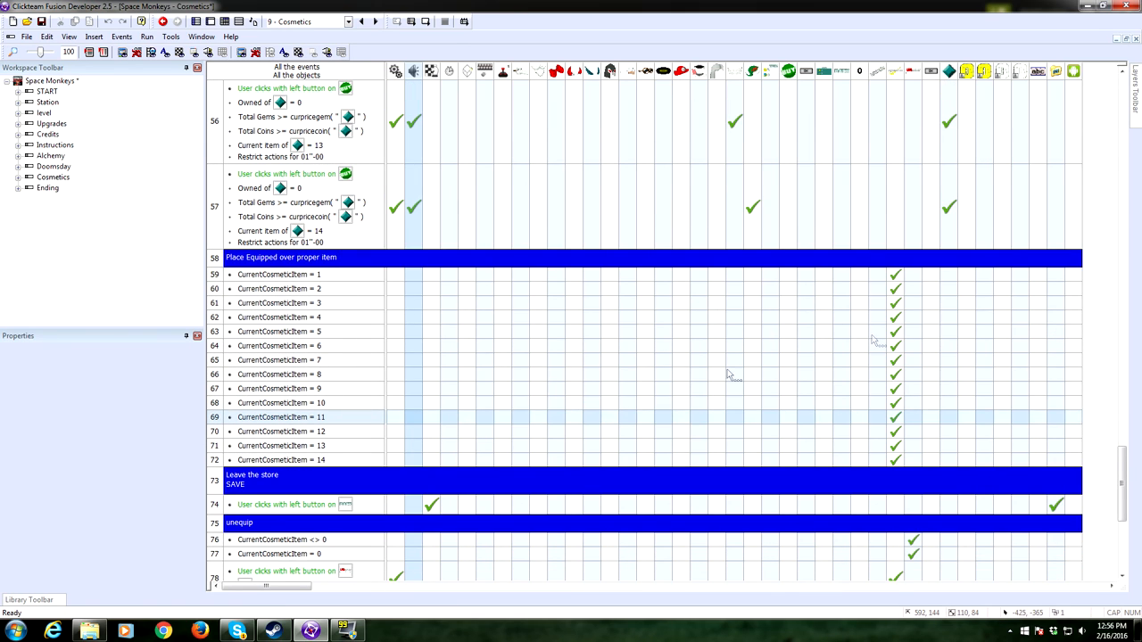
pyautogui.moveTo(896, 284)
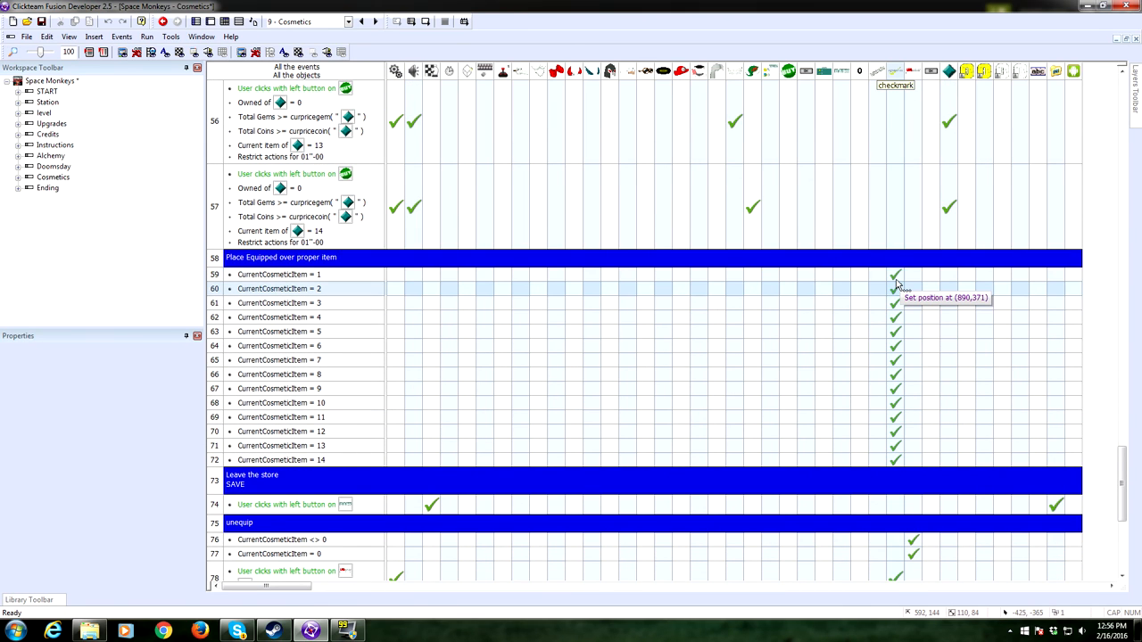
pyautogui.moveTo(848, 274)
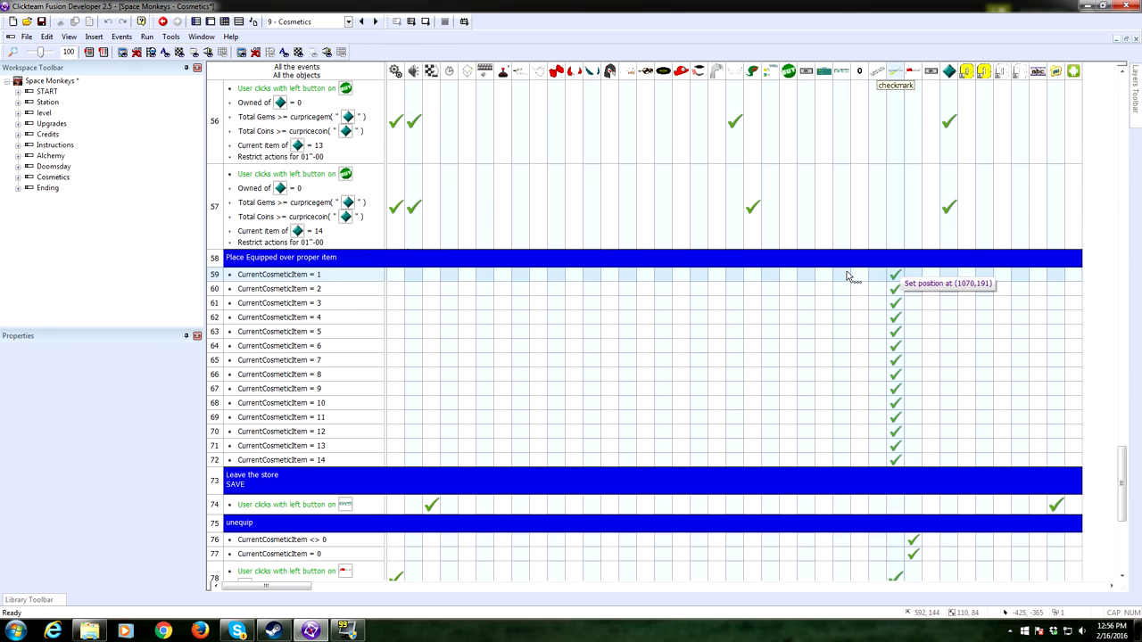
pyautogui.moveTo(896, 286)
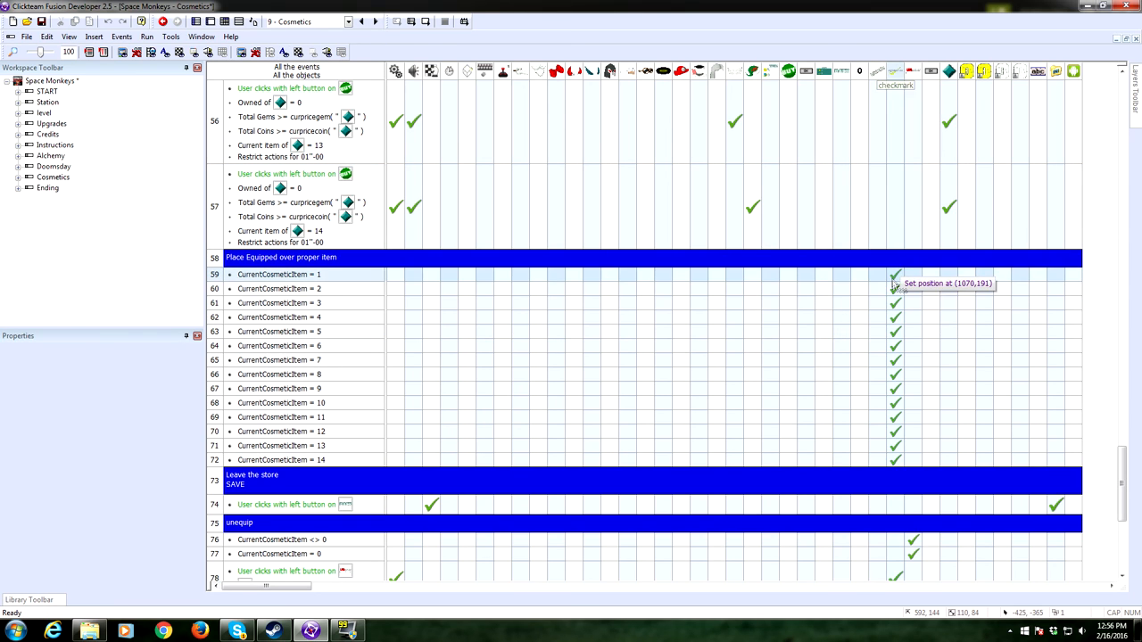
pyautogui.scroll(-3)
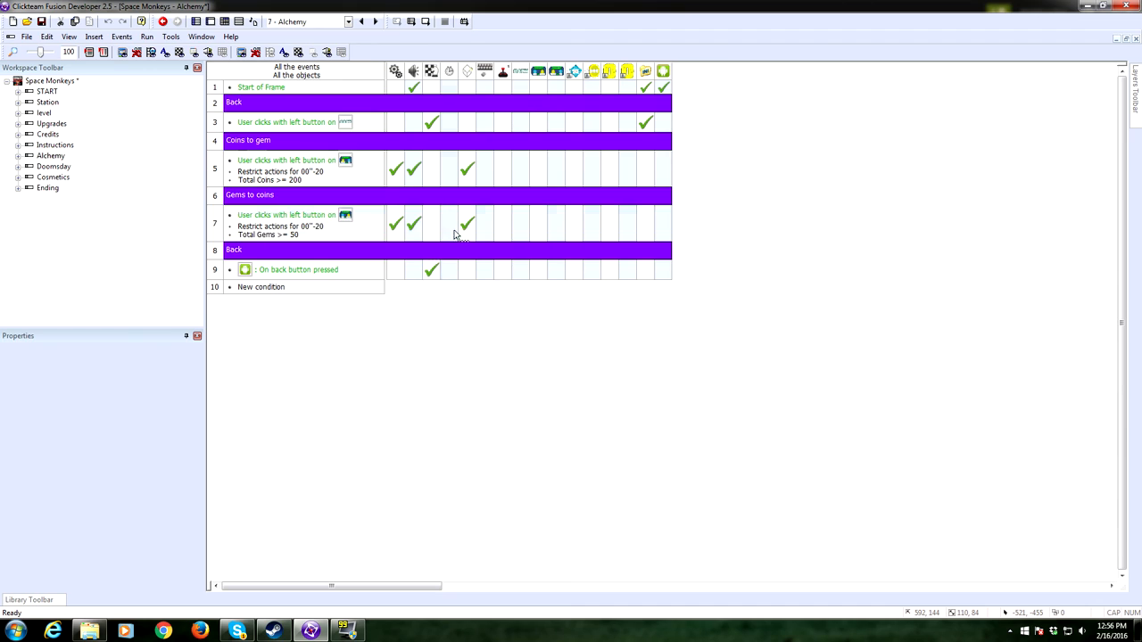
pyautogui.moveTo(432, 269)
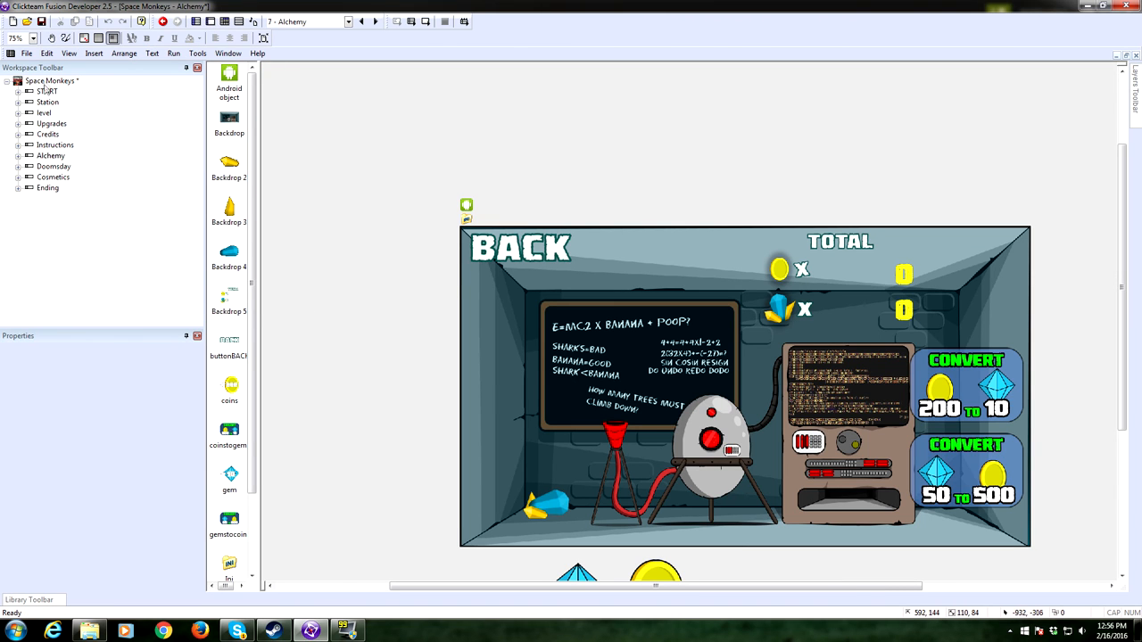
pyautogui.moveTo(229, 21)
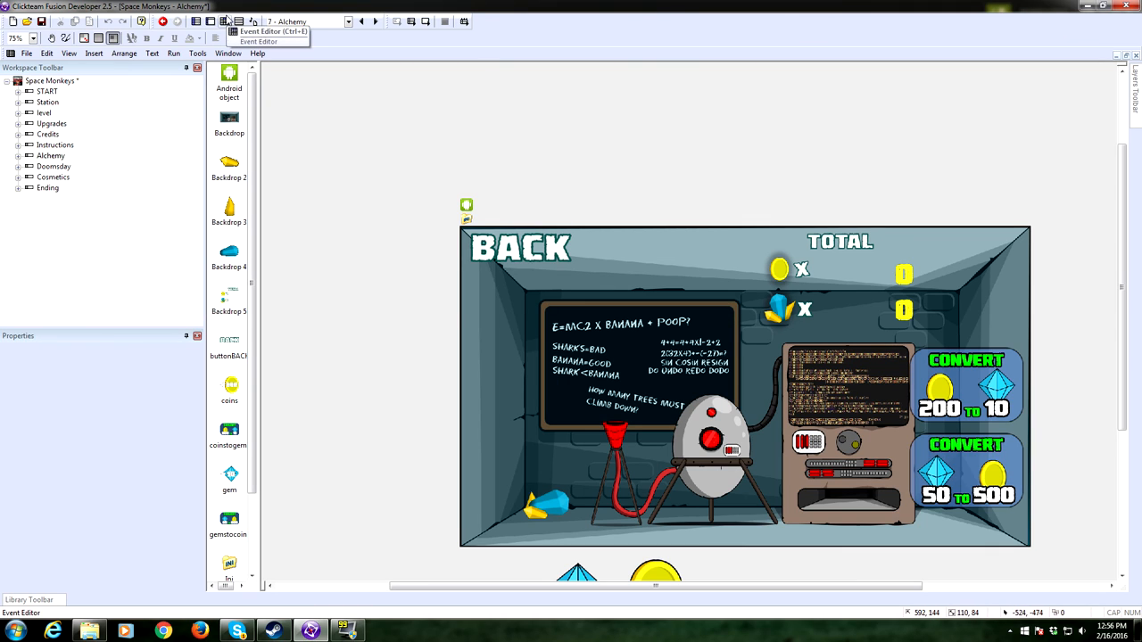